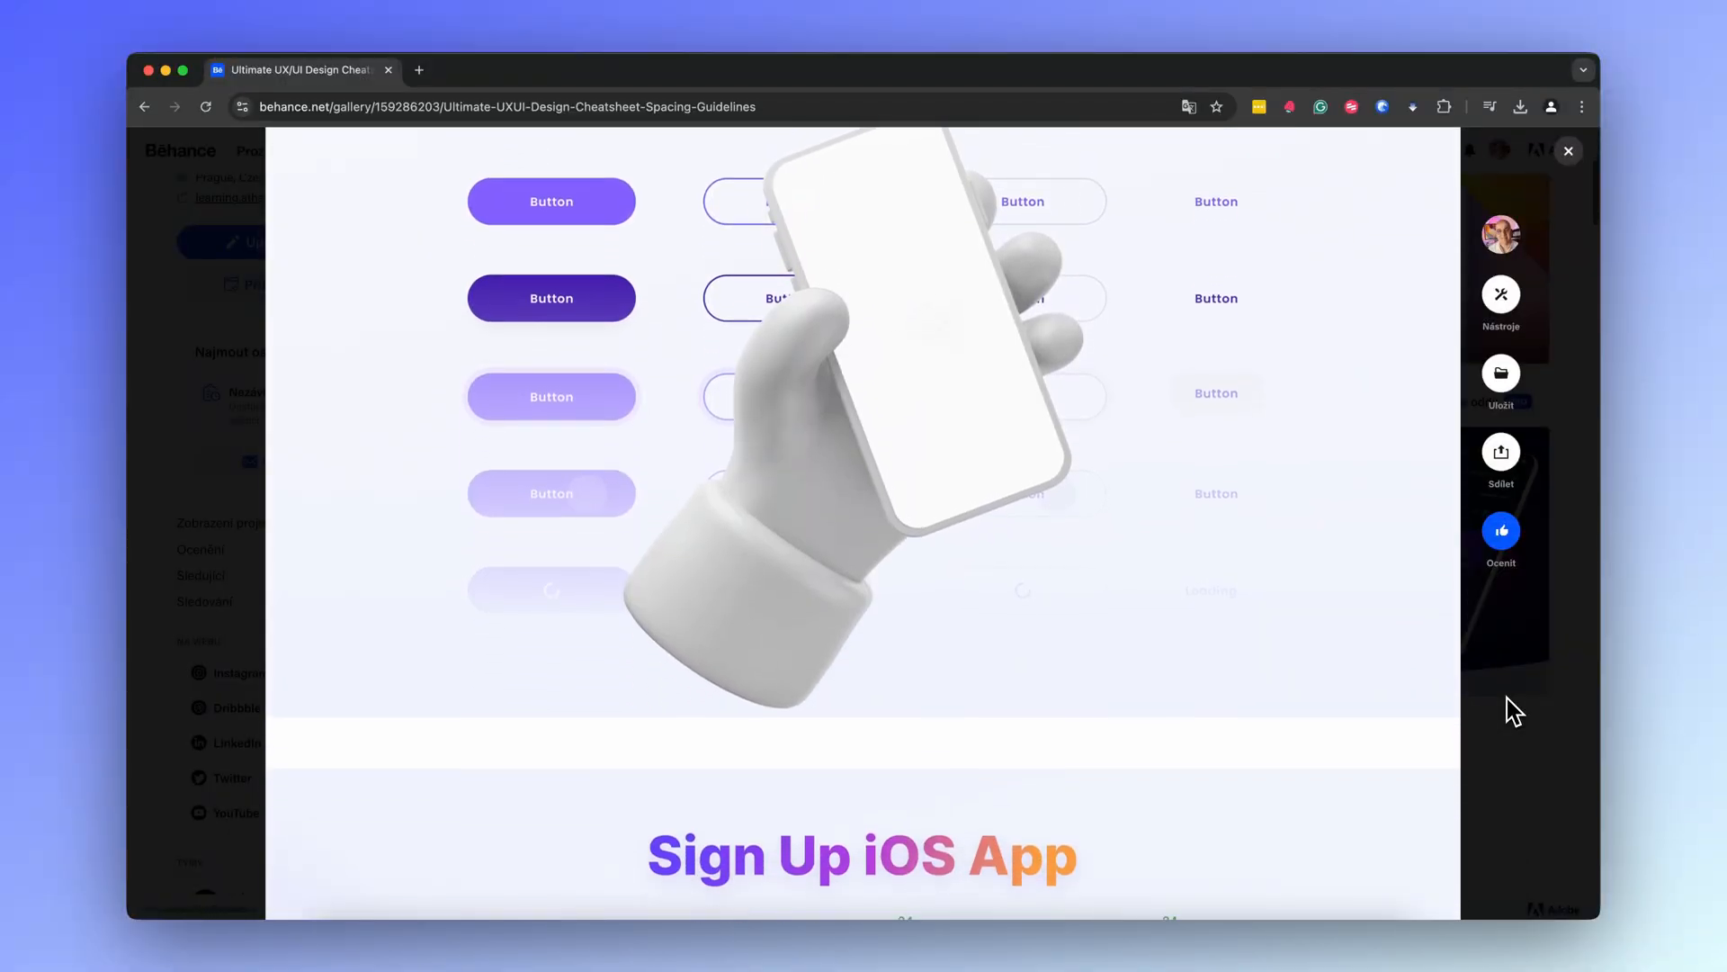
Scroll down the canvas through the Lector card area
scroll("down", 3)
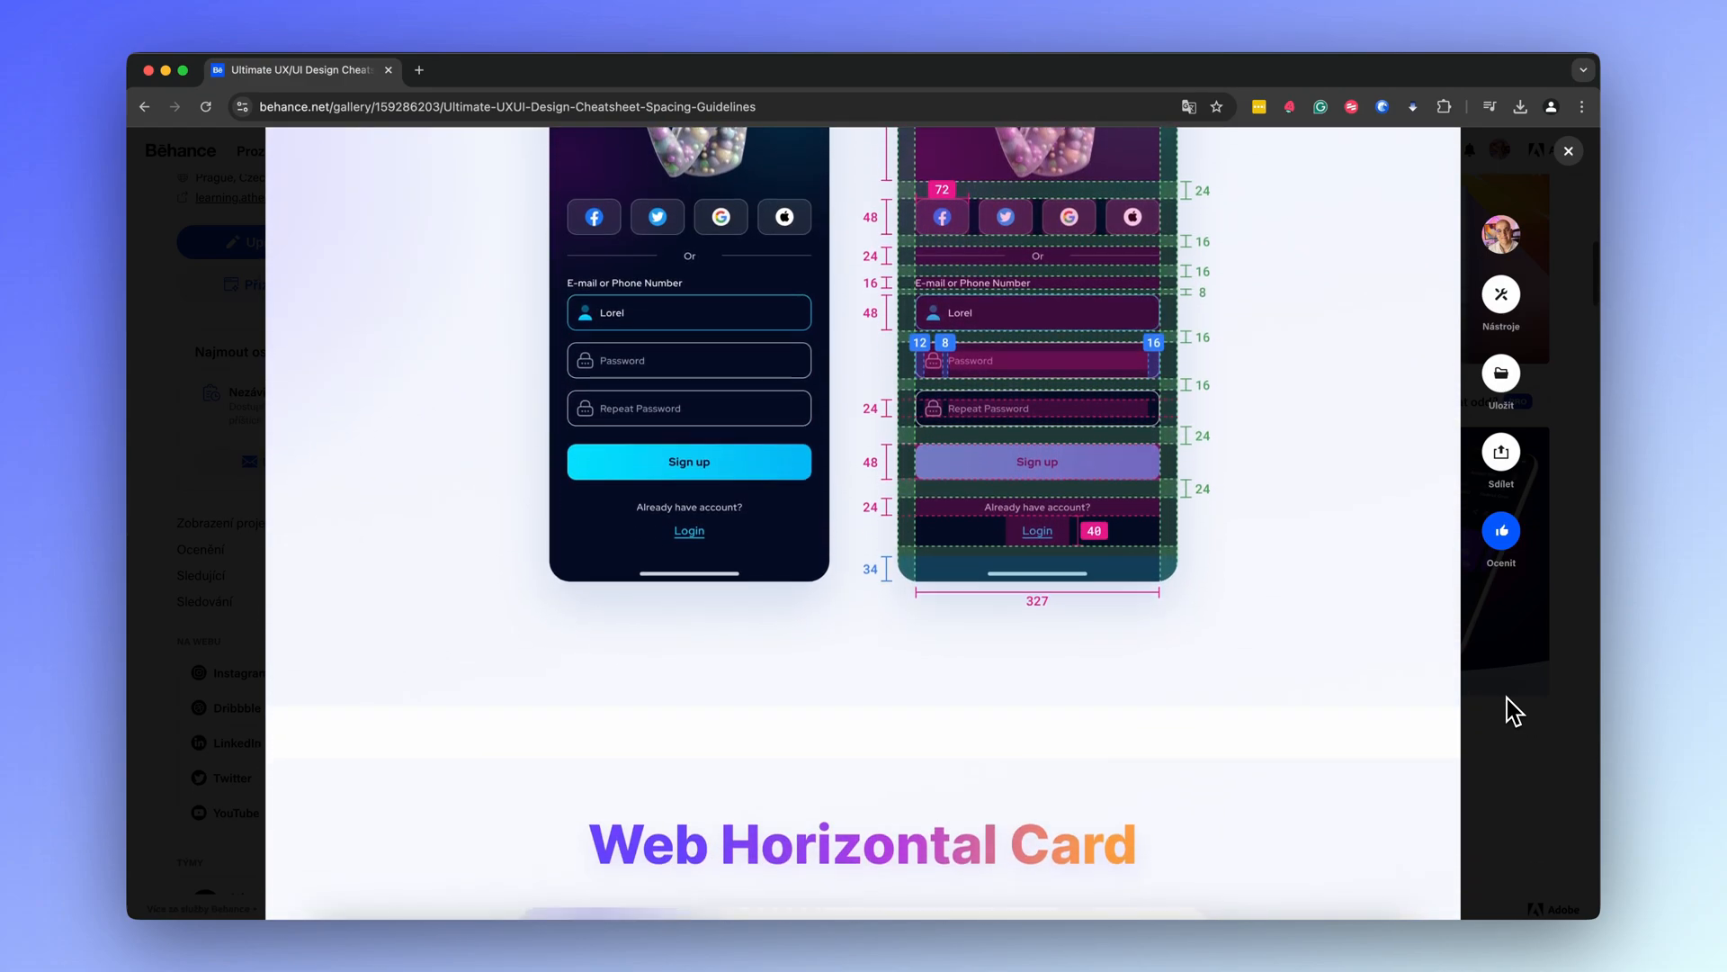
scroll("down", 3)
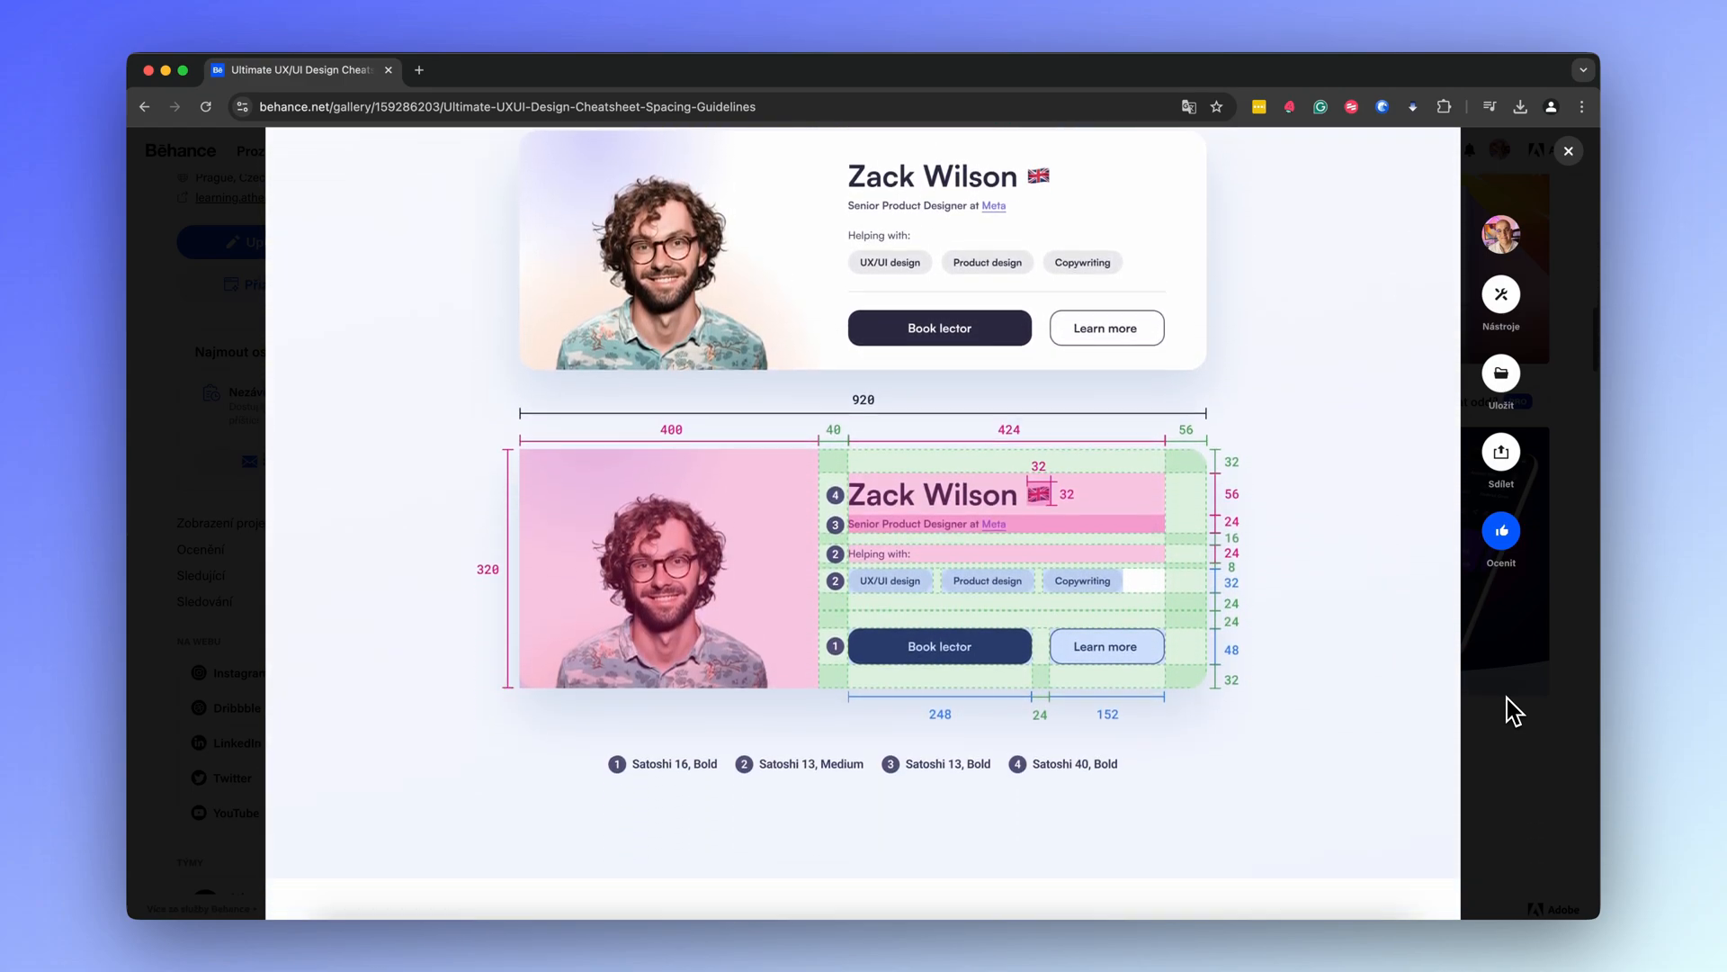
scroll("down", 3)
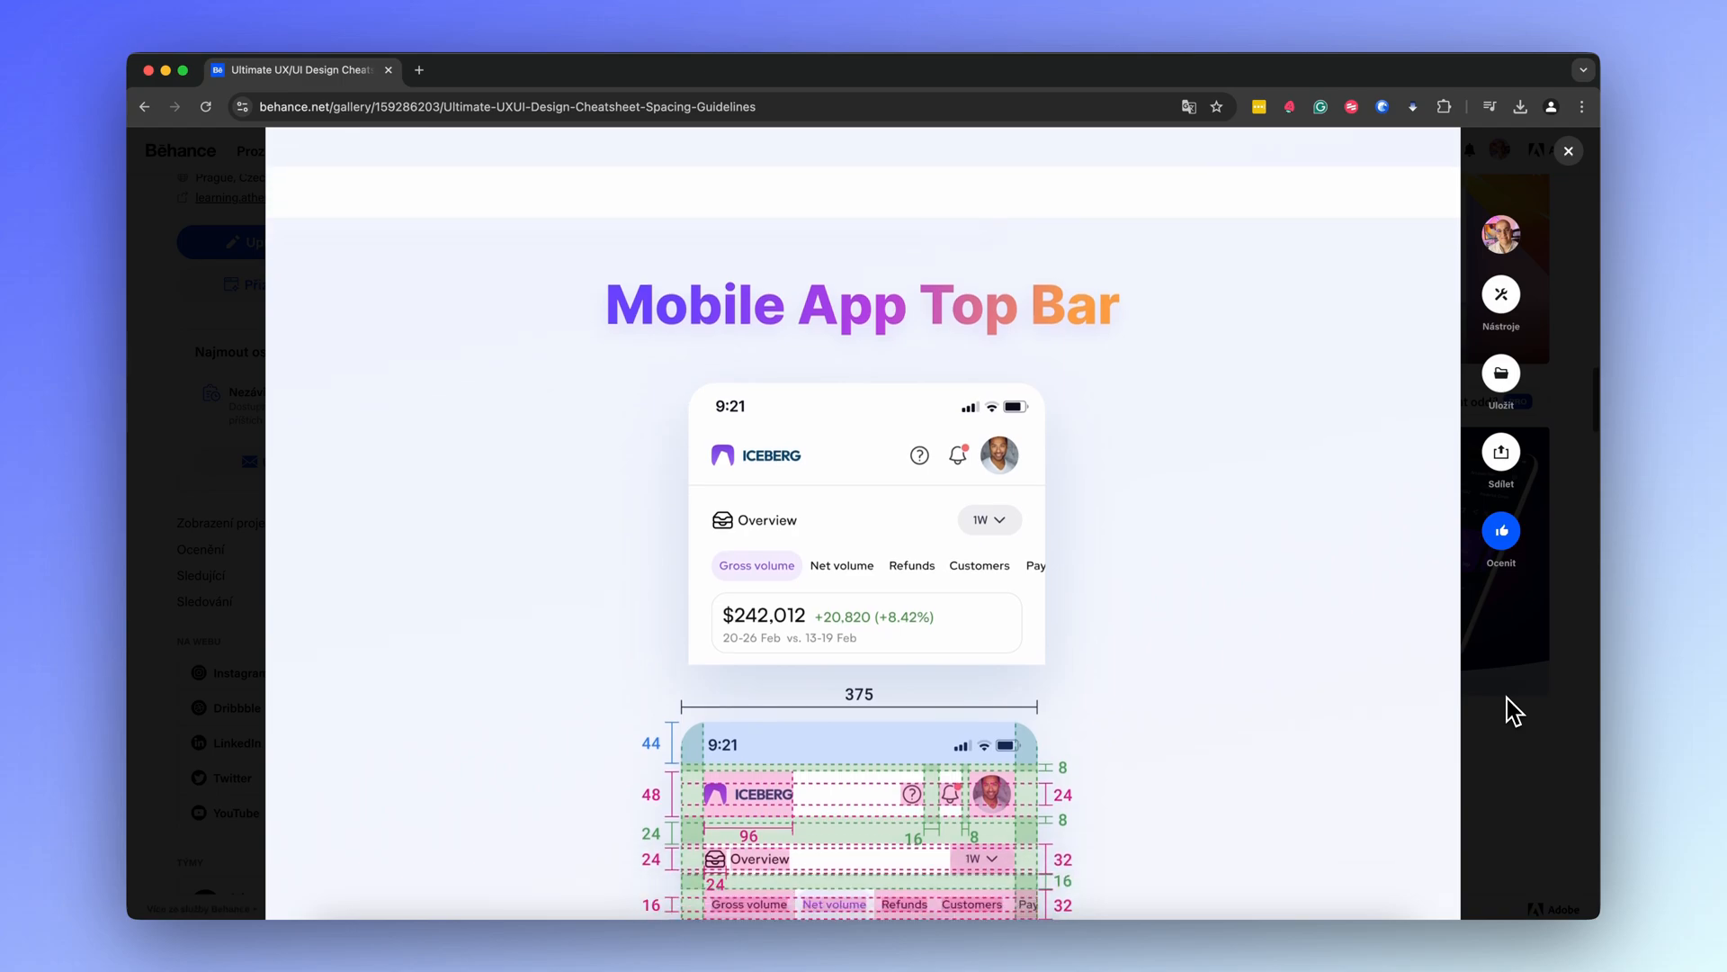
scroll("down", 3)
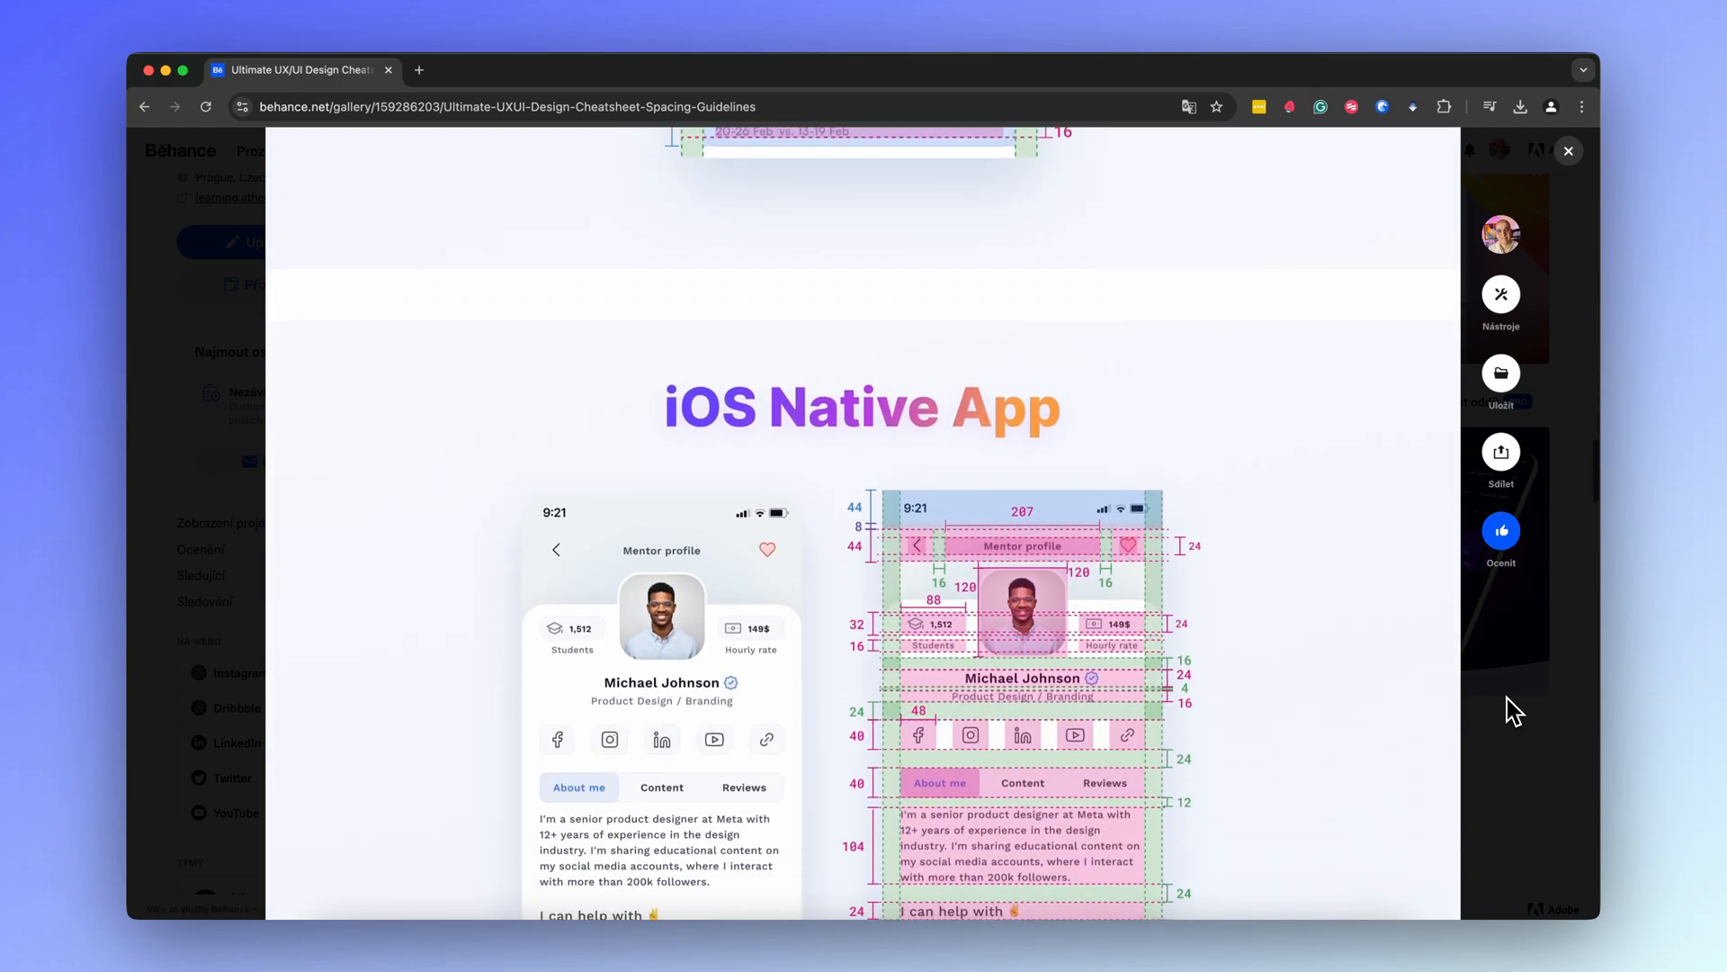
scroll("down", 3)
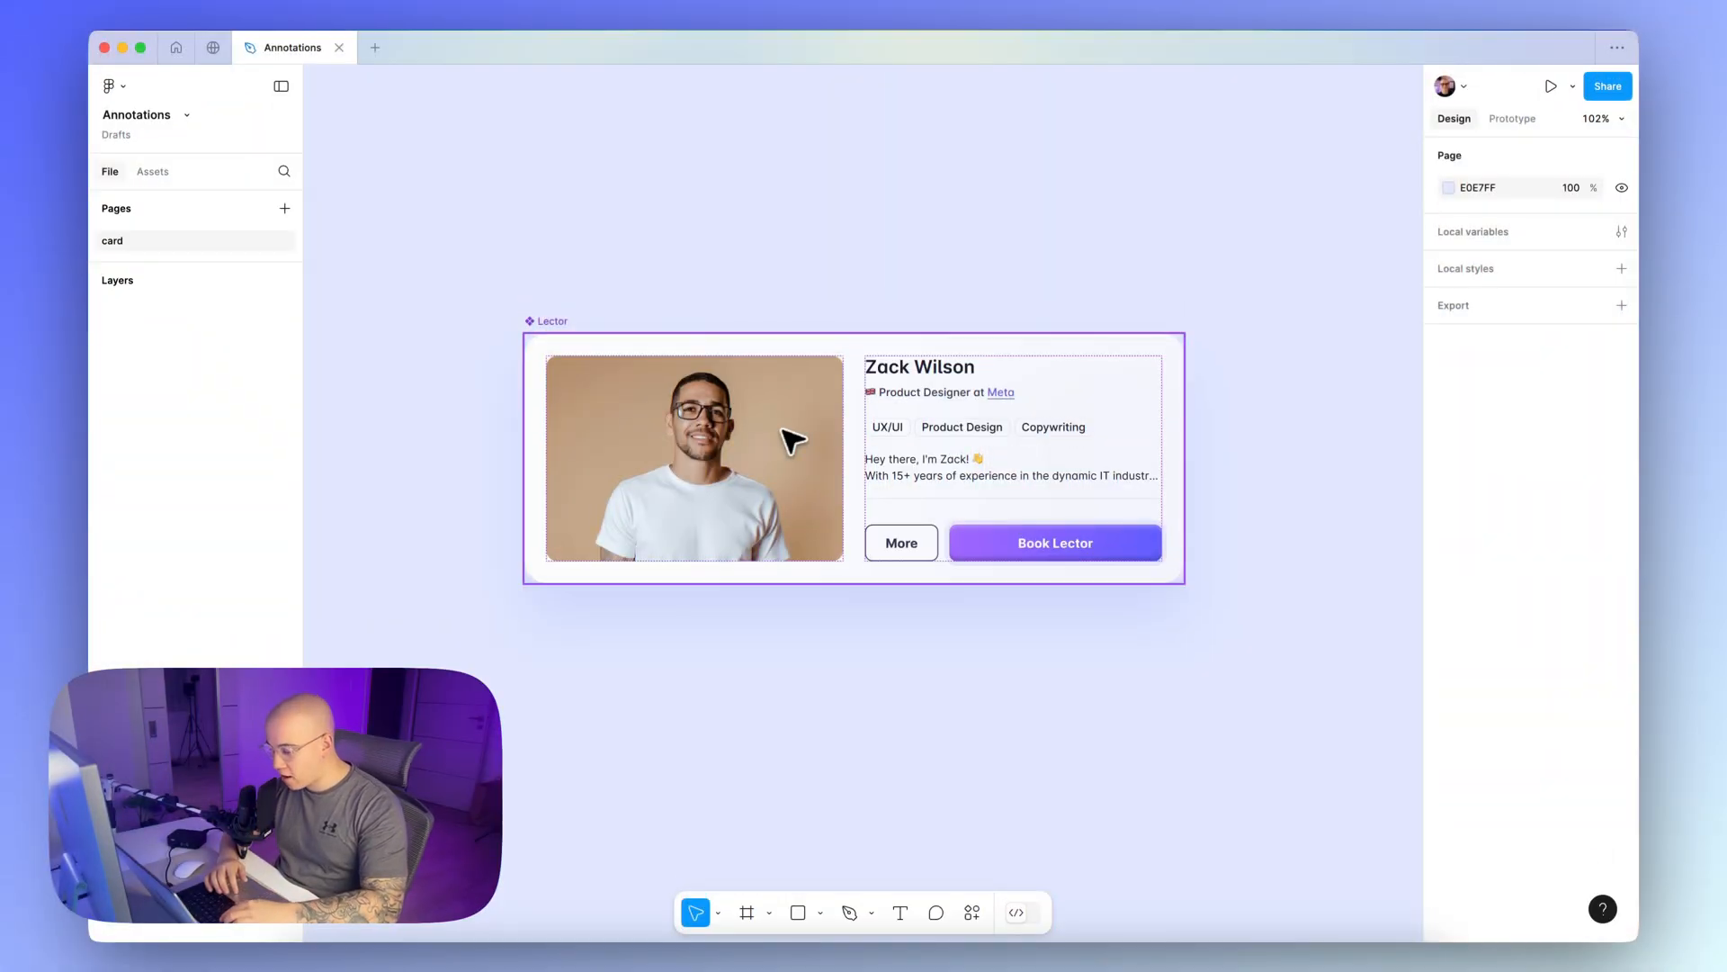
mouse_move(740, 355)
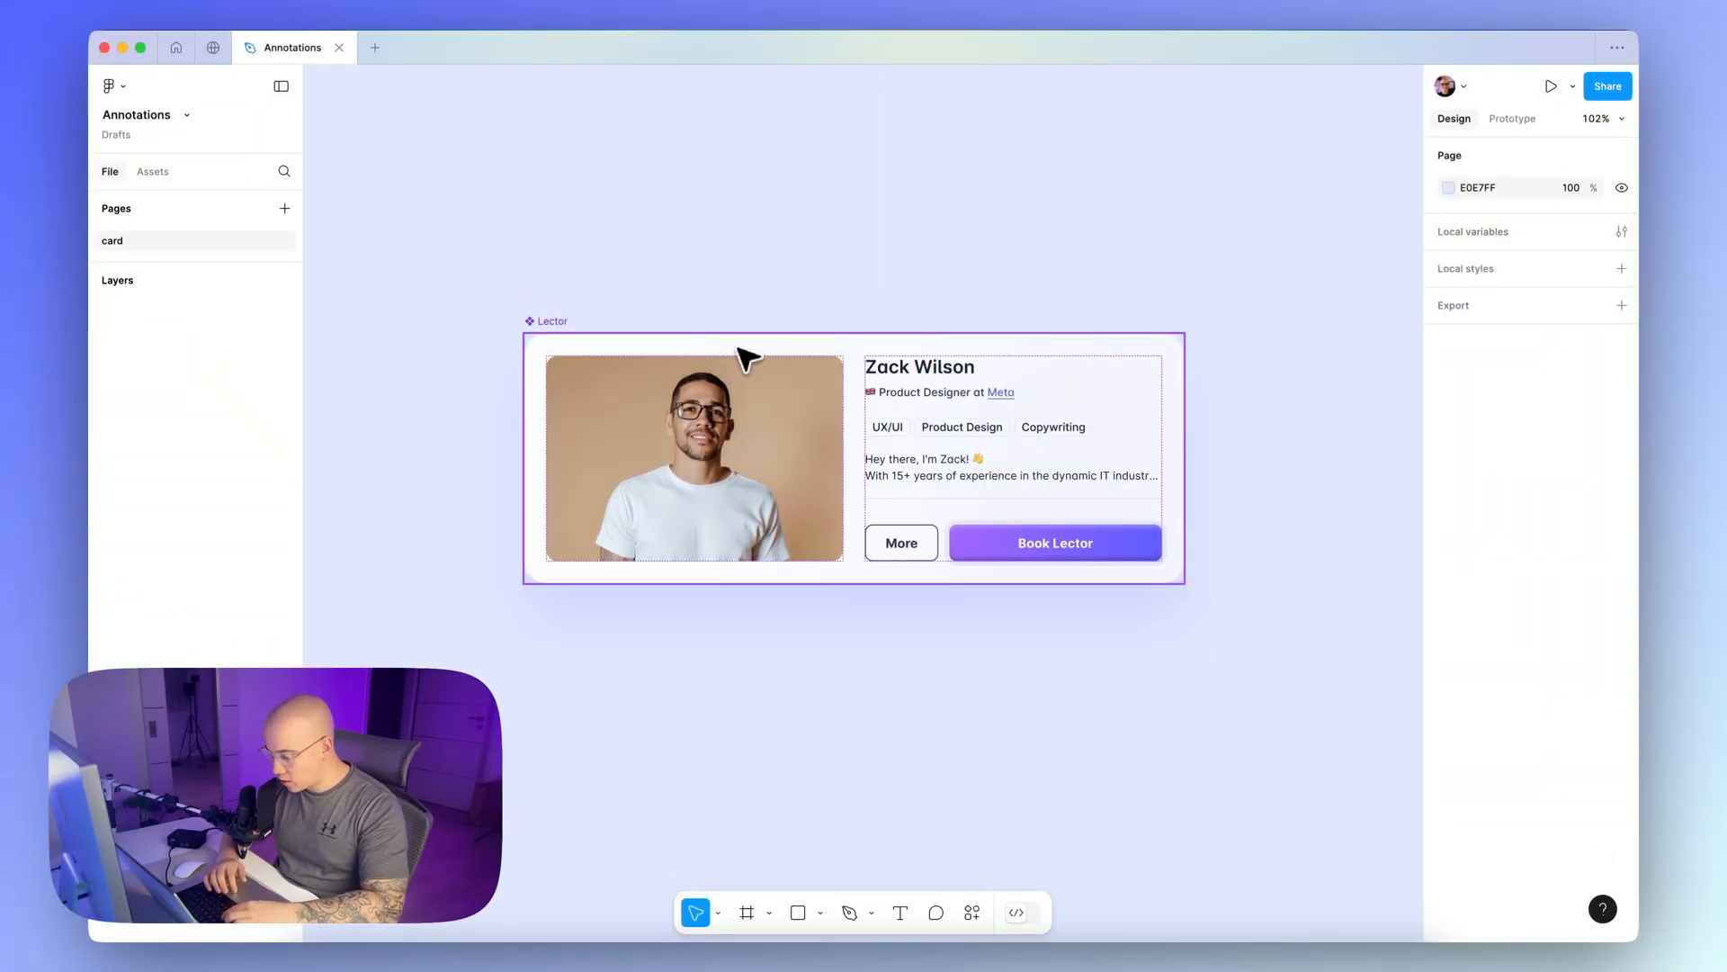
mouse_move(716, 529)
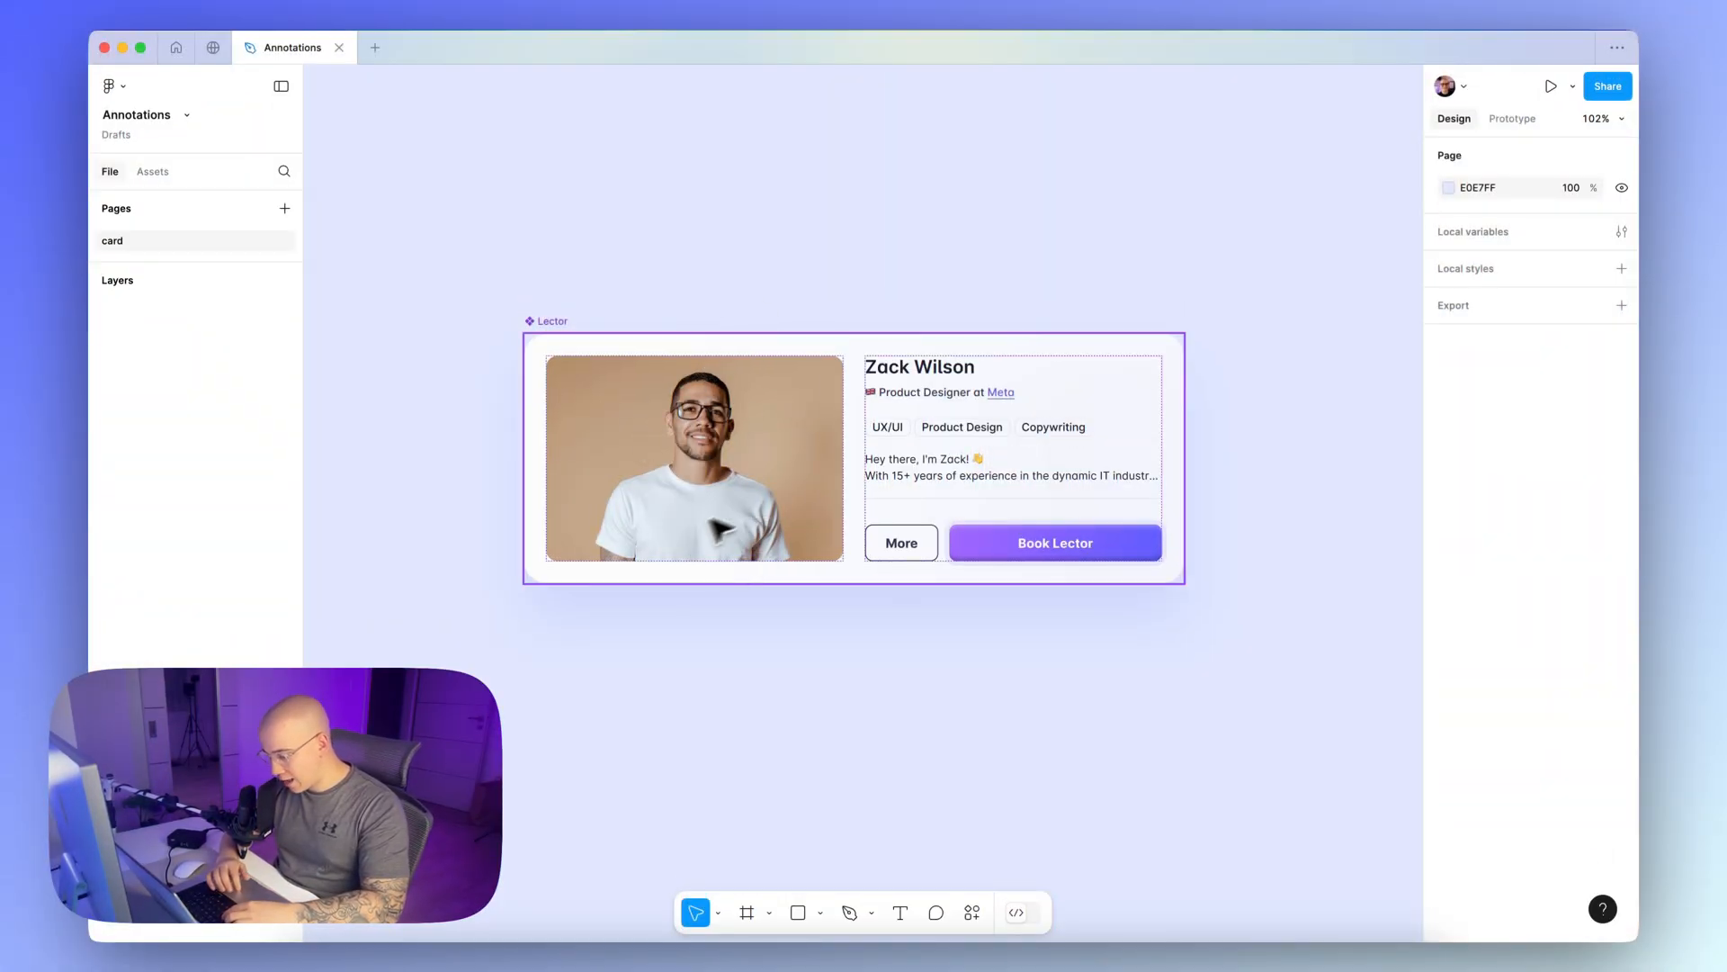
mouse_move(757, 470)
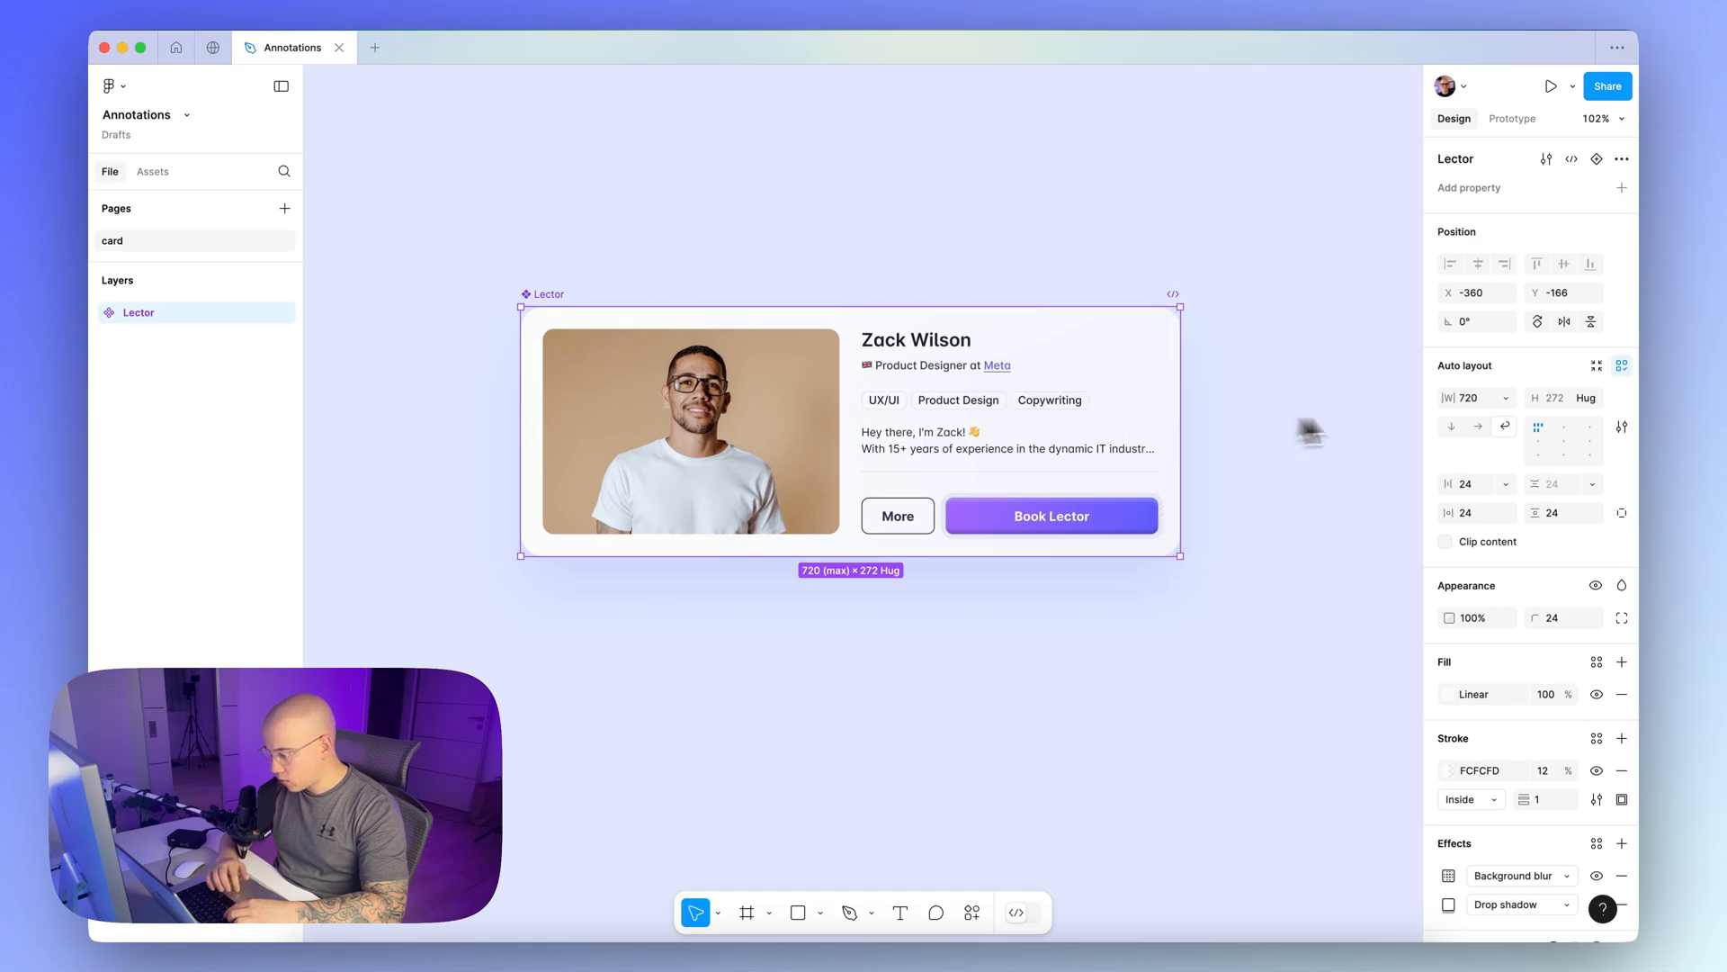
mouse_move(1505, 426)
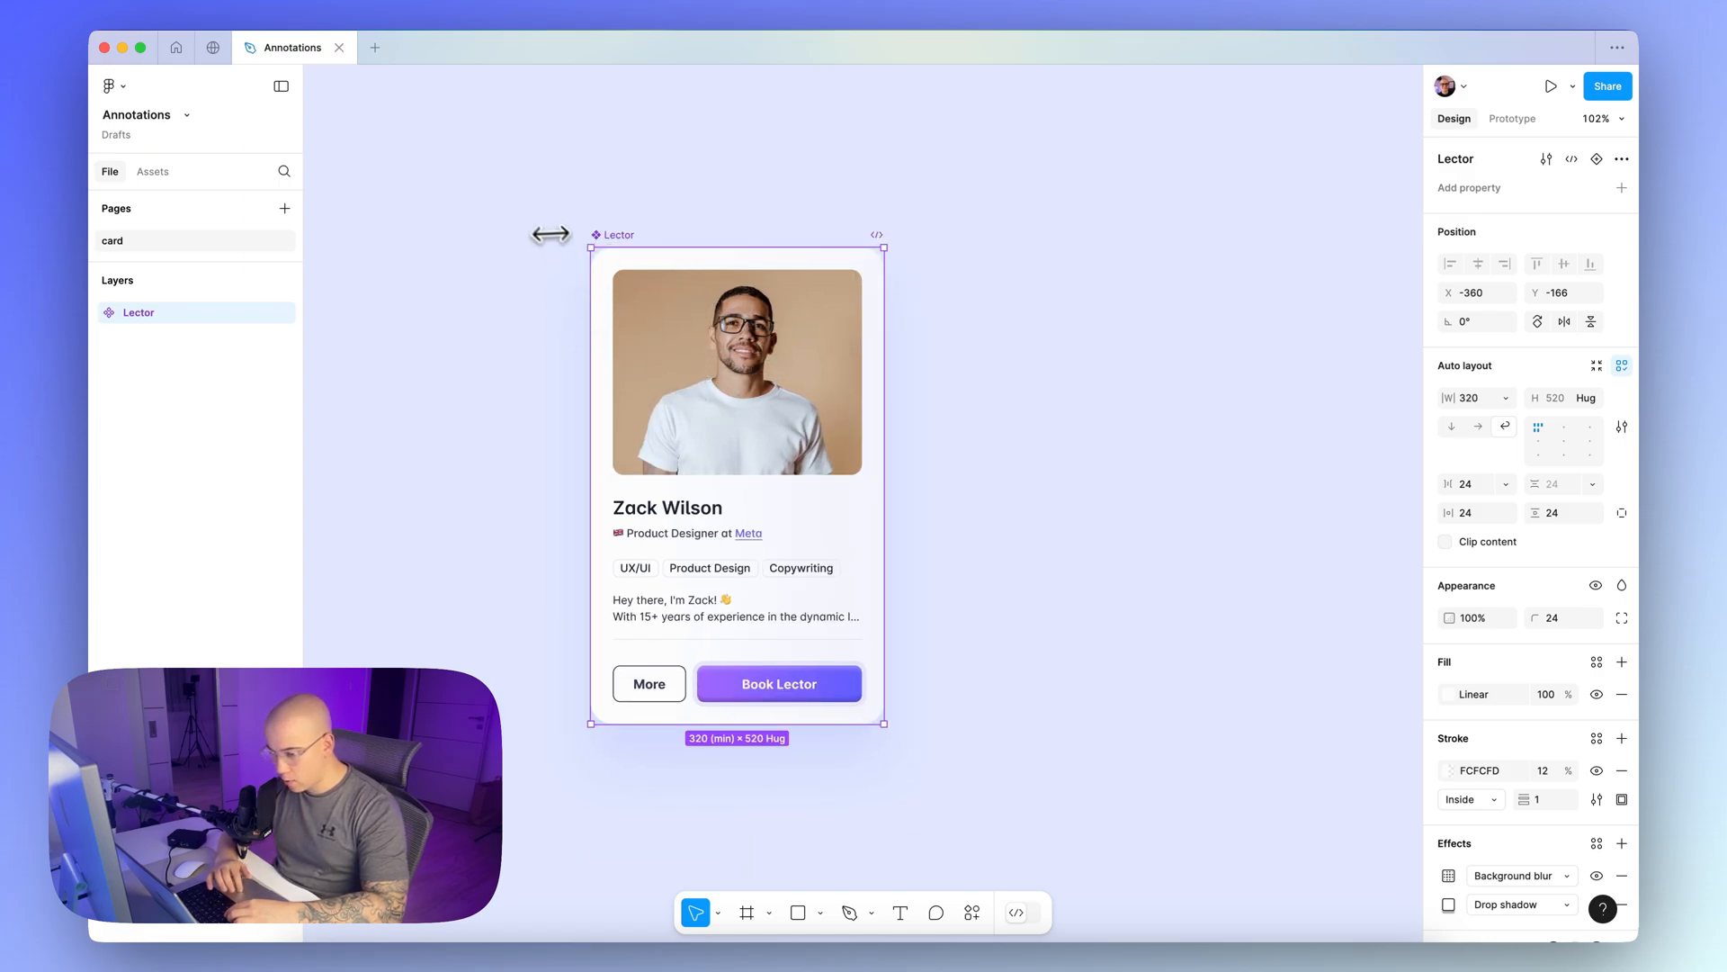
mouse_move(1286, 276)
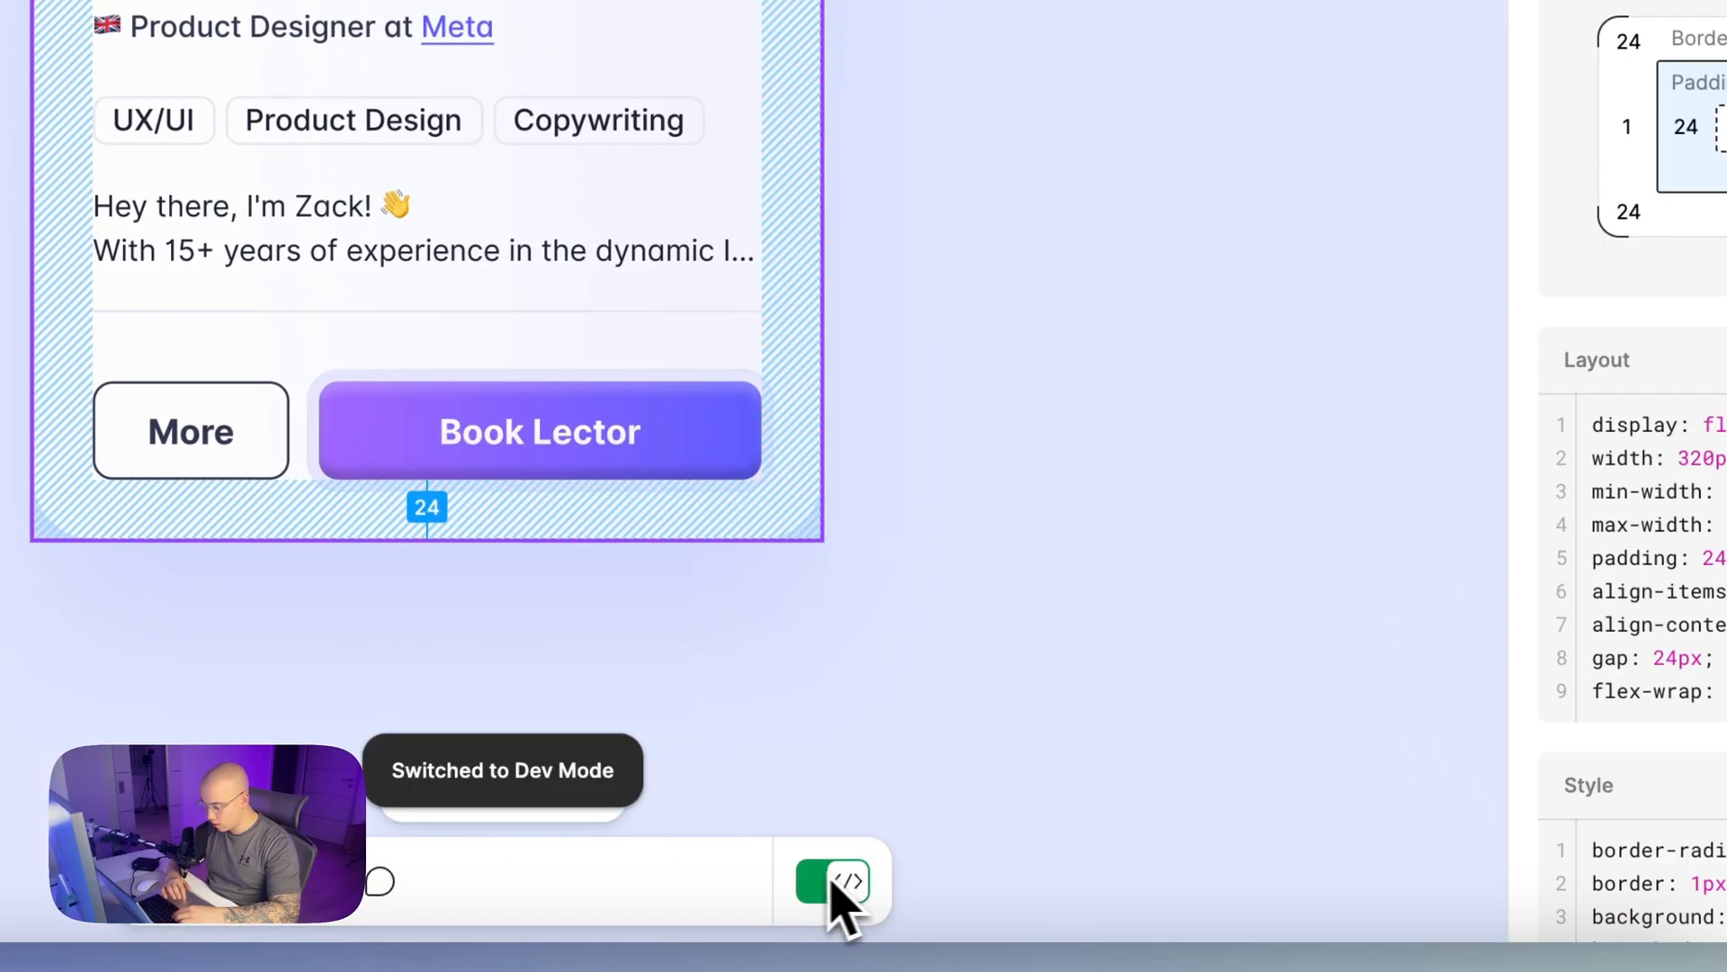
Inspect the Lector card's 24px padding and Layout/Style CSS in Dev Mode, then return to Design Mode
left_click(834, 879)
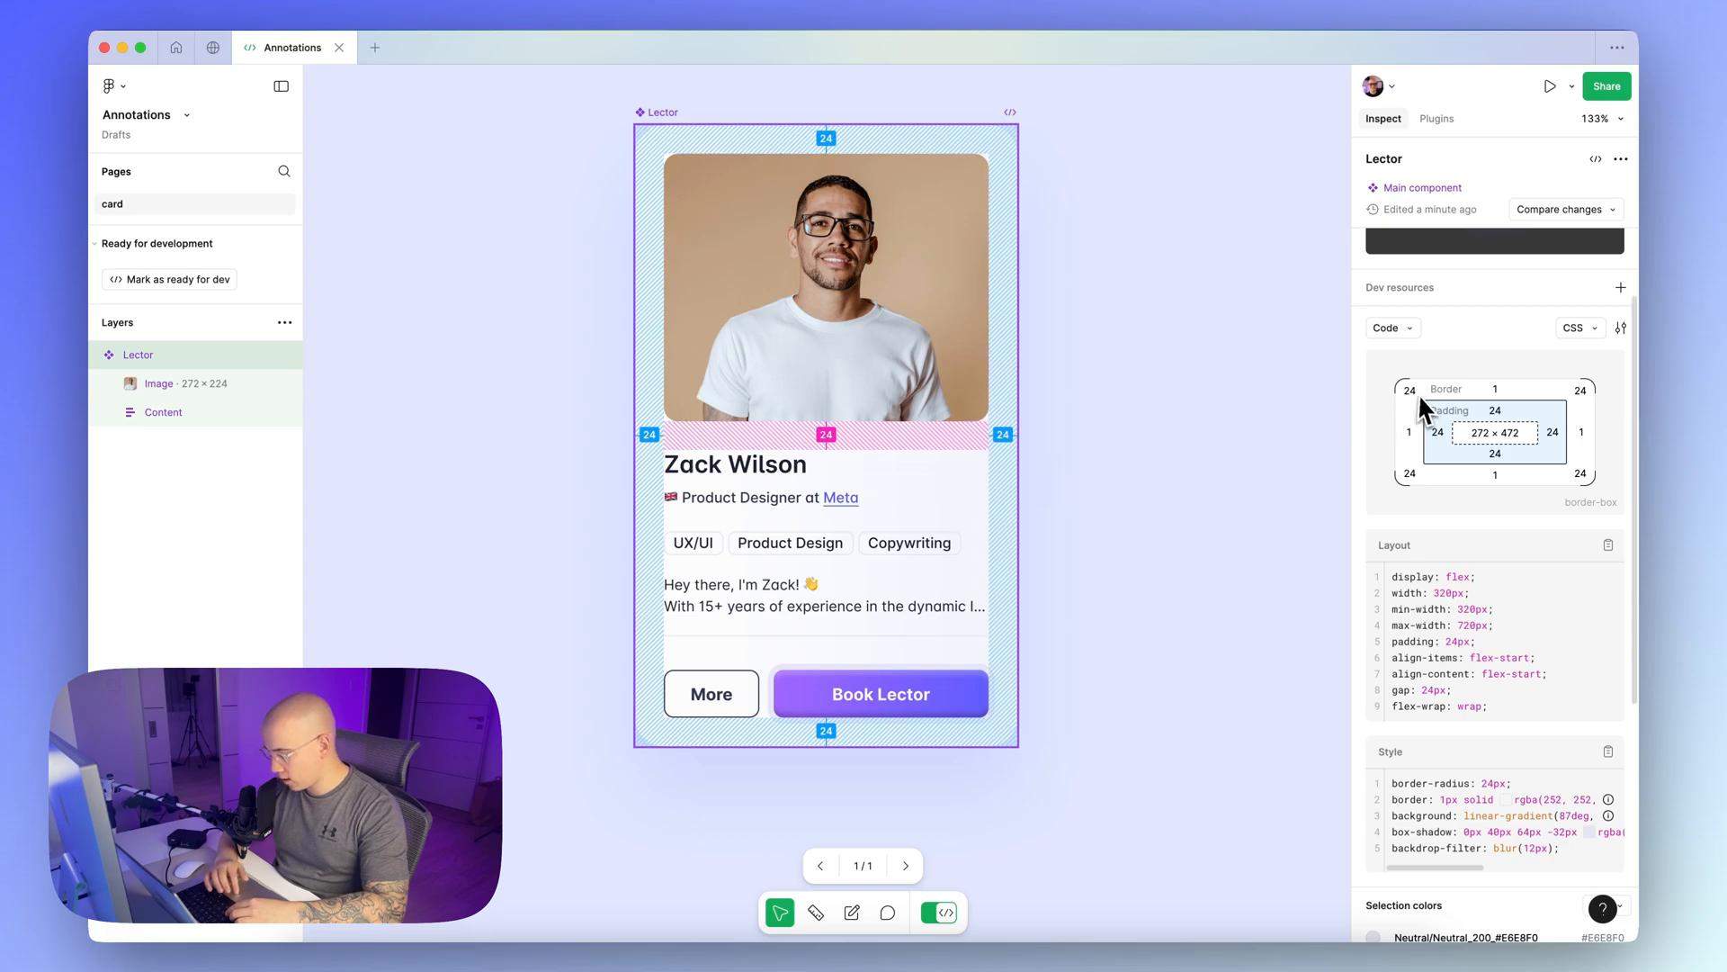
mouse_move(1449, 432)
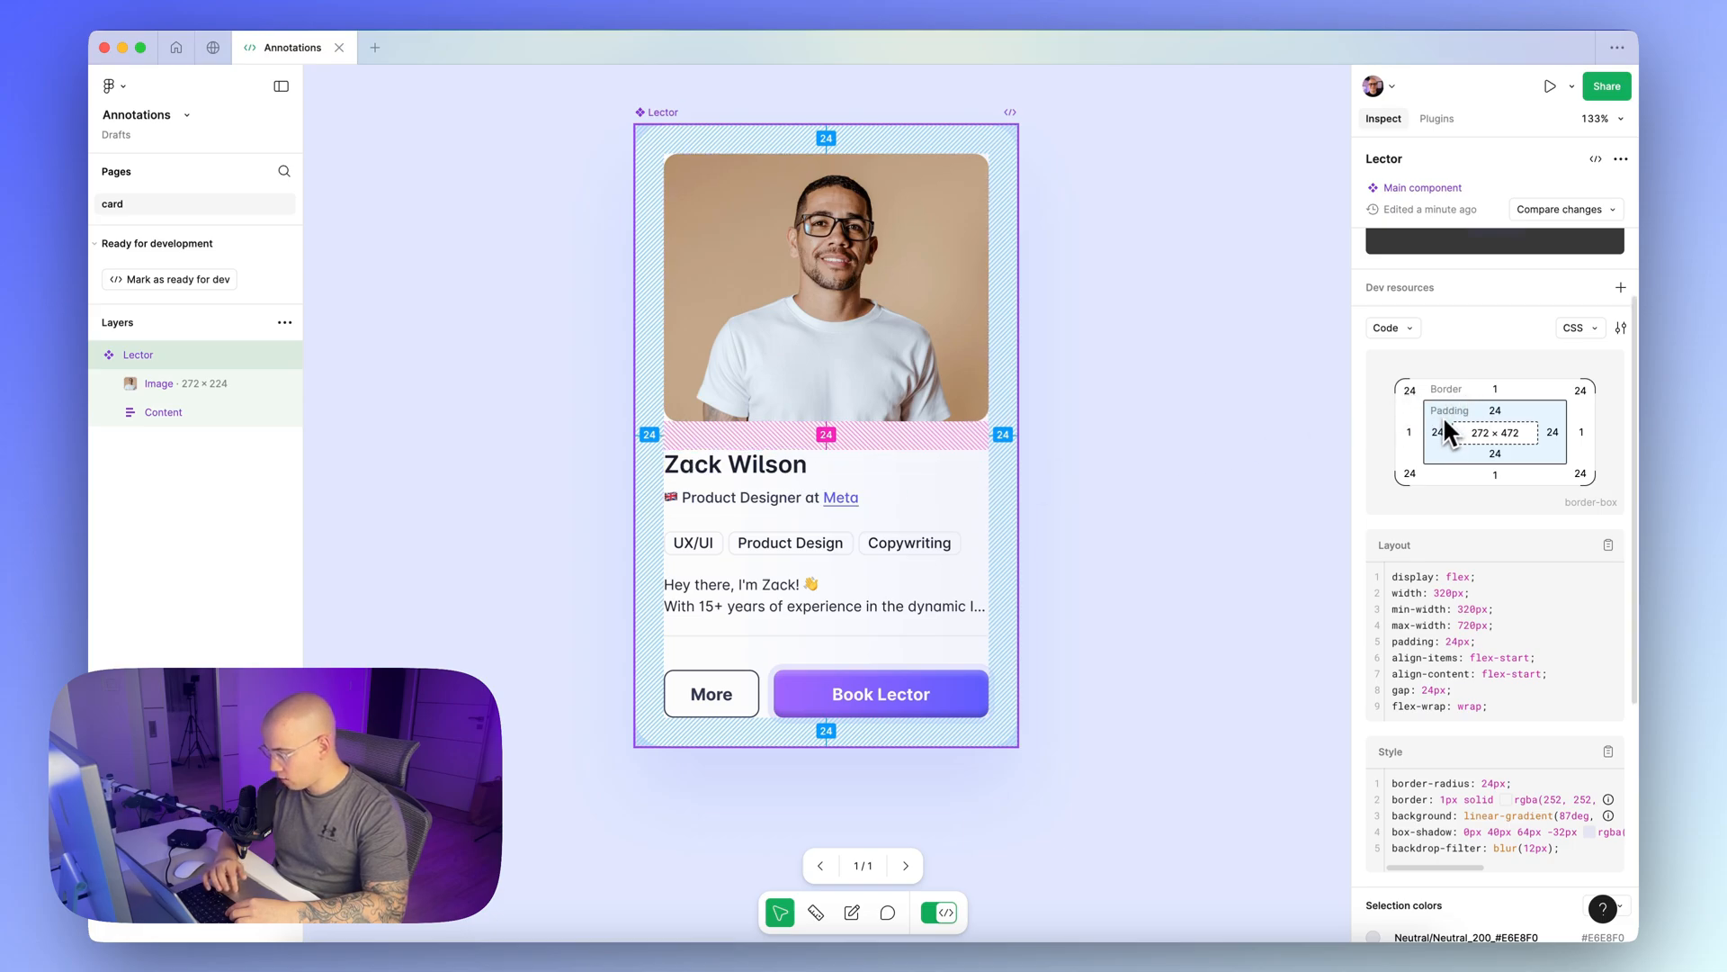
mouse_move(1471, 432)
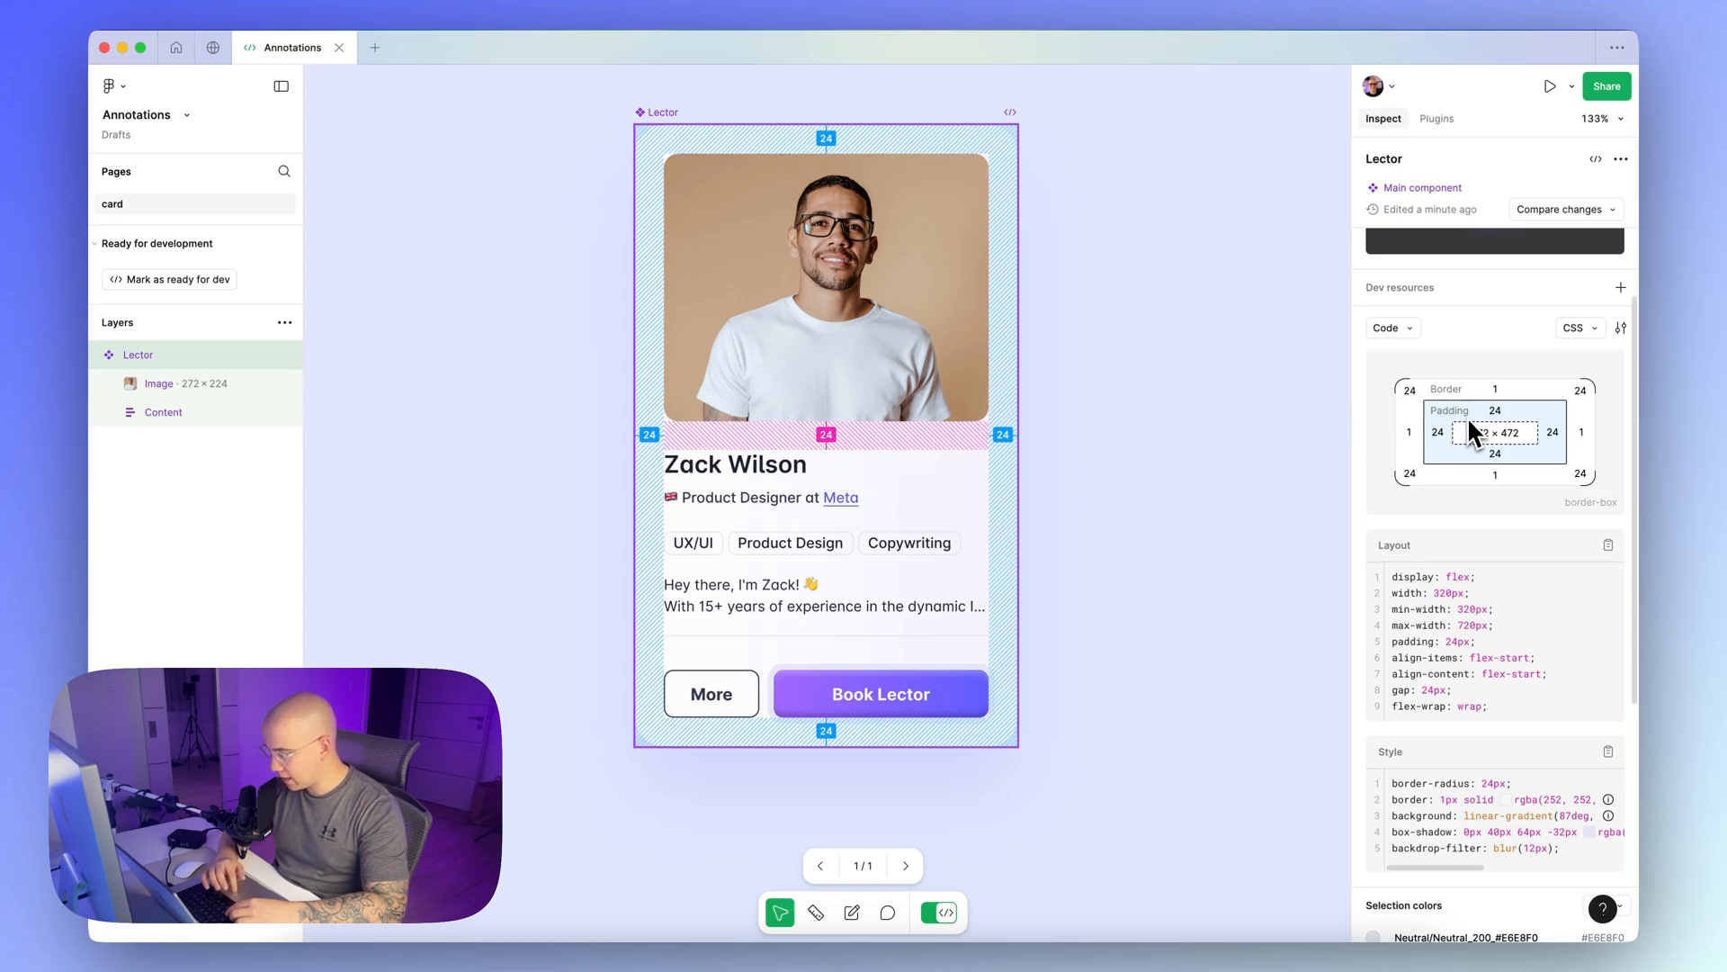
scroll("down", 3)
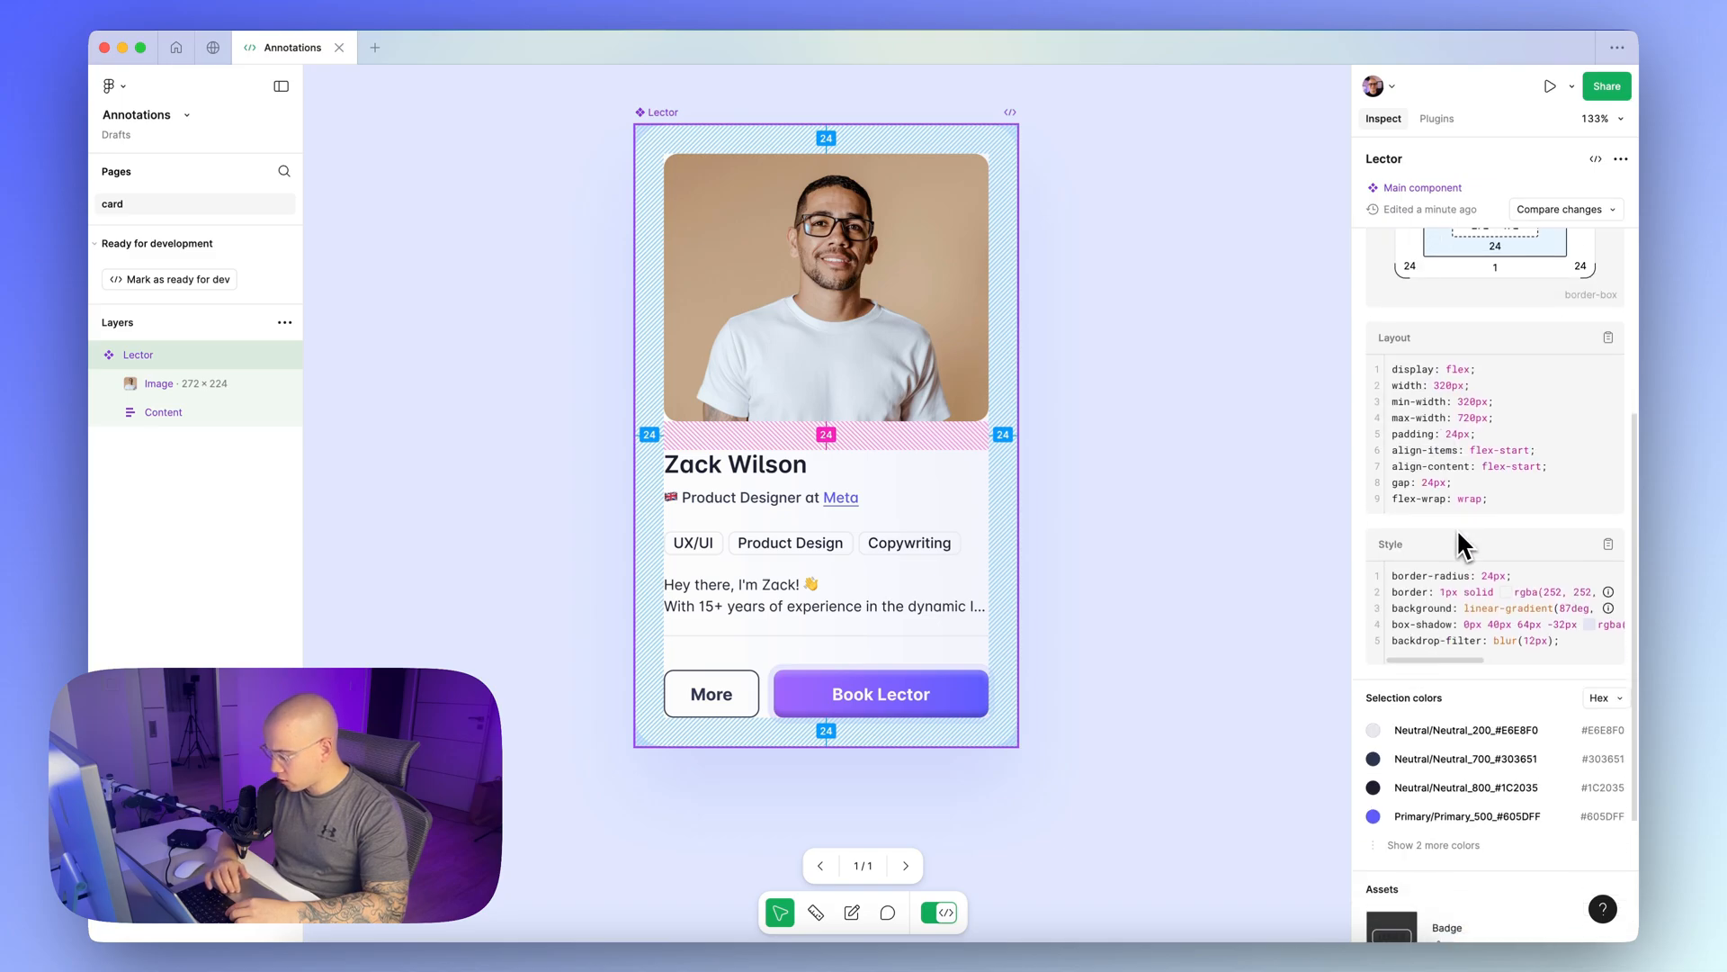
scroll("down", 3)
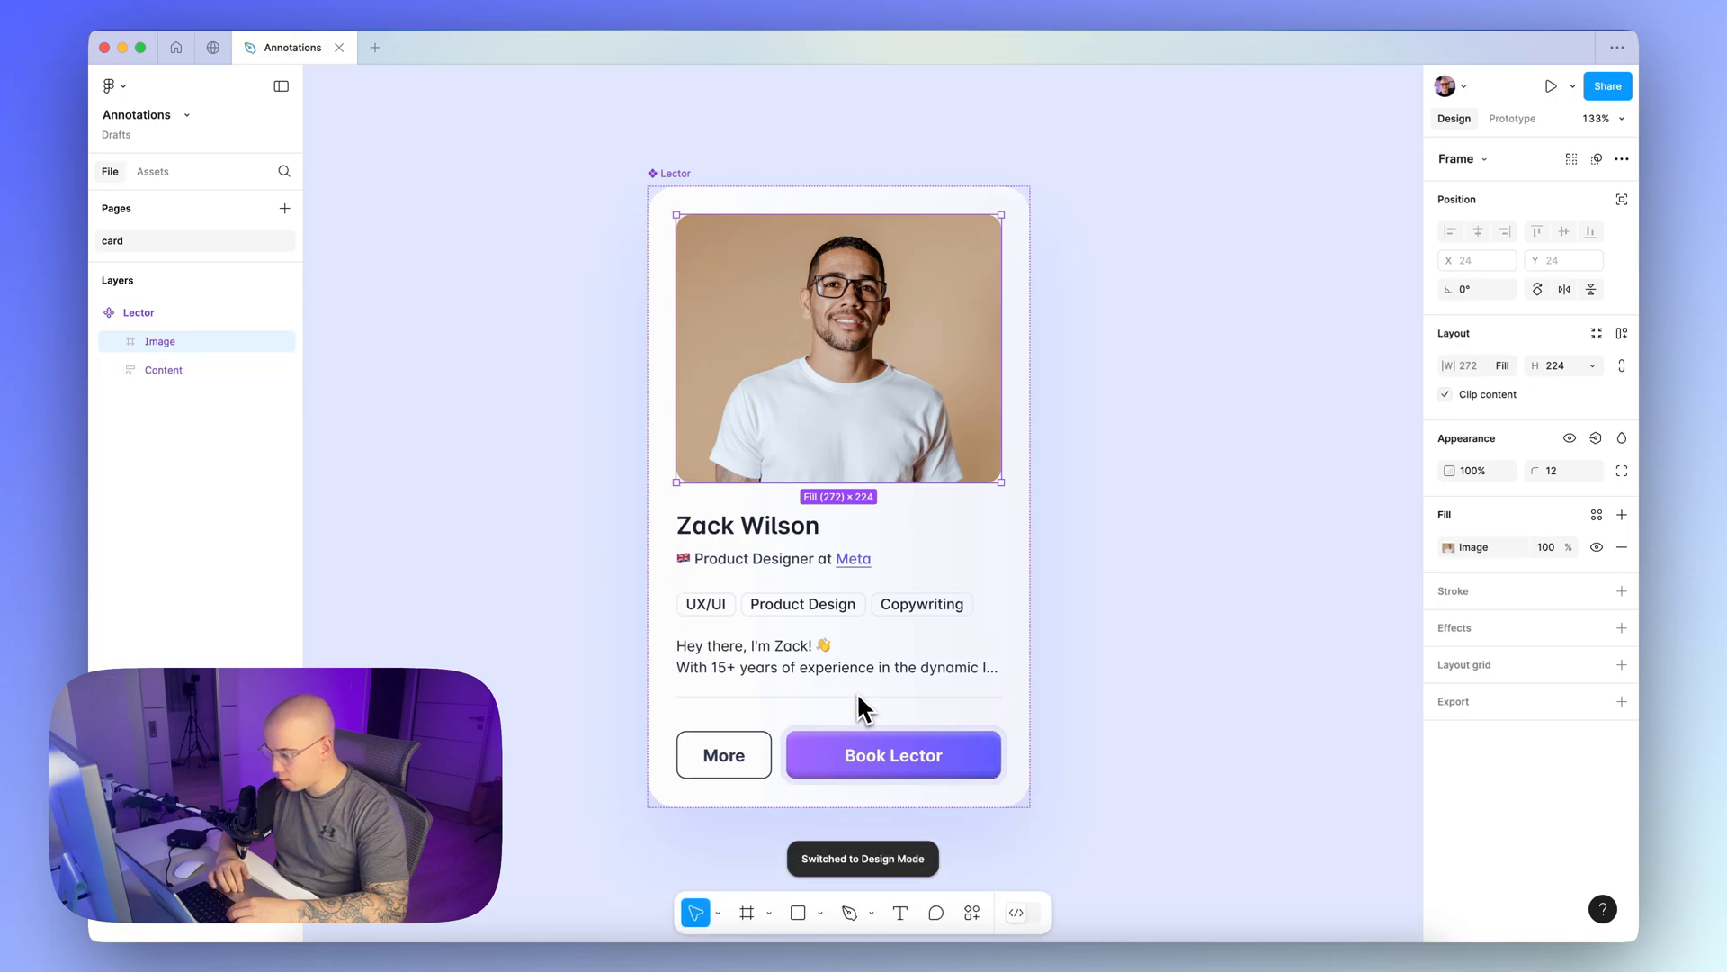
Go to the Redlines & Annotations plugin page in Community and scroll through its preview
left_click(212, 47)
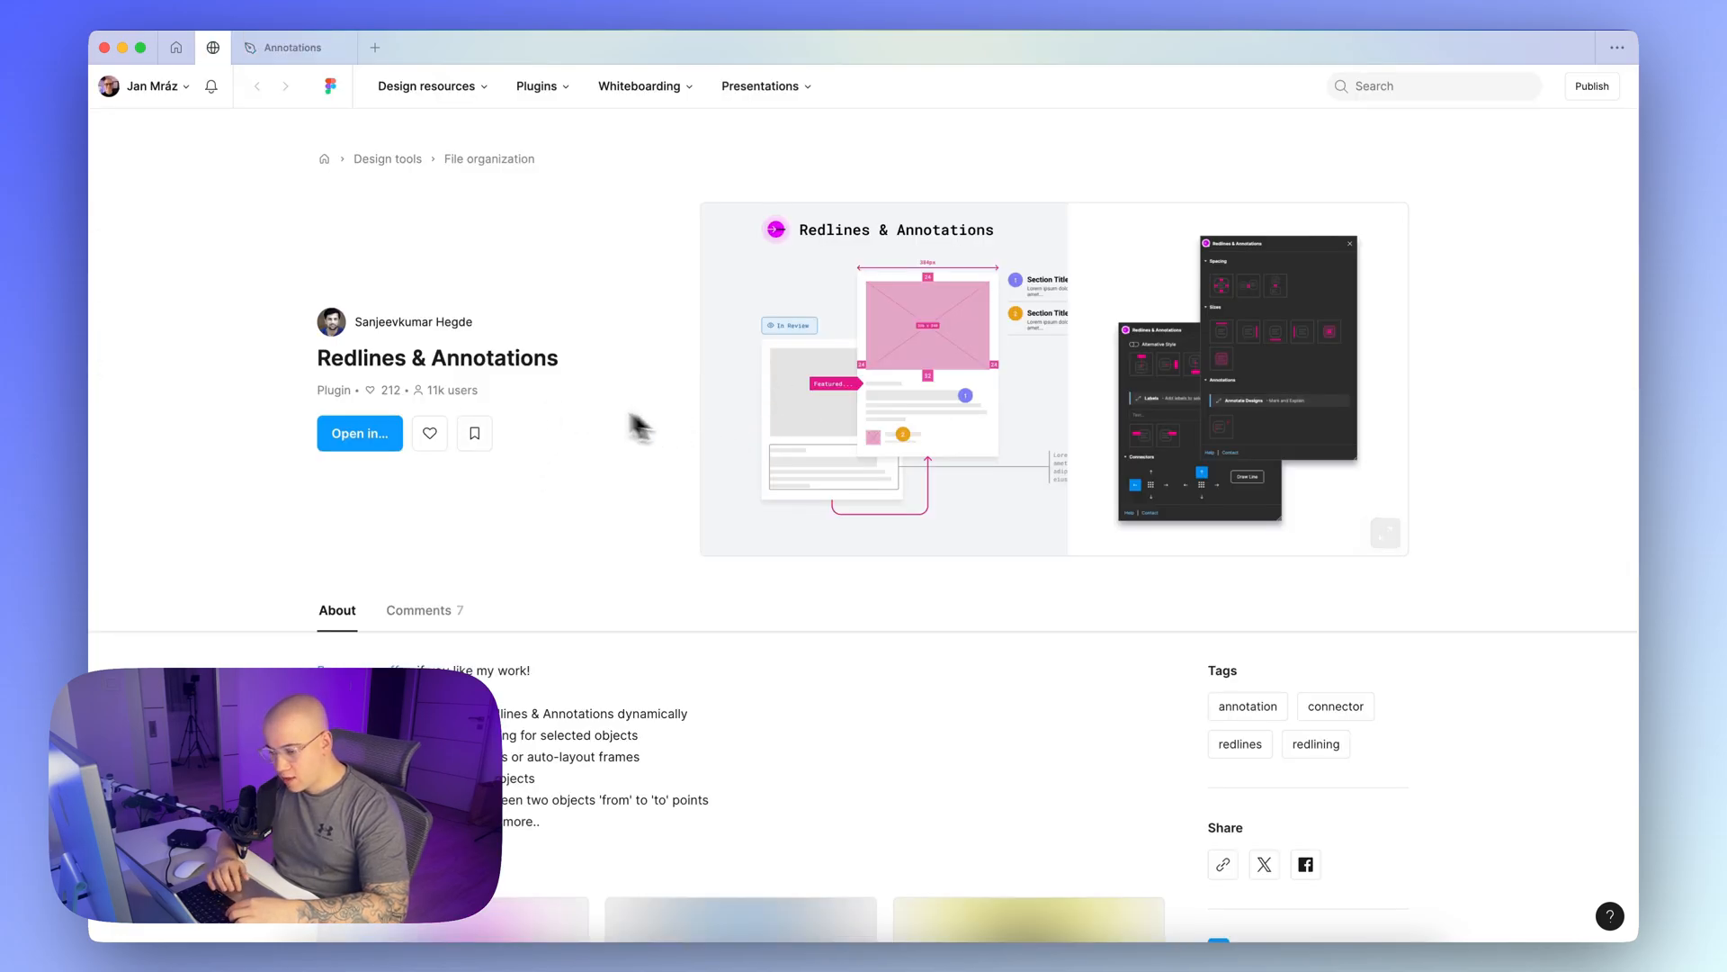
mouse_move(441, 373)
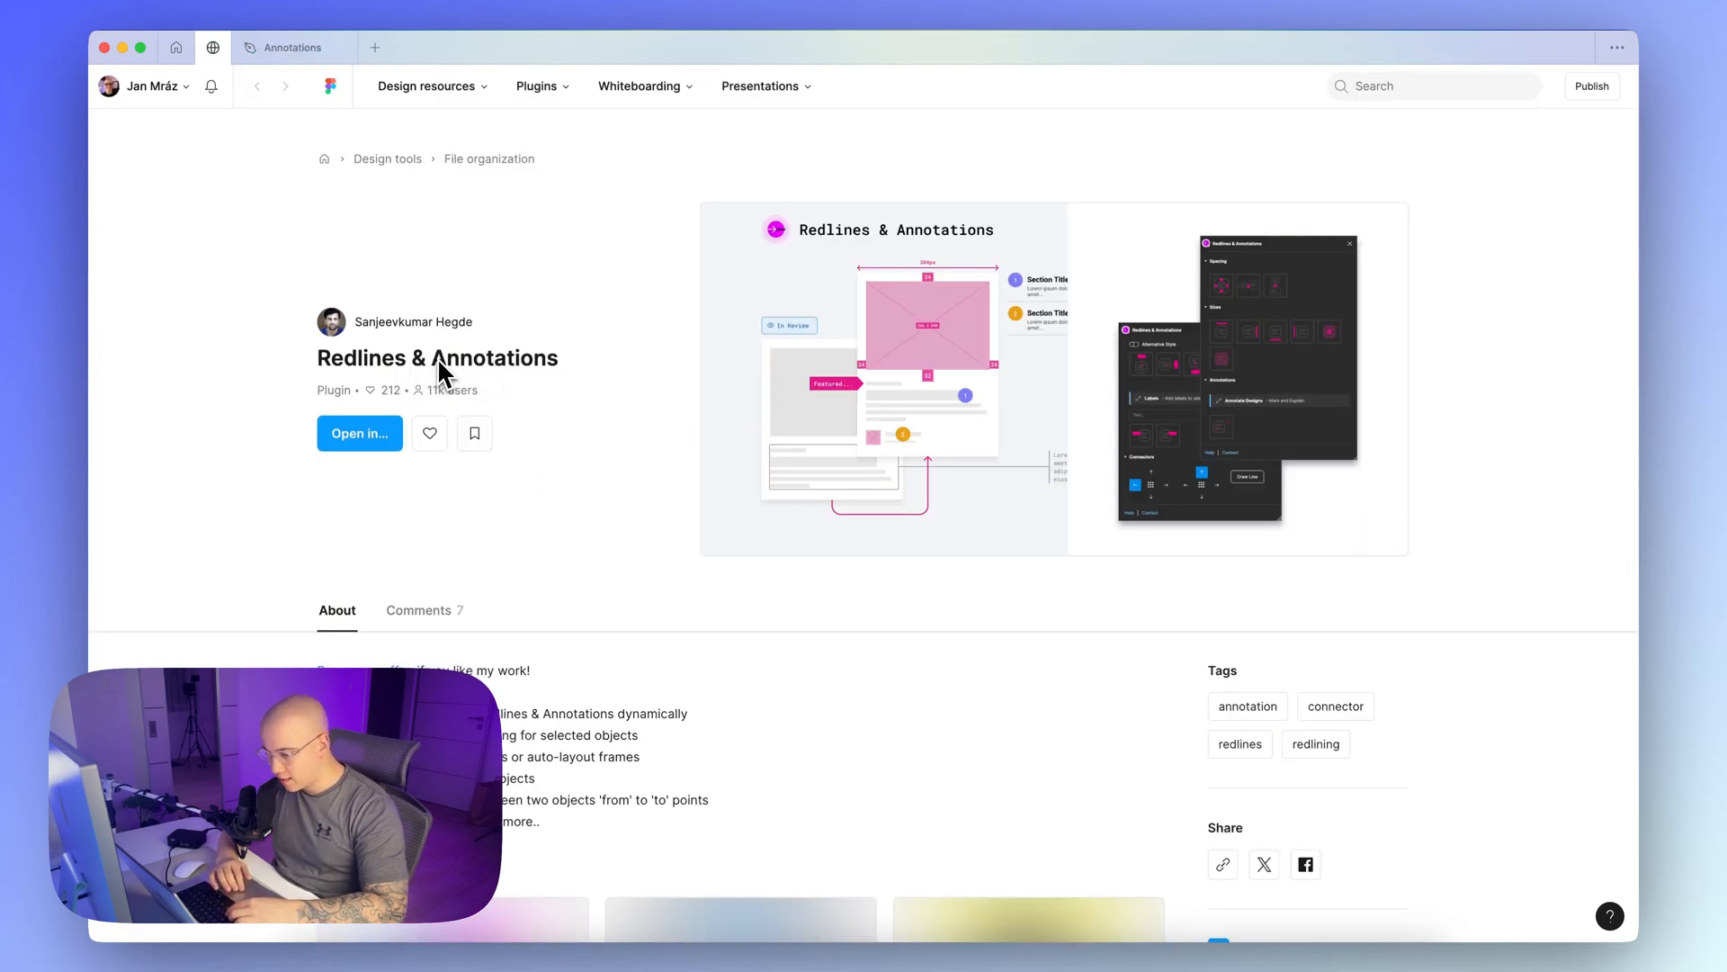
mouse_move(920, 388)
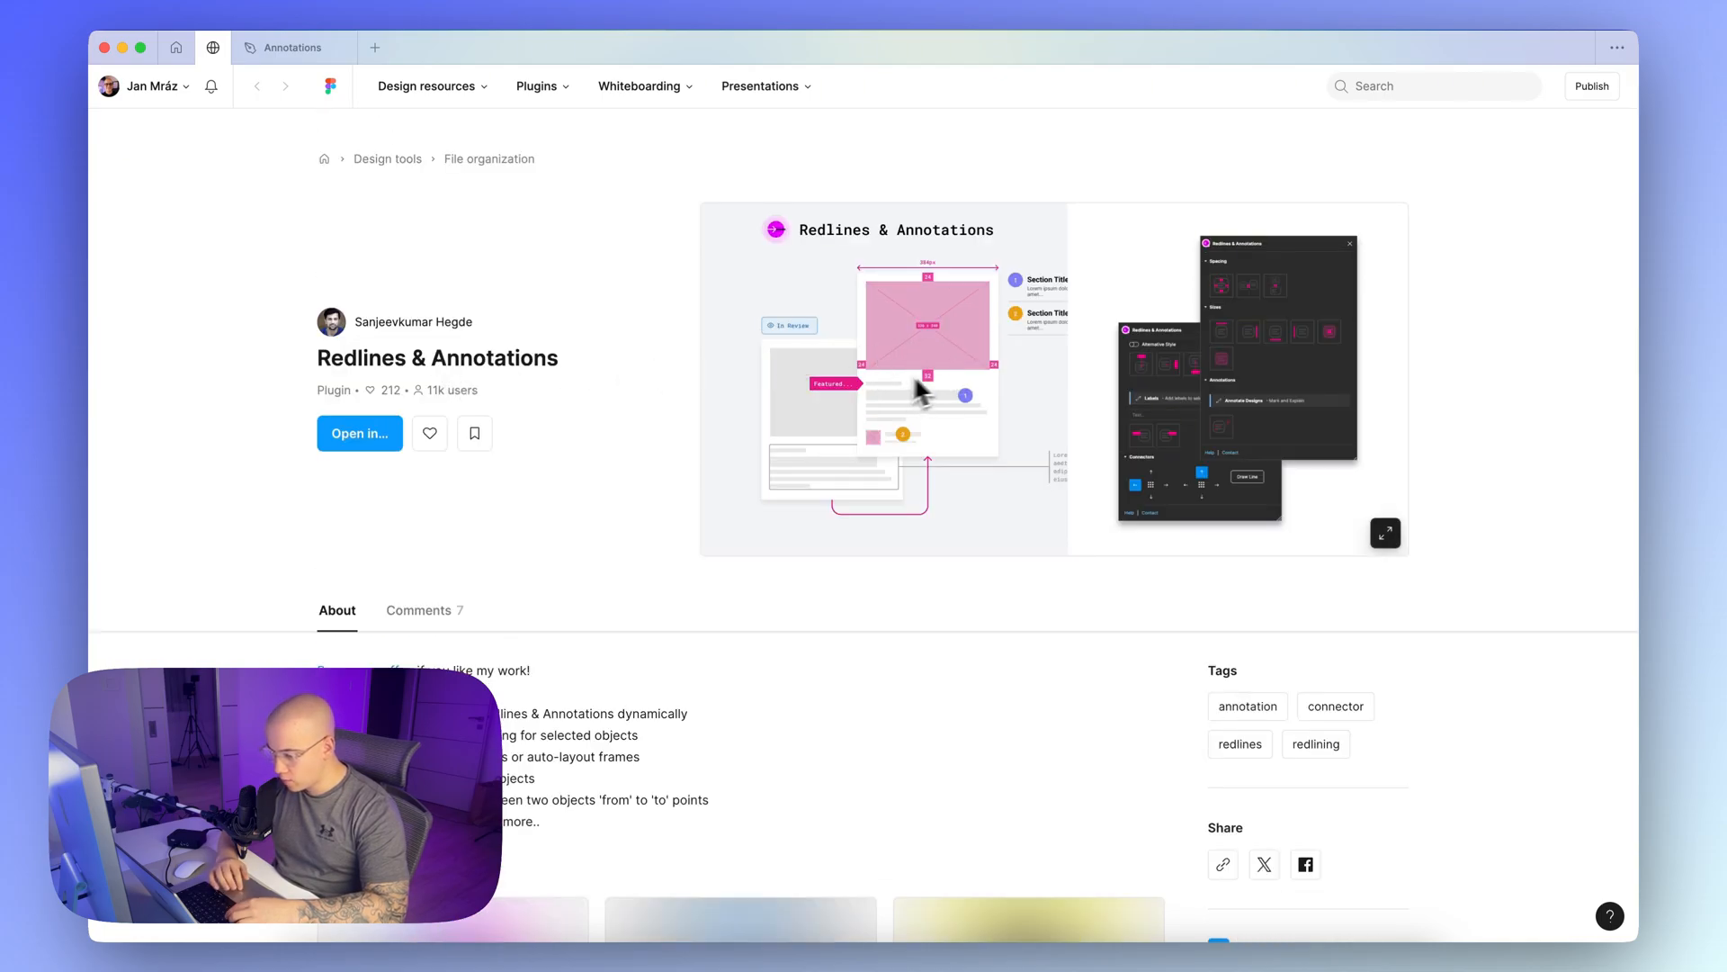
mouse_move(893, 383)
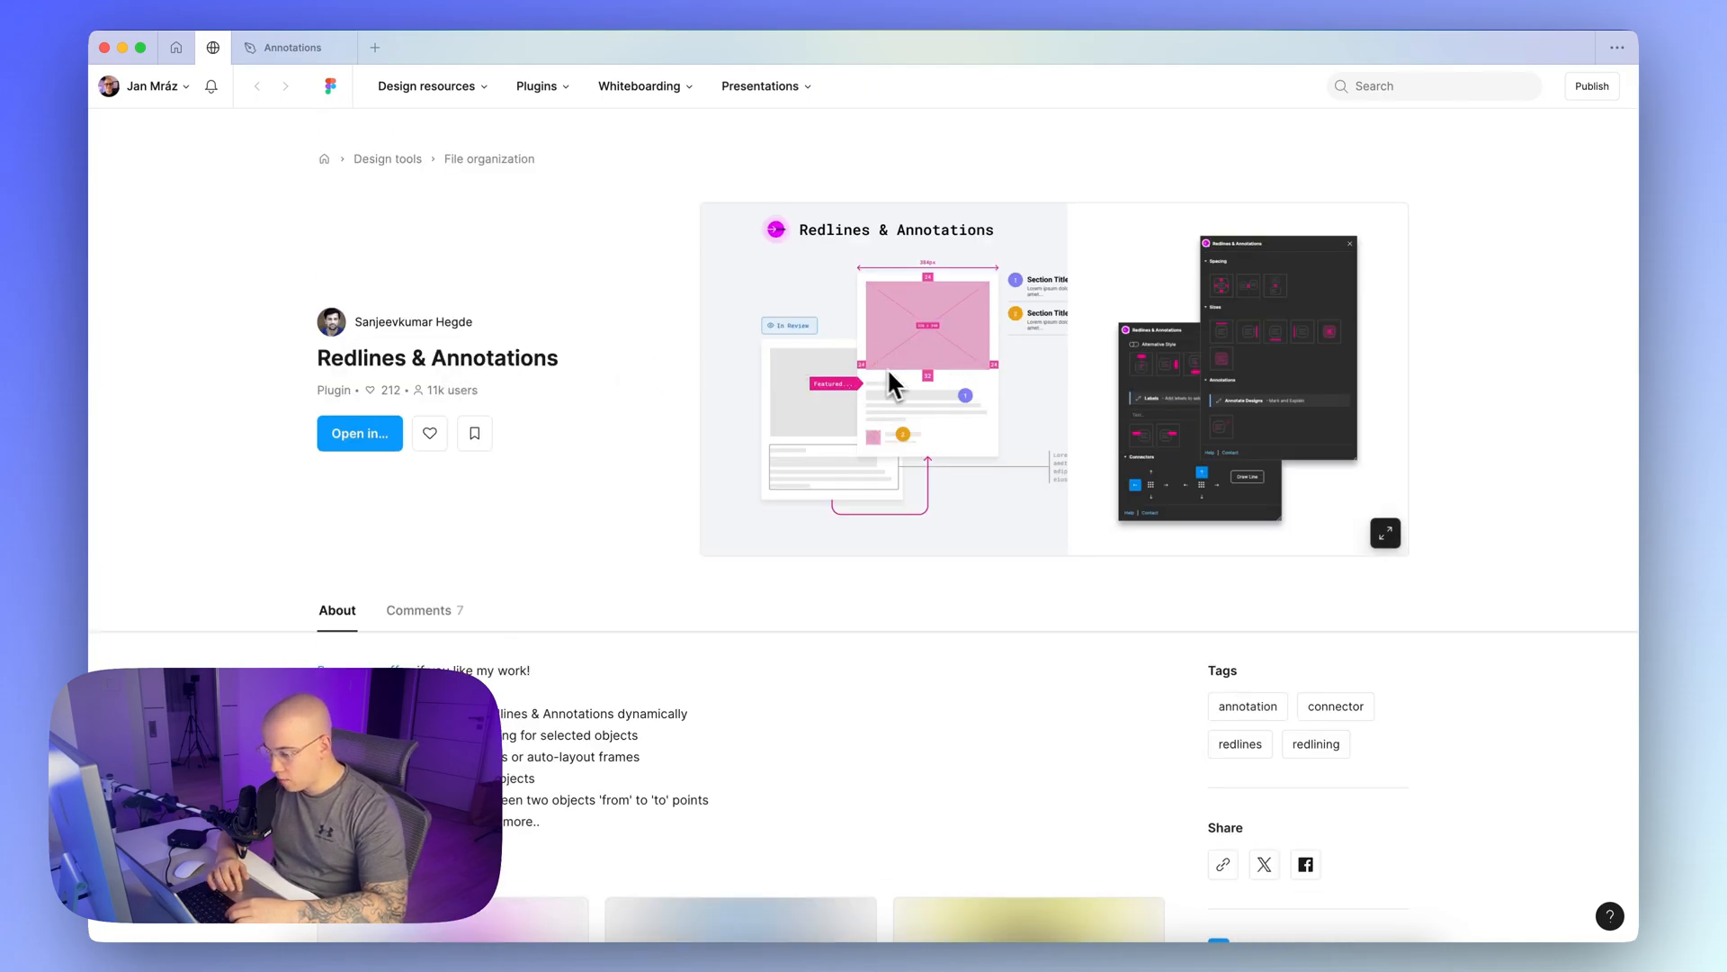
mouse_move(915, 306)
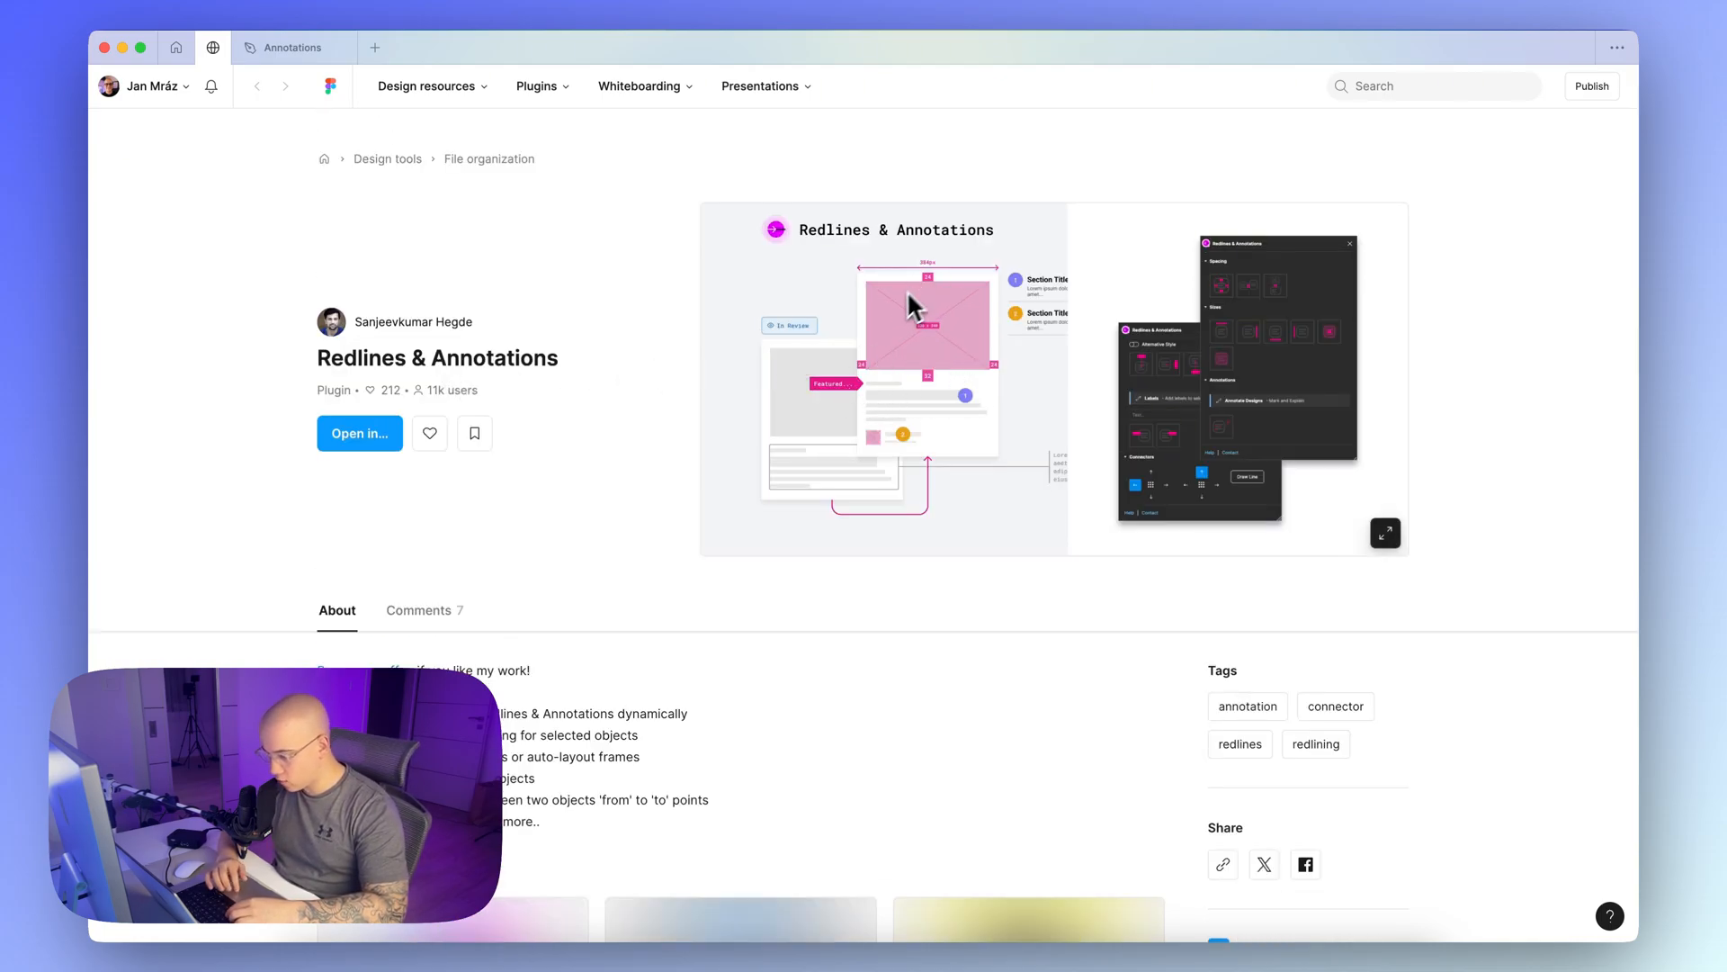
scroll("up", 3)
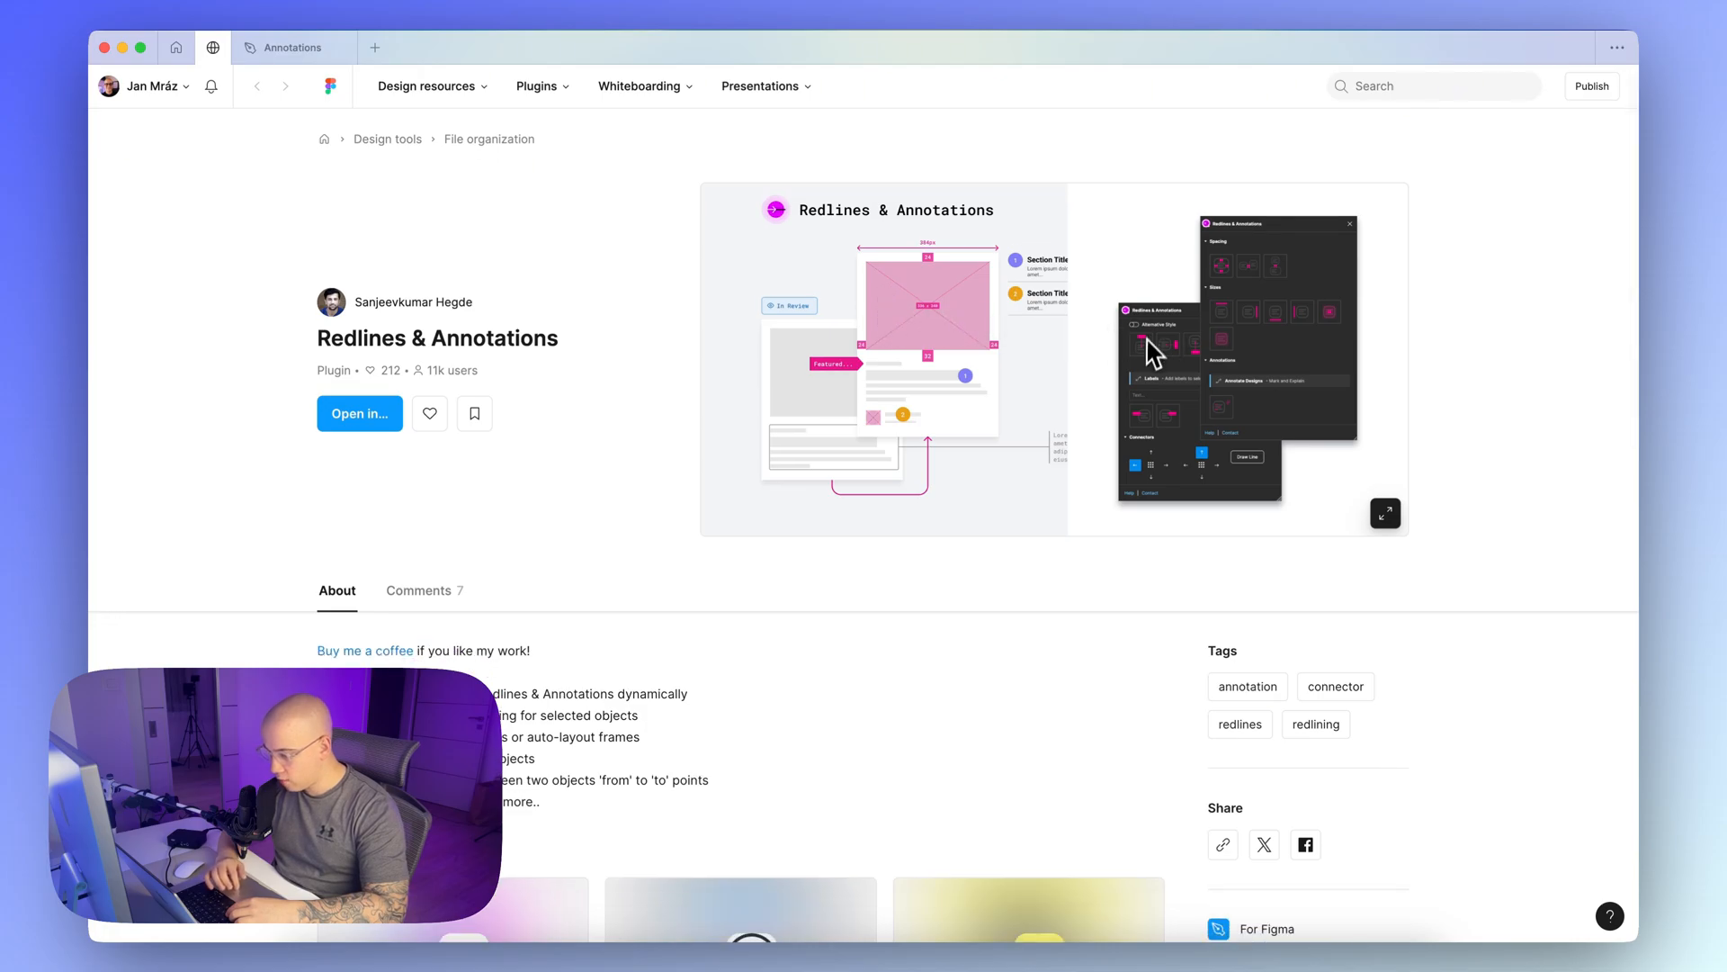
scroll("down", 3)
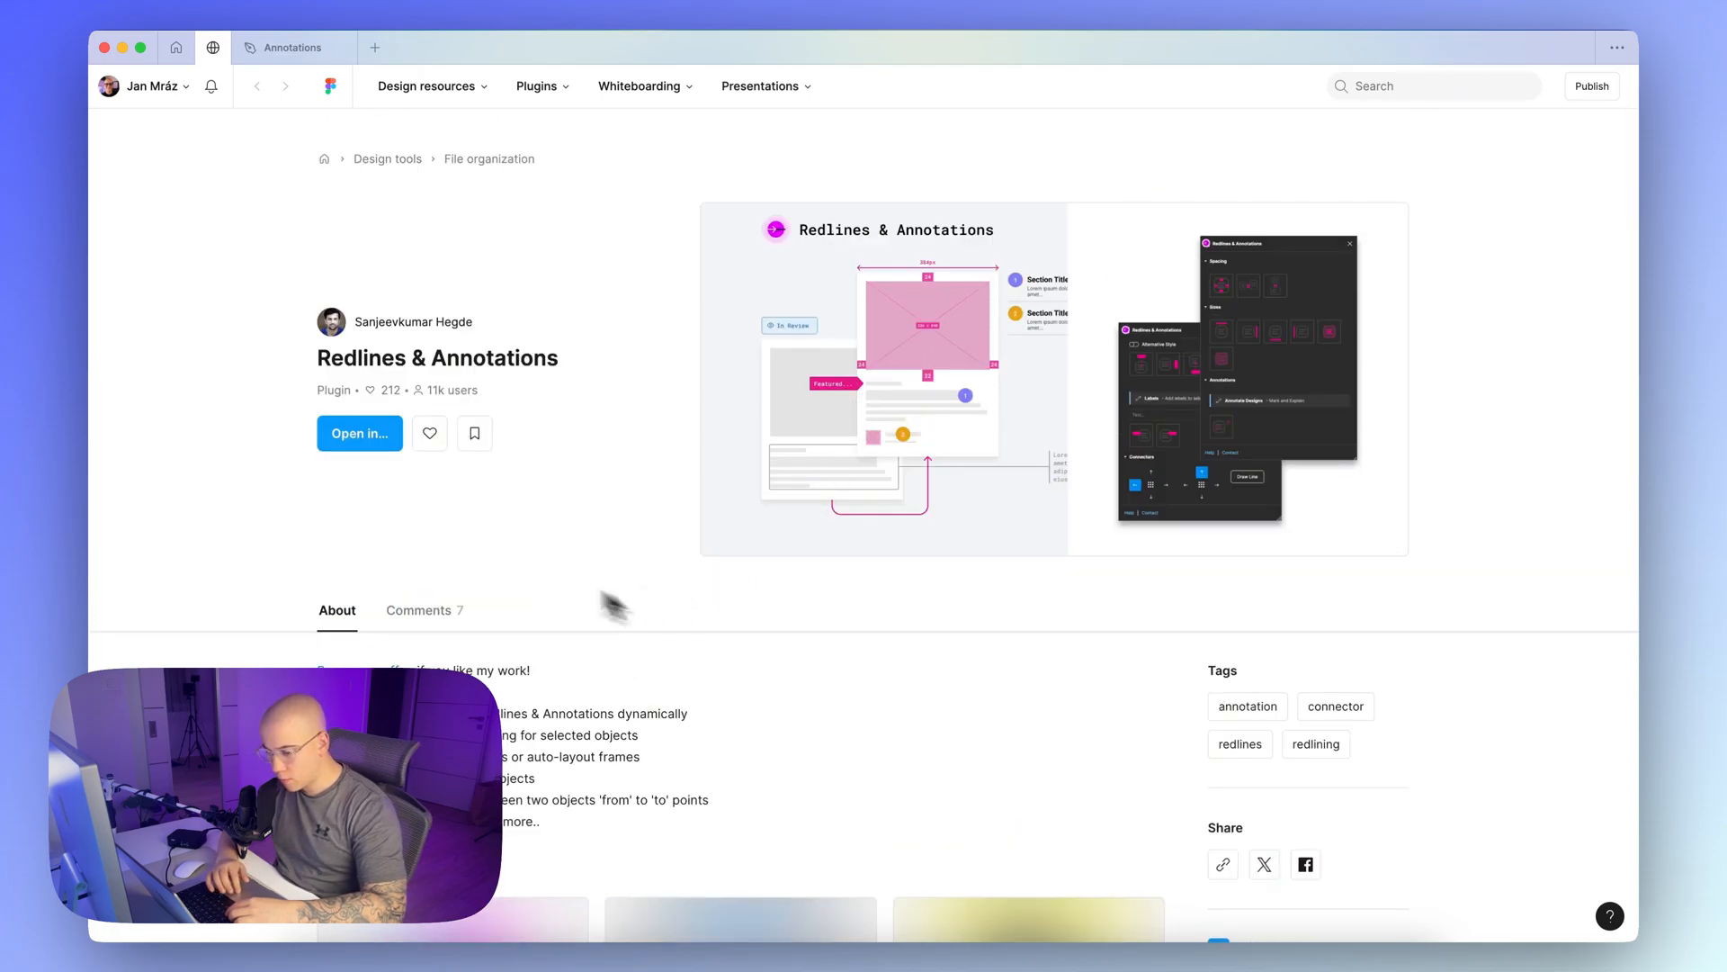
scroll("down", 3)
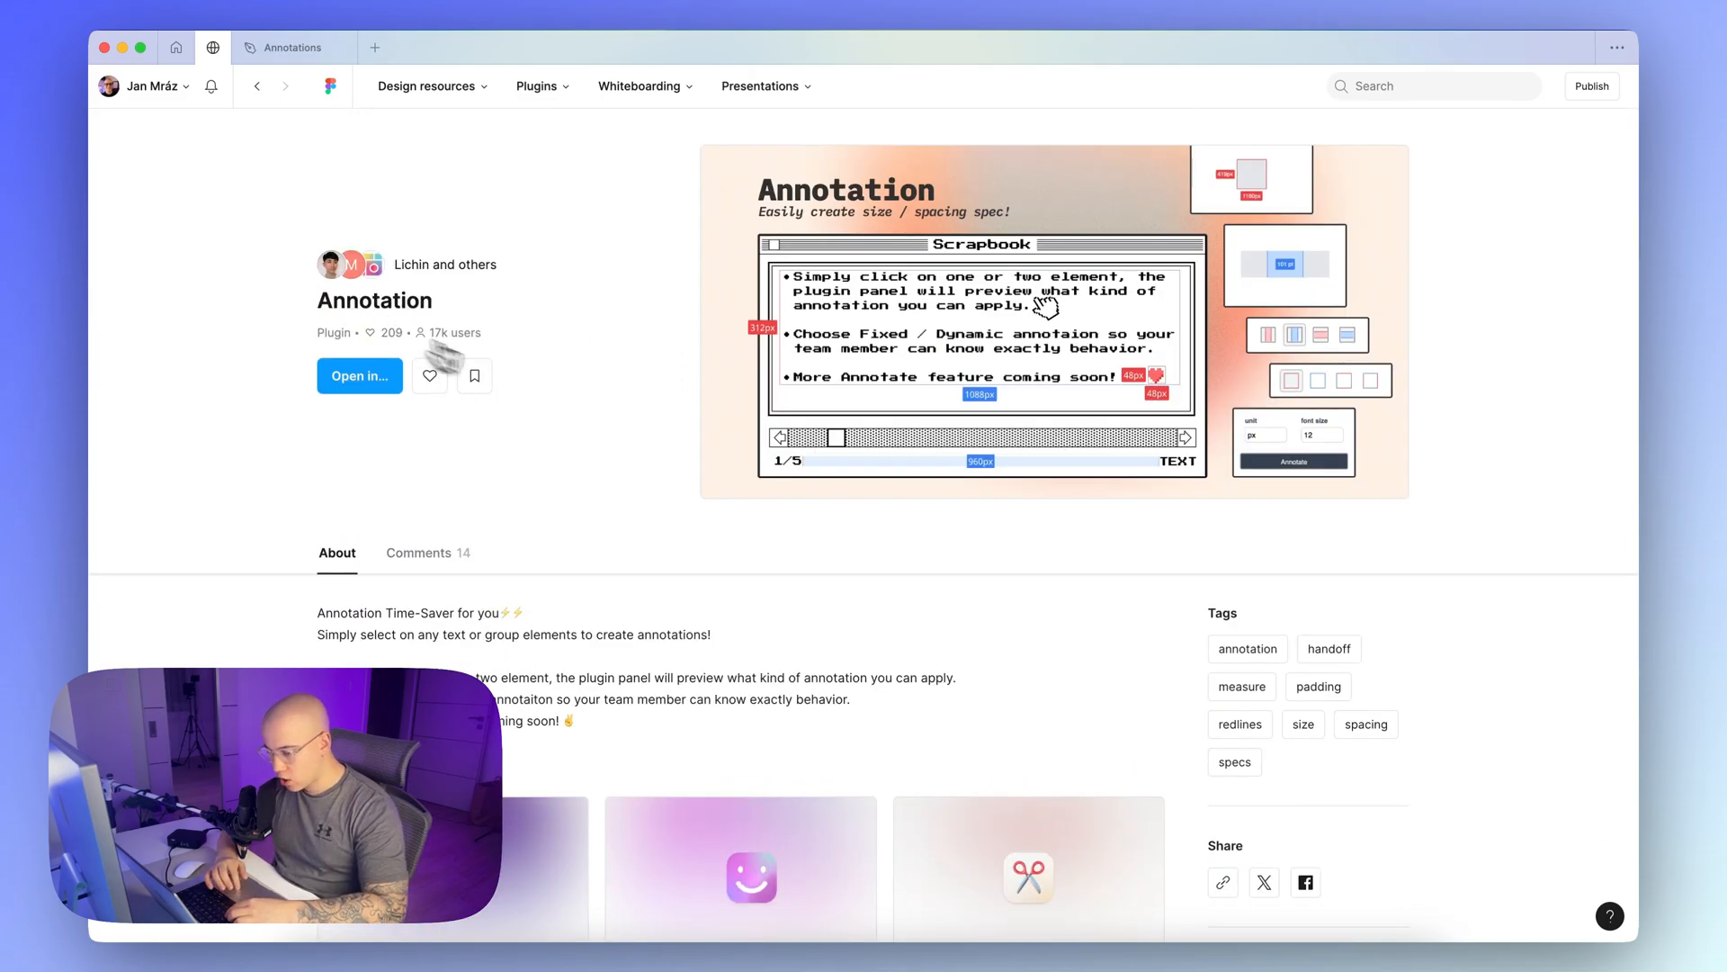
mouse_move(592, 383)
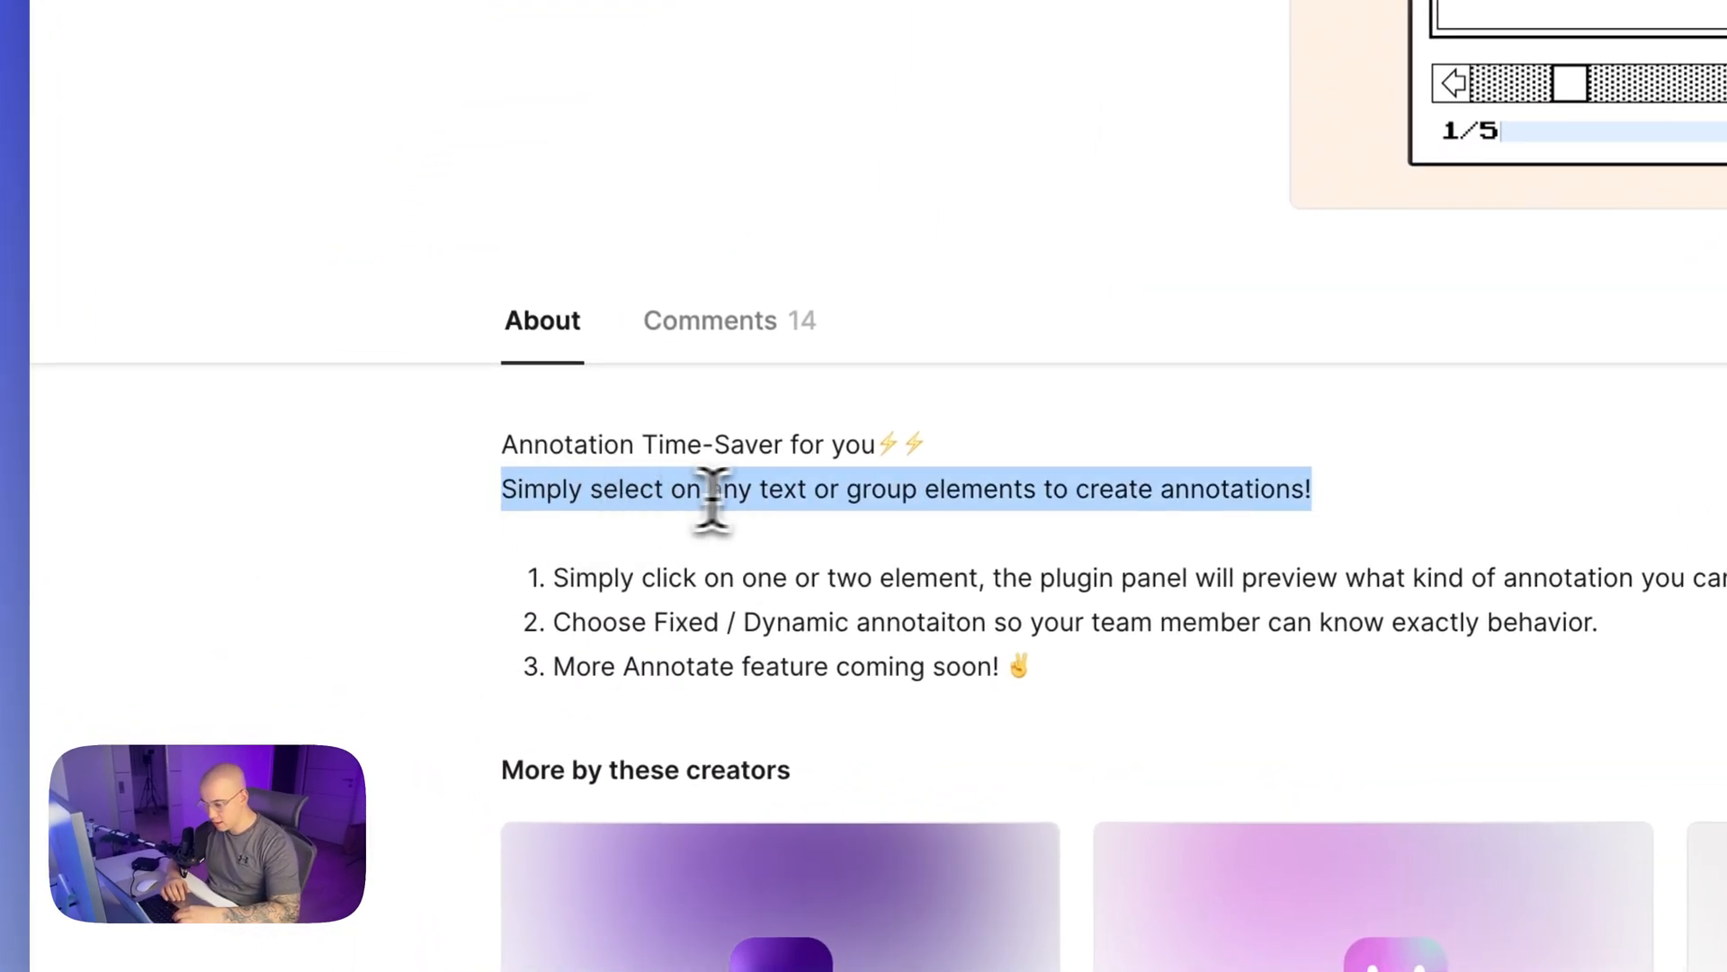
mouse_move(881, 491)
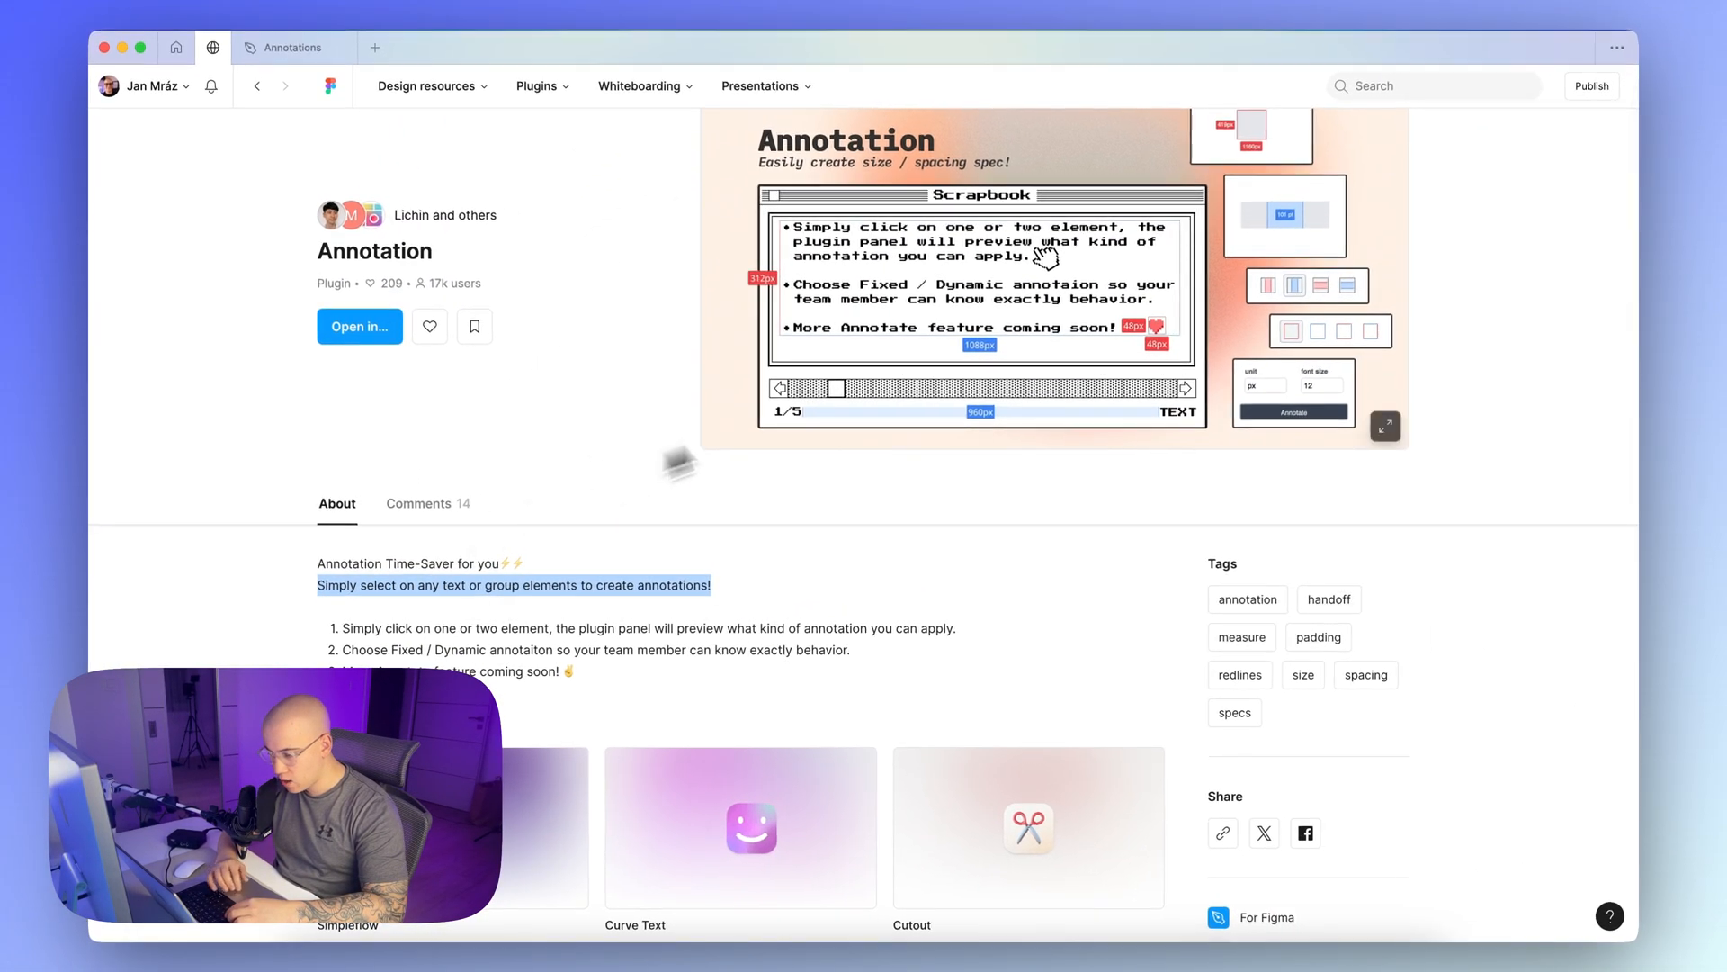
Scroll through the Annotation plugin's description about annotating selected text or groups
scroll("down", 3)
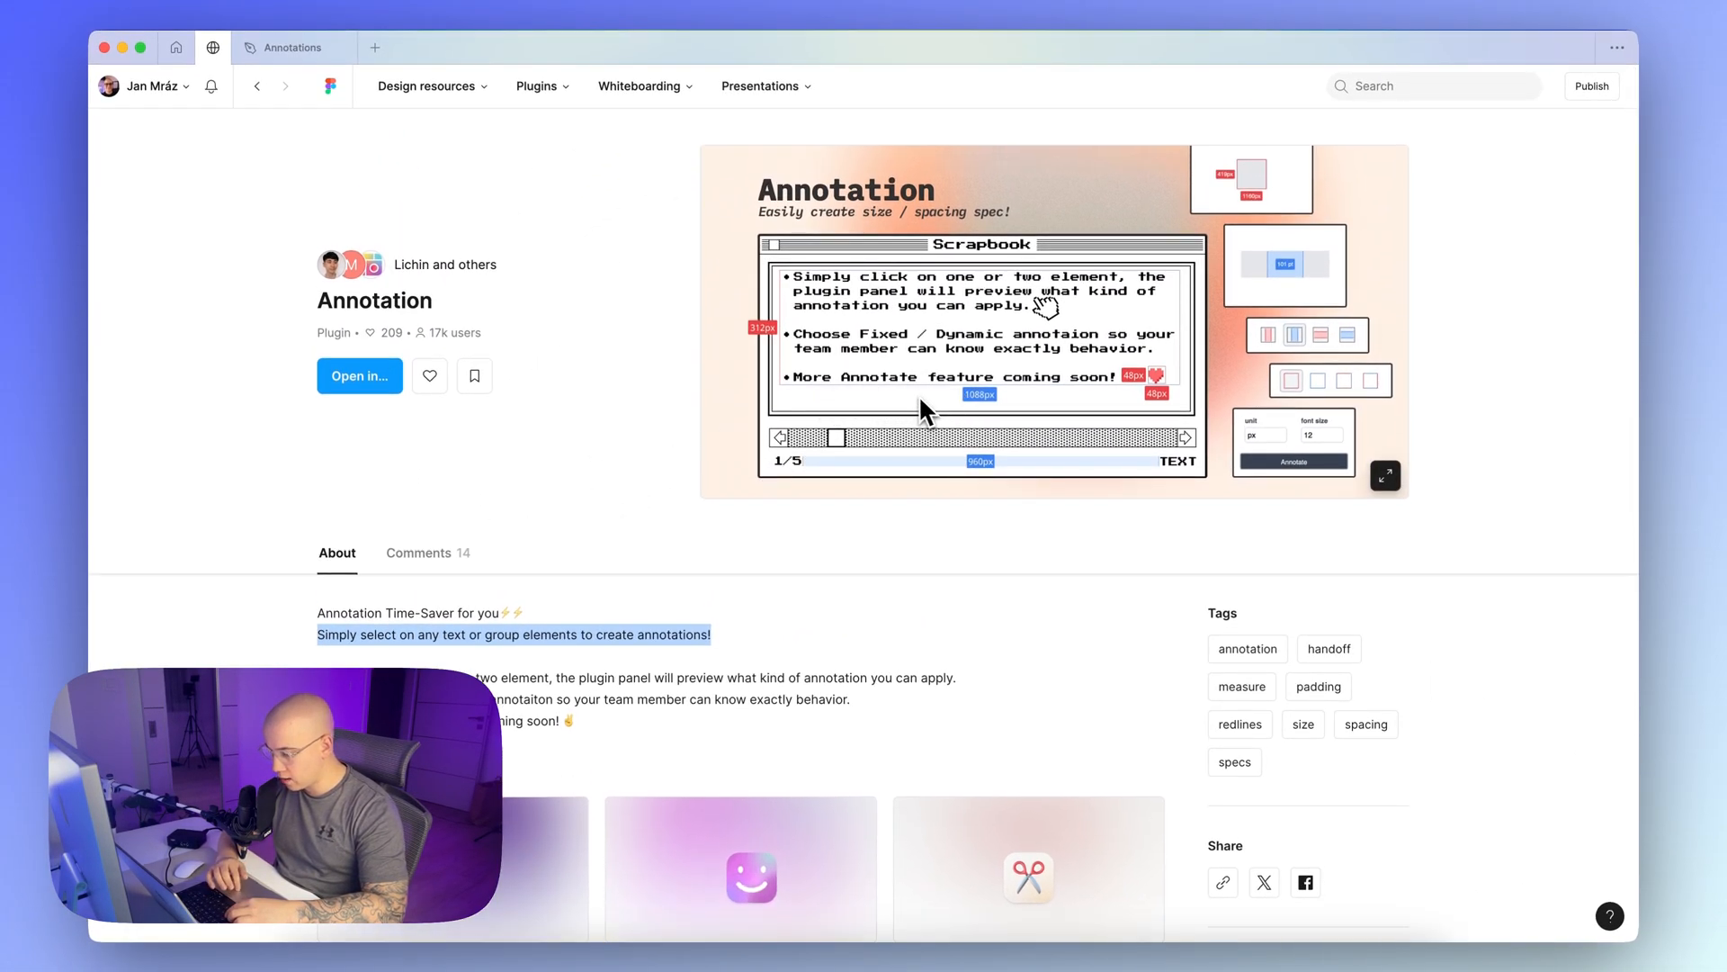
mouse_move(1272, 391)
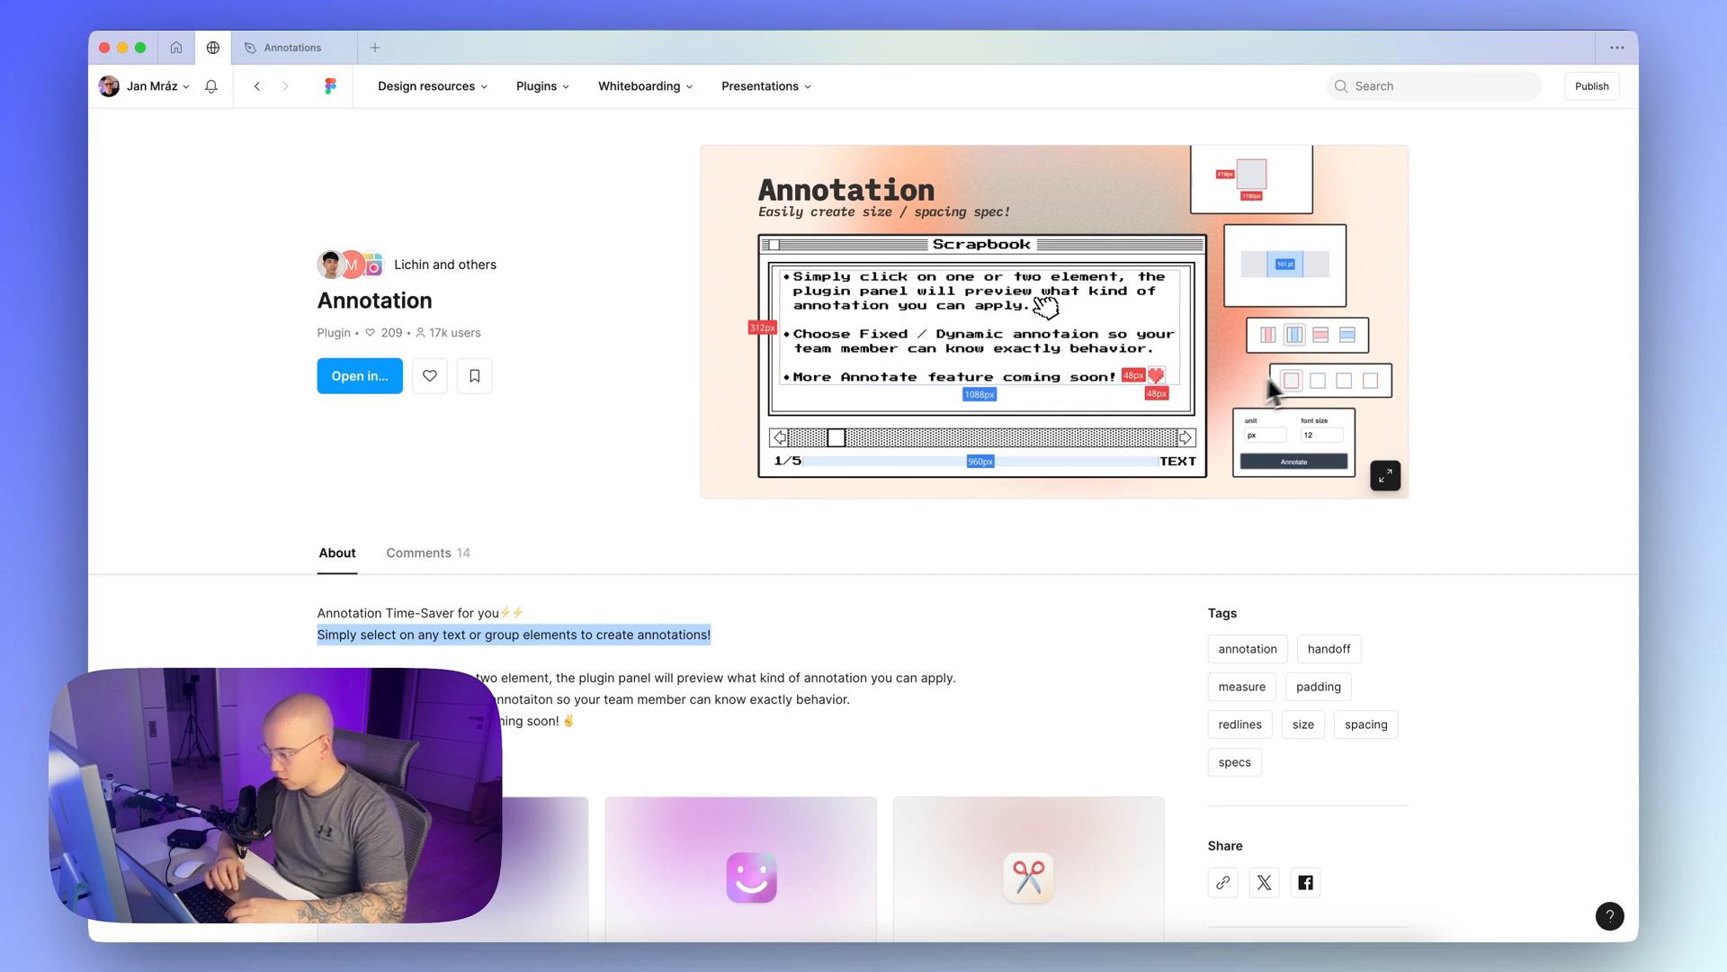
mouse_move(1272, 435)
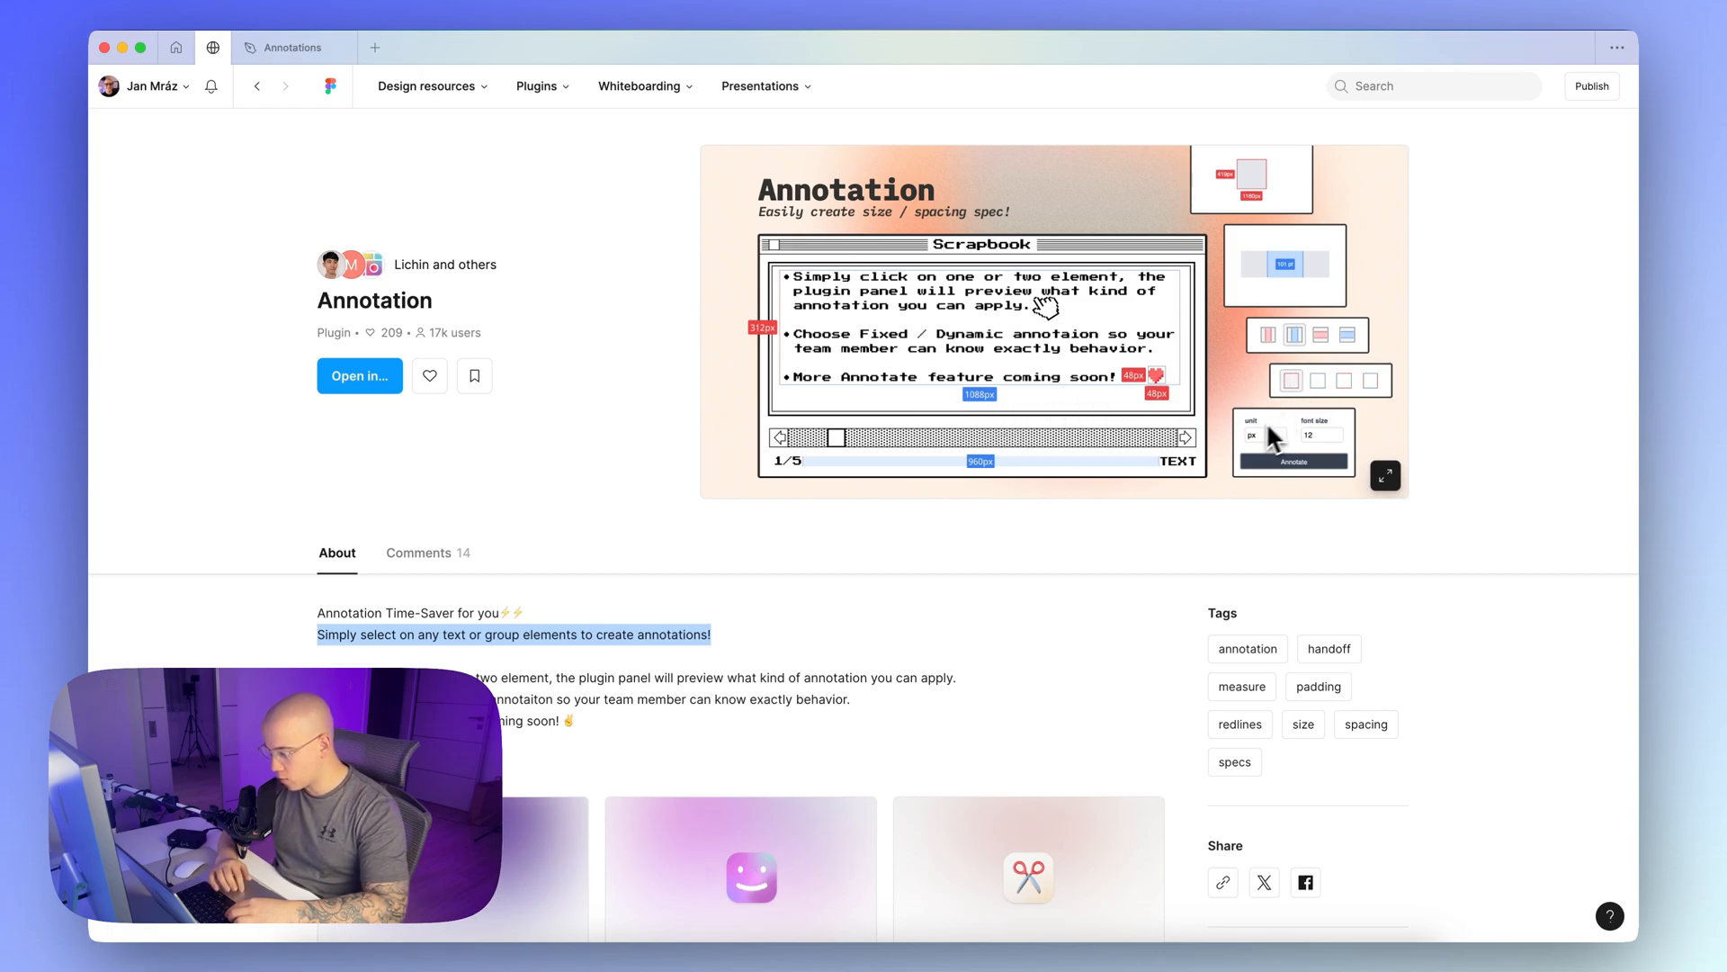
mouse_move(1328, 446)
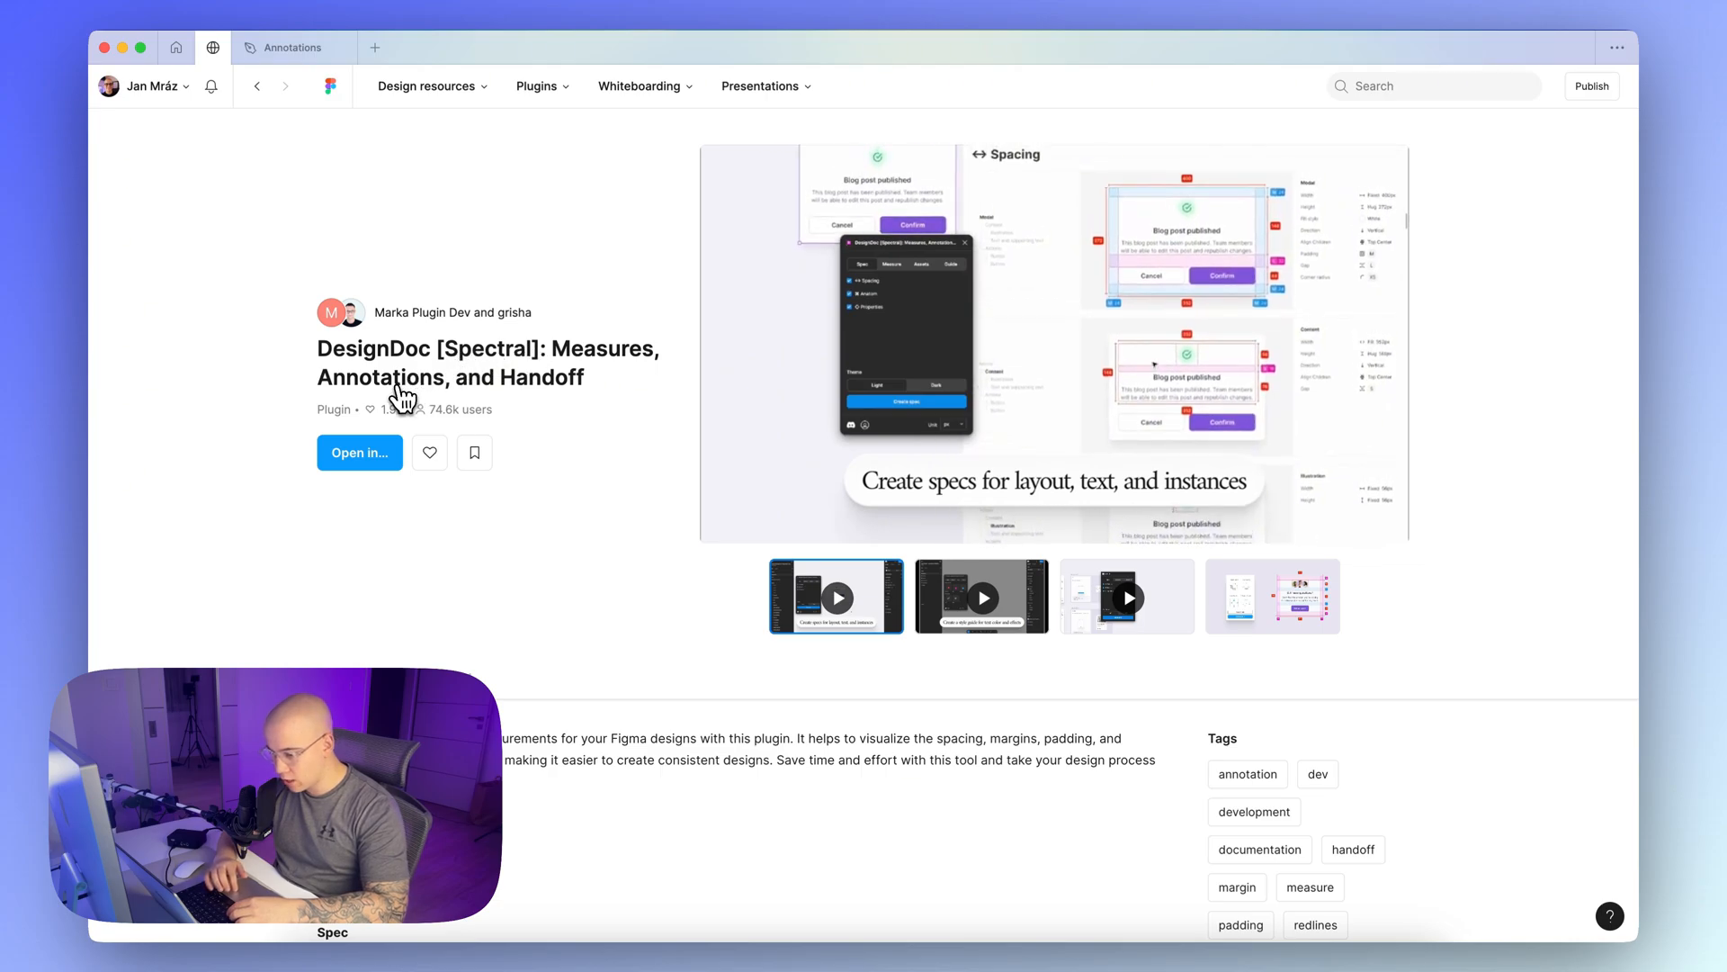
Play the DesignDoc demo video and view its measured card spacing example
left_click(1054, 344)
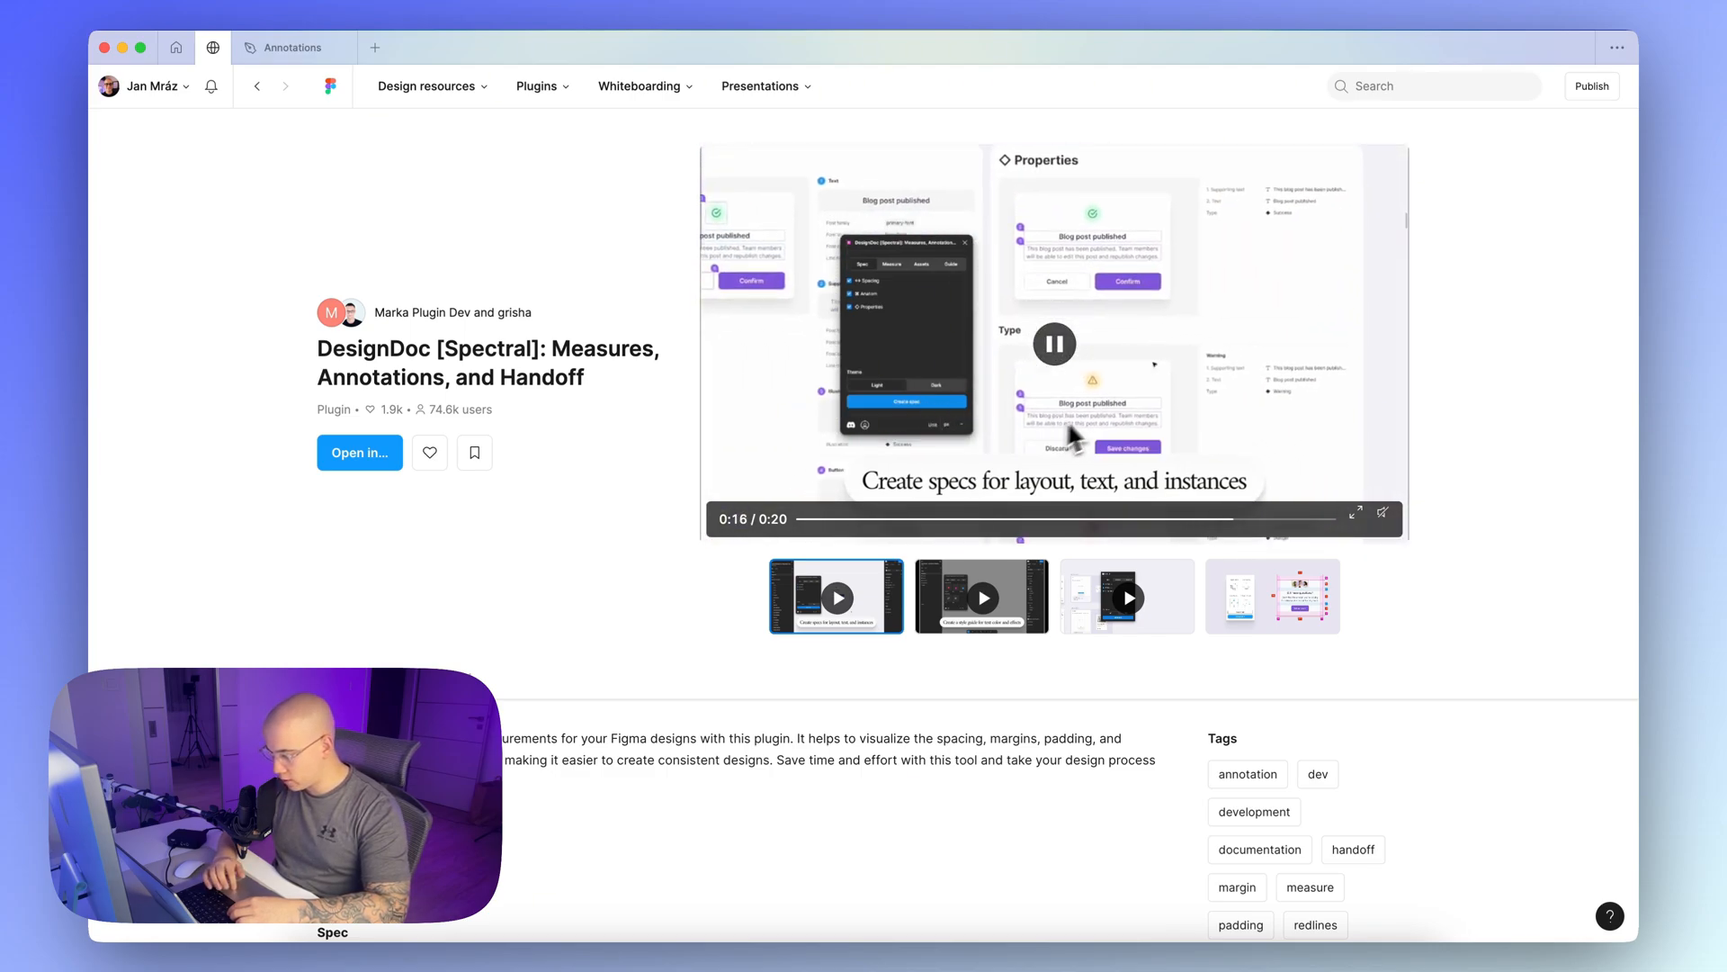
left_click(1052, 343)
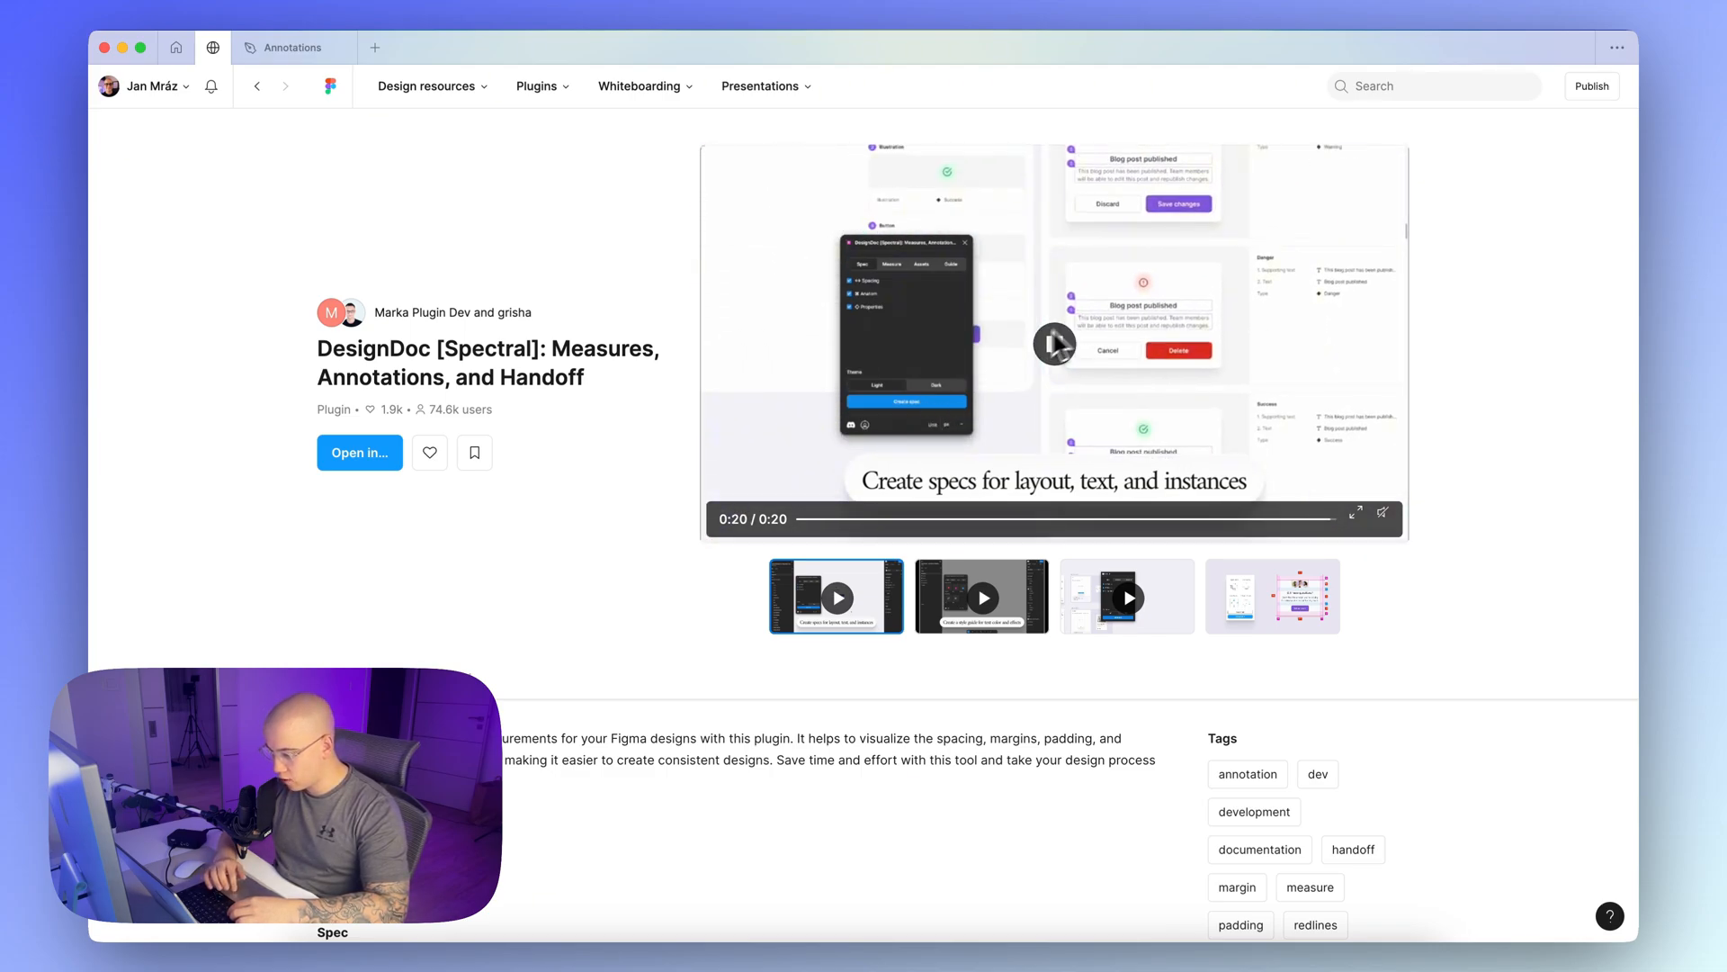
mouse_move(790, 399)
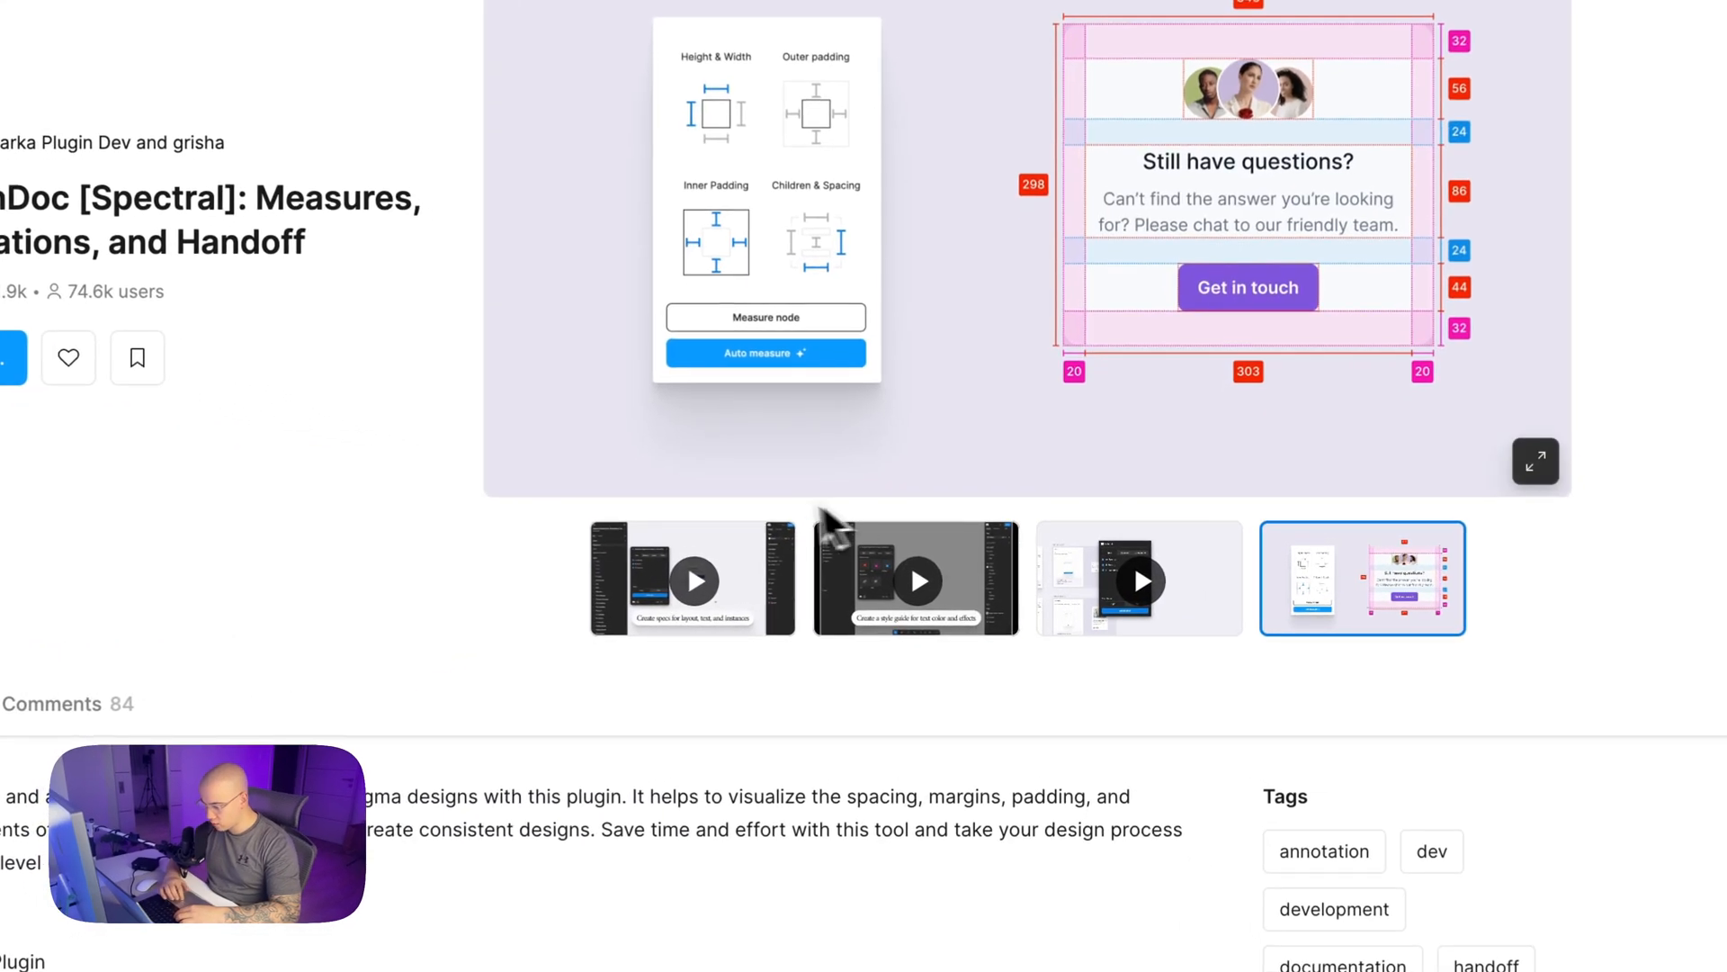
scroll("down", 3)
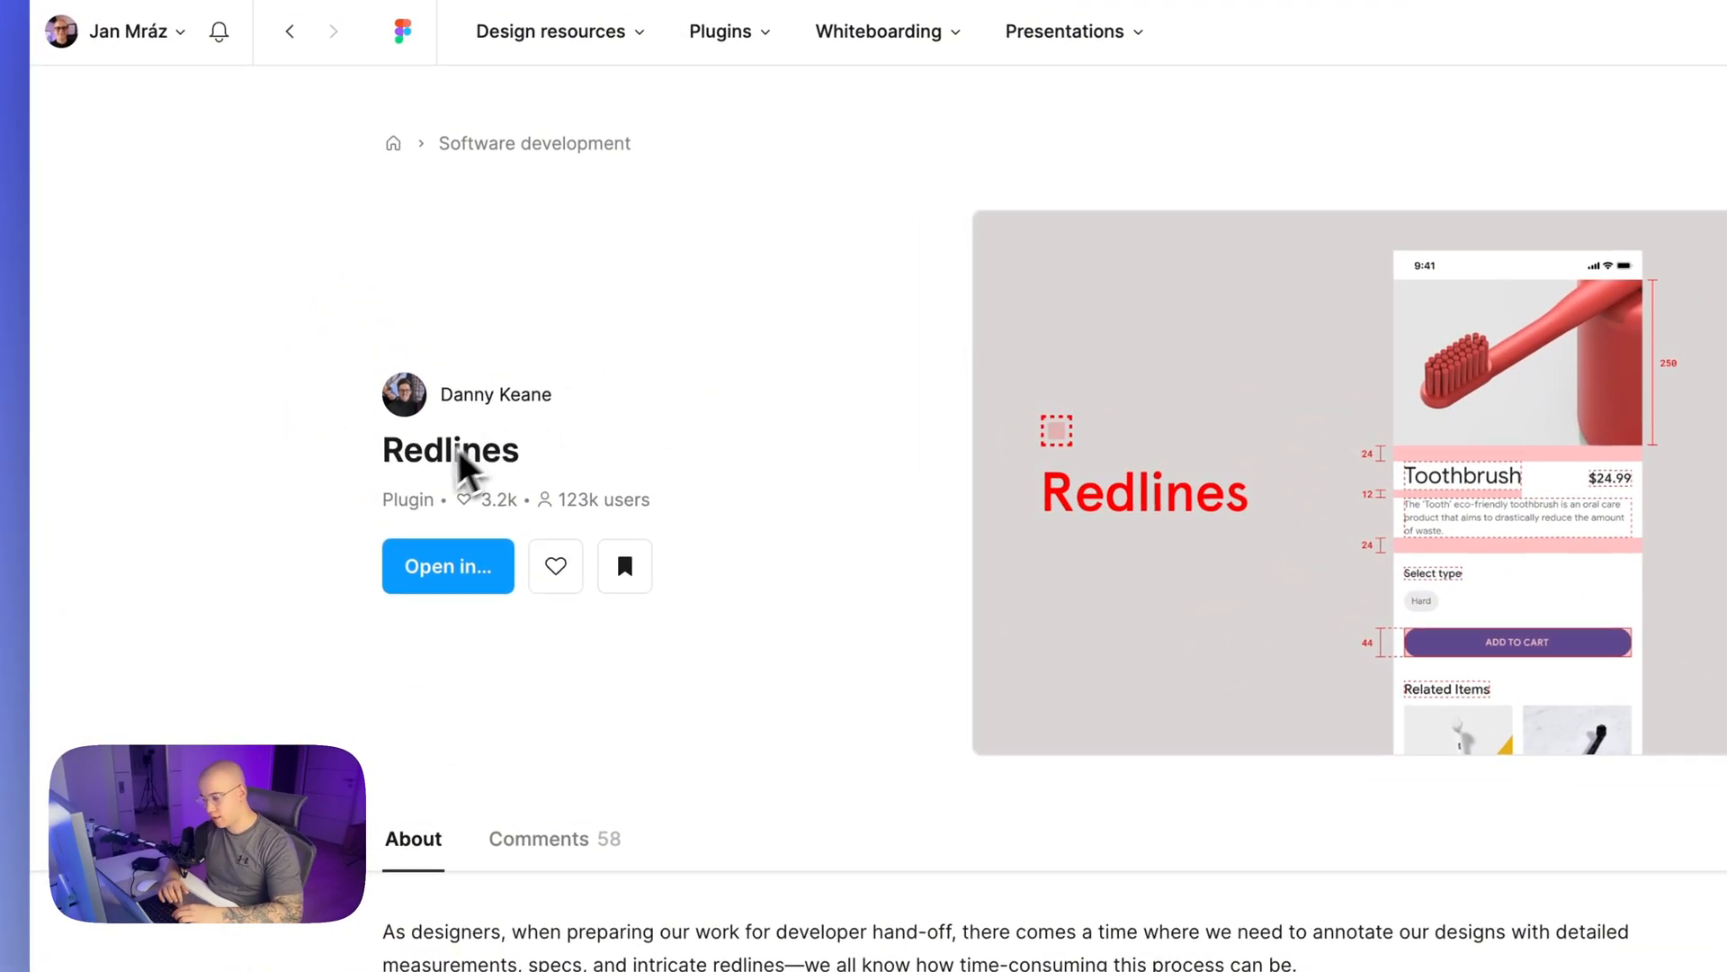
mouse_move(494, 394)
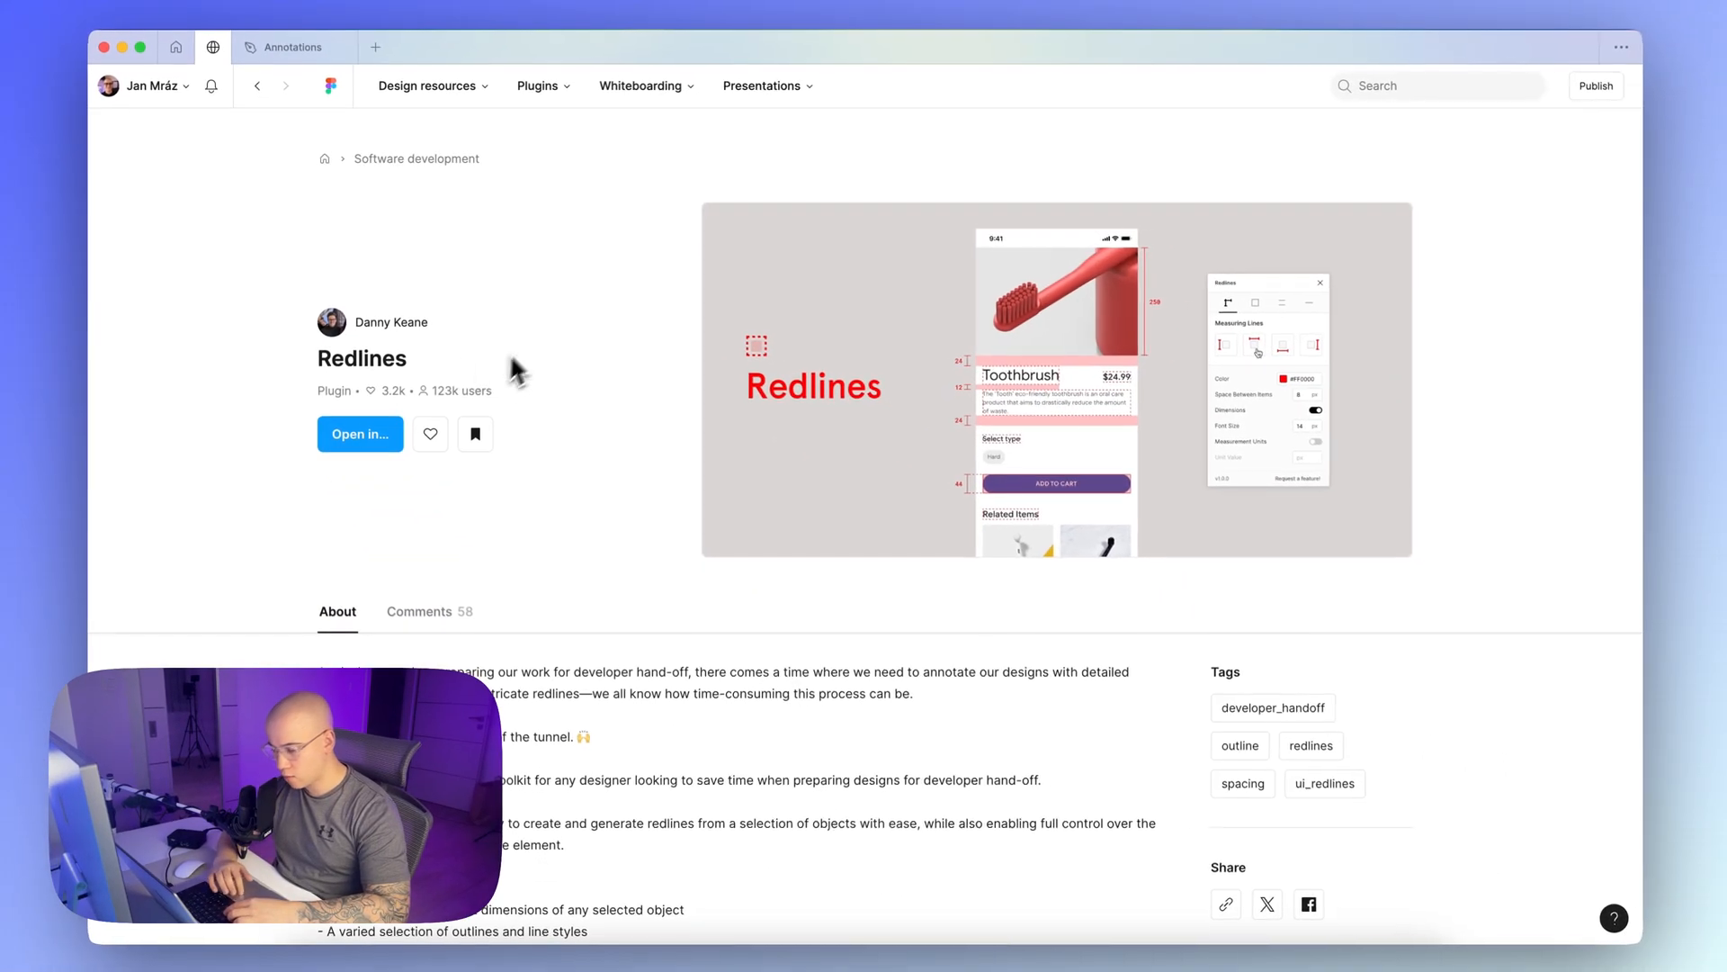
mouse_move(888, 406)
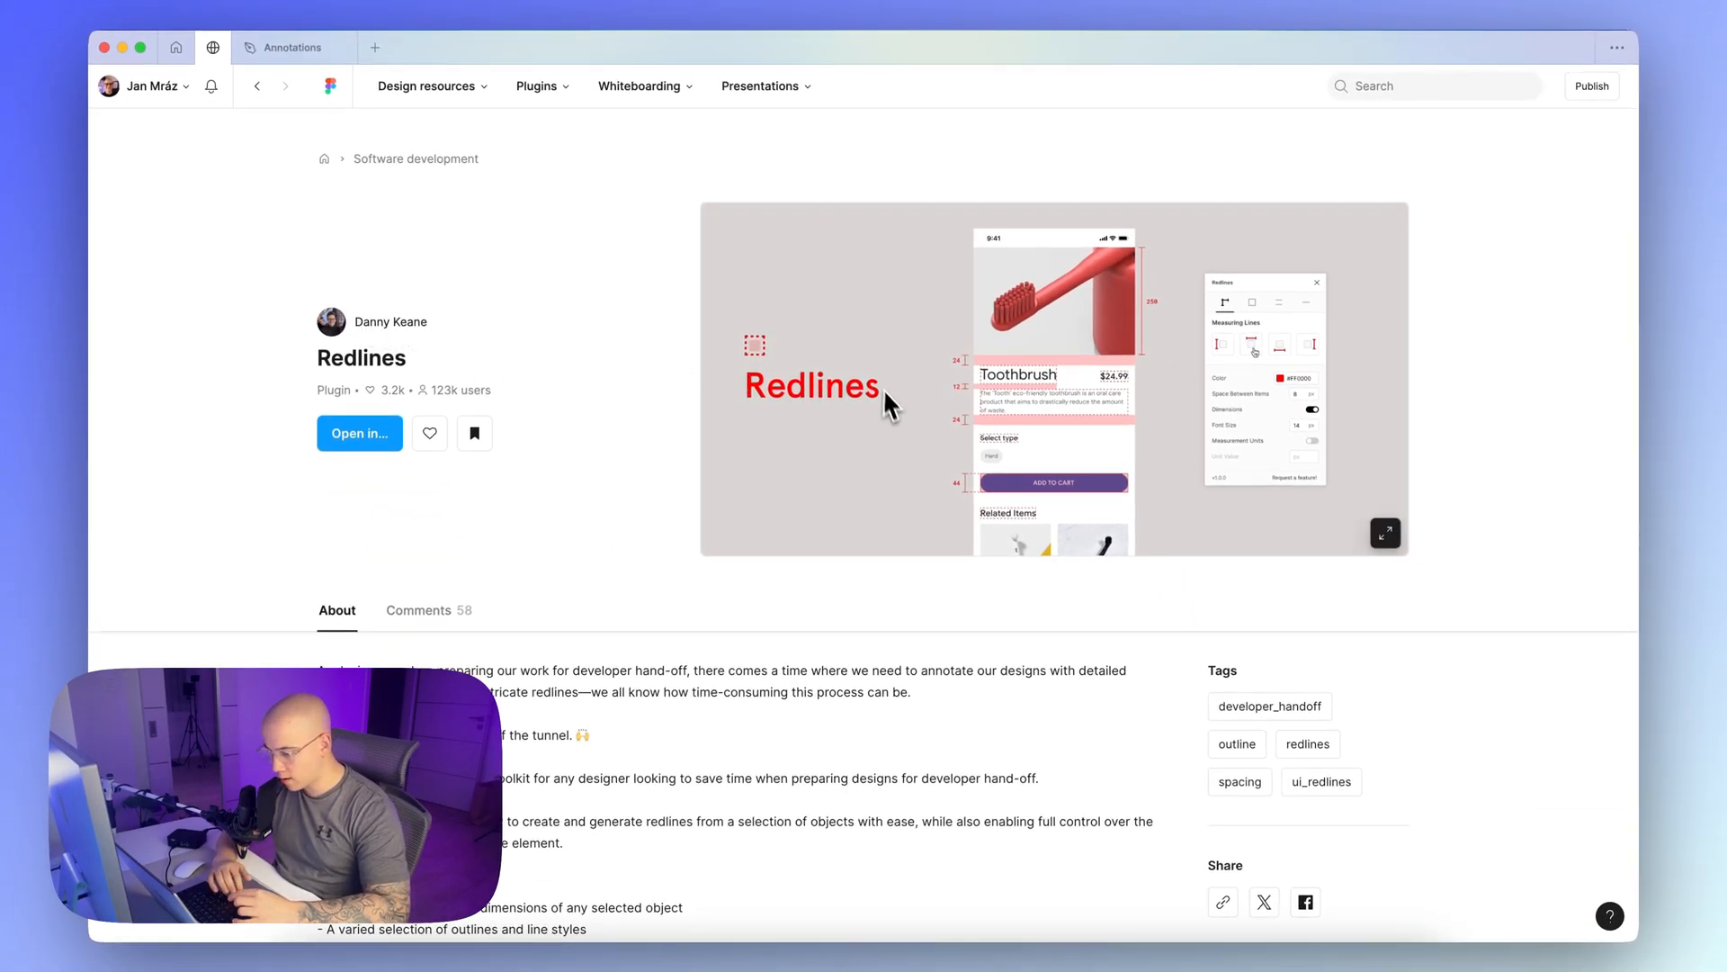
Scroll through the Redlines About section on measurements, line styles and grouping
scroll("down", 3)
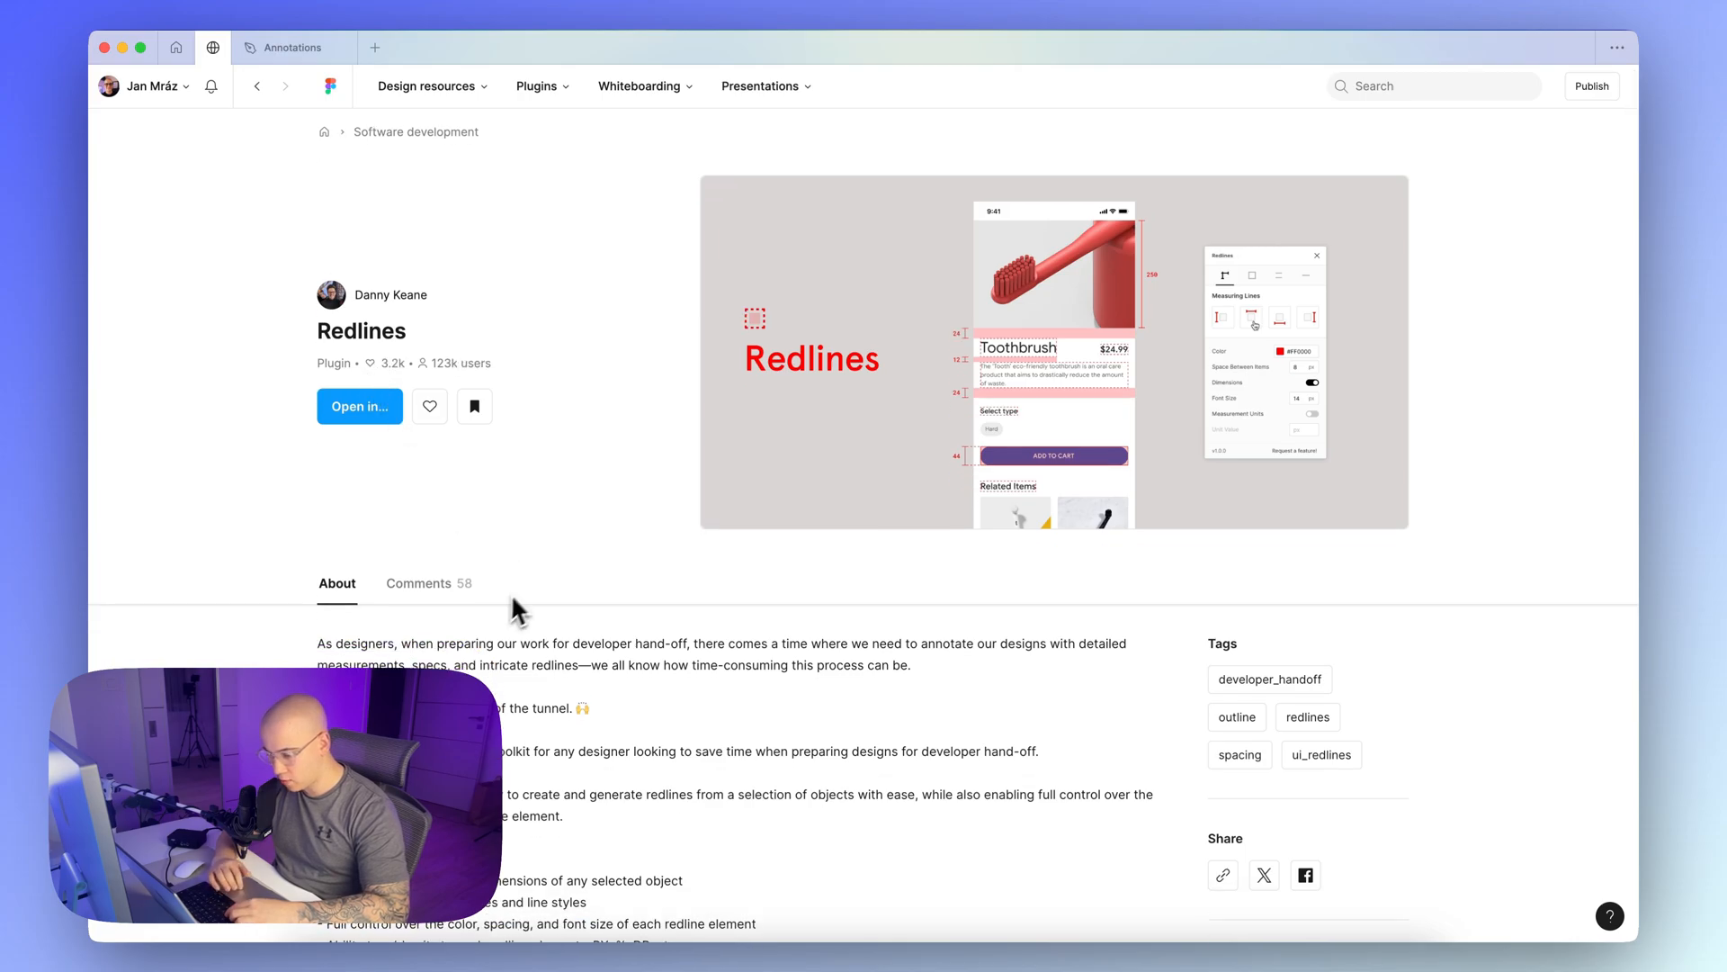
scroll("down", 3)
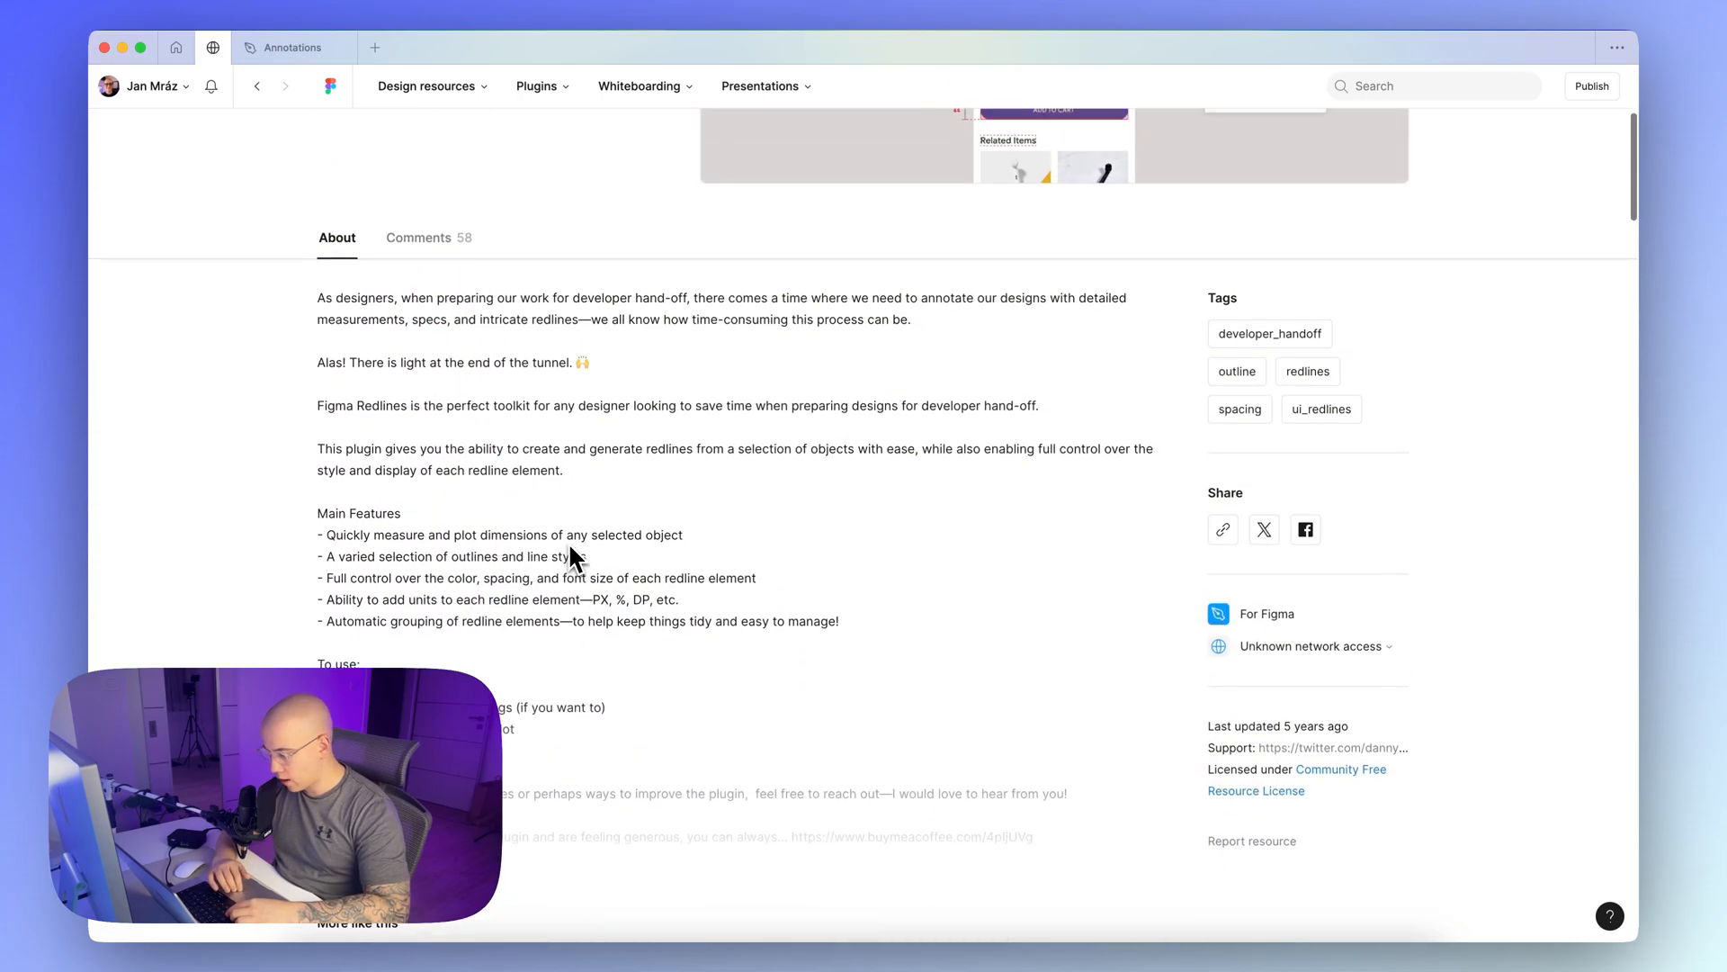
scroll("up", 3)
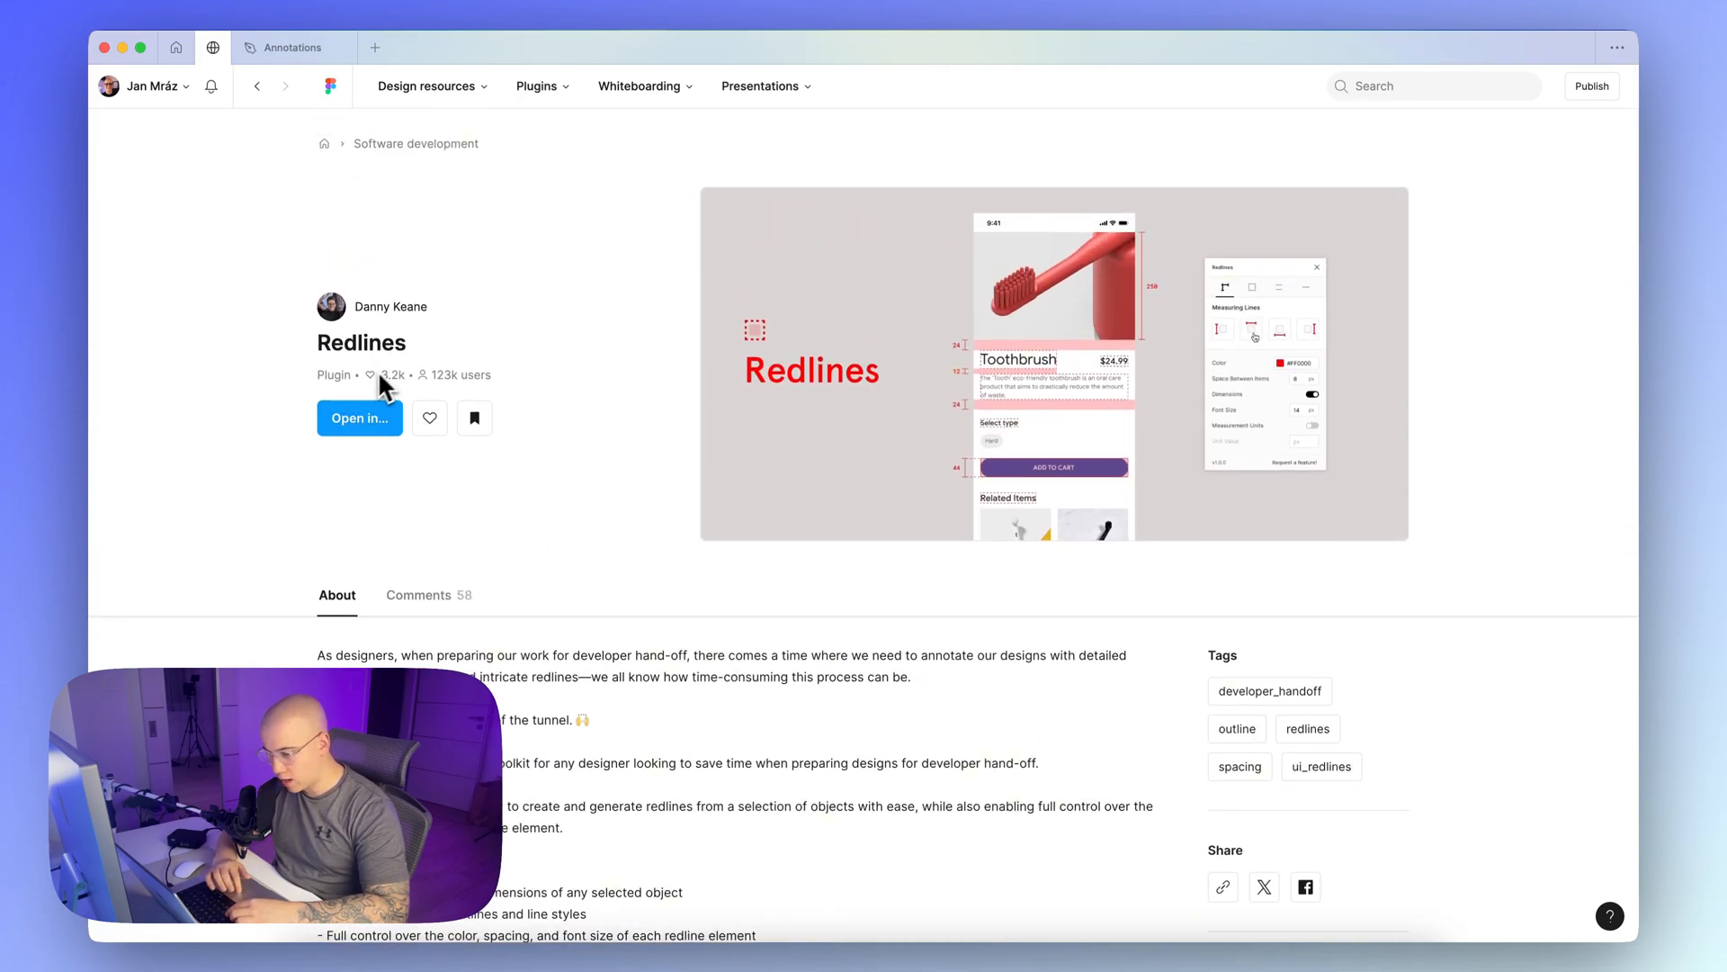
scroll("down", 3)
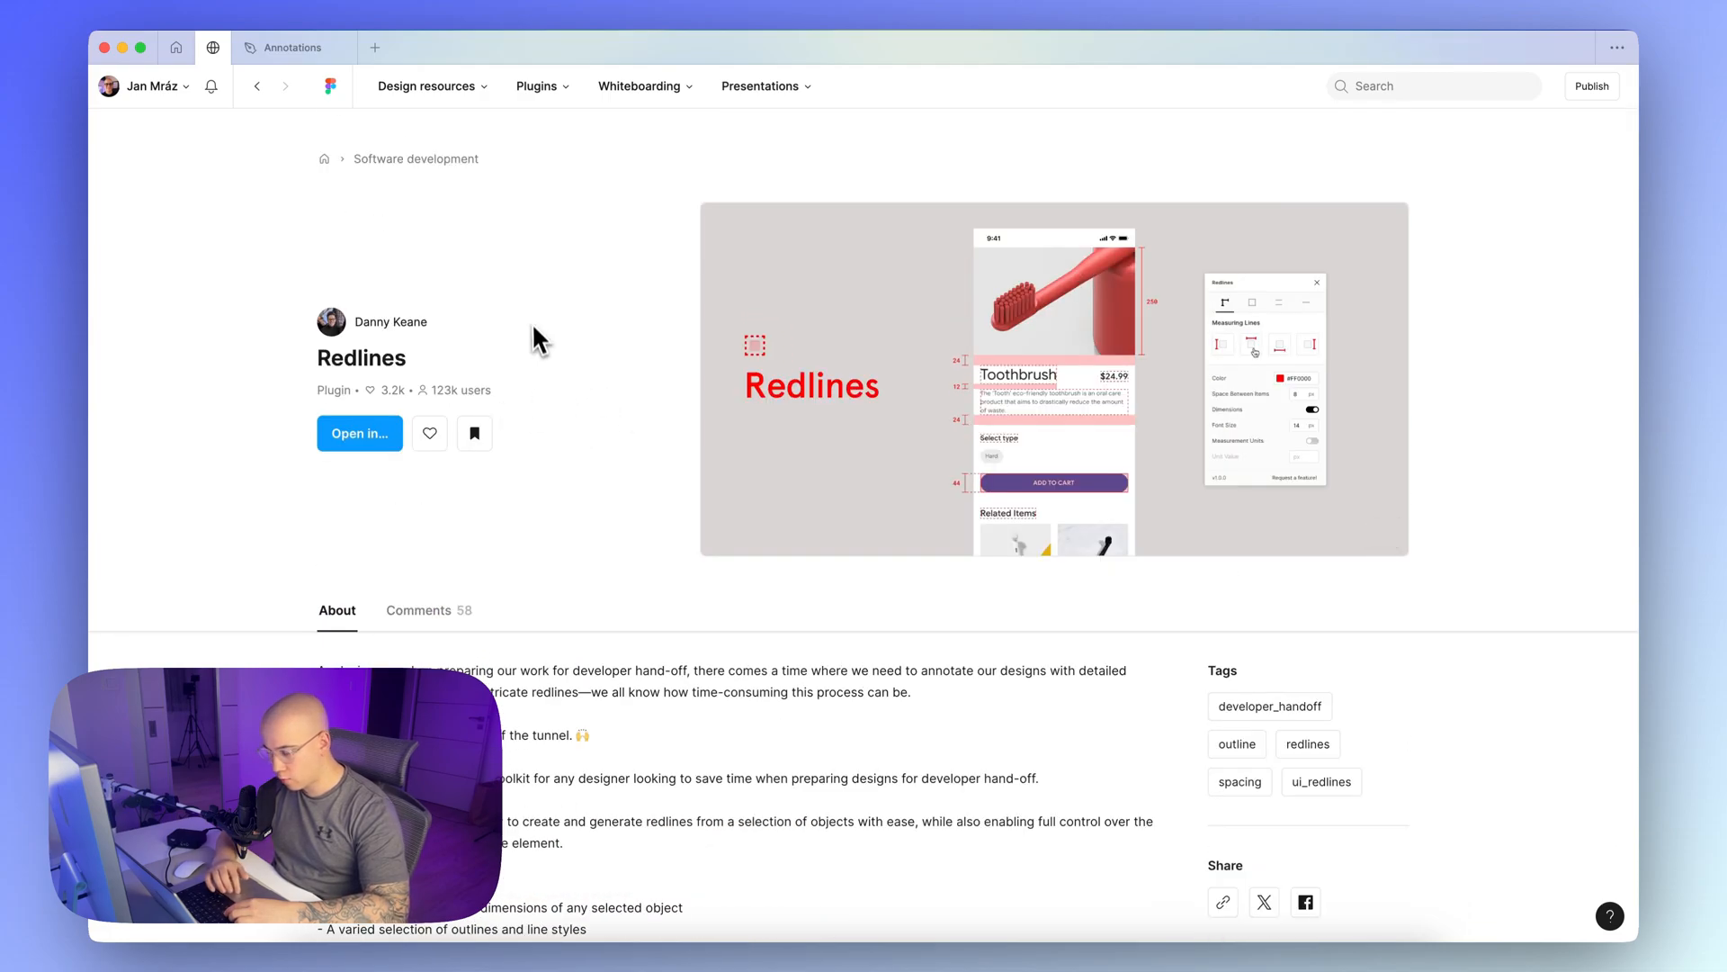
mouse_move(468, 255)
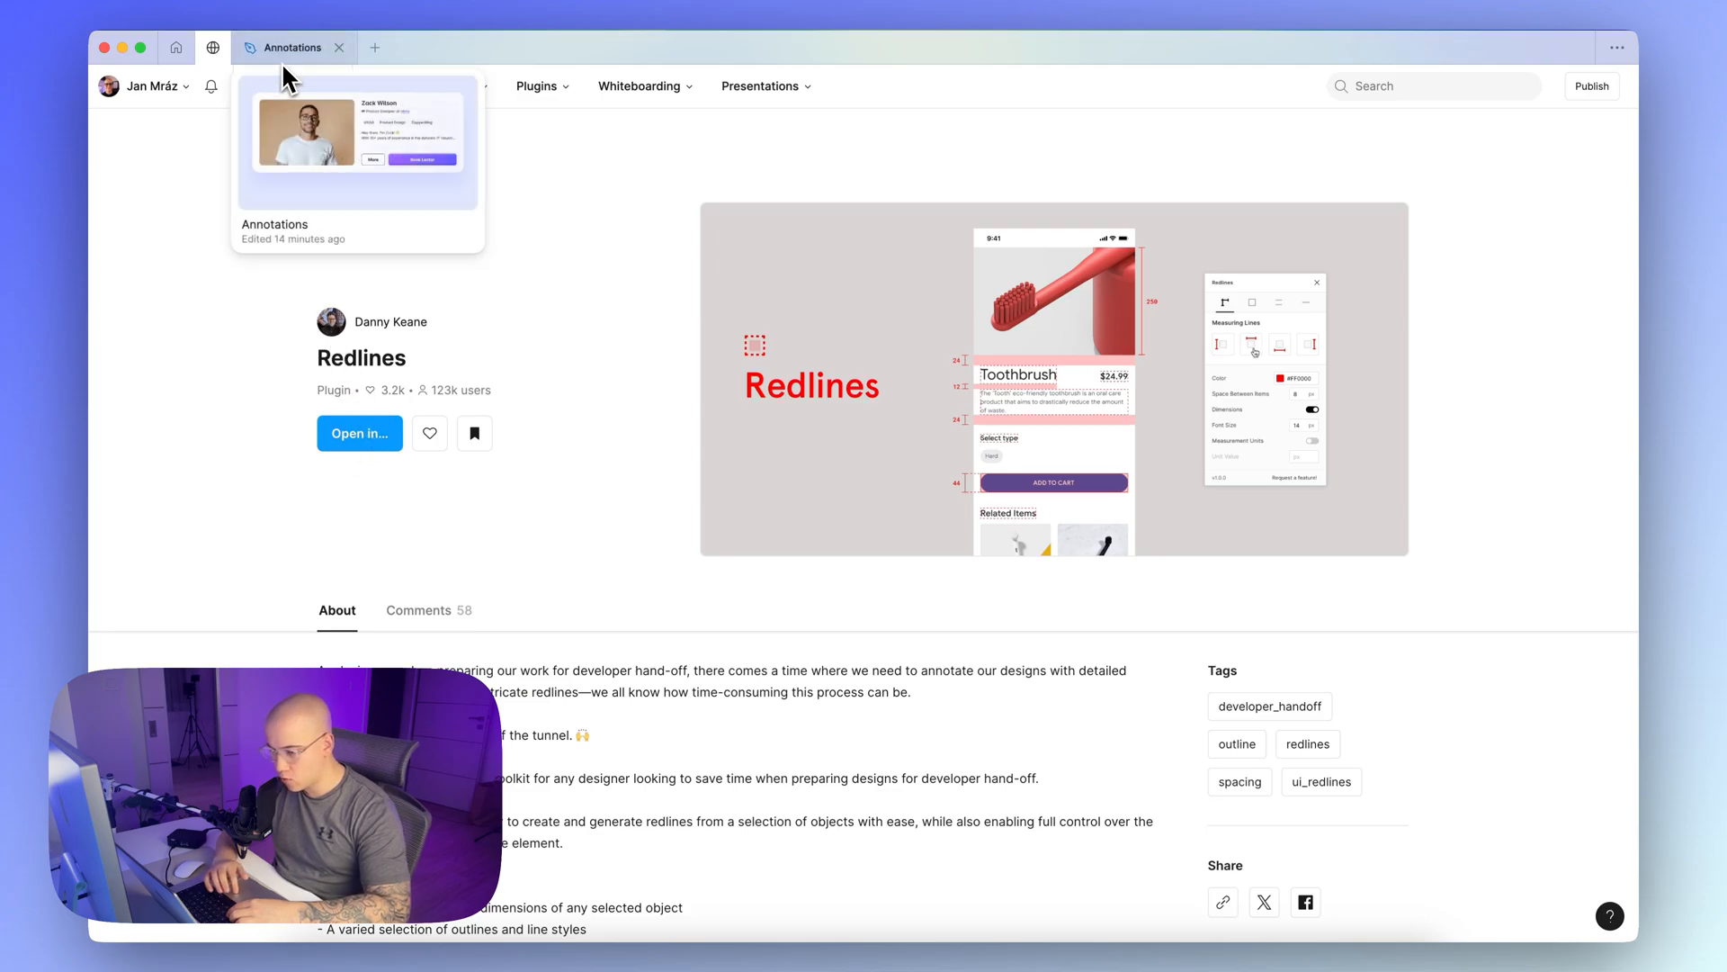
Back in the Annotations file, select the Lector card and view the Redlines outline options
left_click(356, 143)
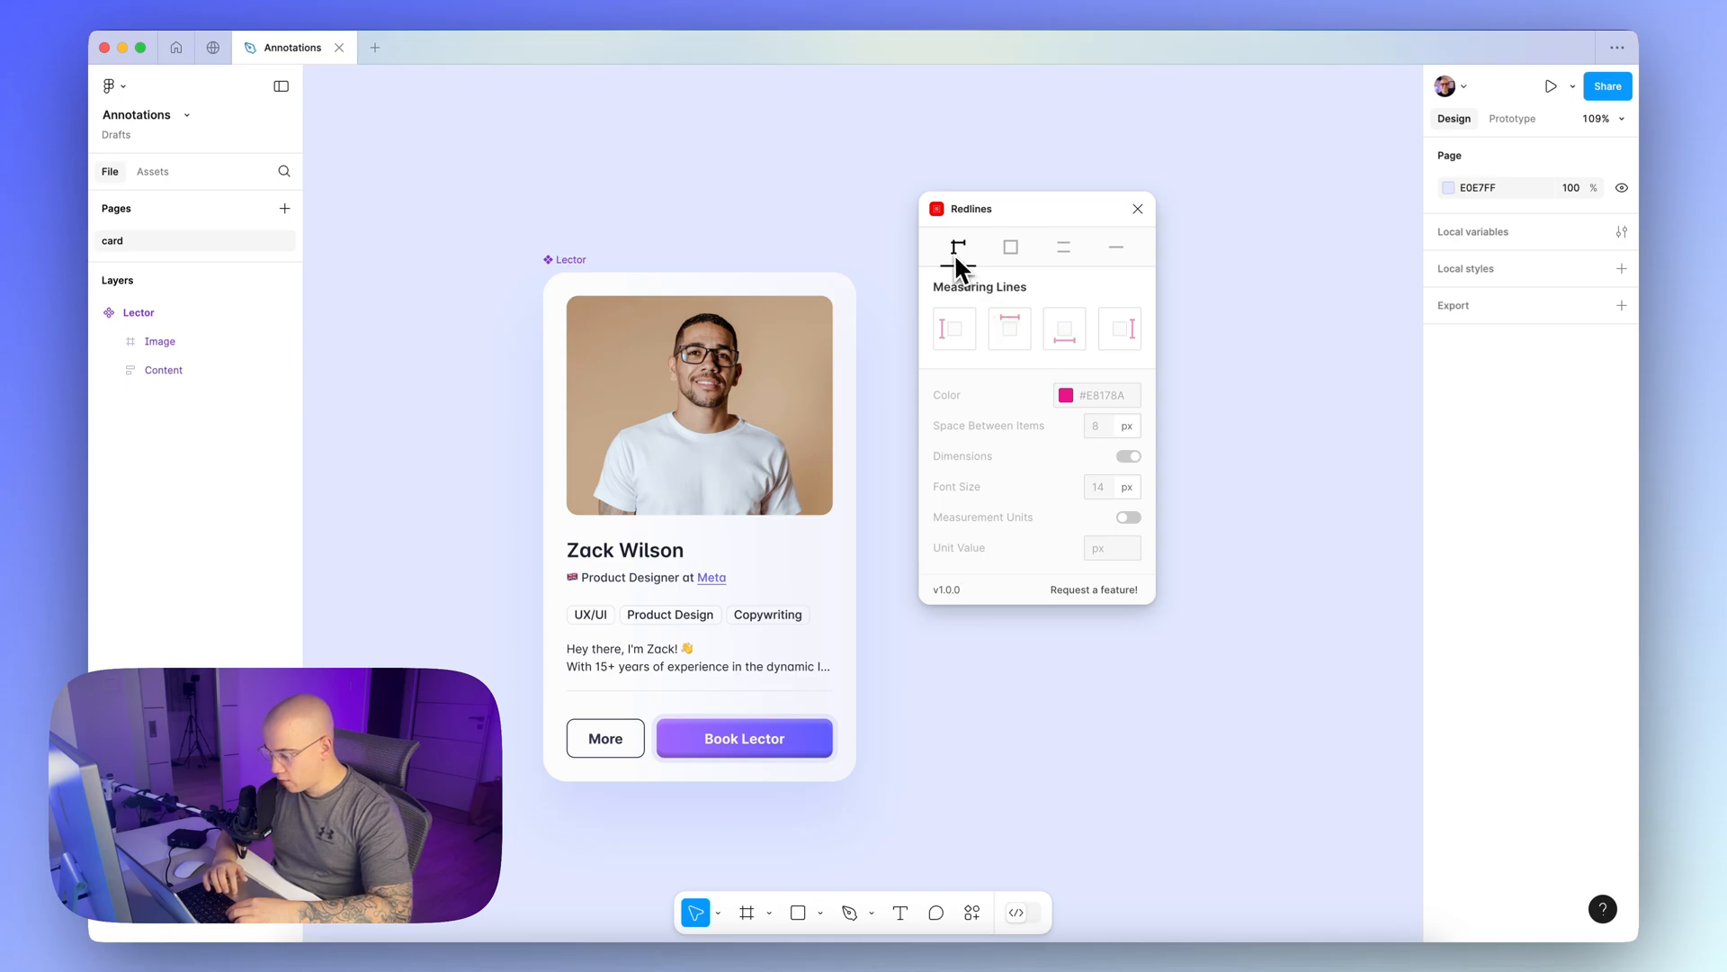
mouse_move(992, 275)
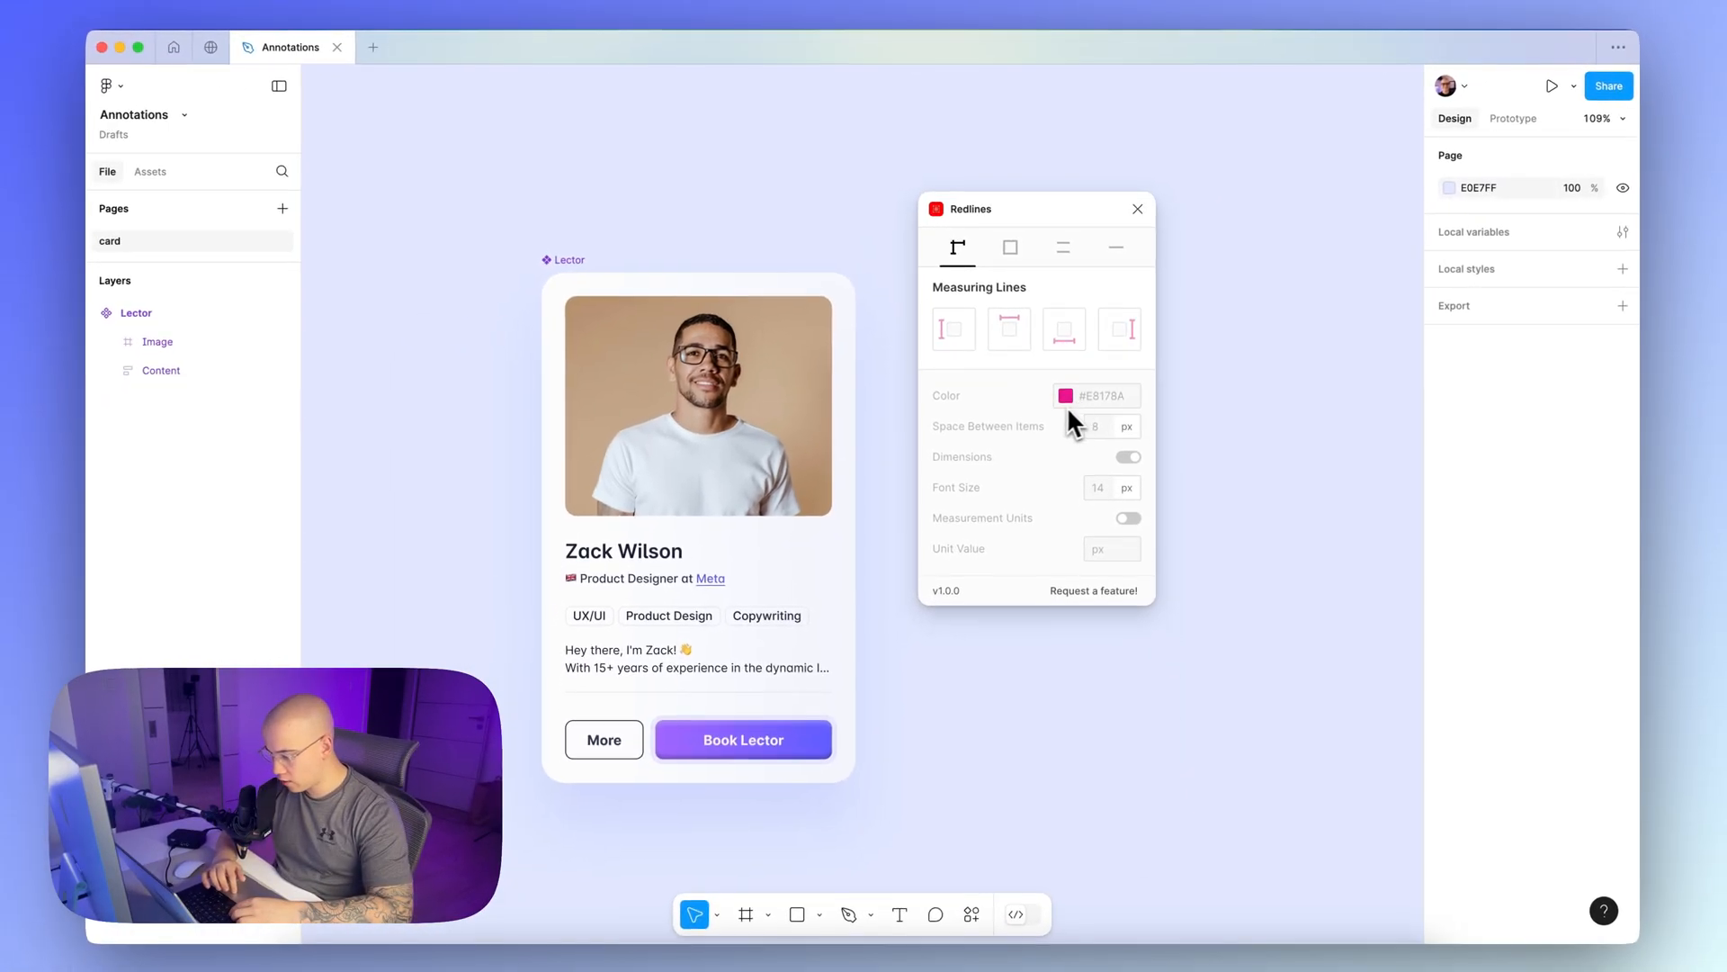
mouse_move(1044, 409)
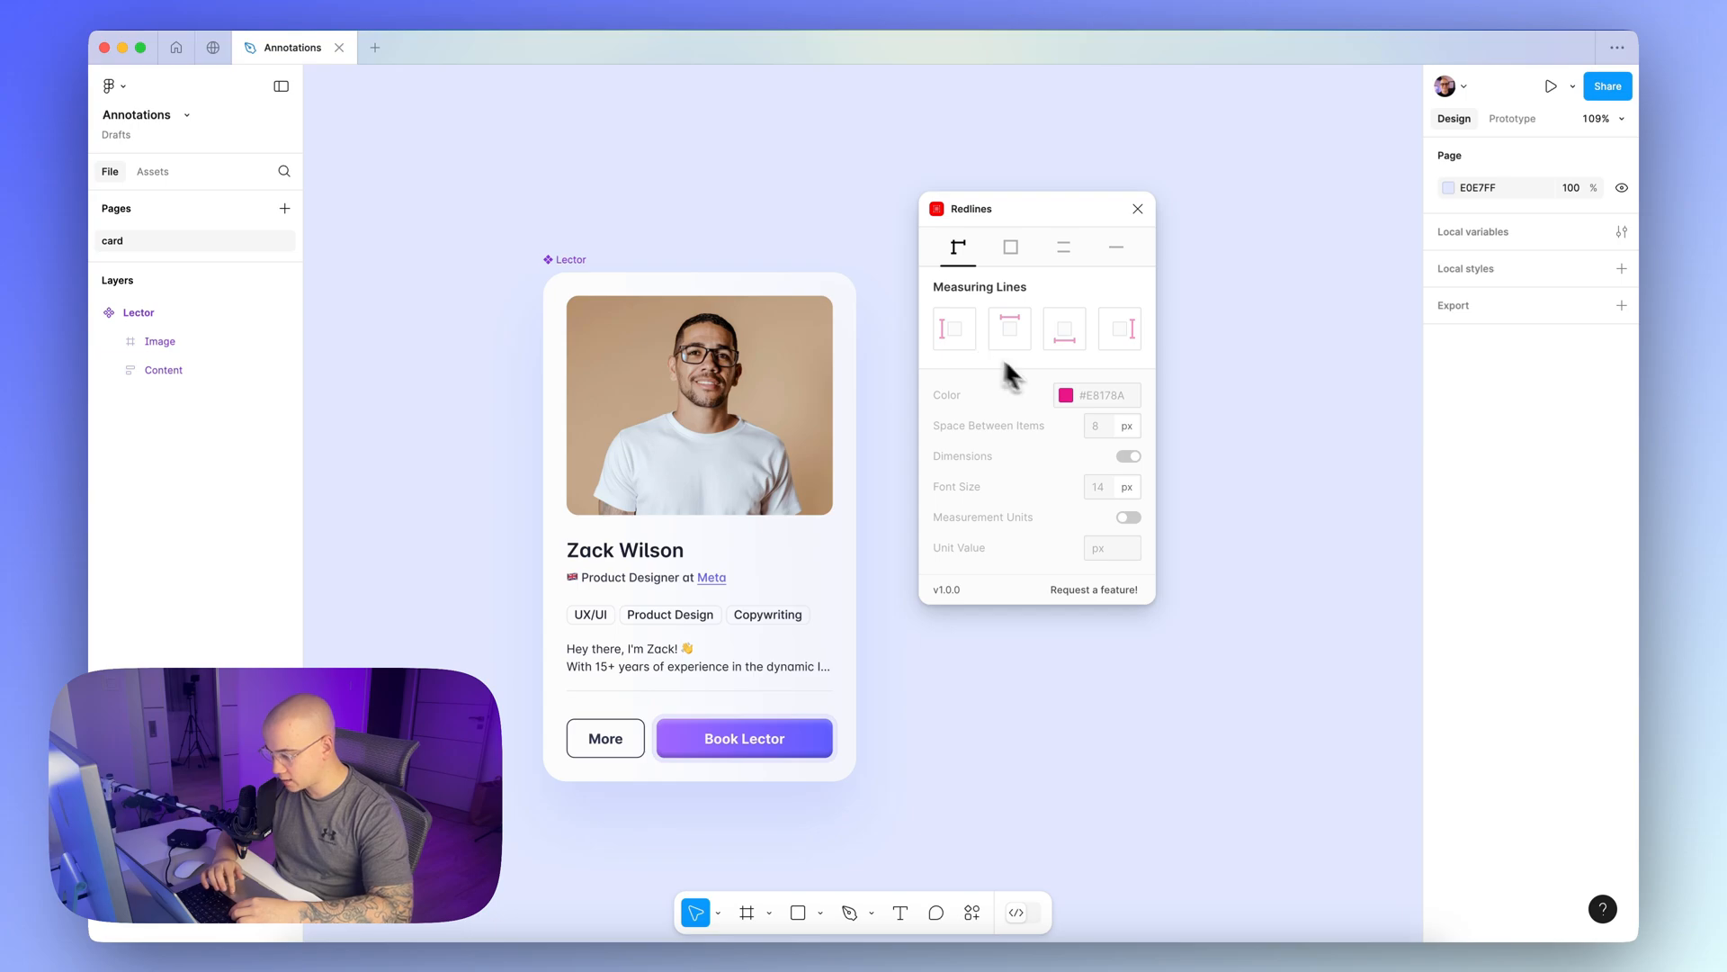
mouse_move(1060, 411)
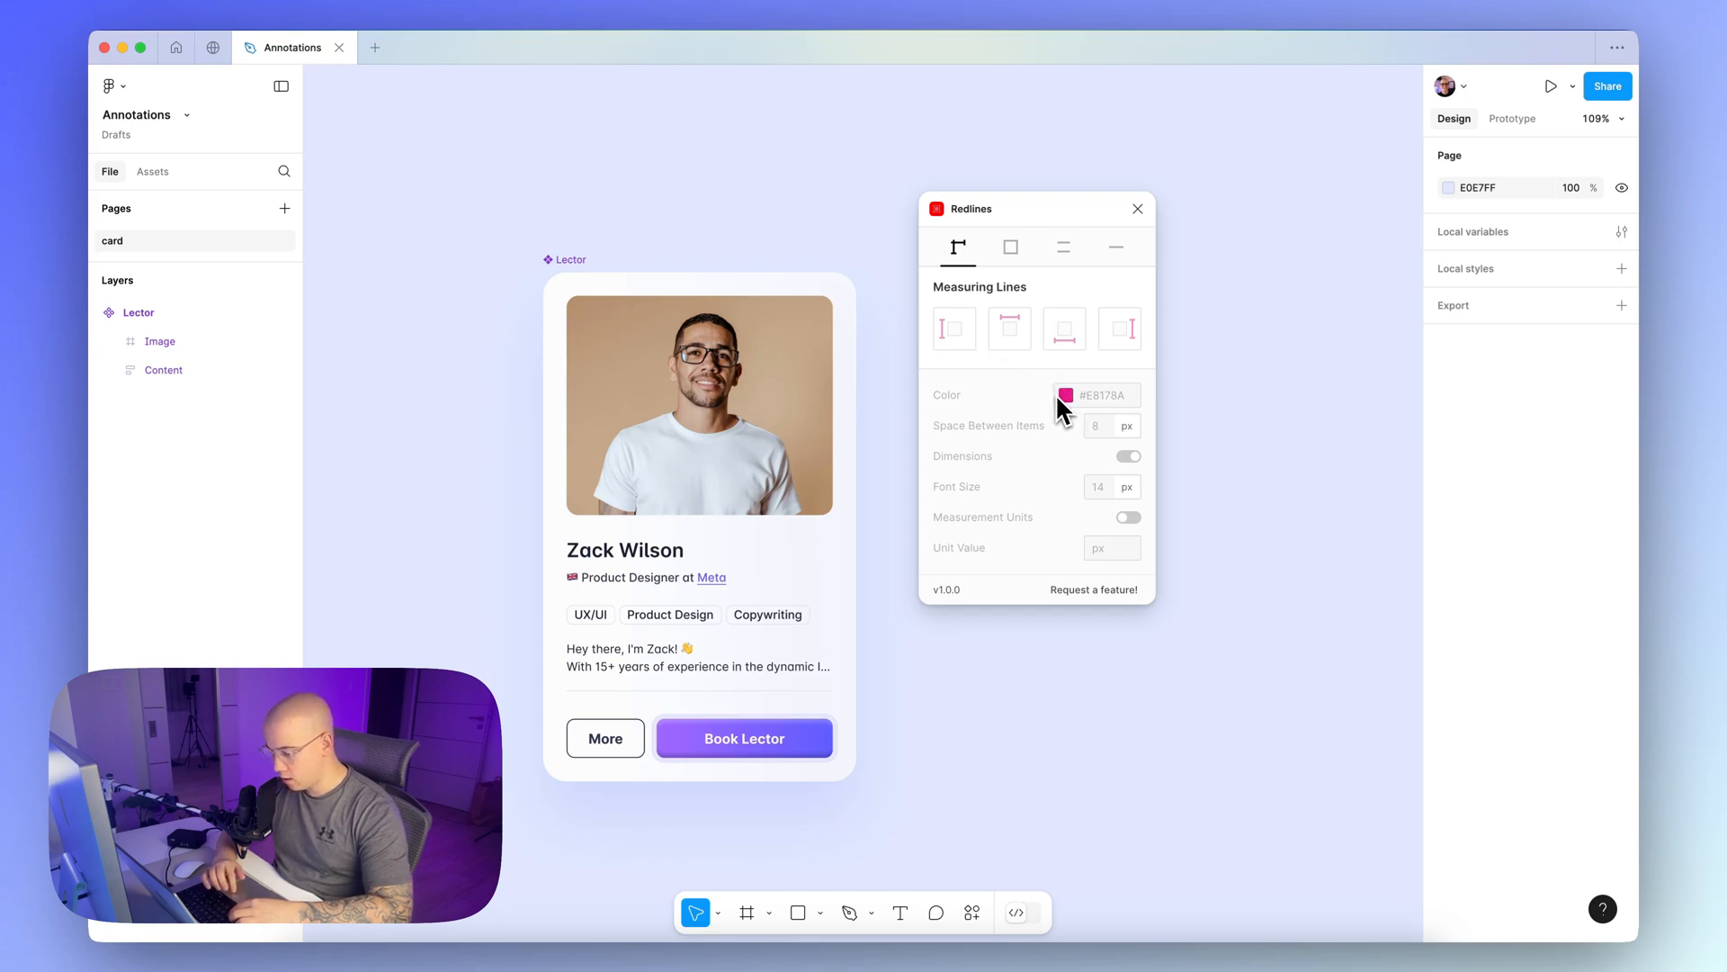
mouse_move(1065, 411)
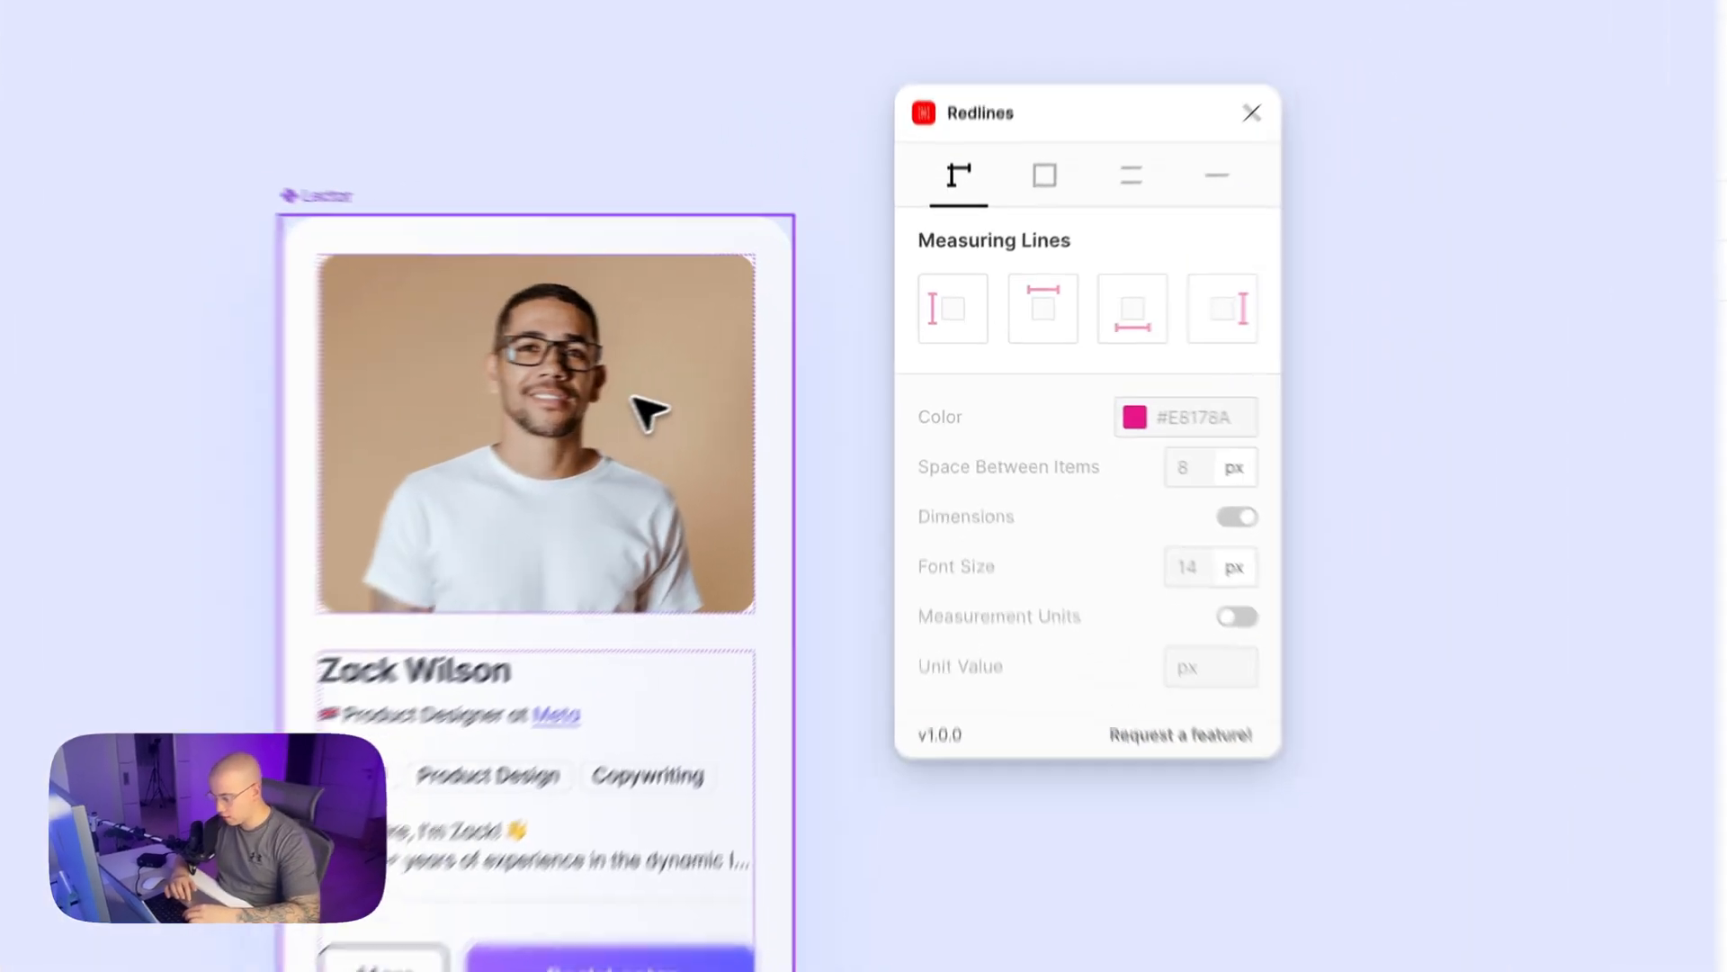
left_click(1236, 517)
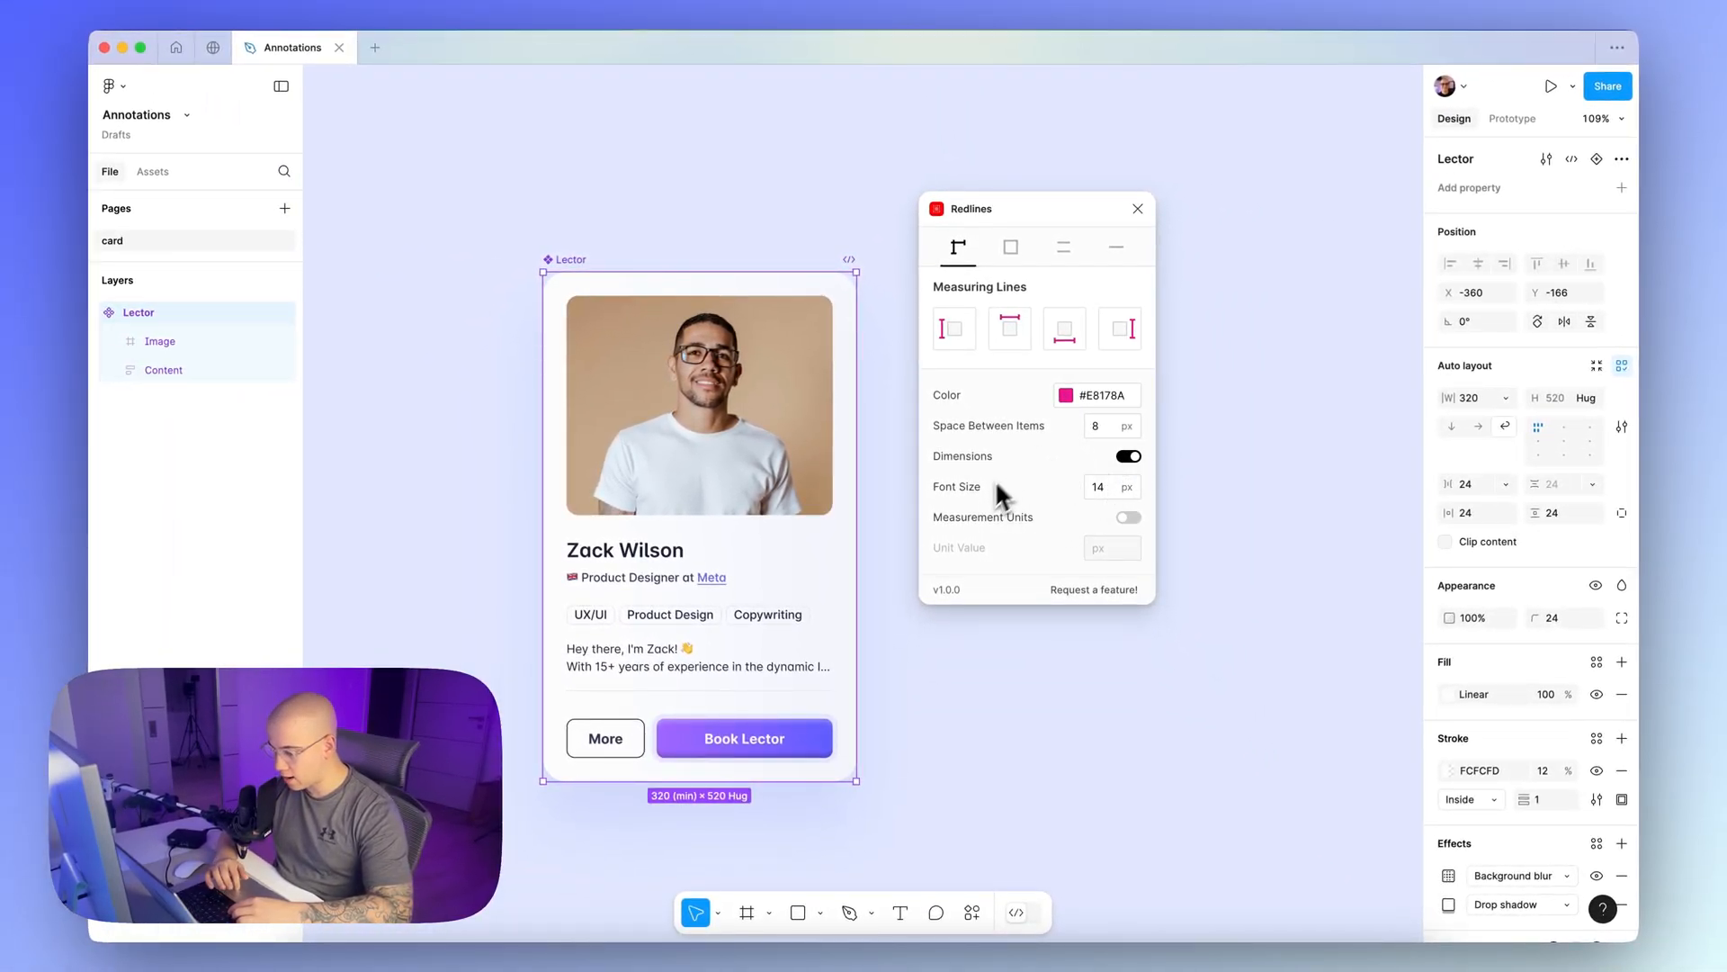
mouse_move(893, 451)
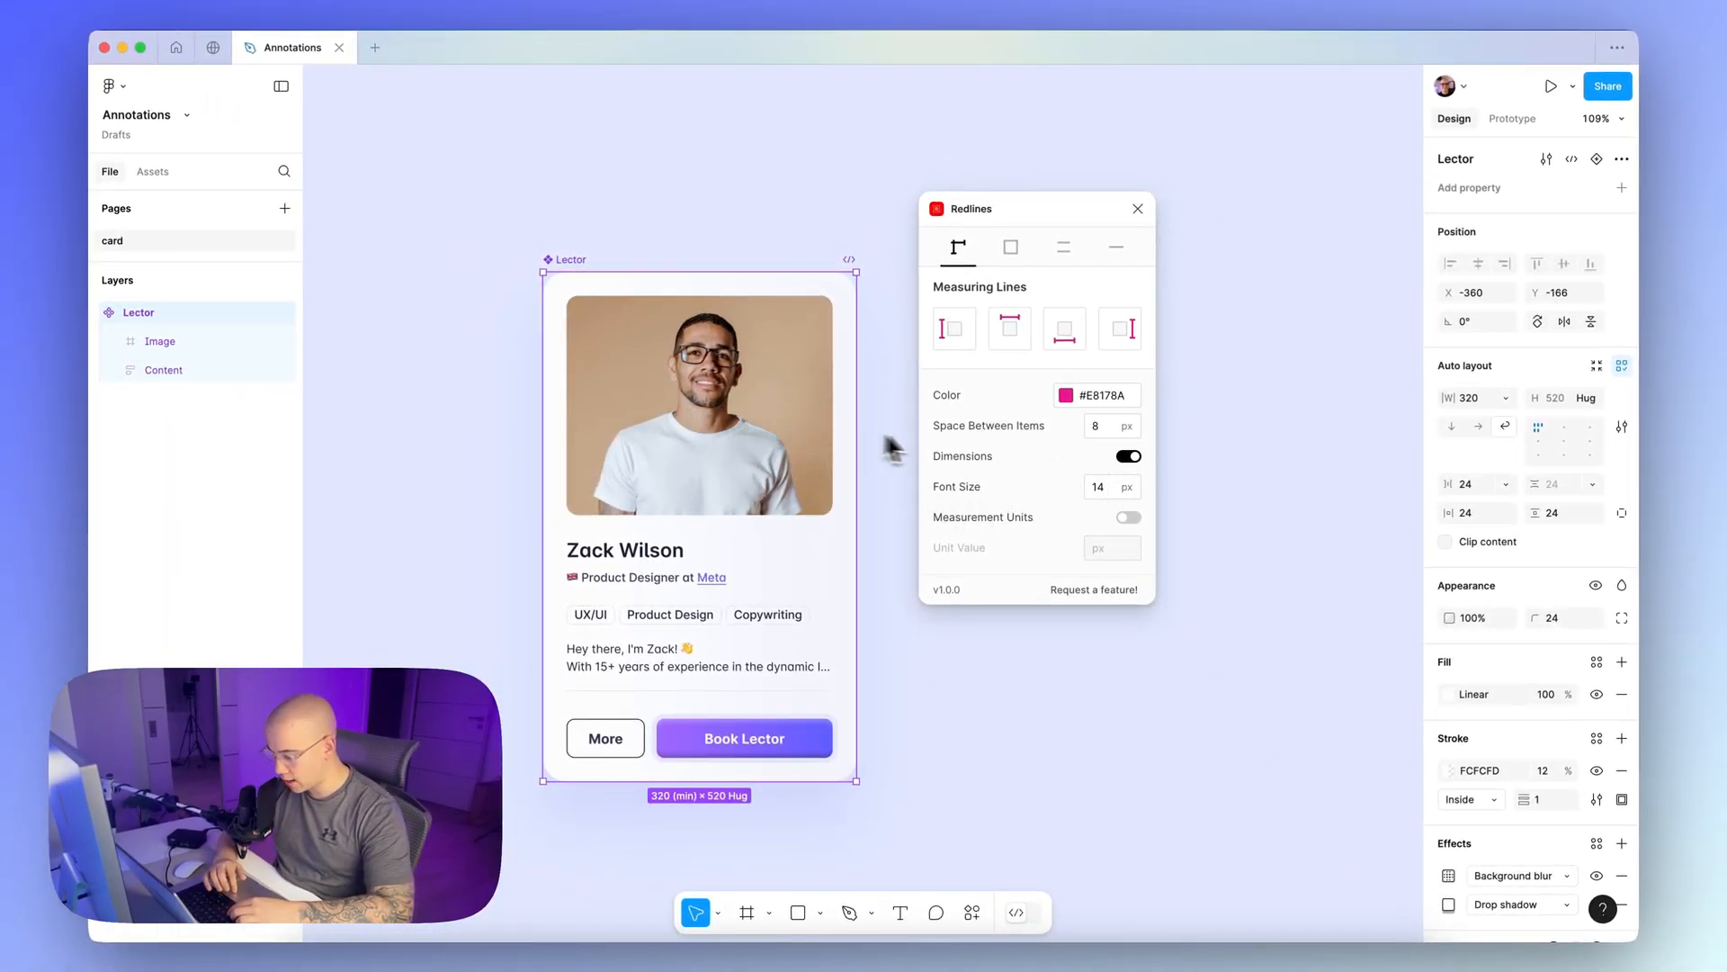
mouse_move(1031, 540)
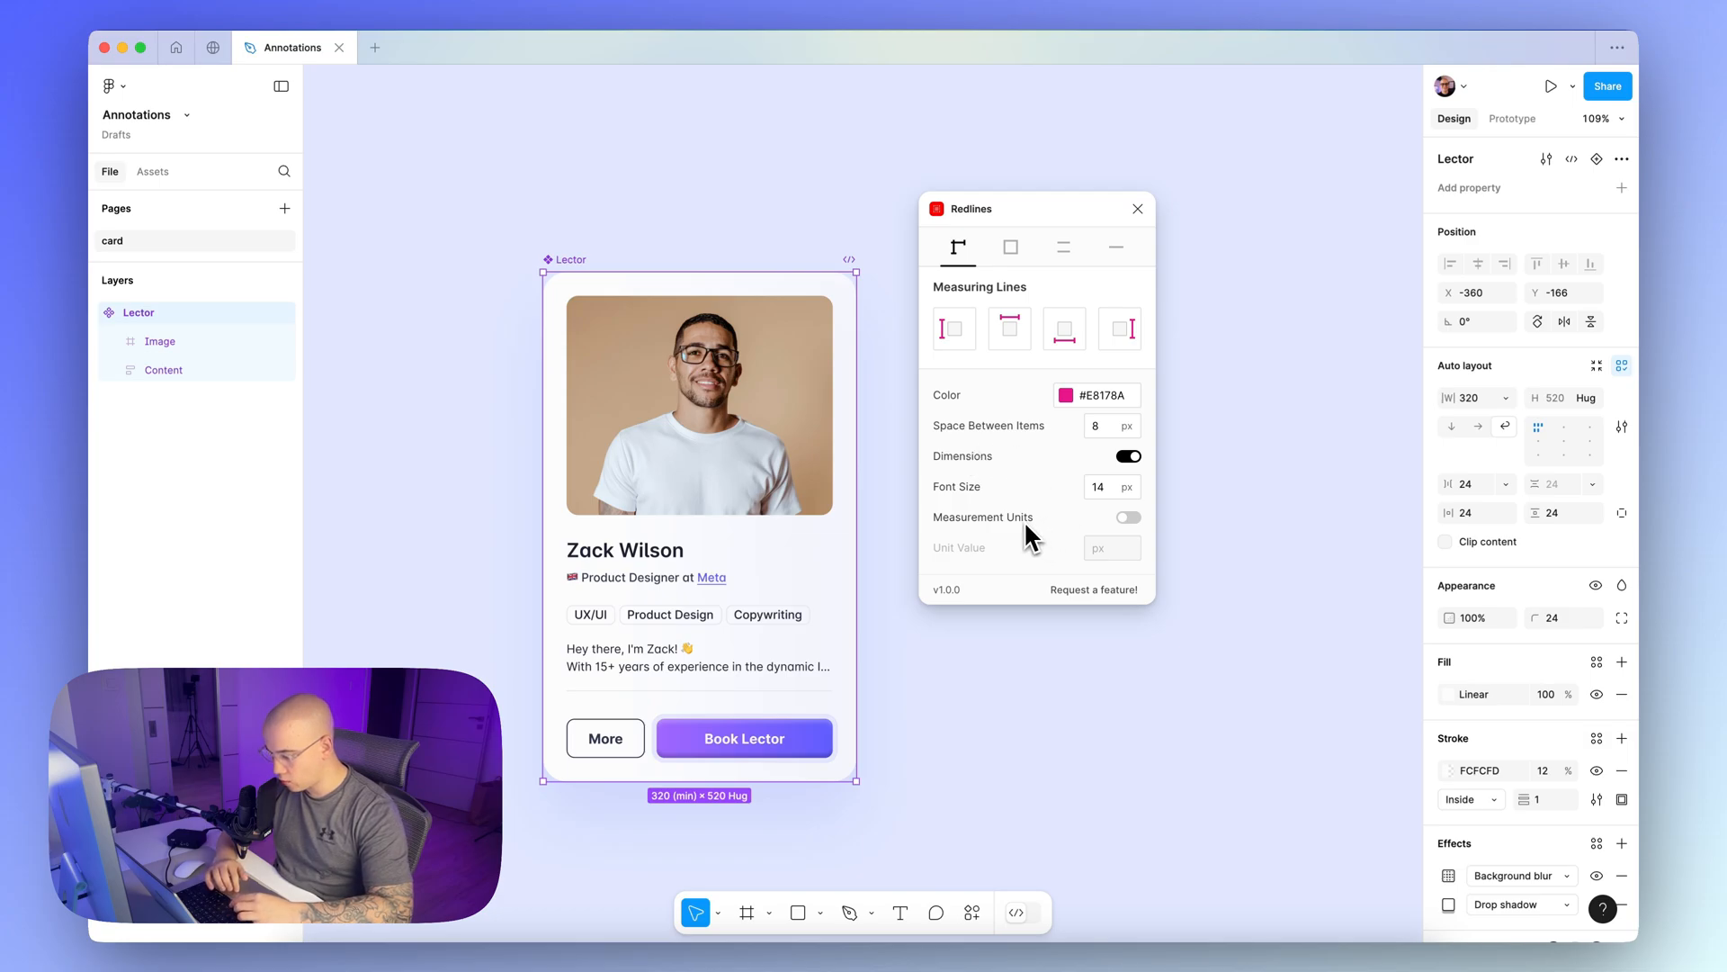
mouse_move(986, 482)
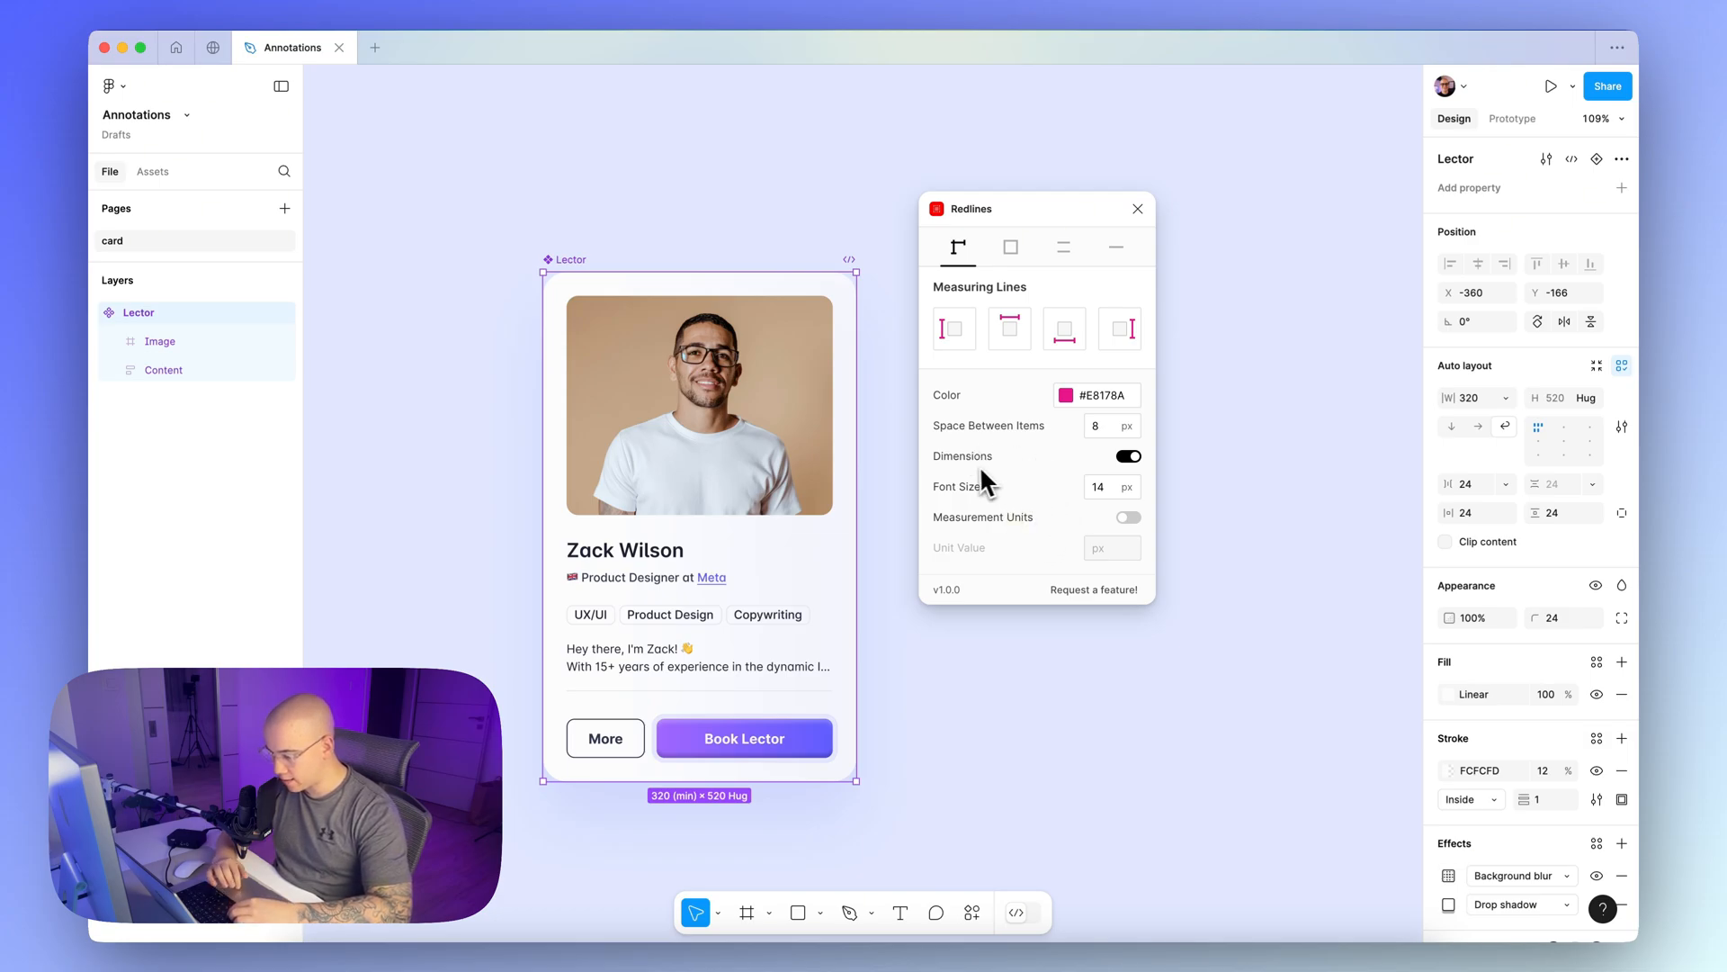
mouse_move(995, 470)
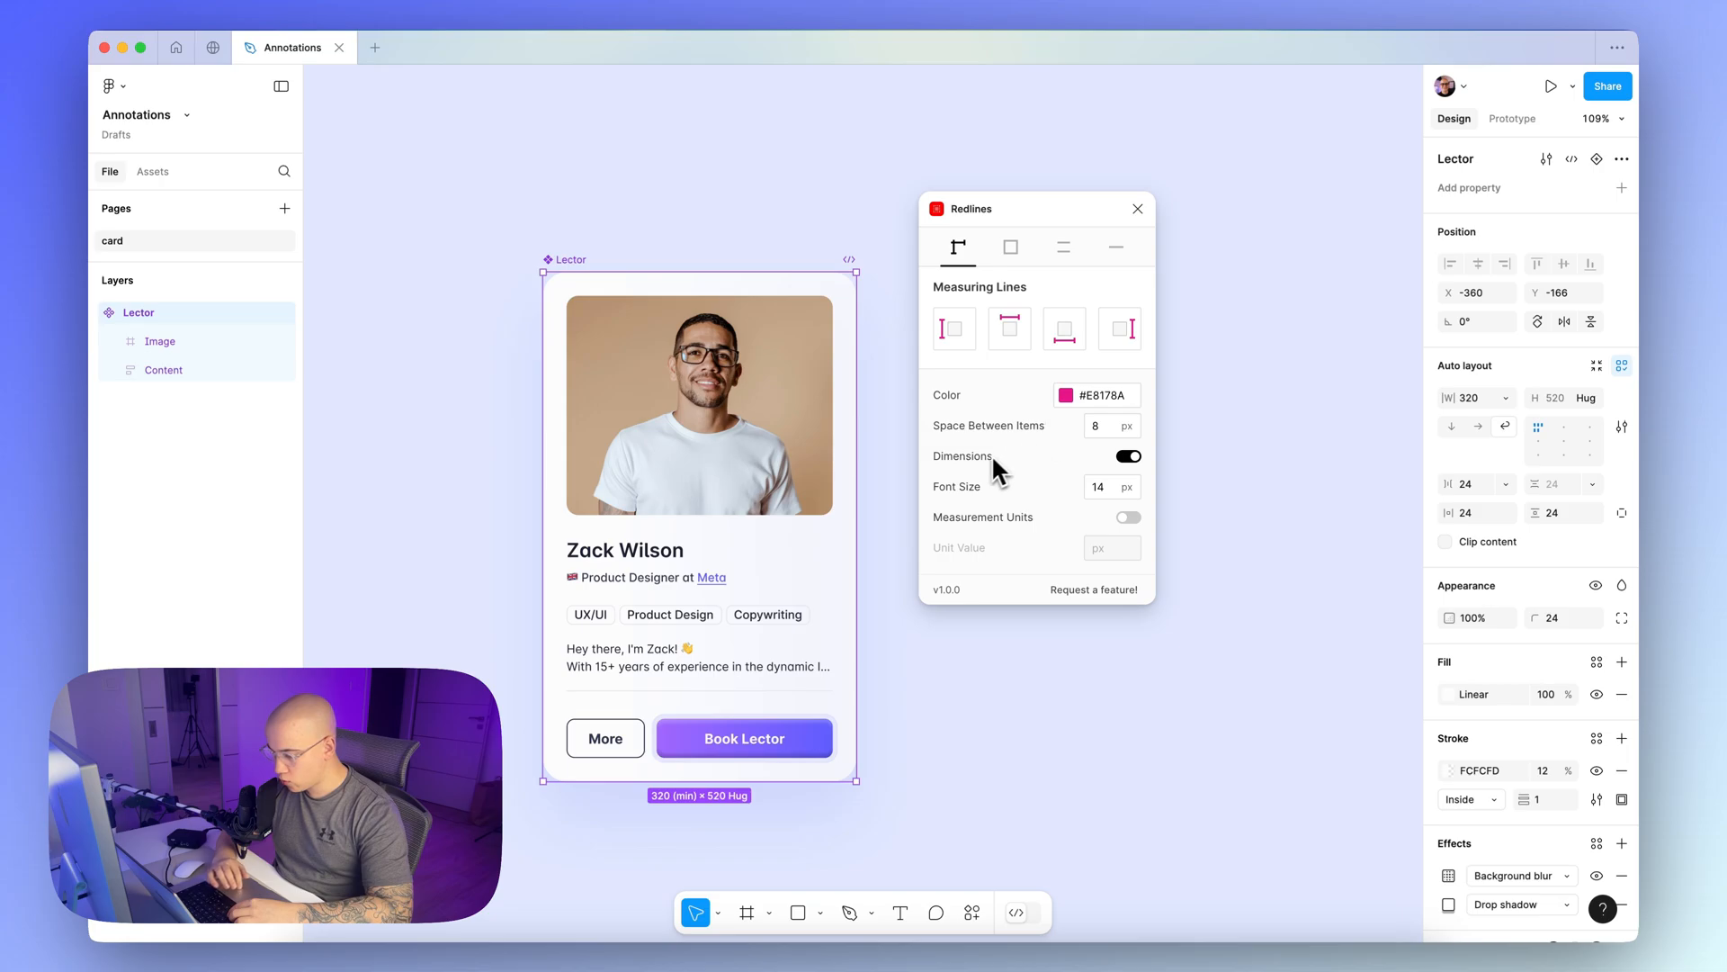
mouse_move(997, 399)
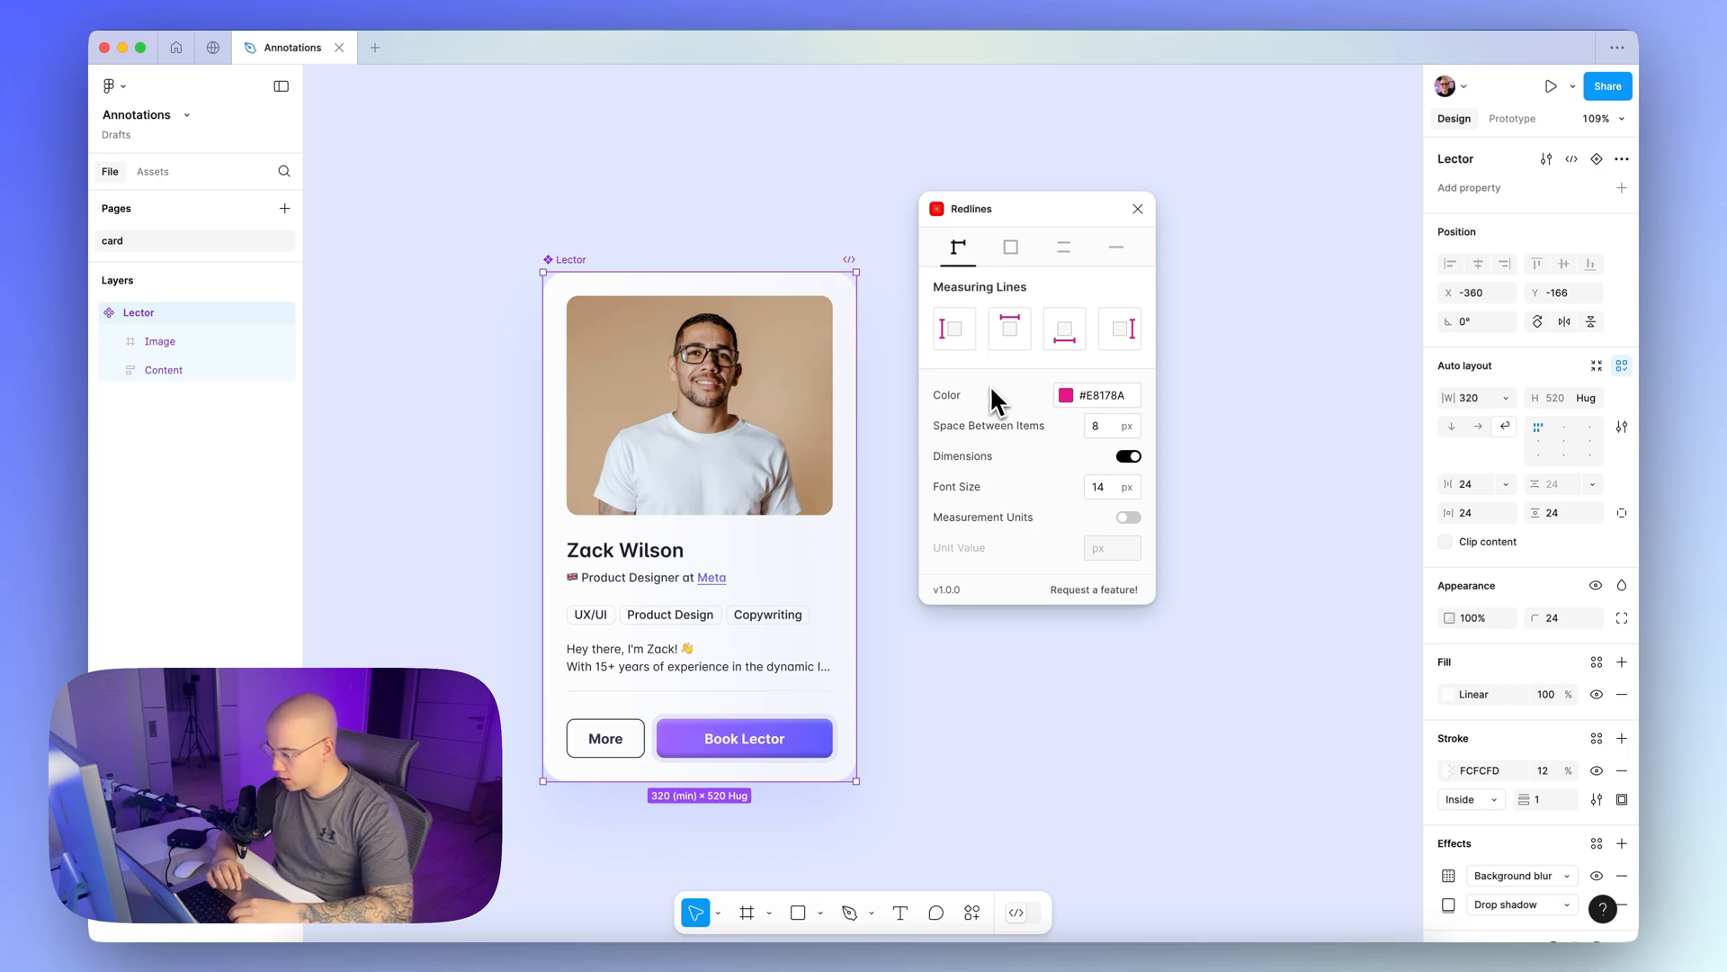
mouse_move(1030, 273)
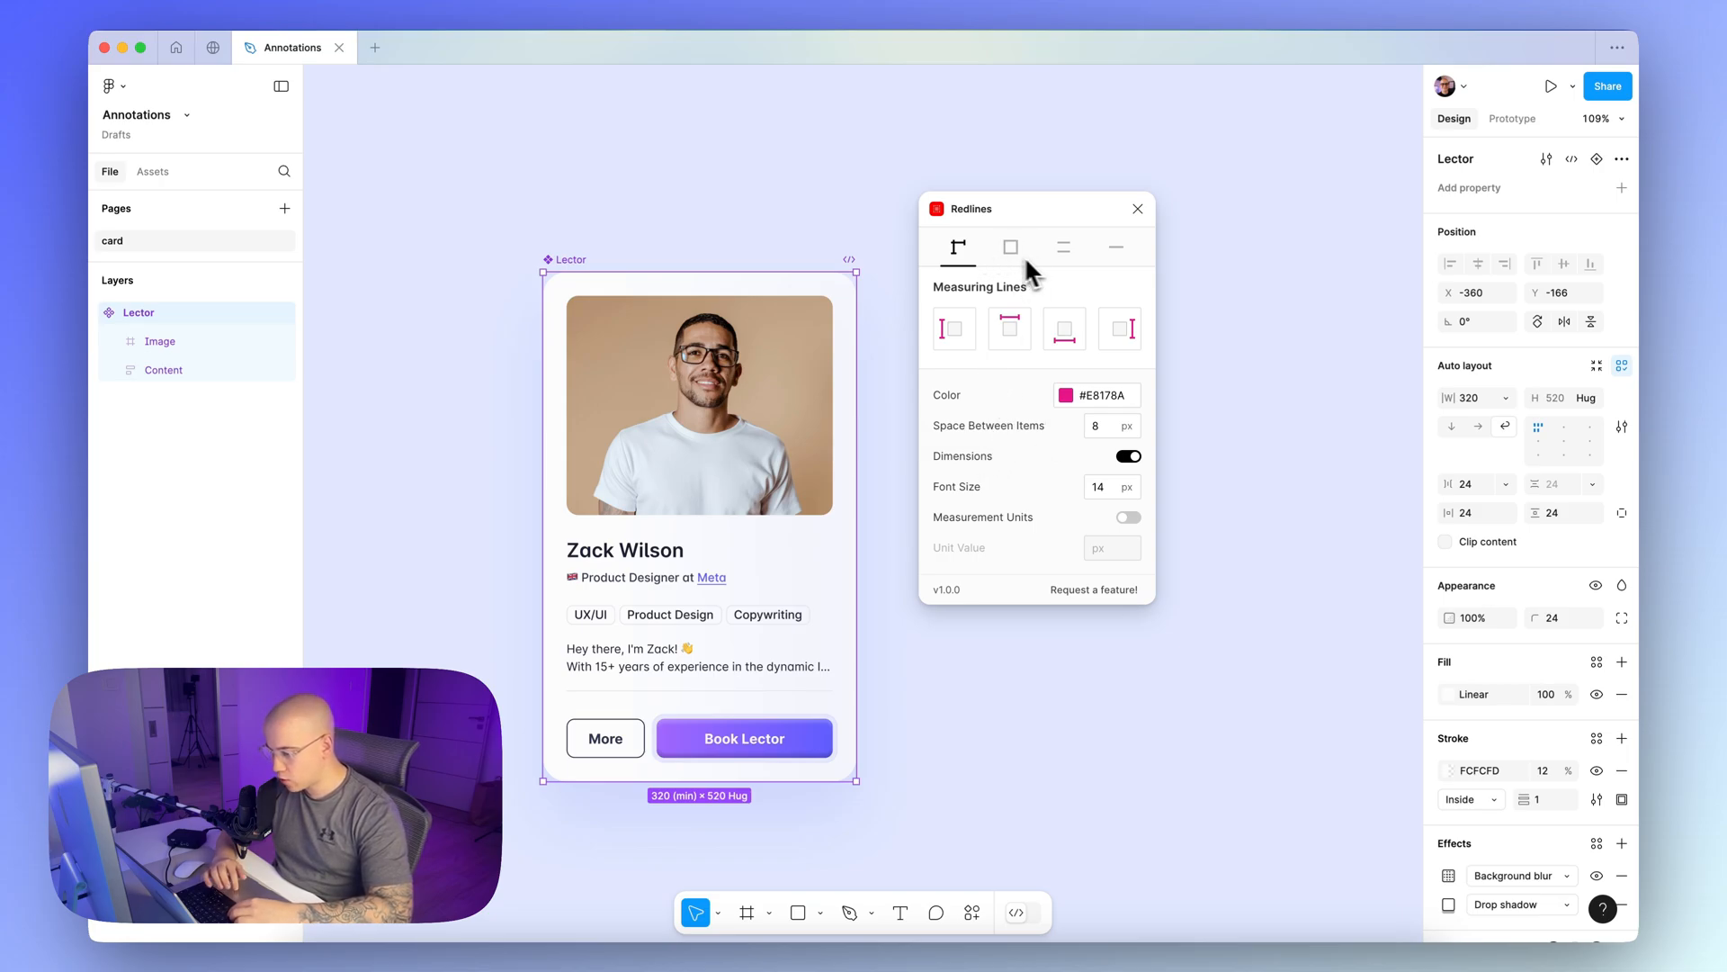
left_click(1009, 247)
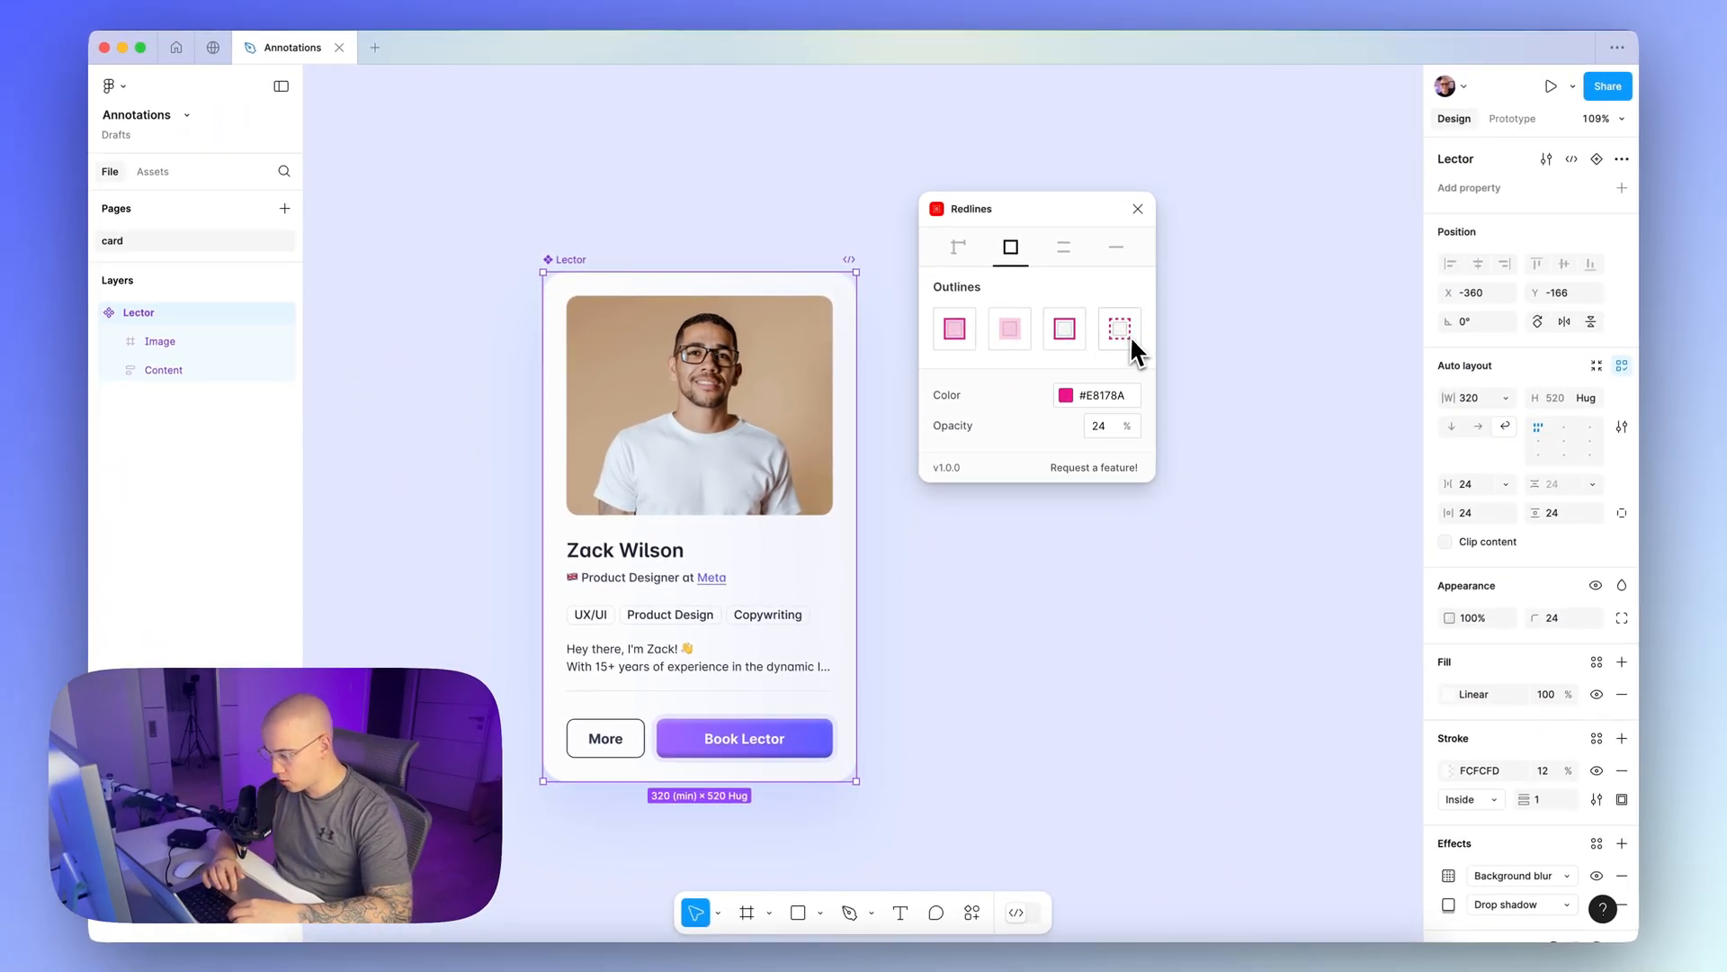
mouse_move(1096, 402)
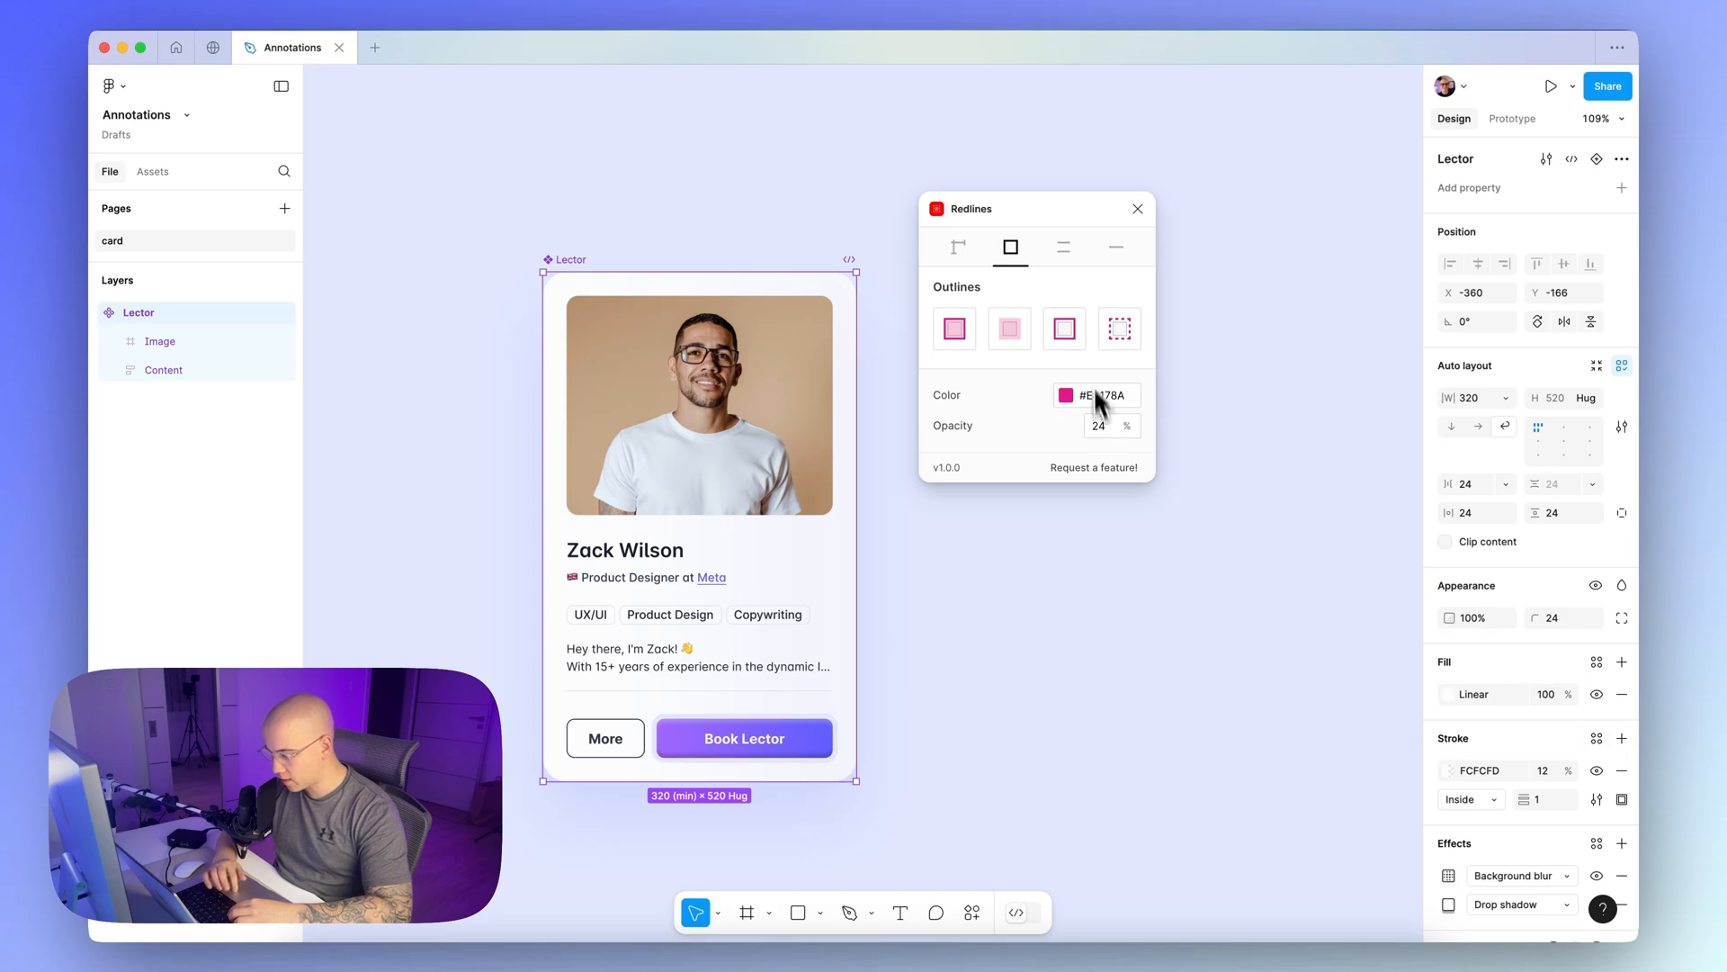
Review the Redlines parallel-line and single-line options and target the card's Image layer
left_click(1063, 246)
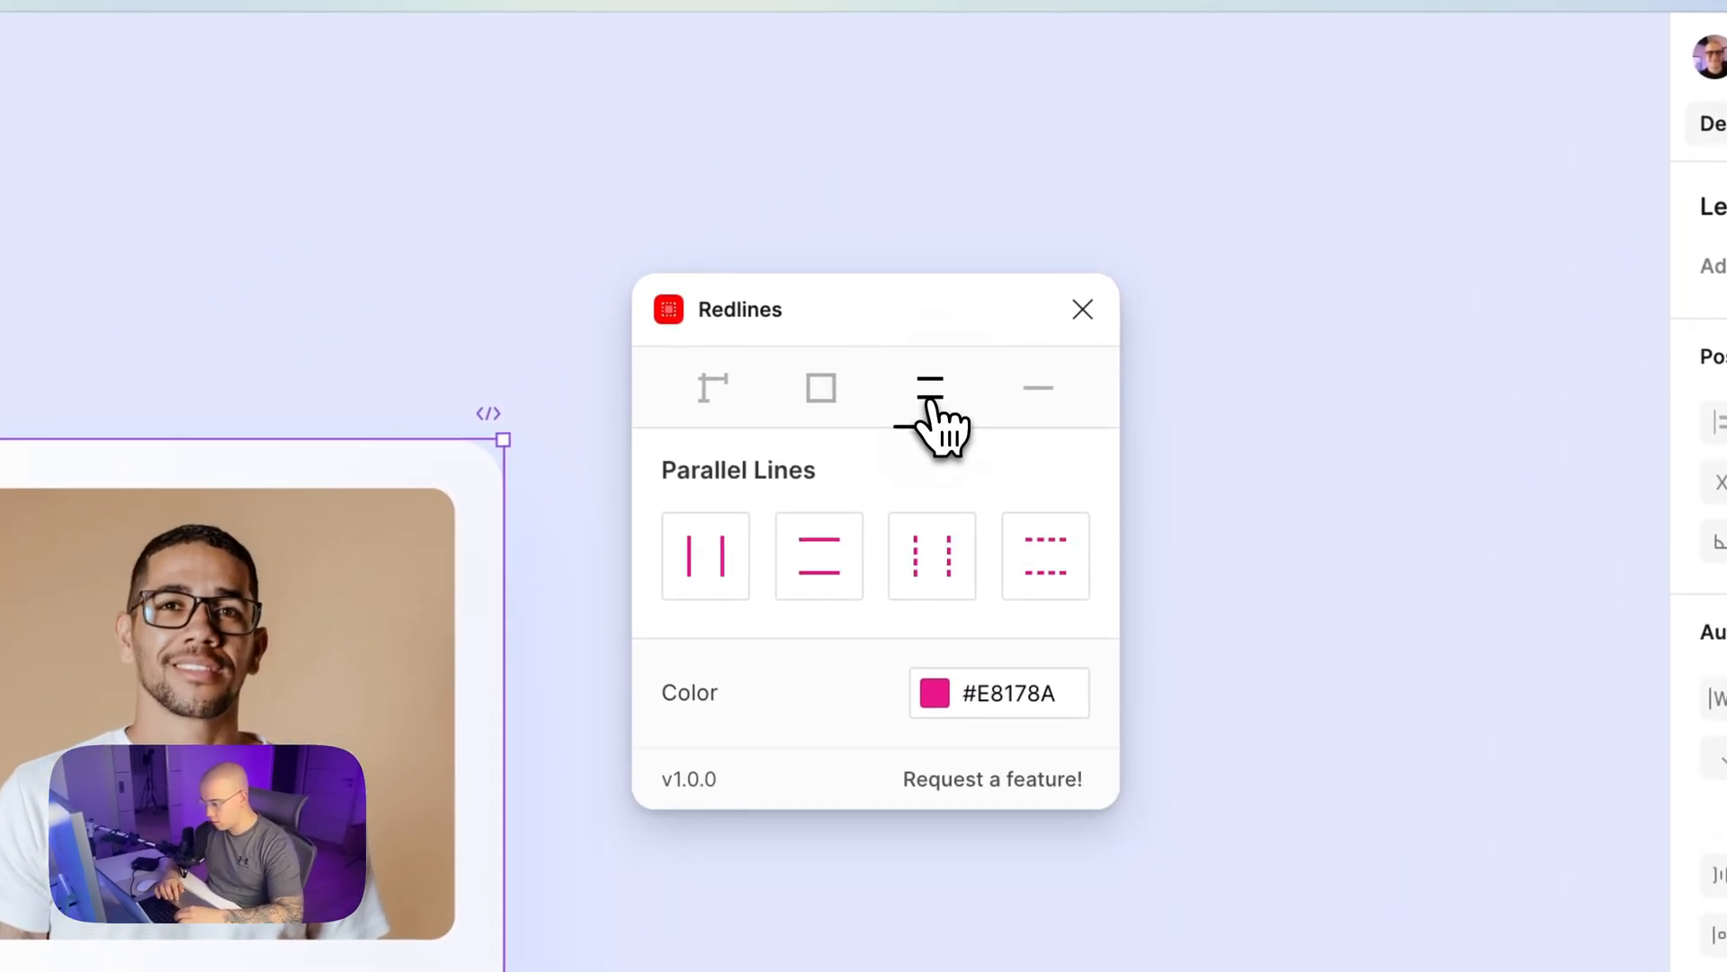
left_click(930, 388)
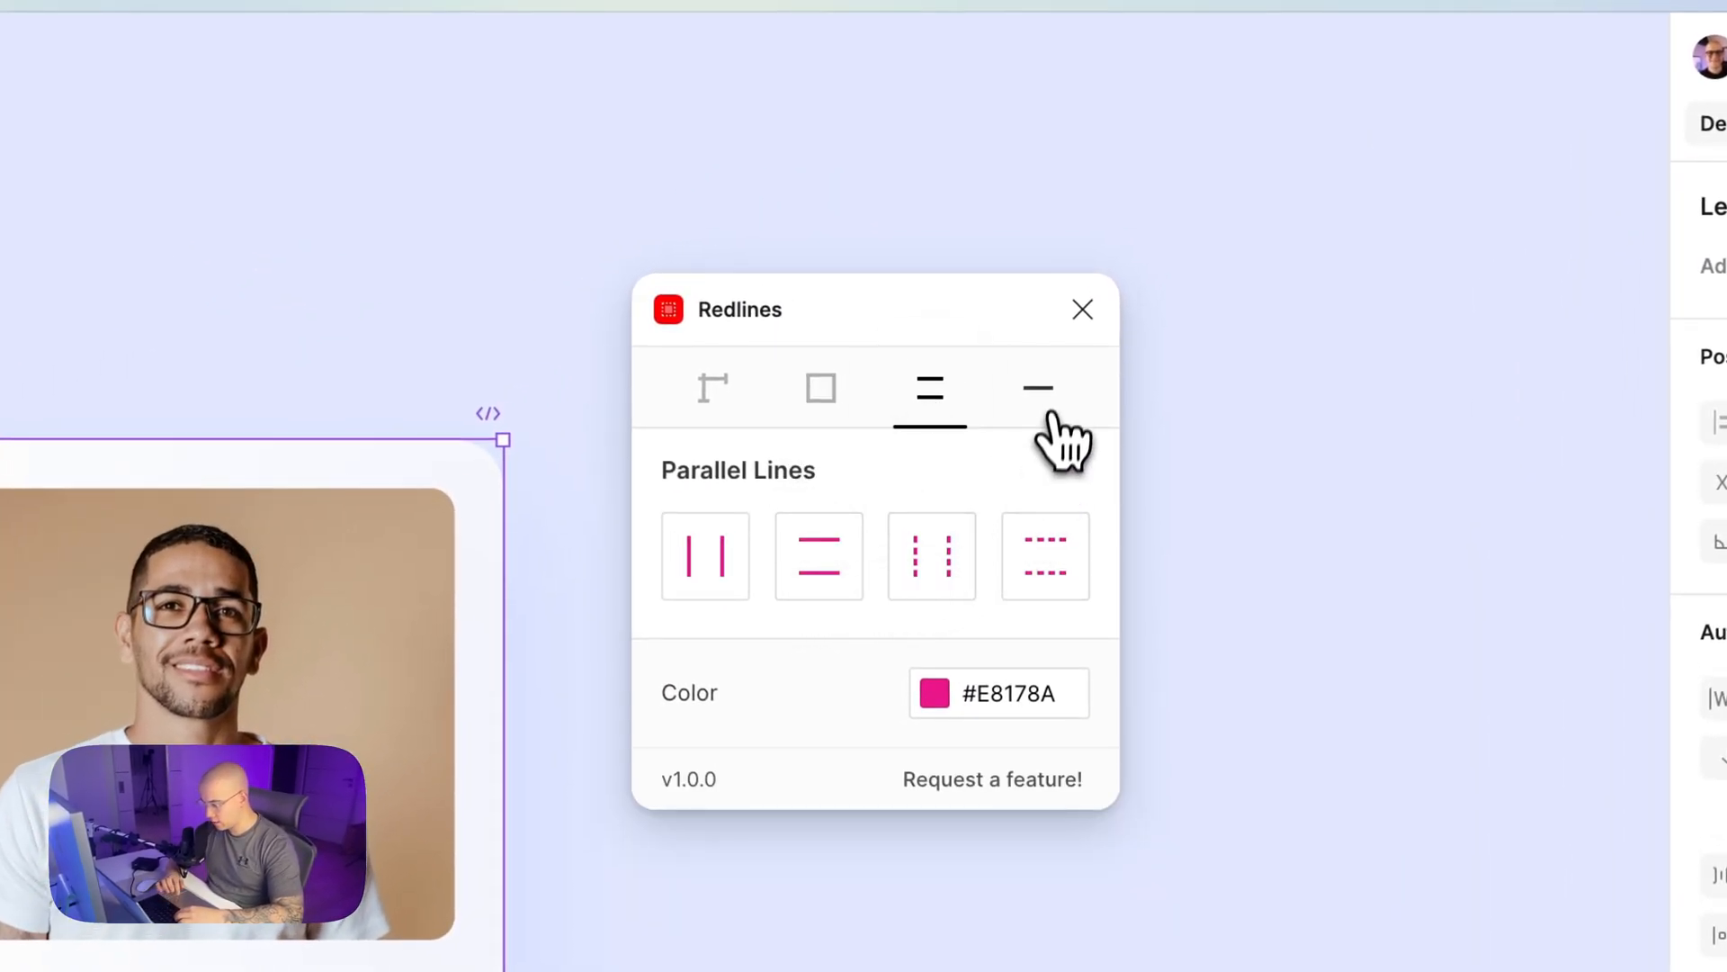
left_click(1037, 388)
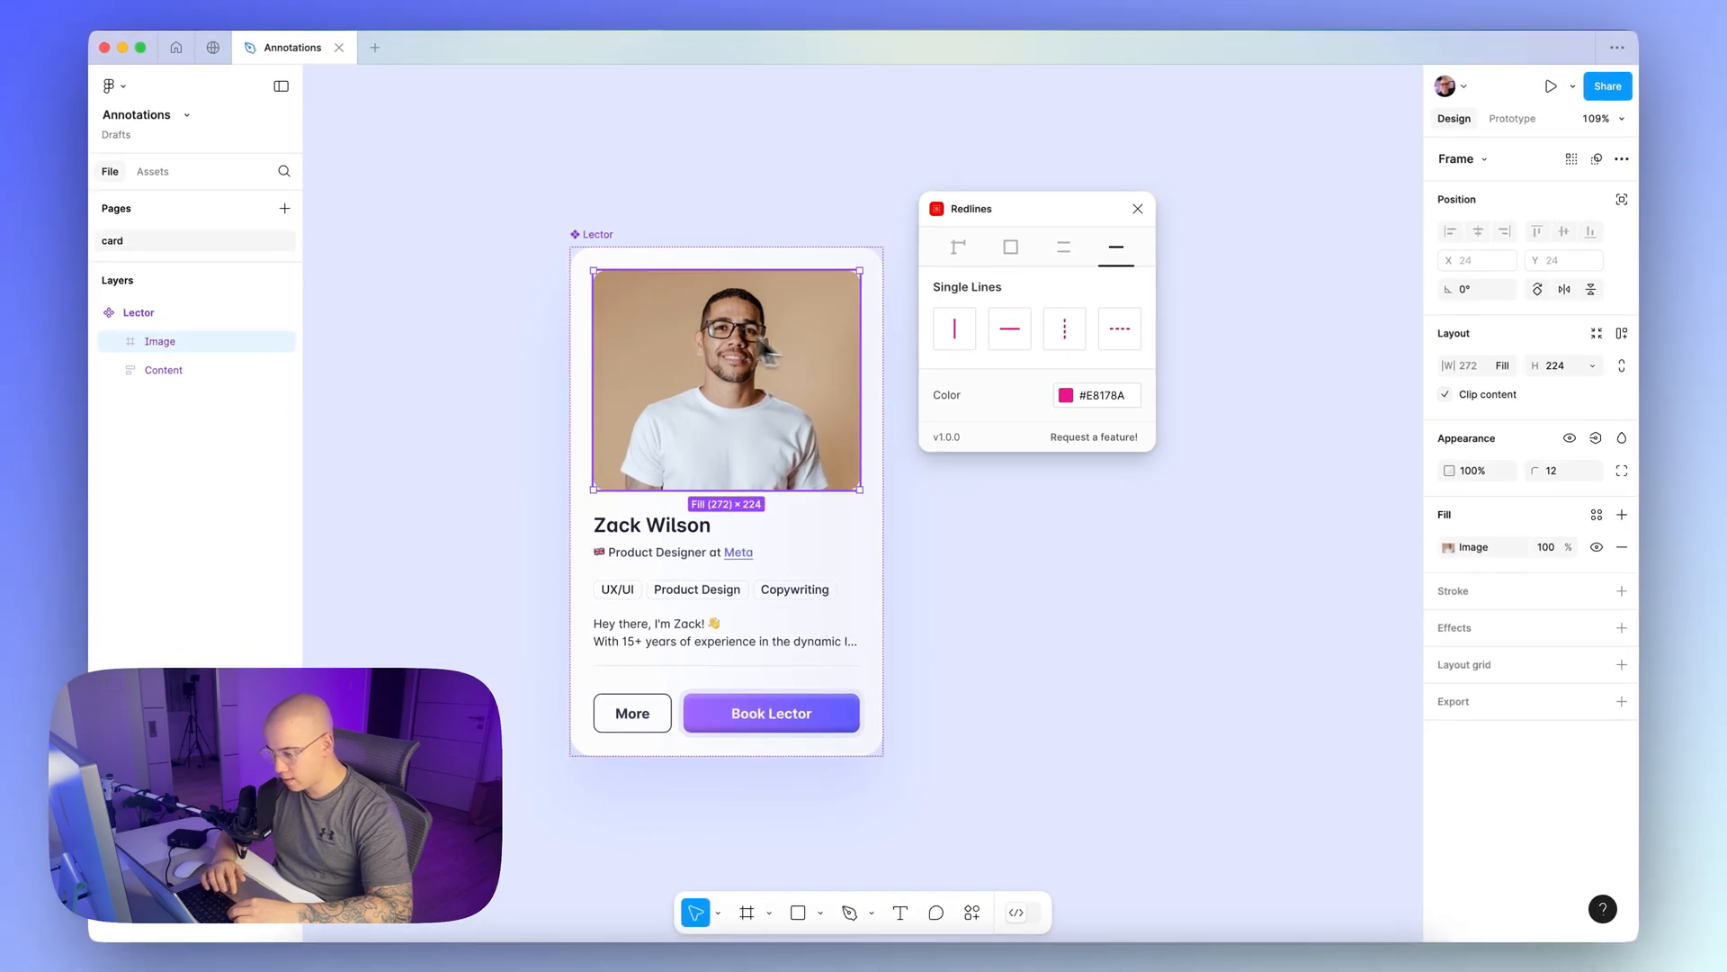
Add a pink filled Redlines outline over the card photo as a Redlines :: Image group
left_click(1010, 247)
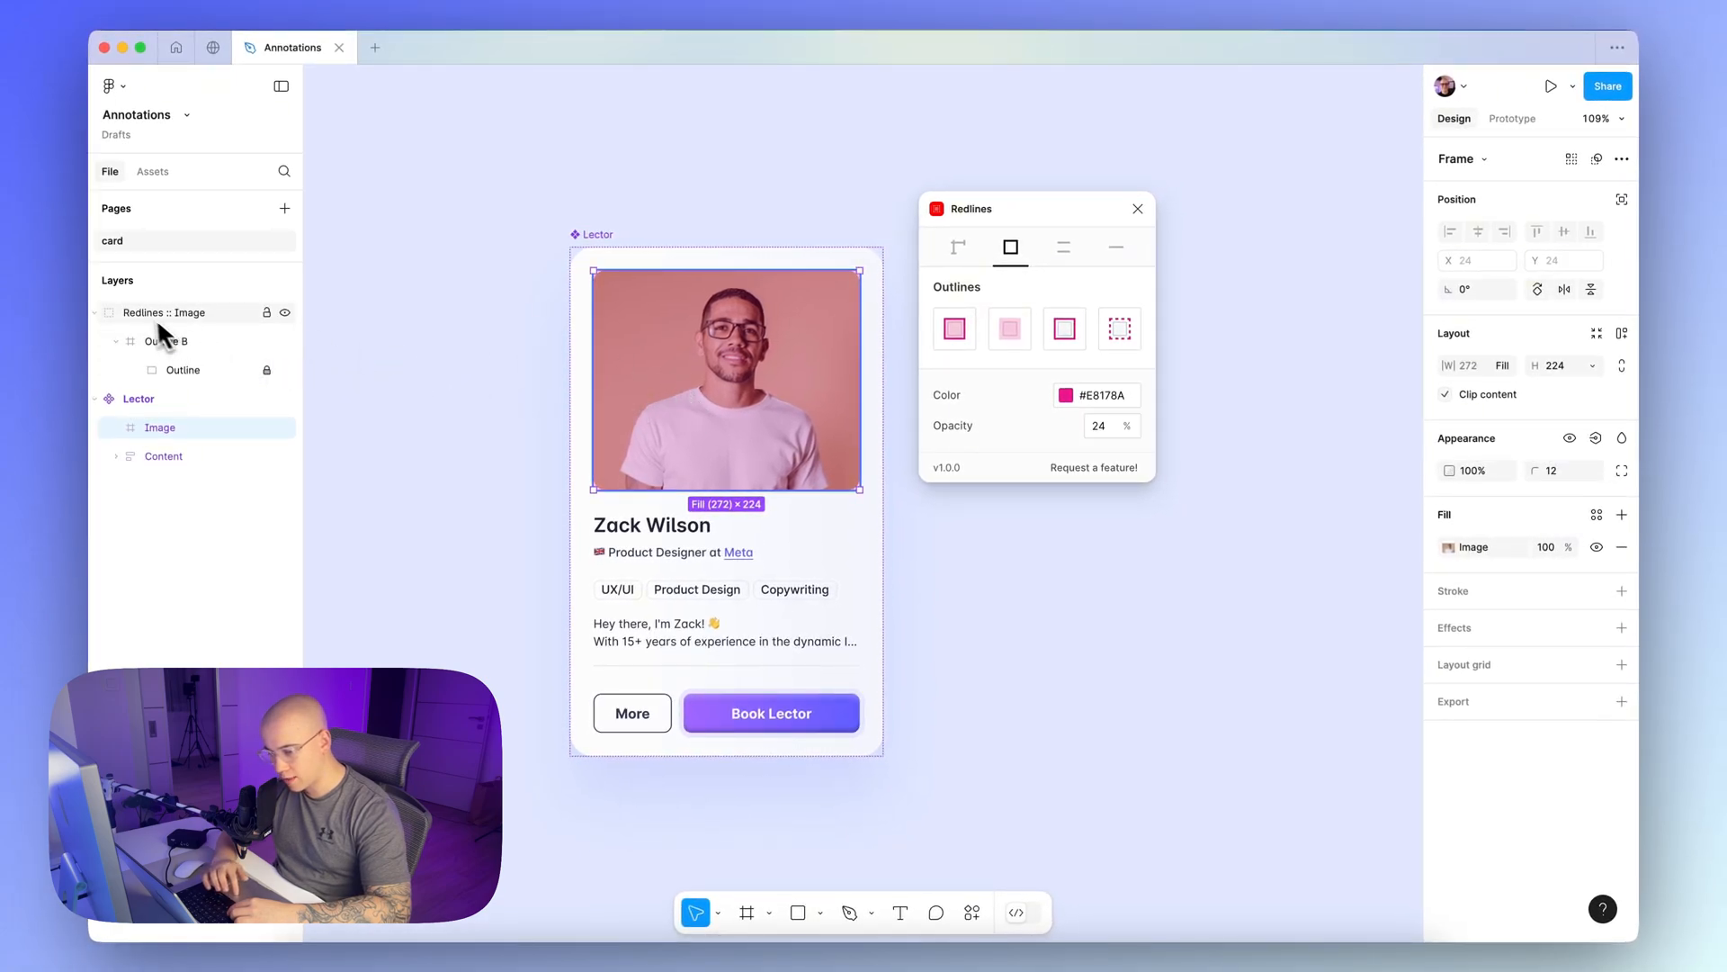
mouse_move(705, 452)
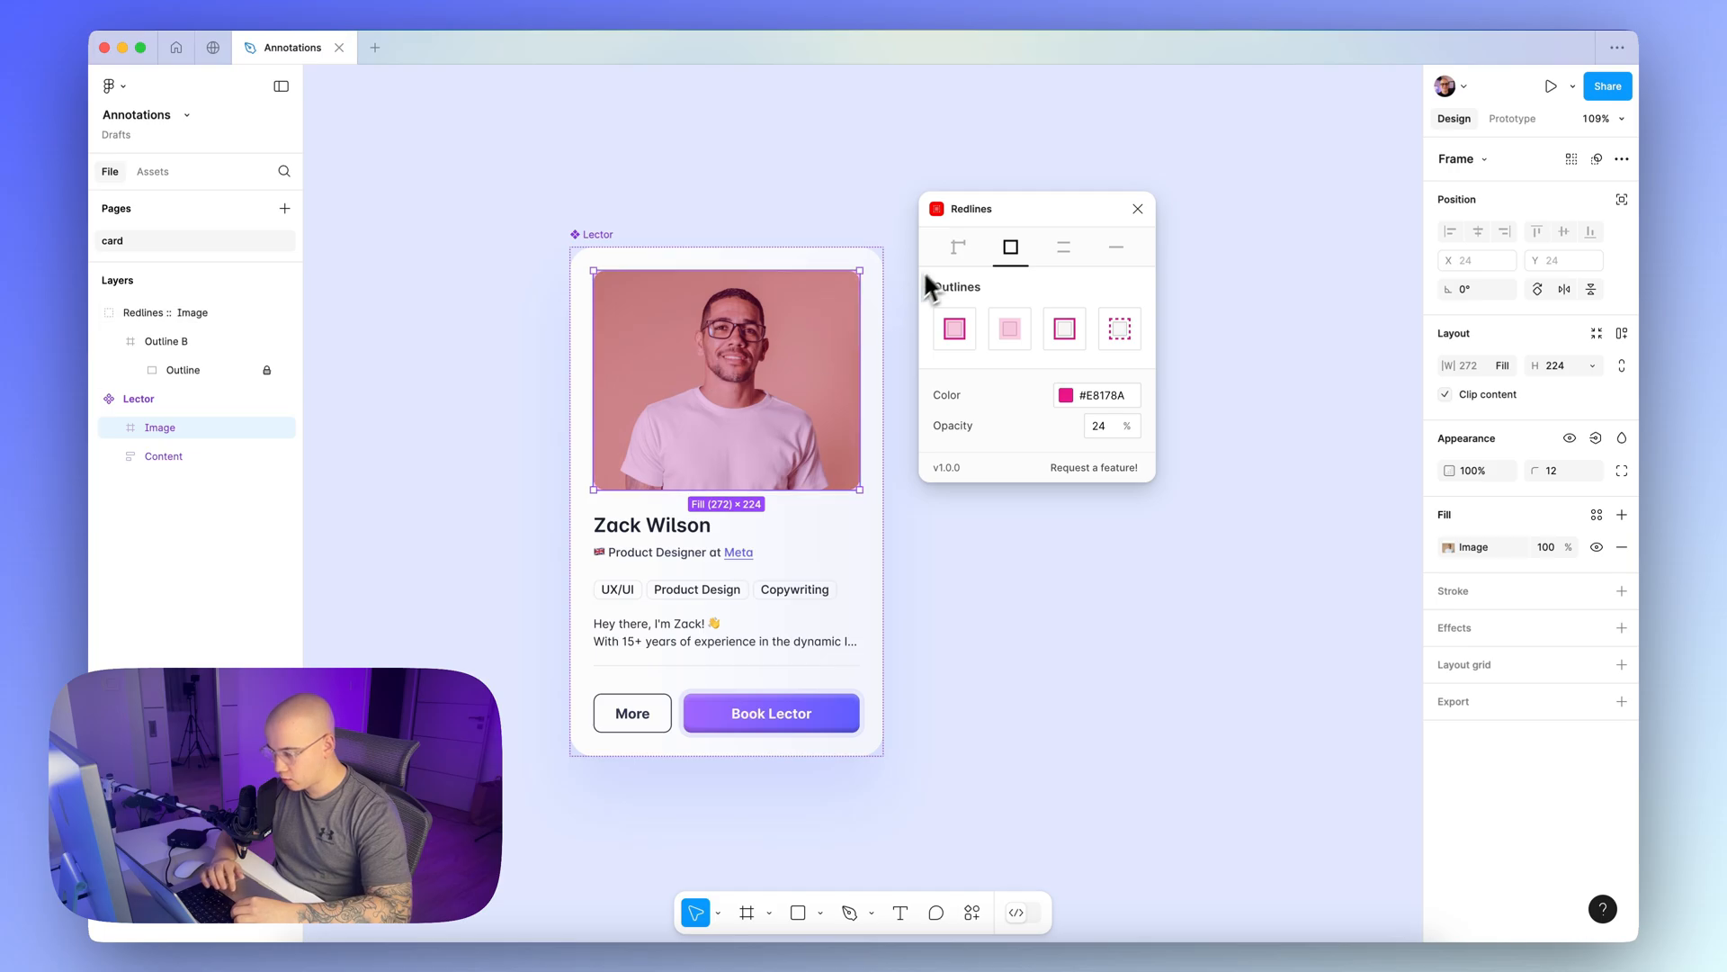
left_click(957, 246)
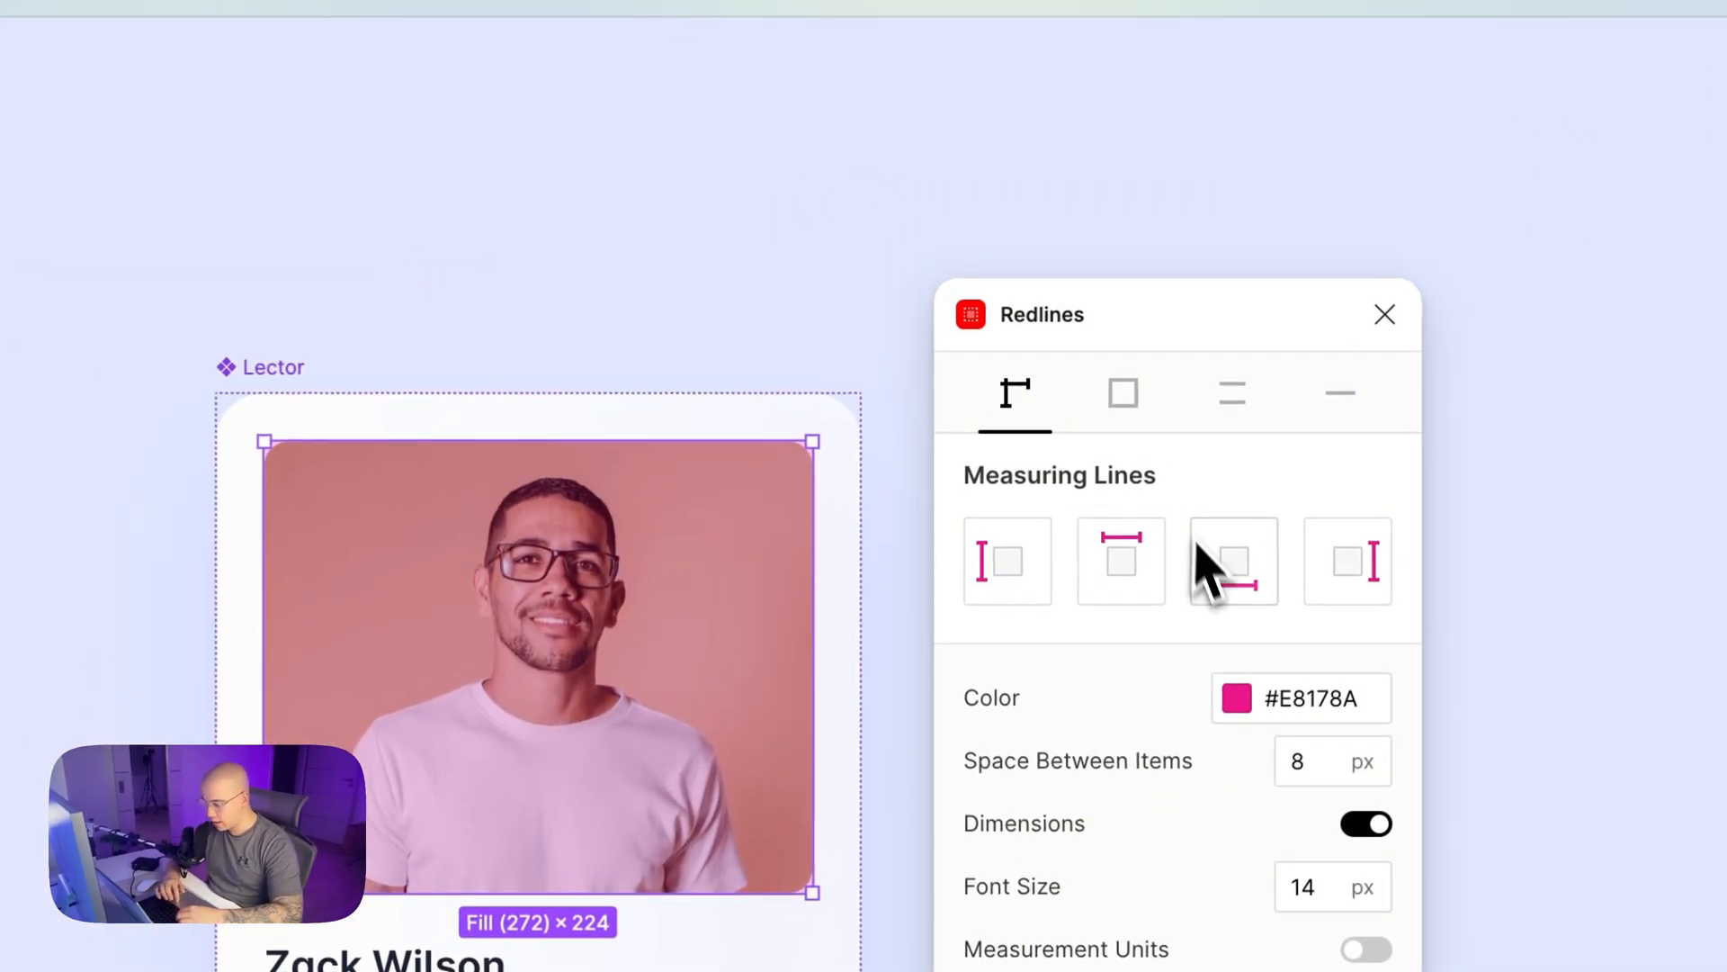
mouse_move(1149, 584)
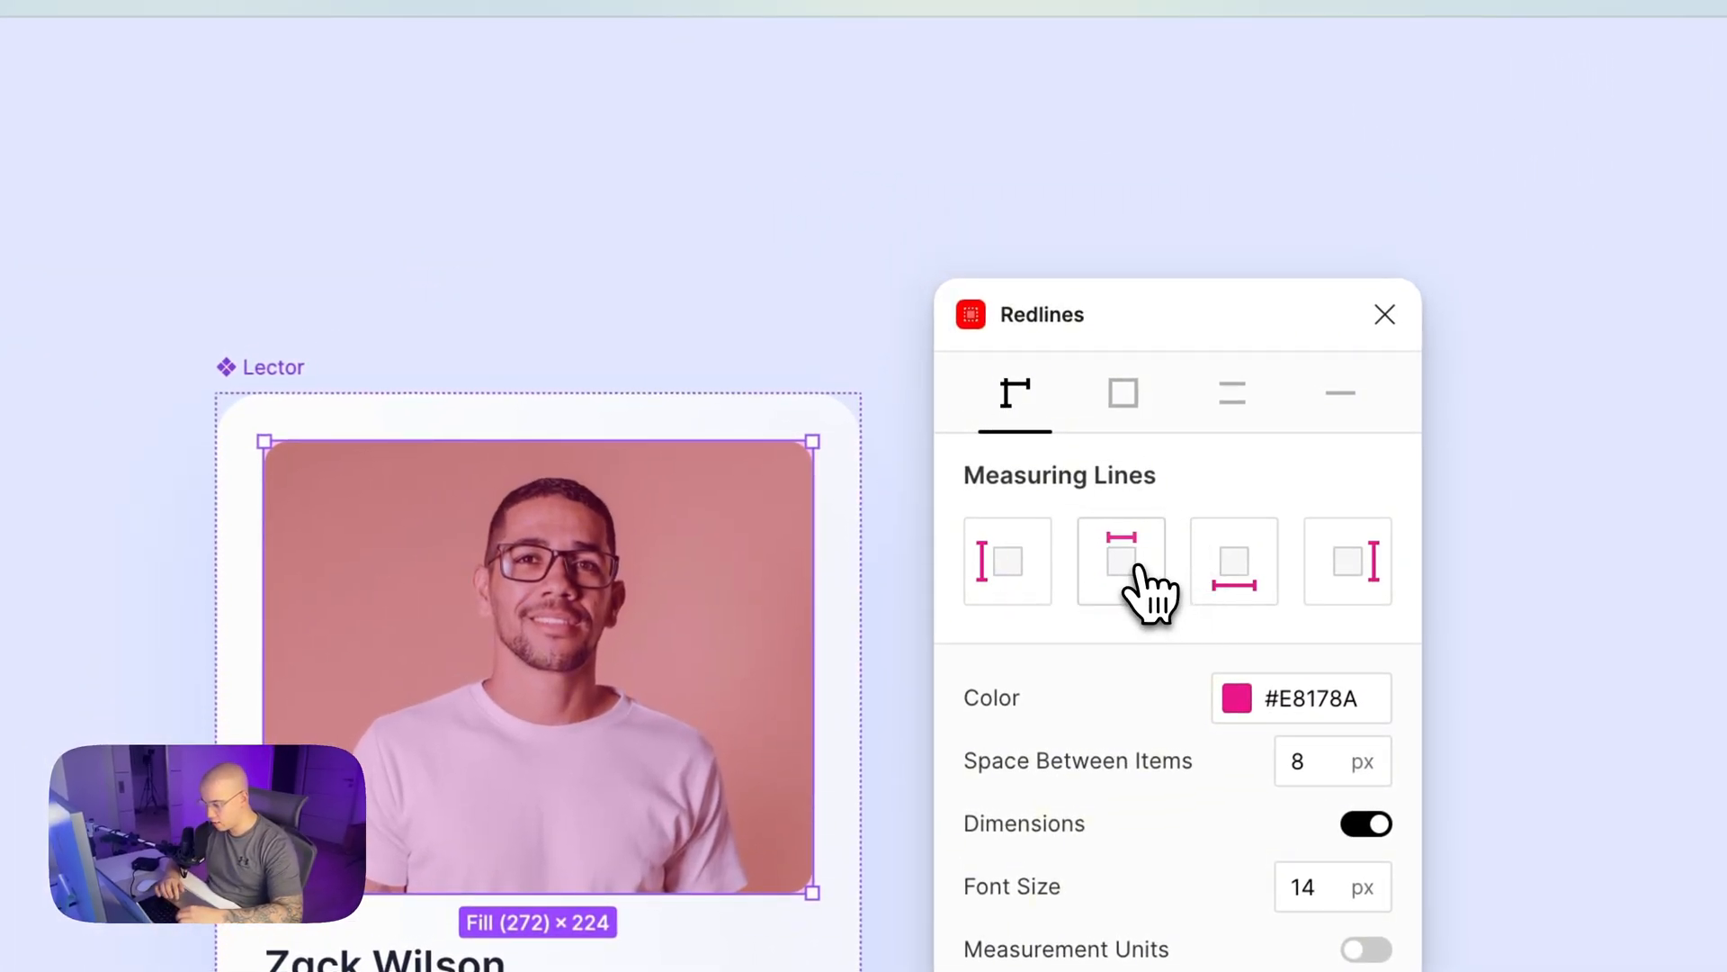
Add 272 width and 224 height measures to the photo, then select the Zack Wilson name
left_click(1121, 560)
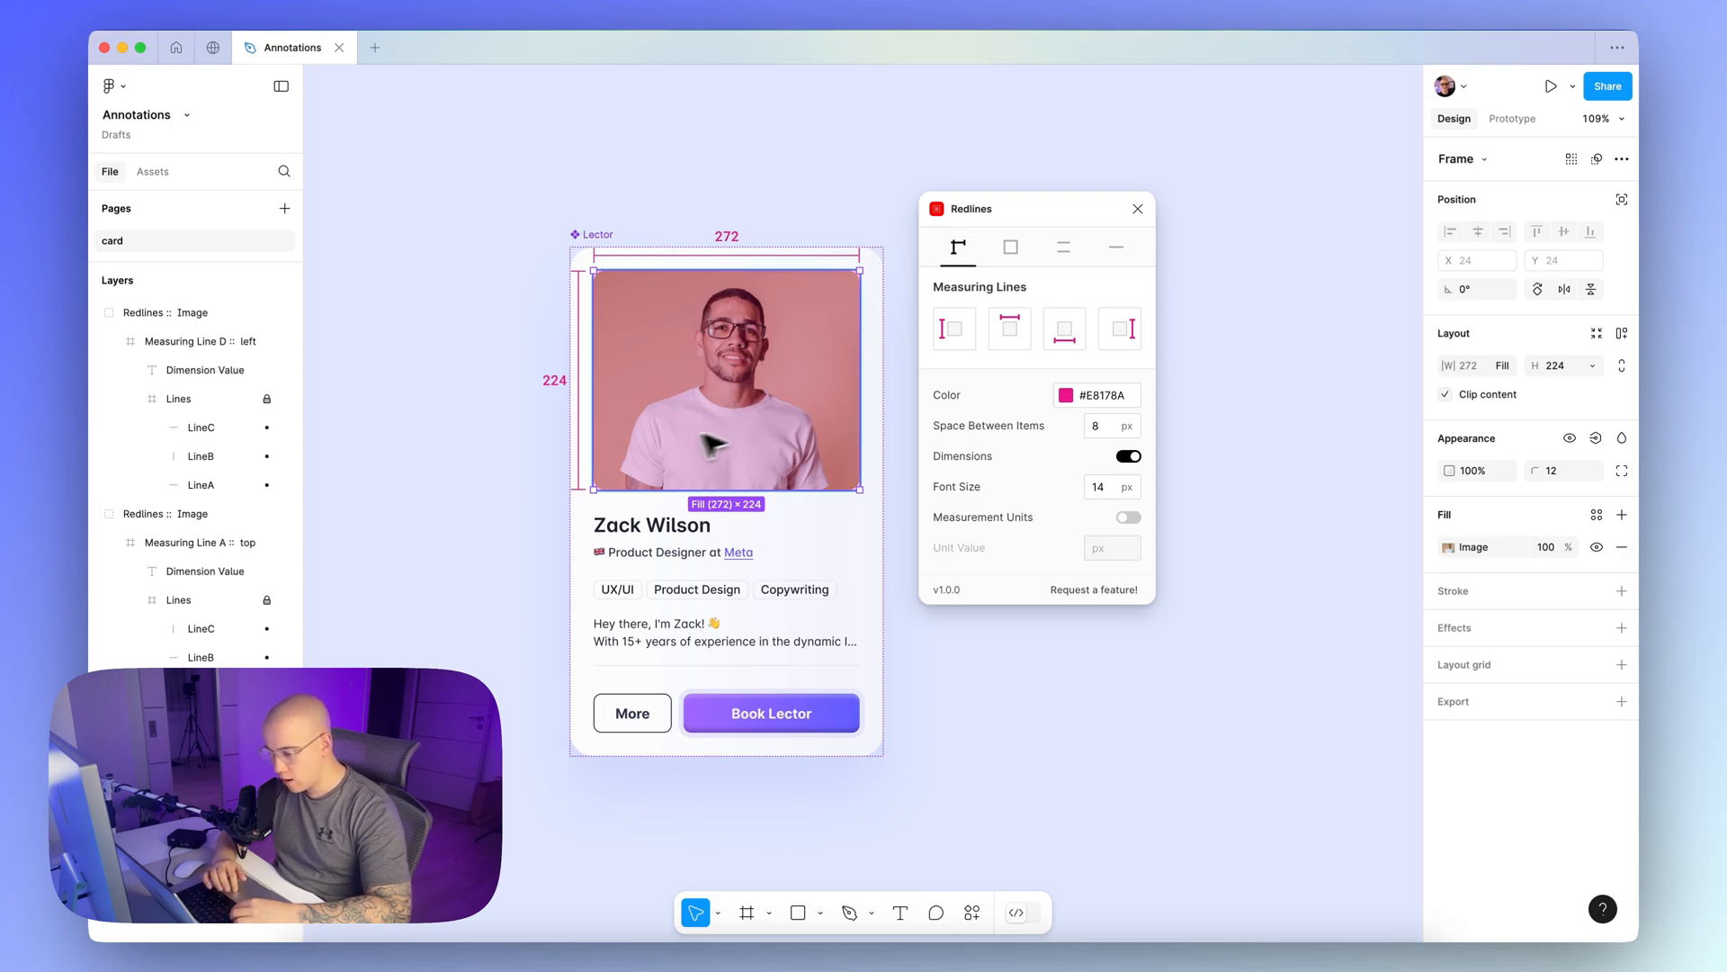
mouse_move(673, 380)
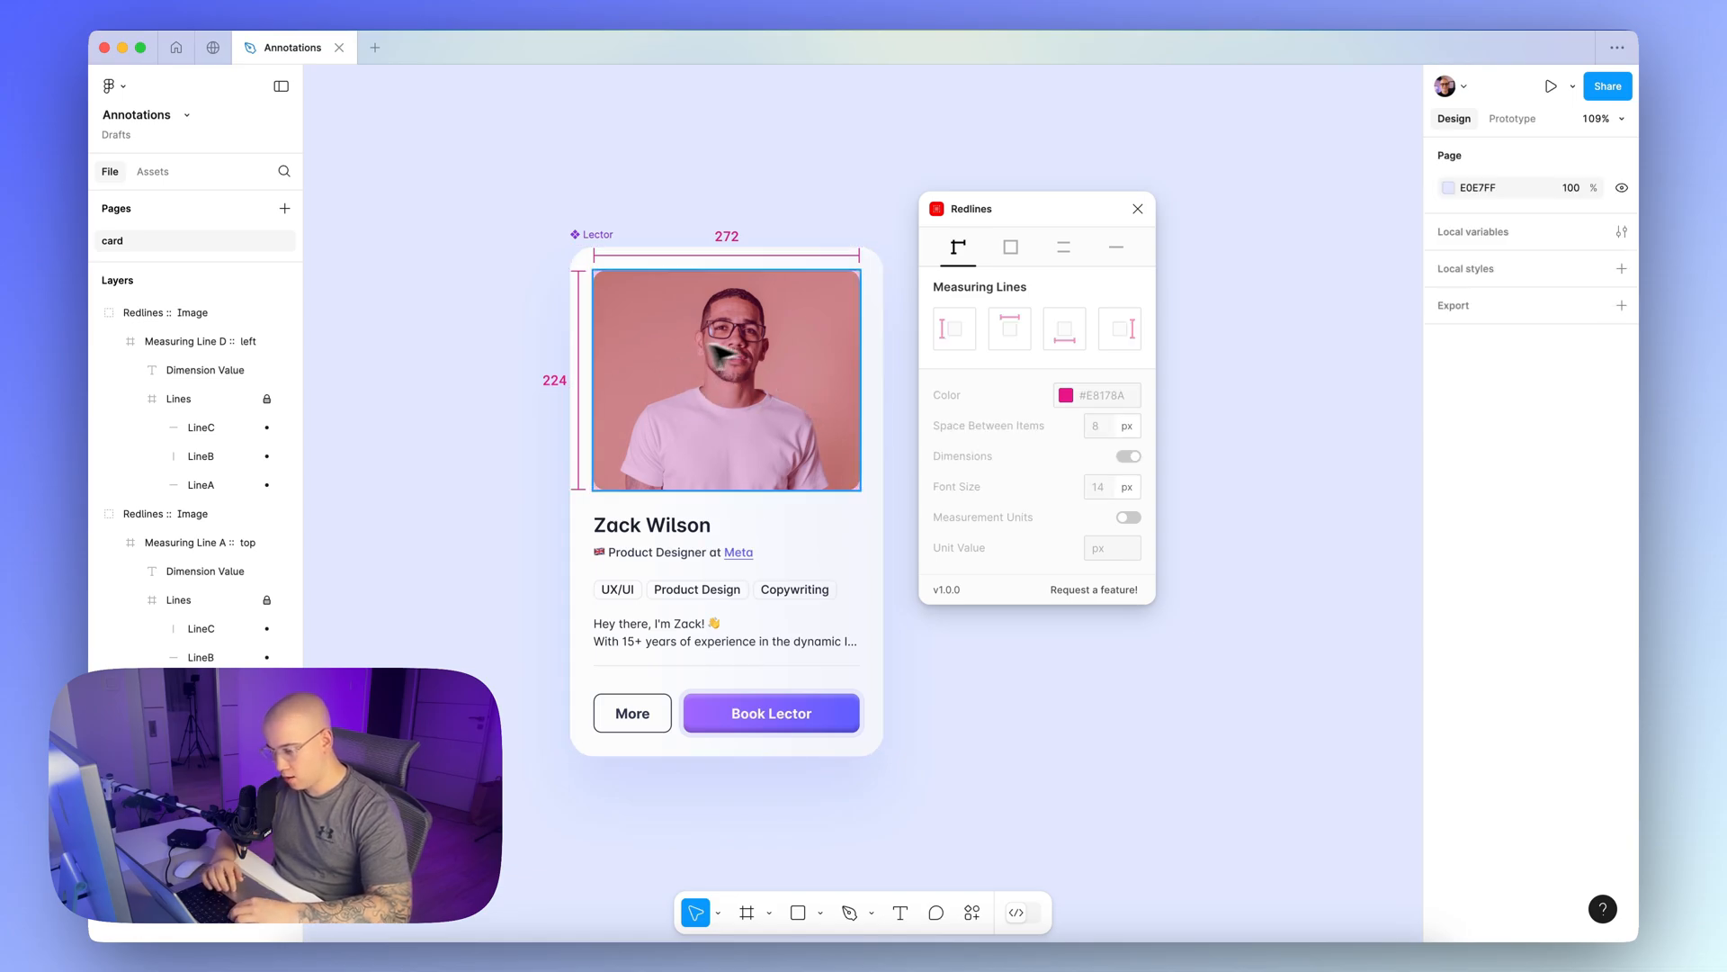
mouse_move(672, 393)
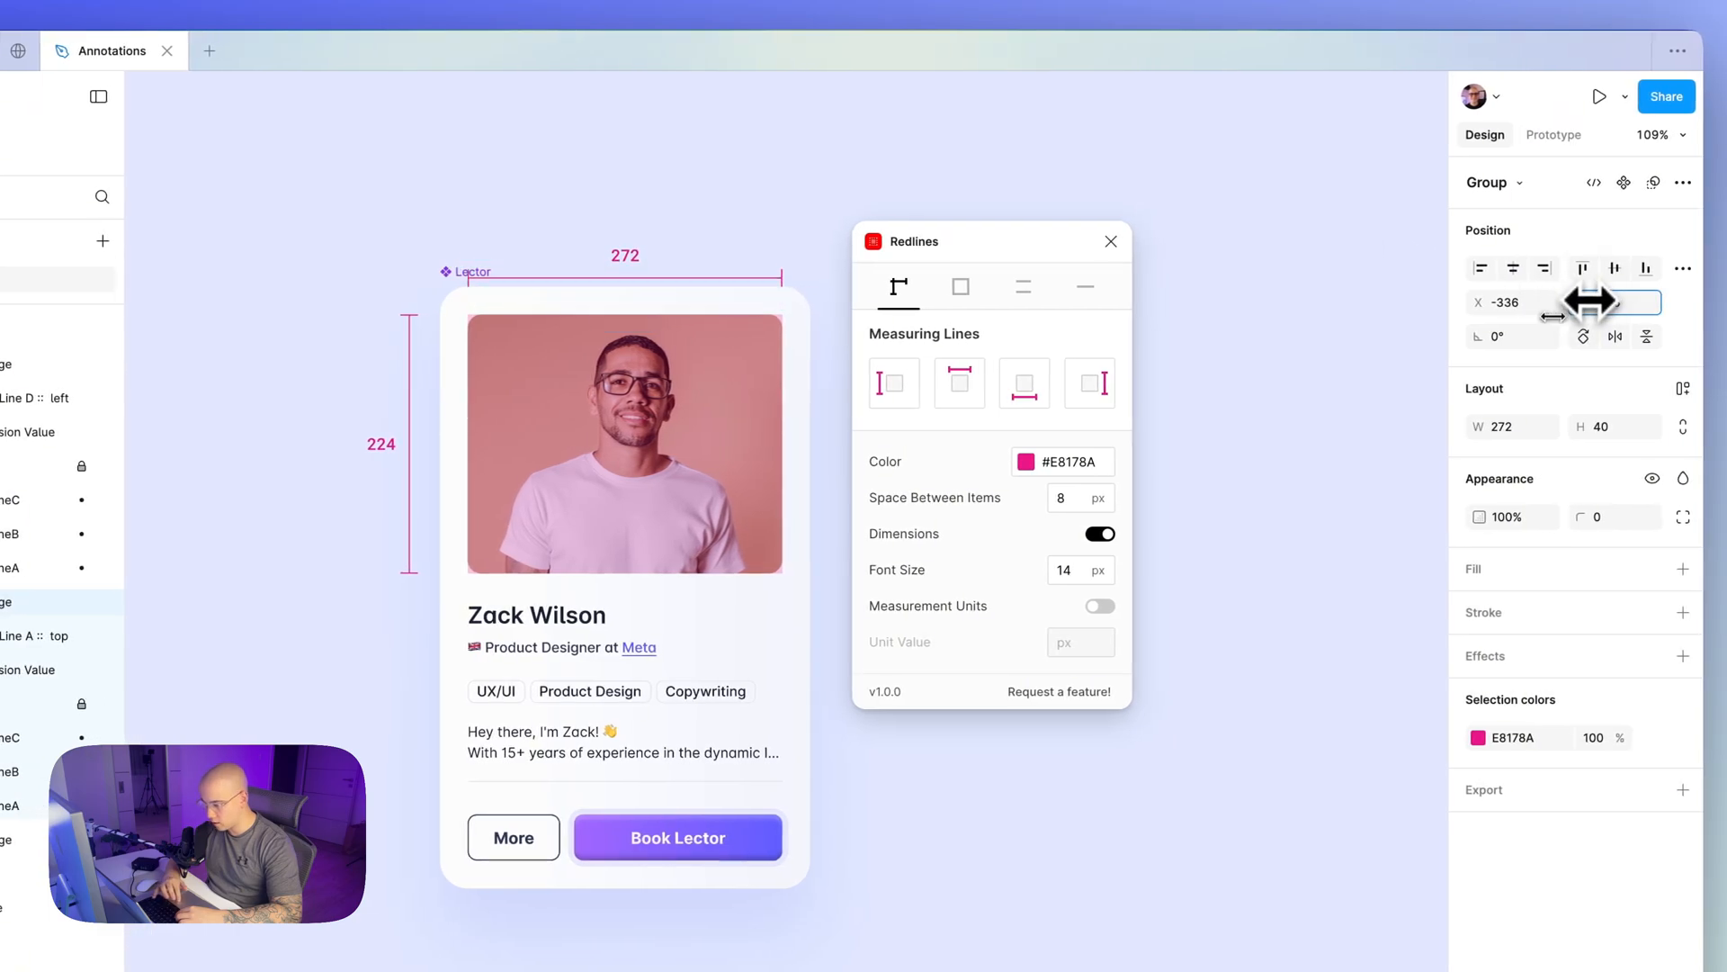
left_click(780, 183)
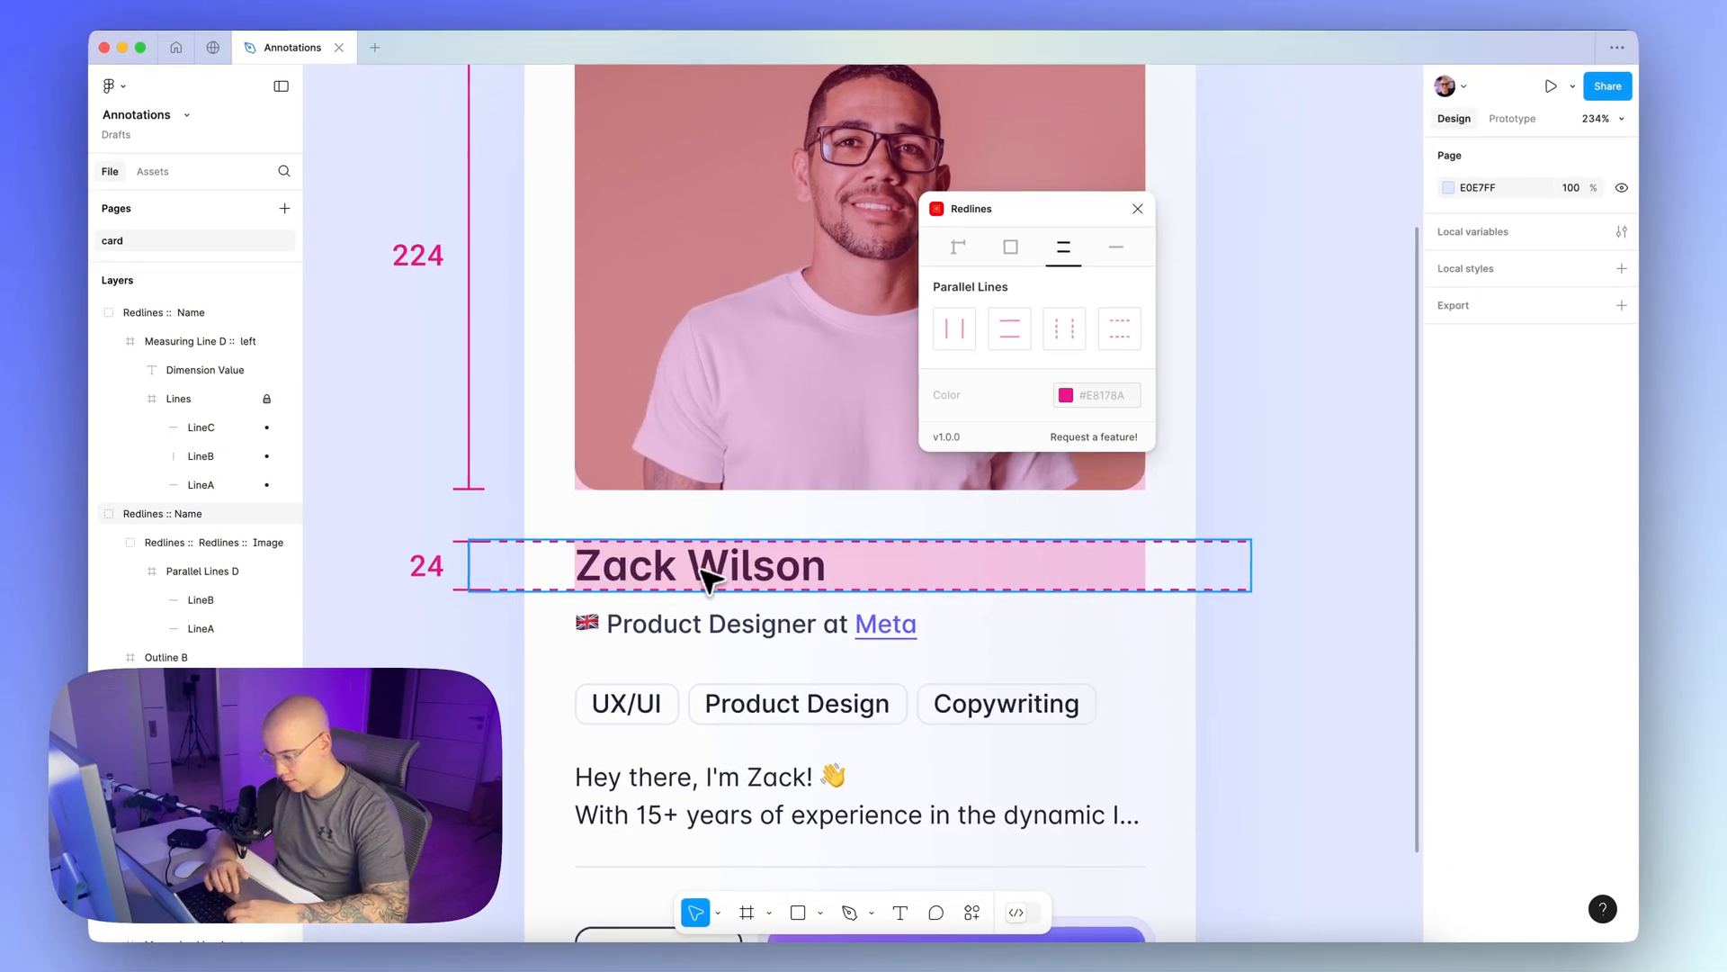
Add Redlines measures to the subtitle (24), tags (20), bio (36) and buttons (40, 80, 180)
scroll("down", 3)
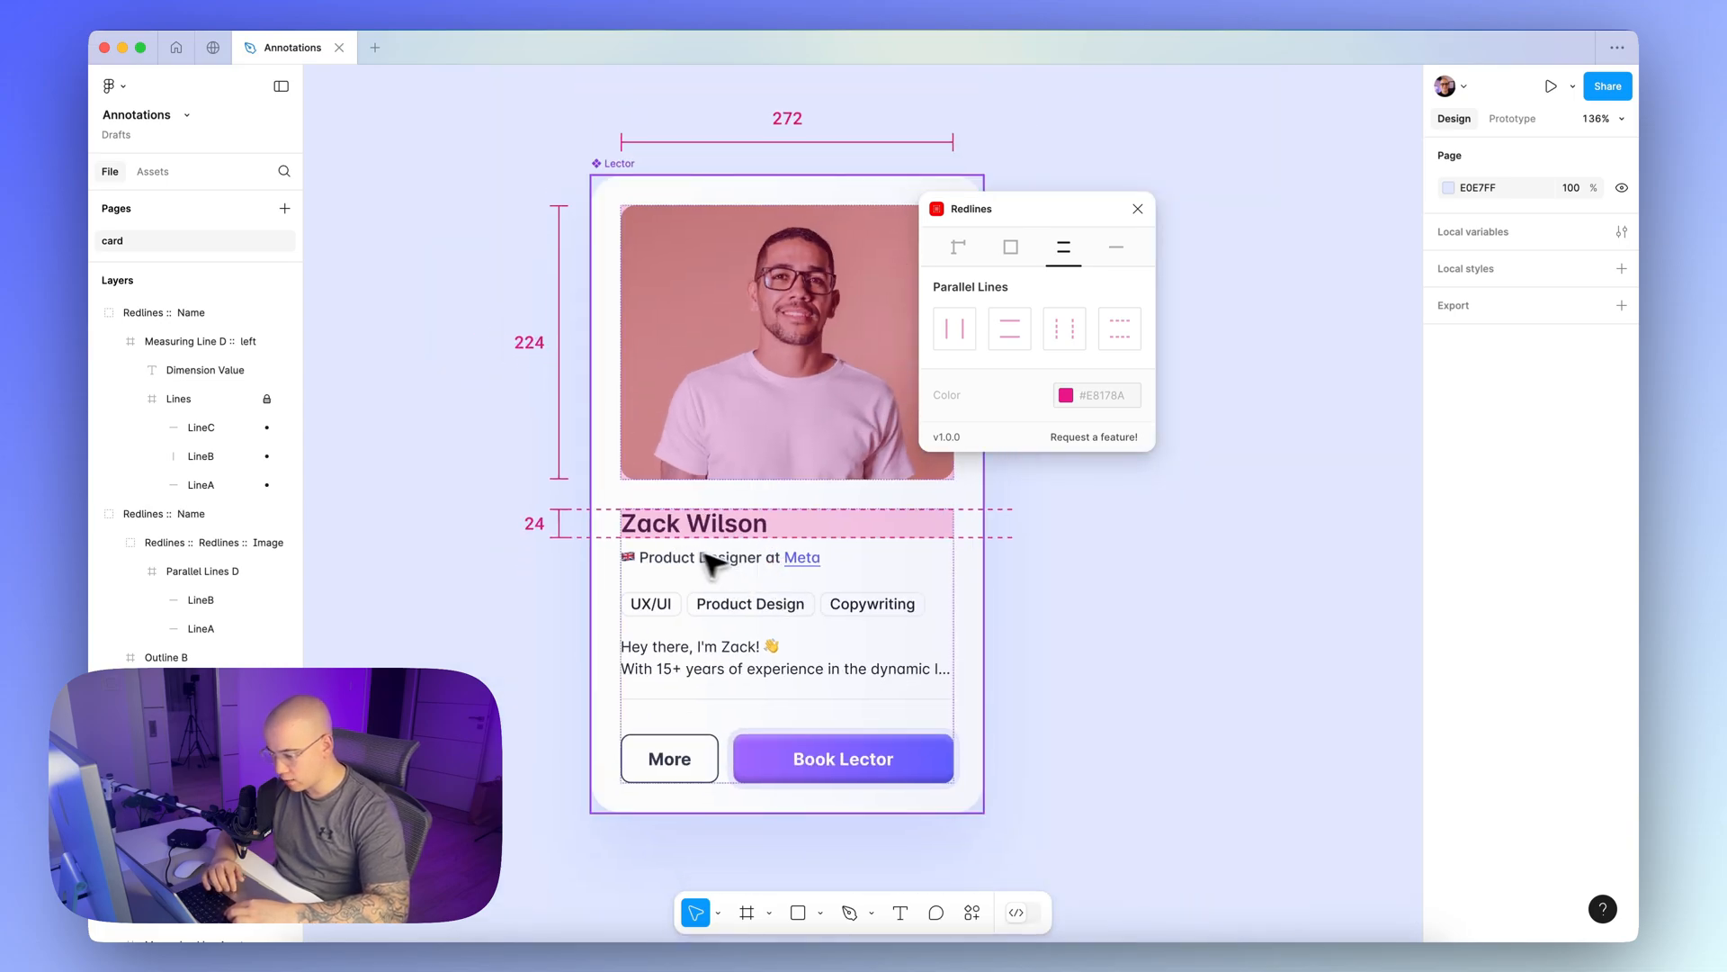
left_click(956, 247)
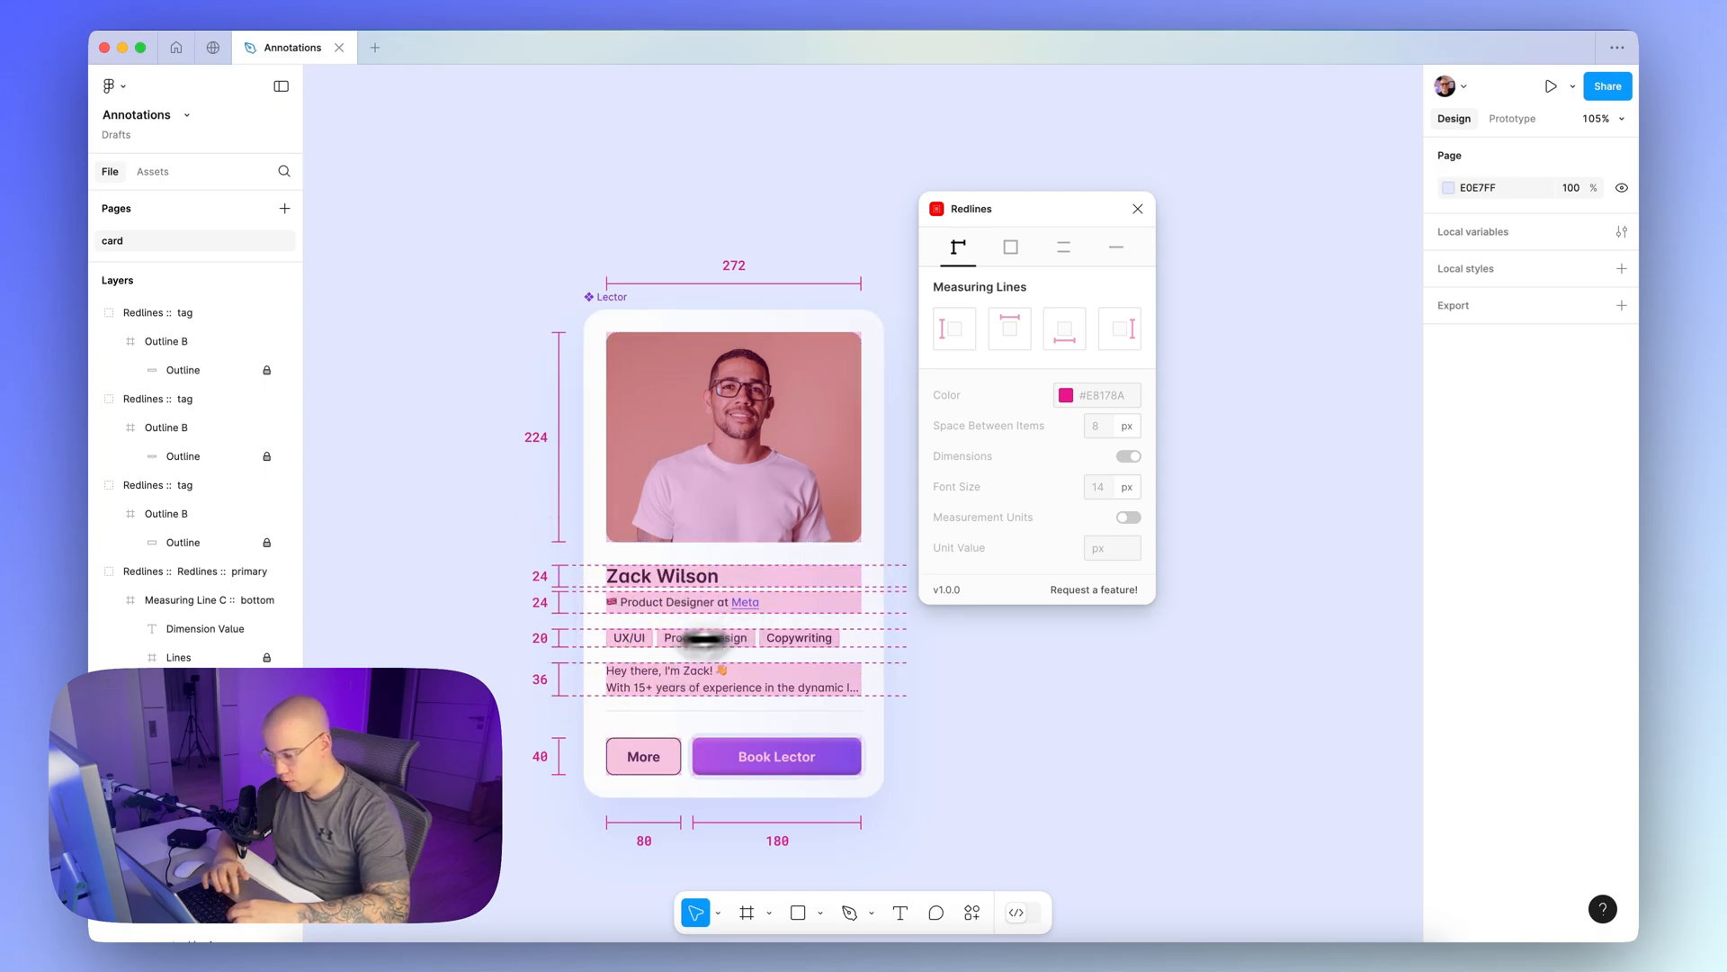
left_click(734, 435)
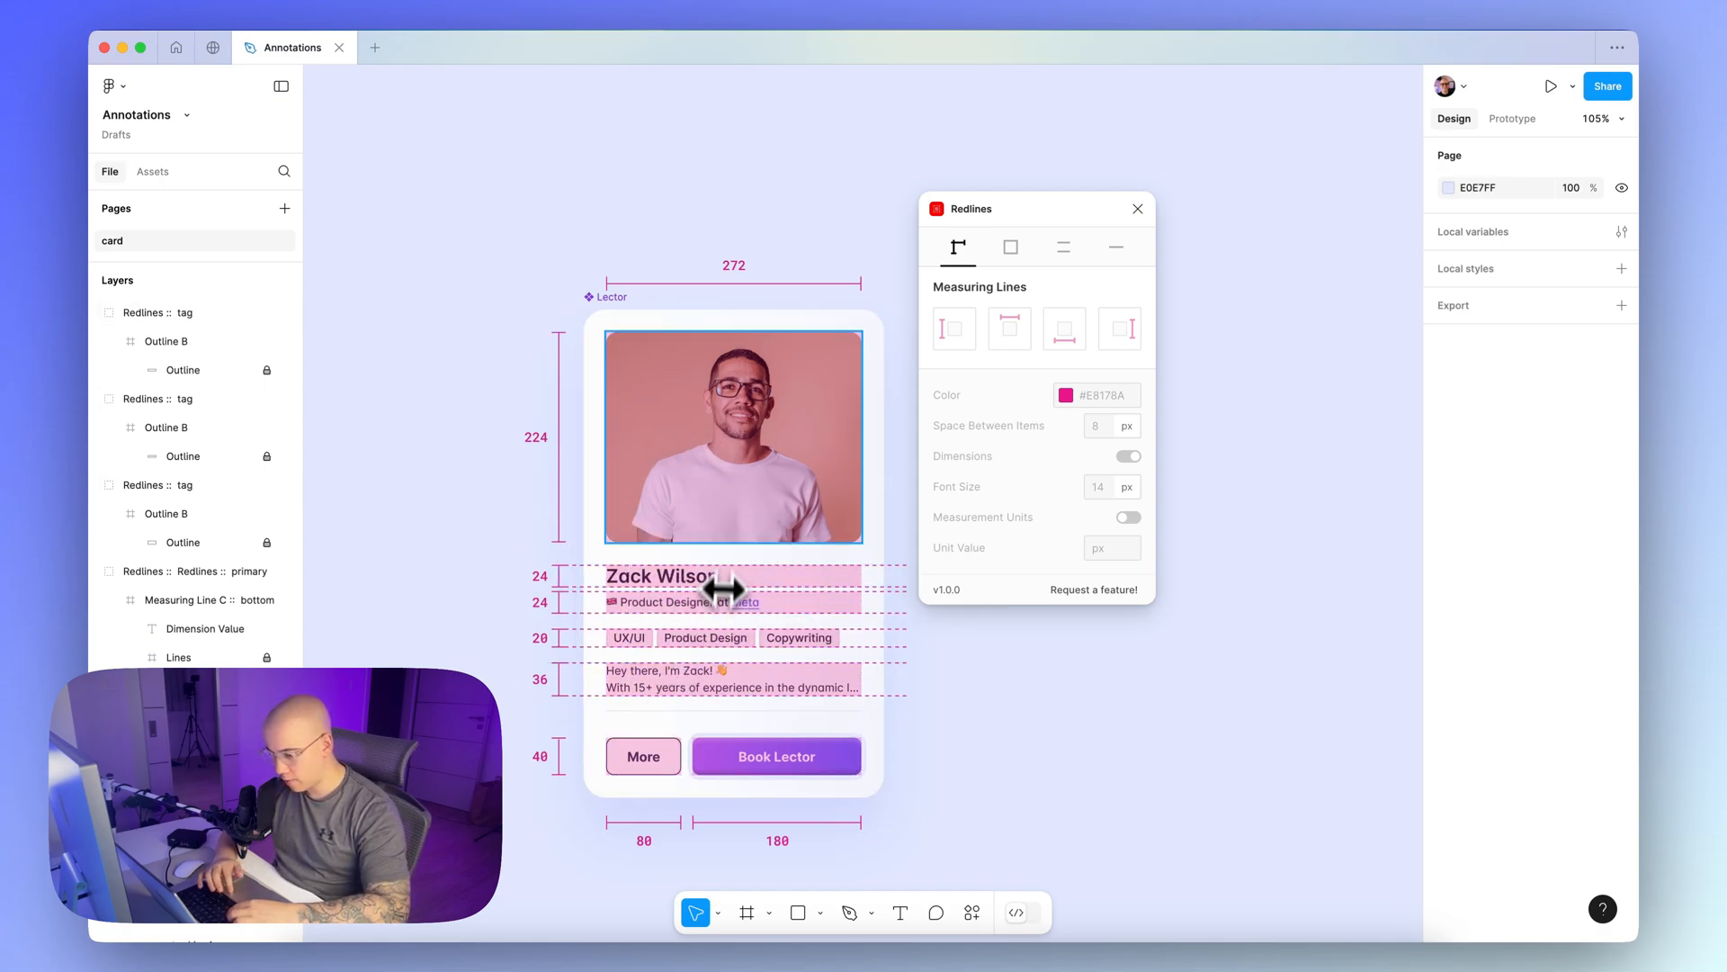
left_click(683, 602)
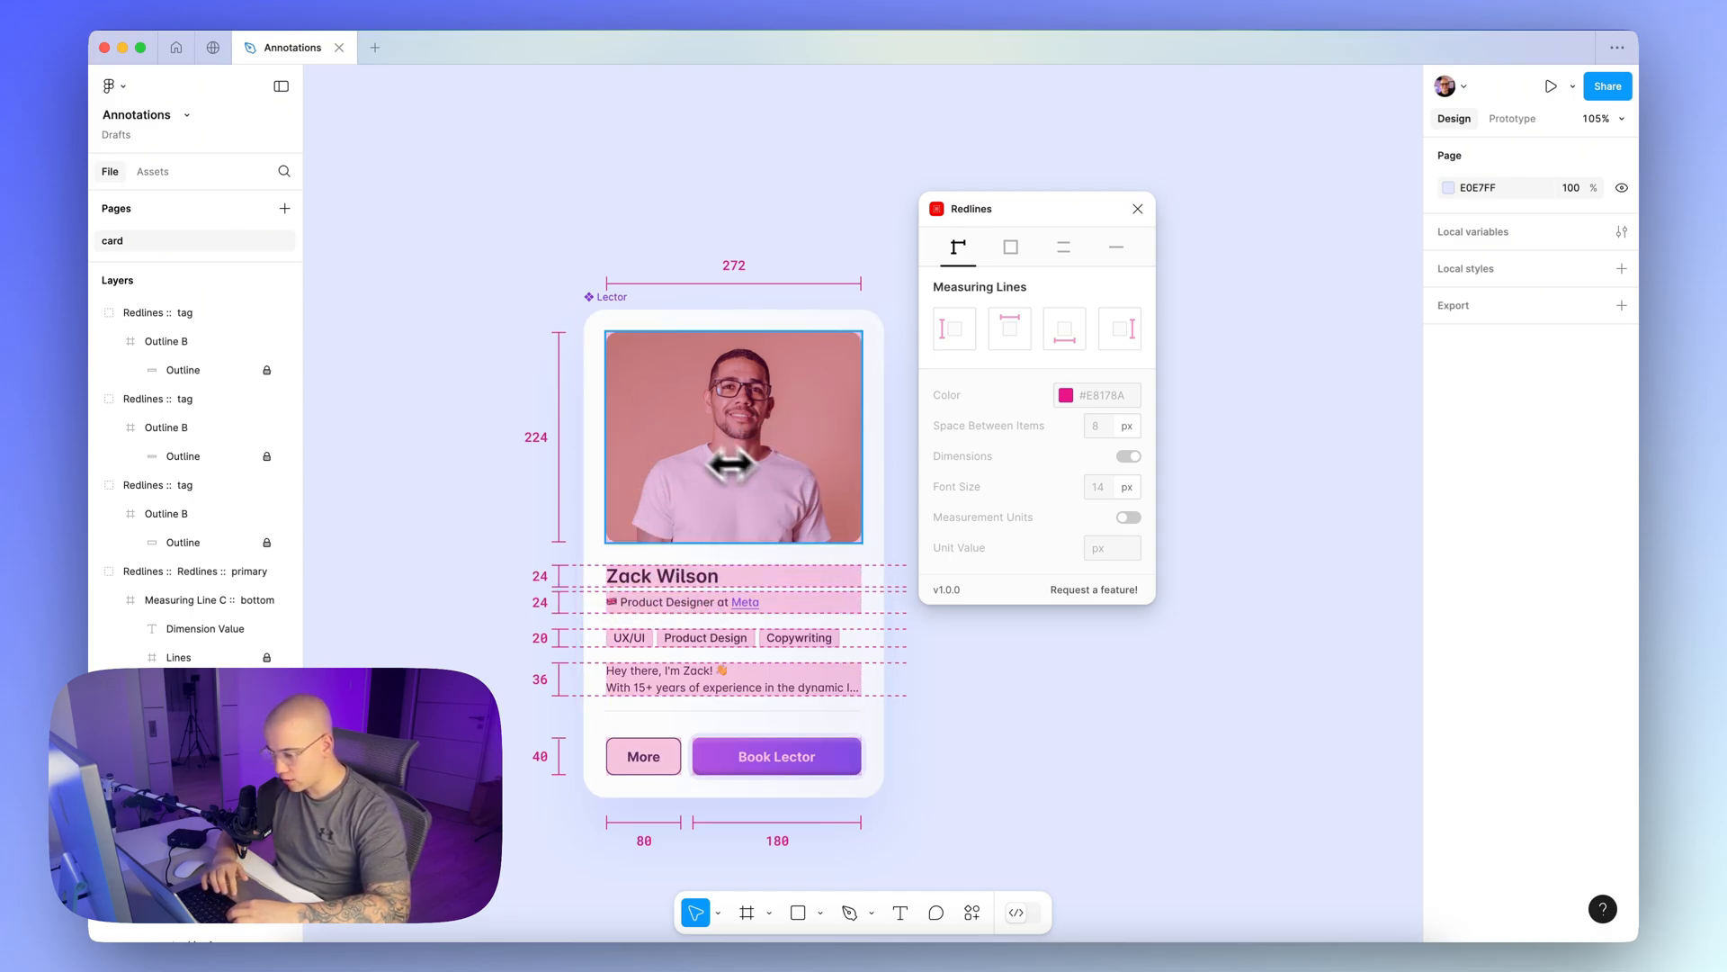
mouse_move(777, 540)
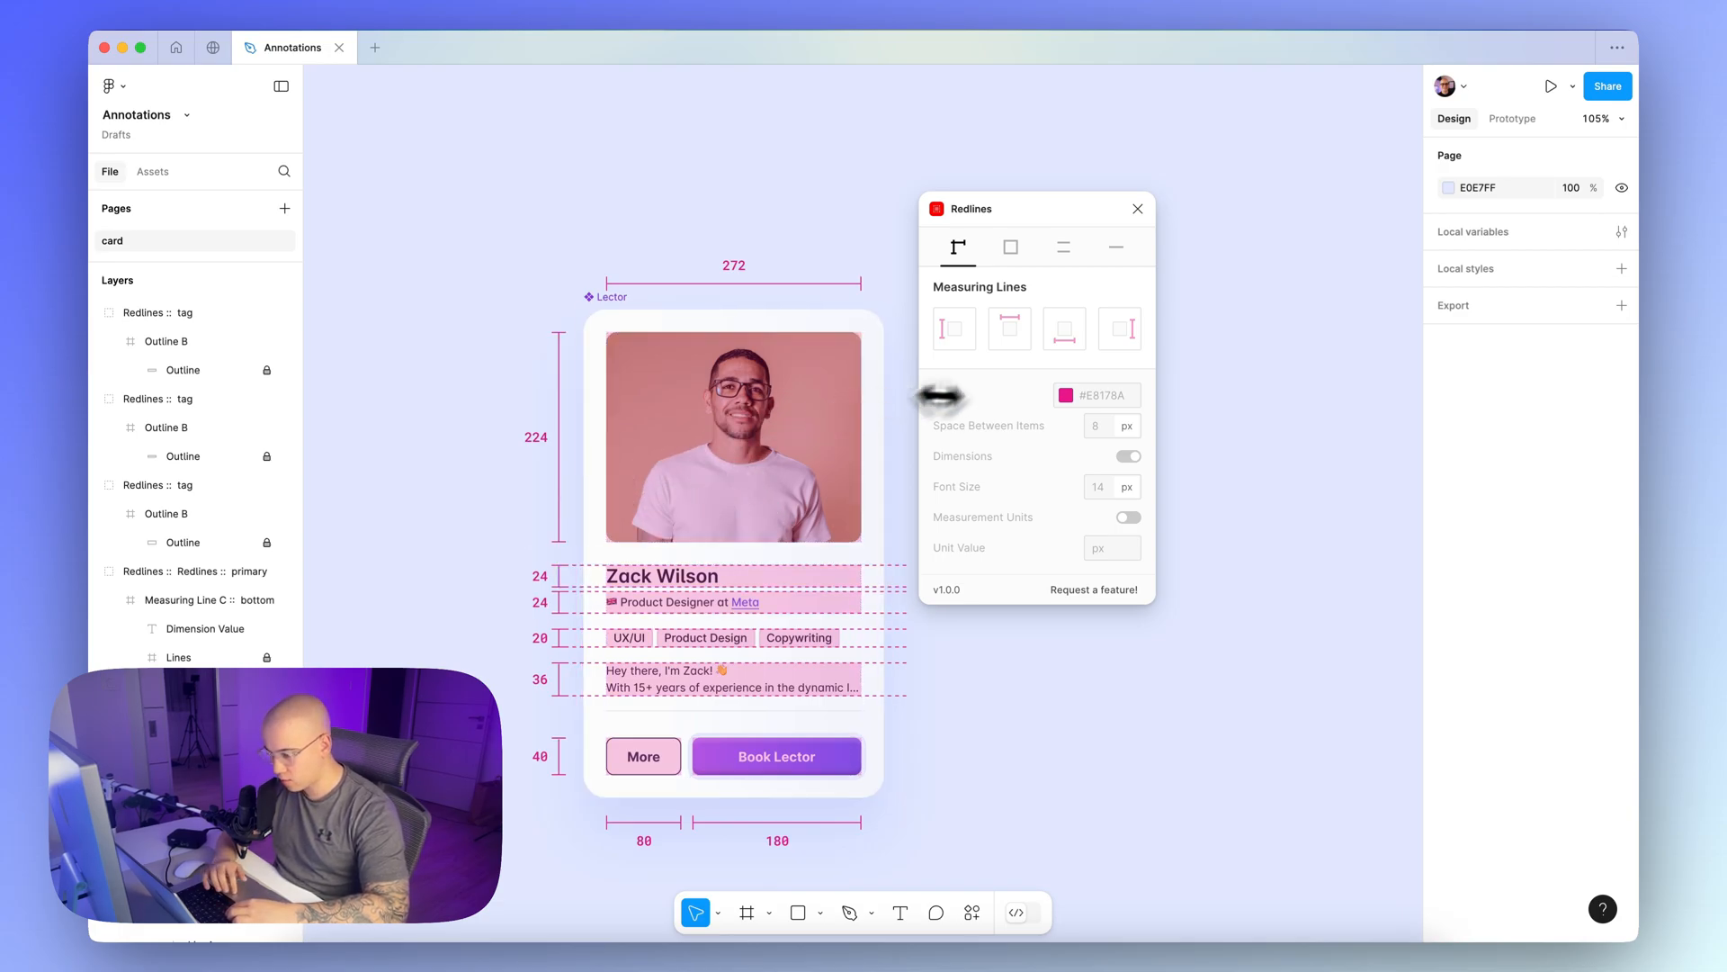
Duplicate the 372×24 name redline band and recolour it #29AF5C green
left_click(1008, 247)
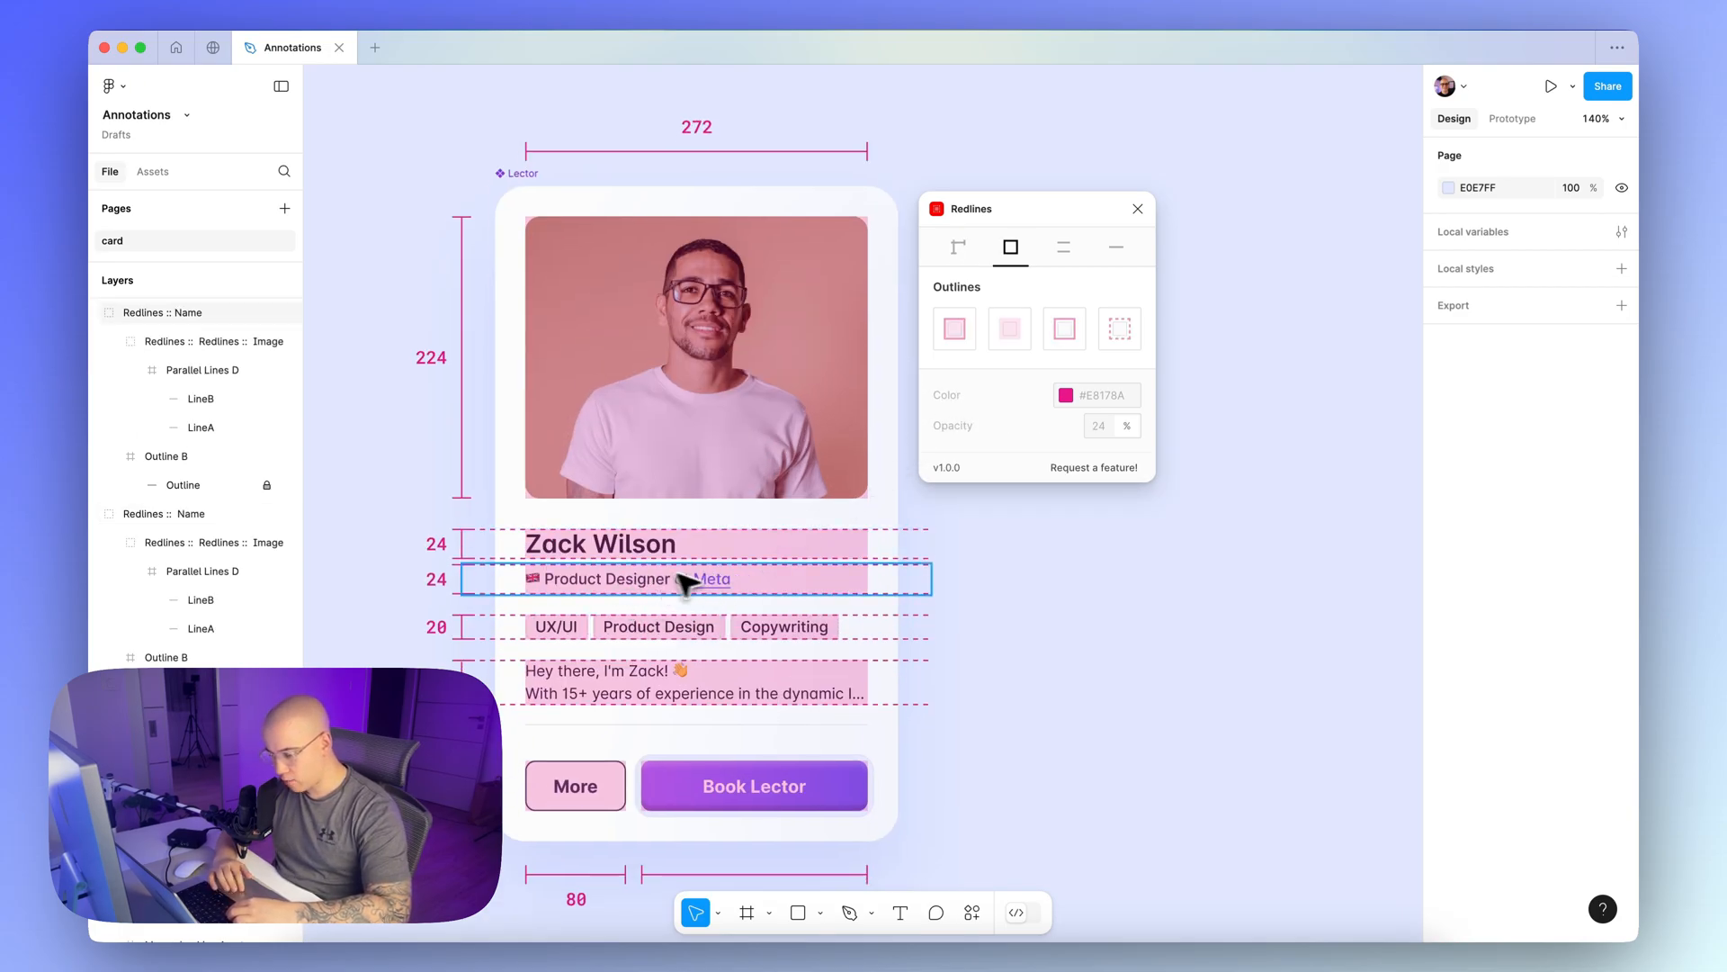
left_click(600, 544)
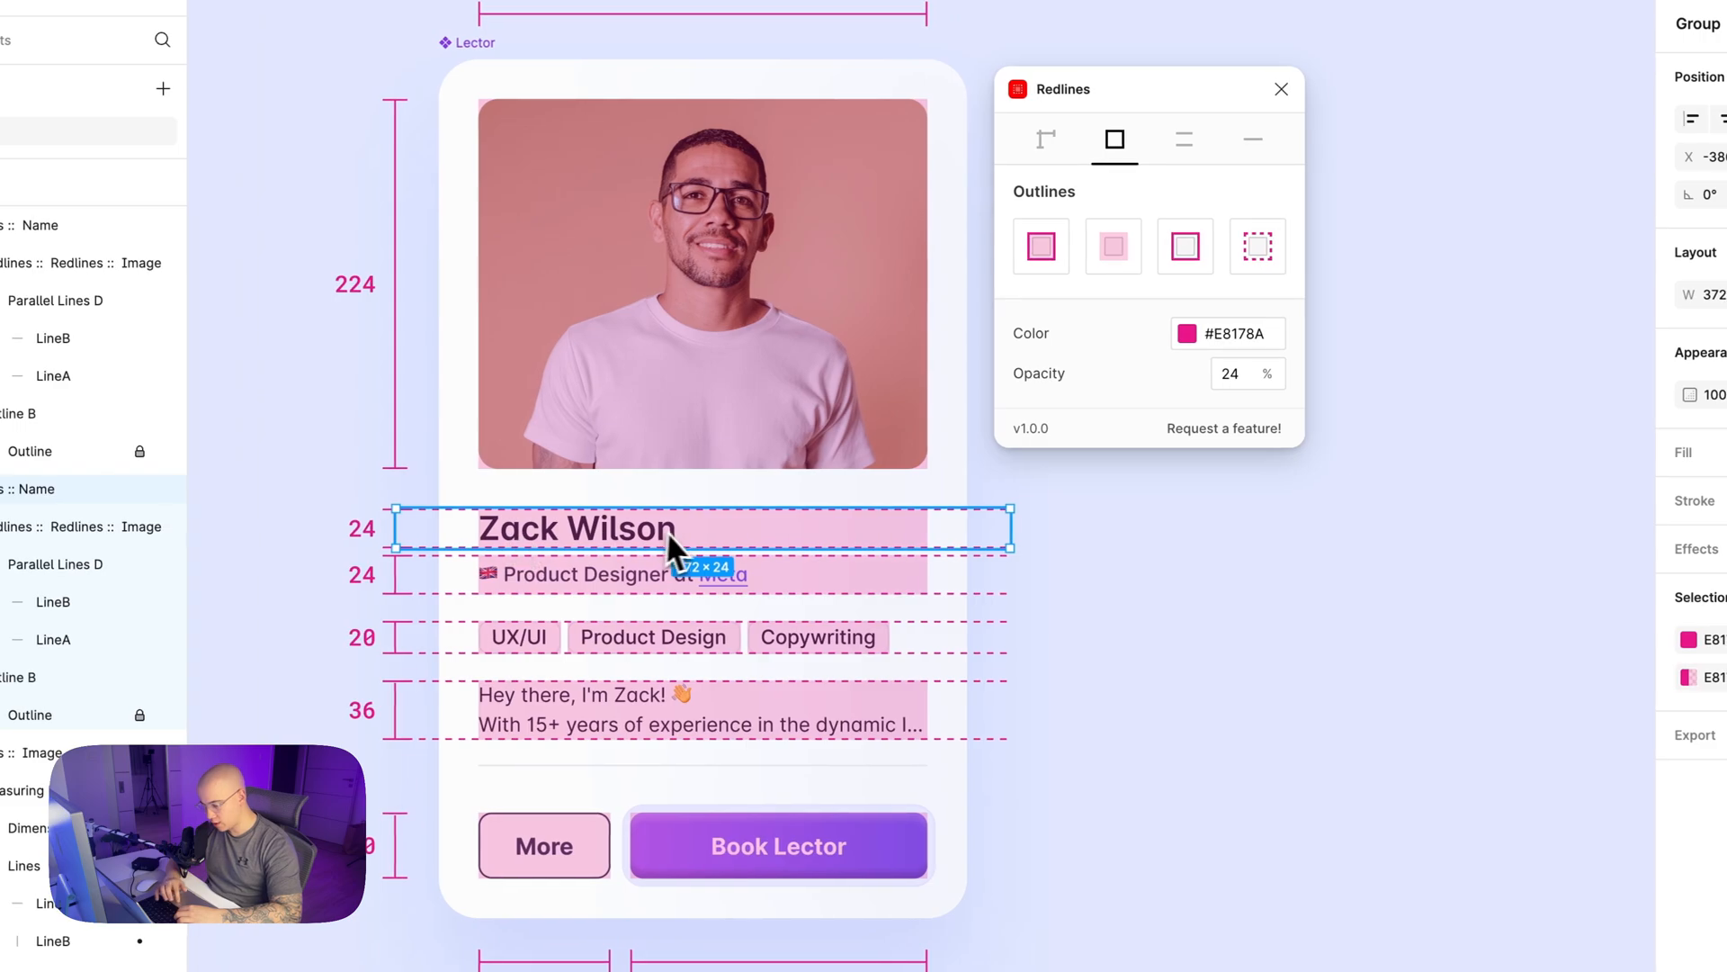
key("cmd+v")
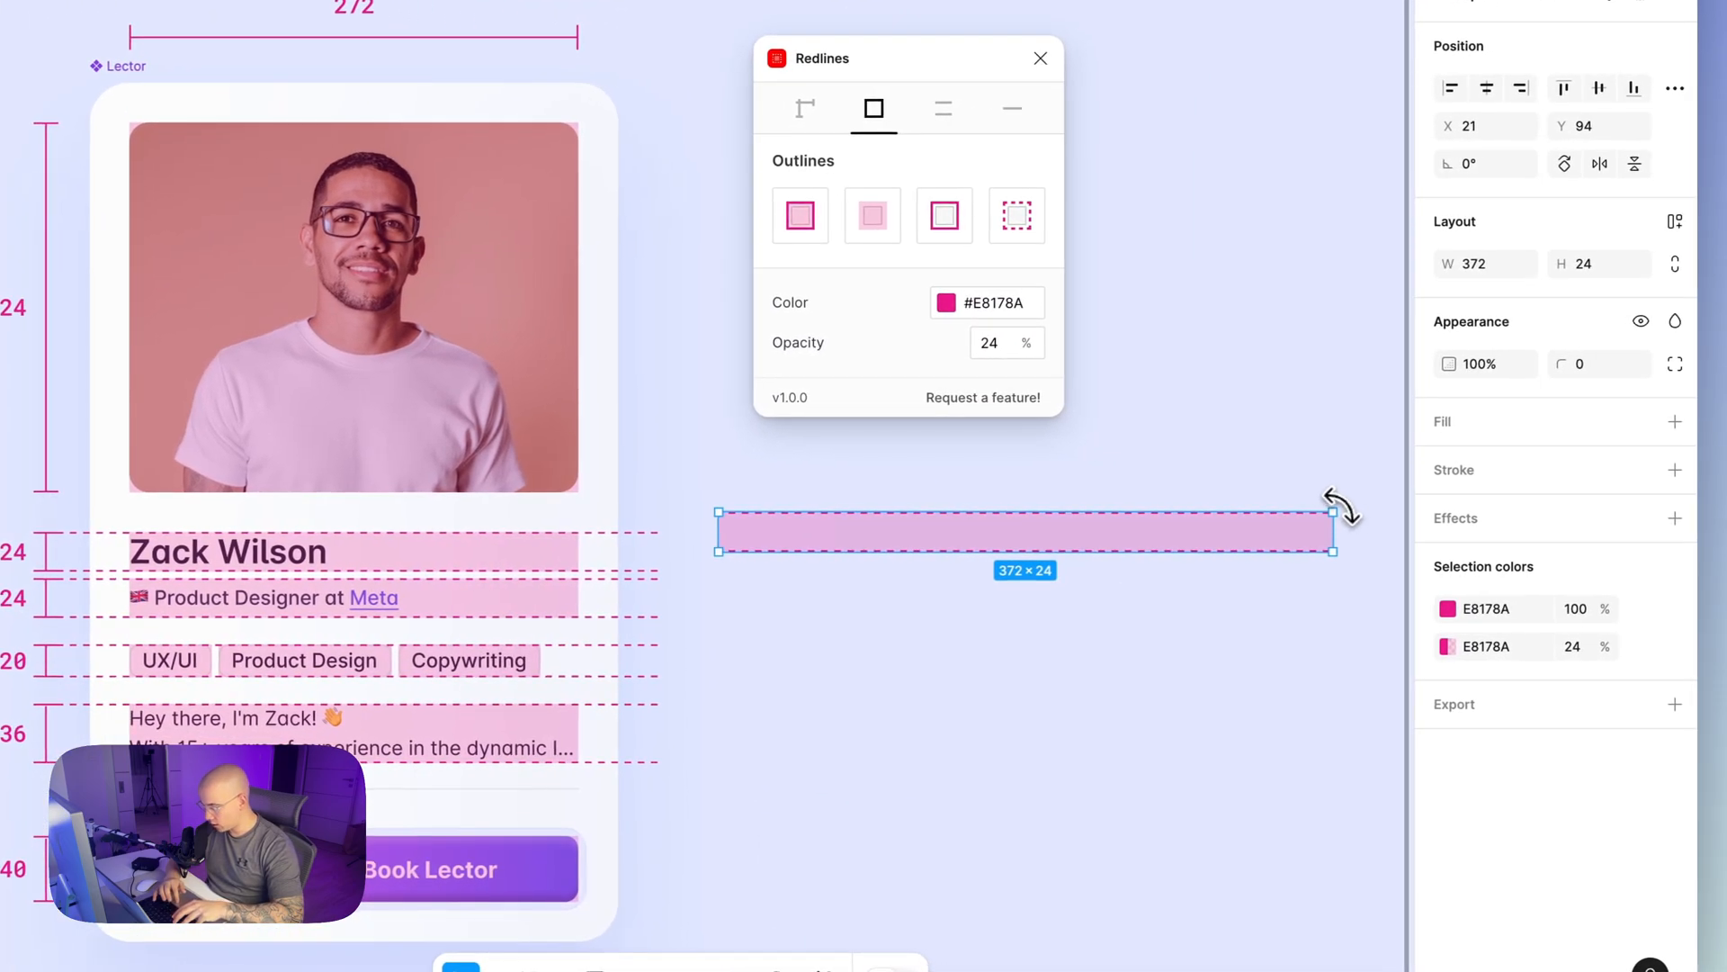
left_click(1447, 608)
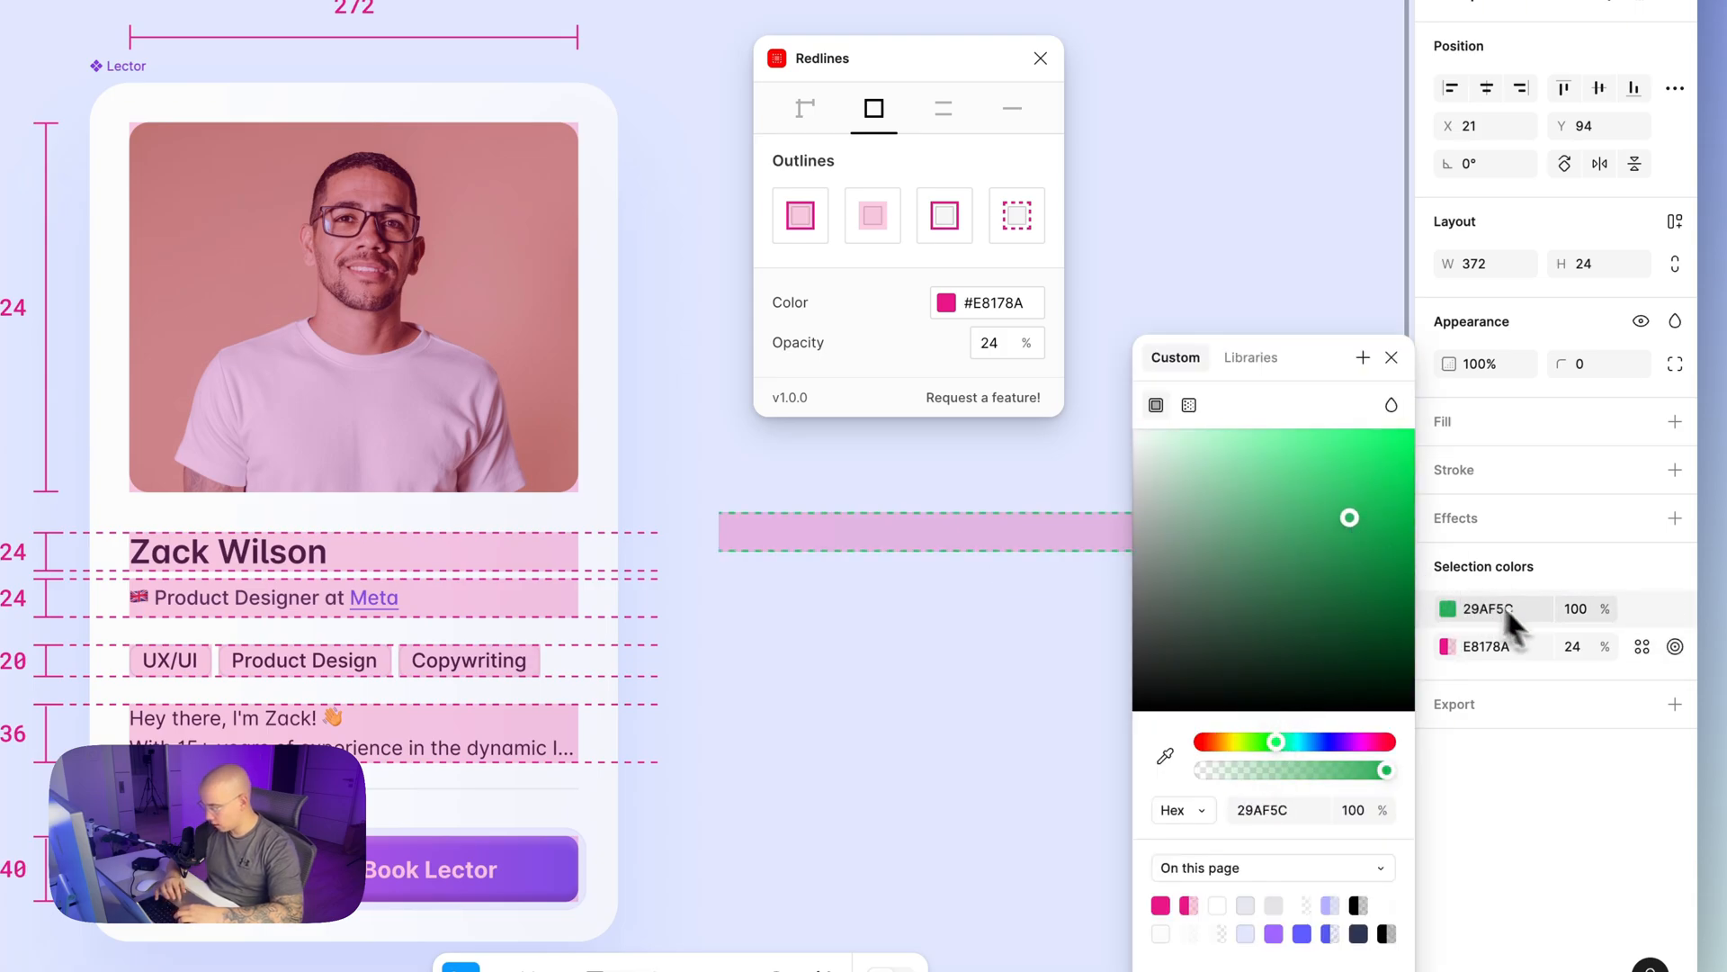
key("cmd+v")
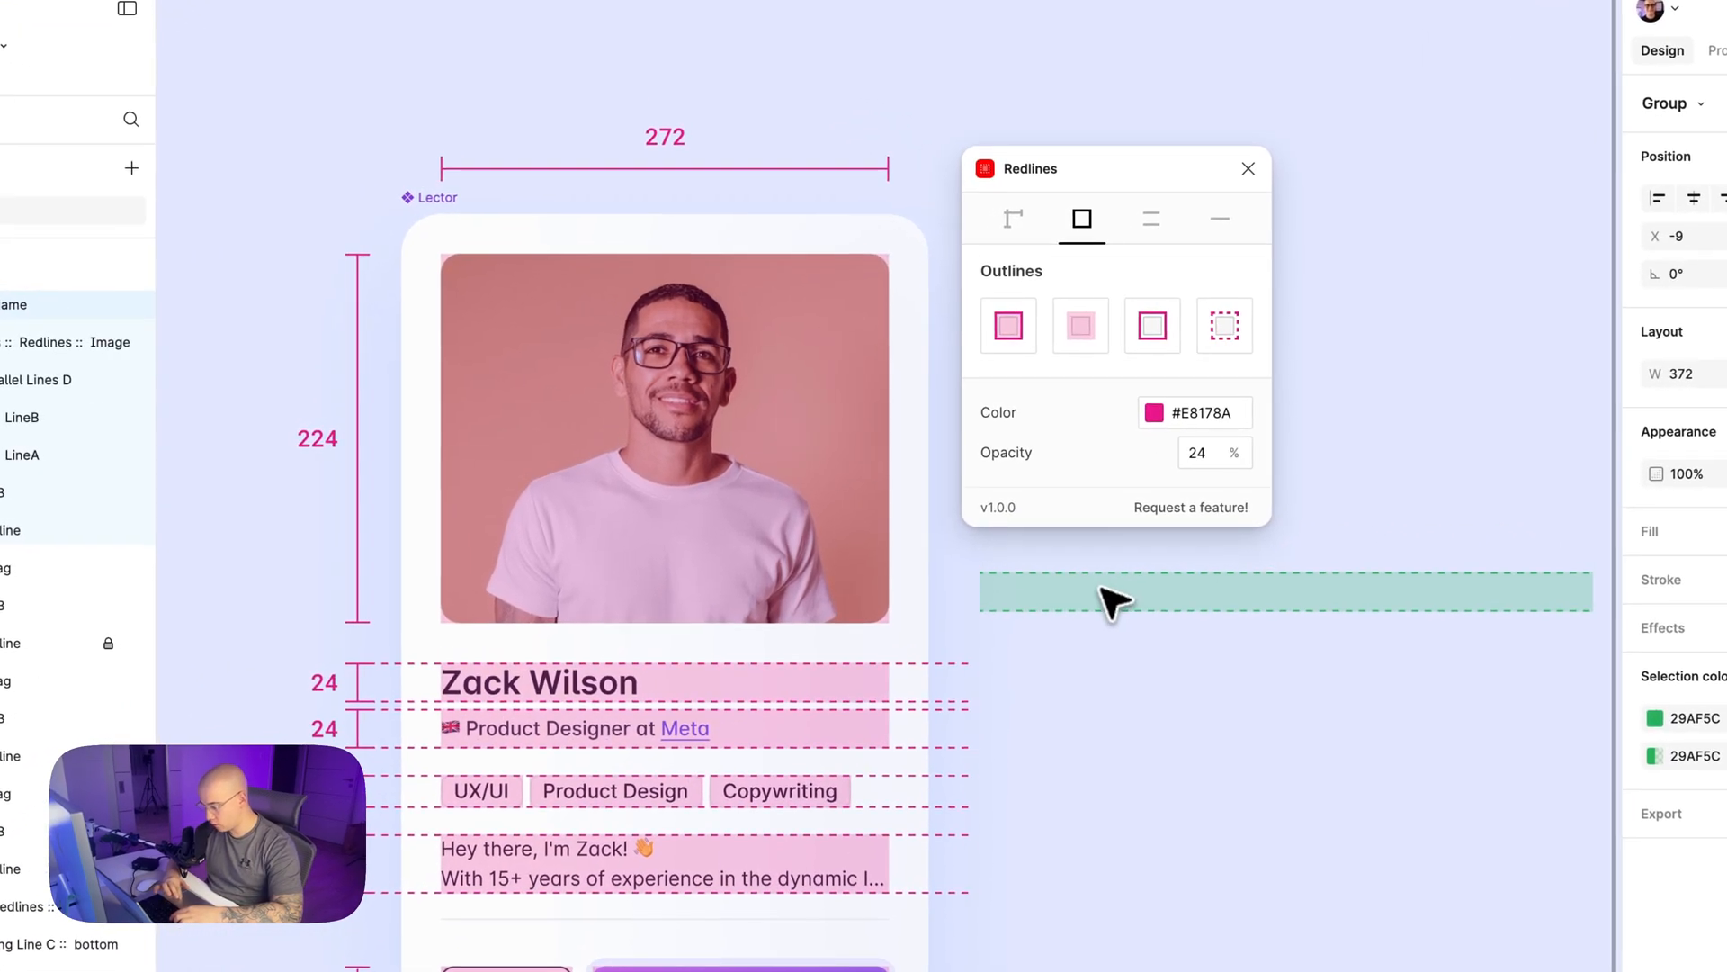
Make the band's translucent fill green and fit it as 320×24 over the top padding
key("space")
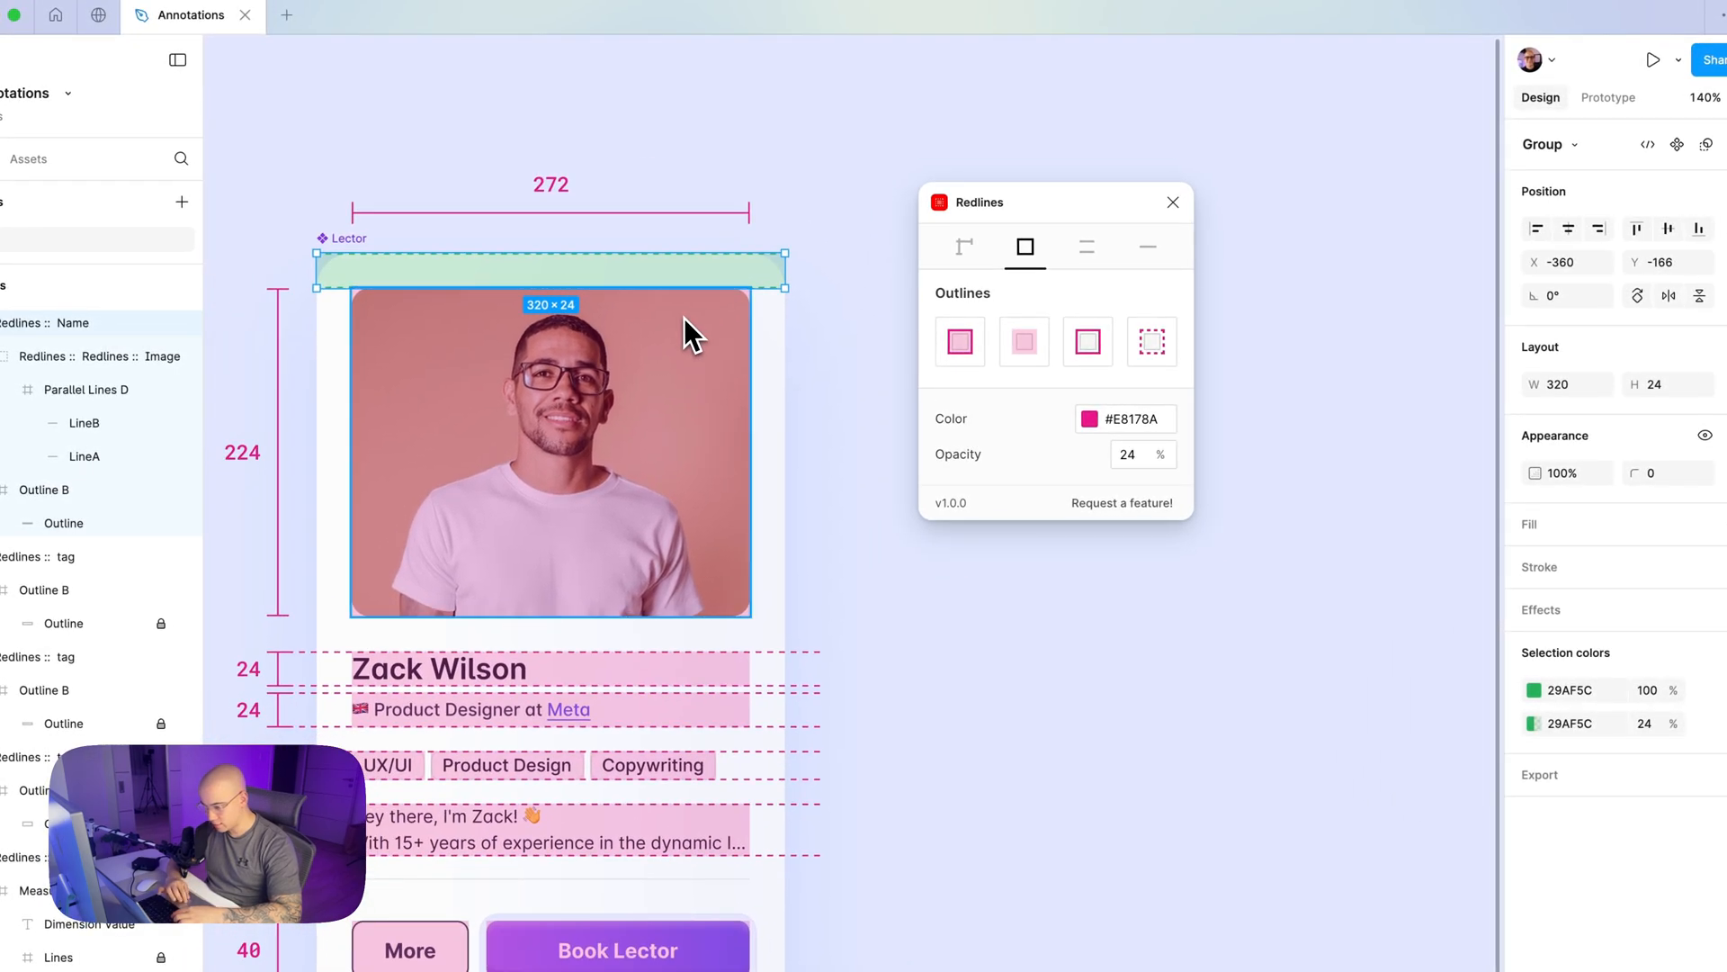
left_click(960, 245)
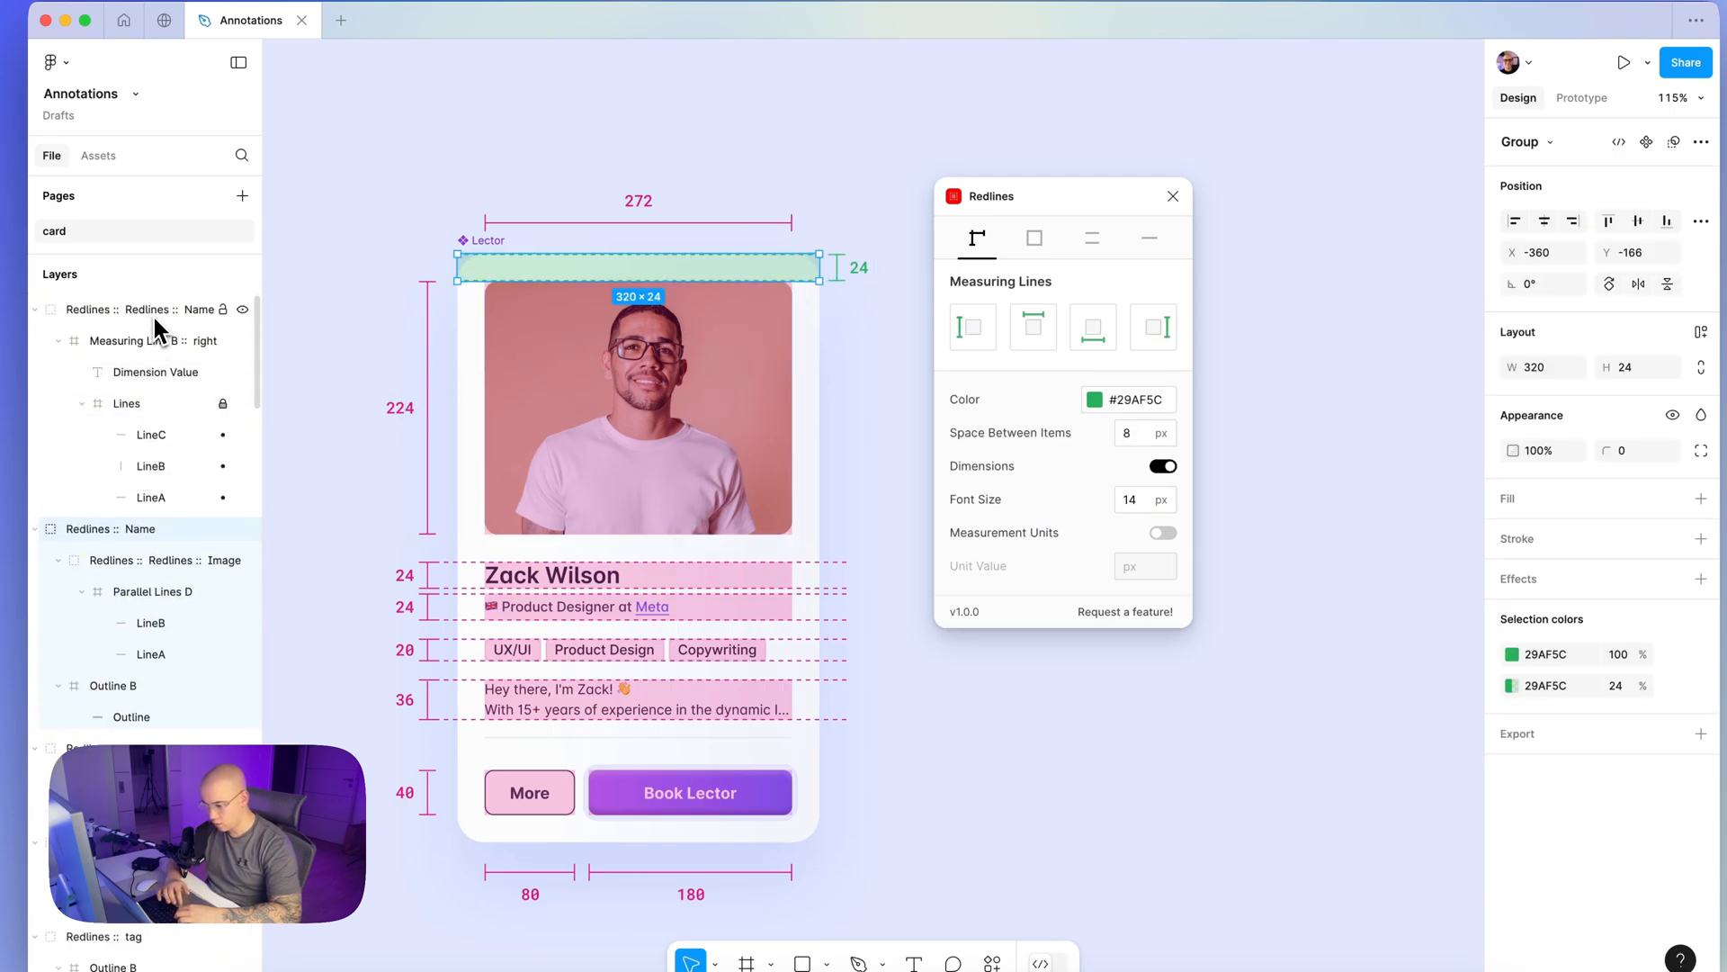
Paste green spacing bands onto the card's gaps, including 16 px above the buttons
key("cmd+v")
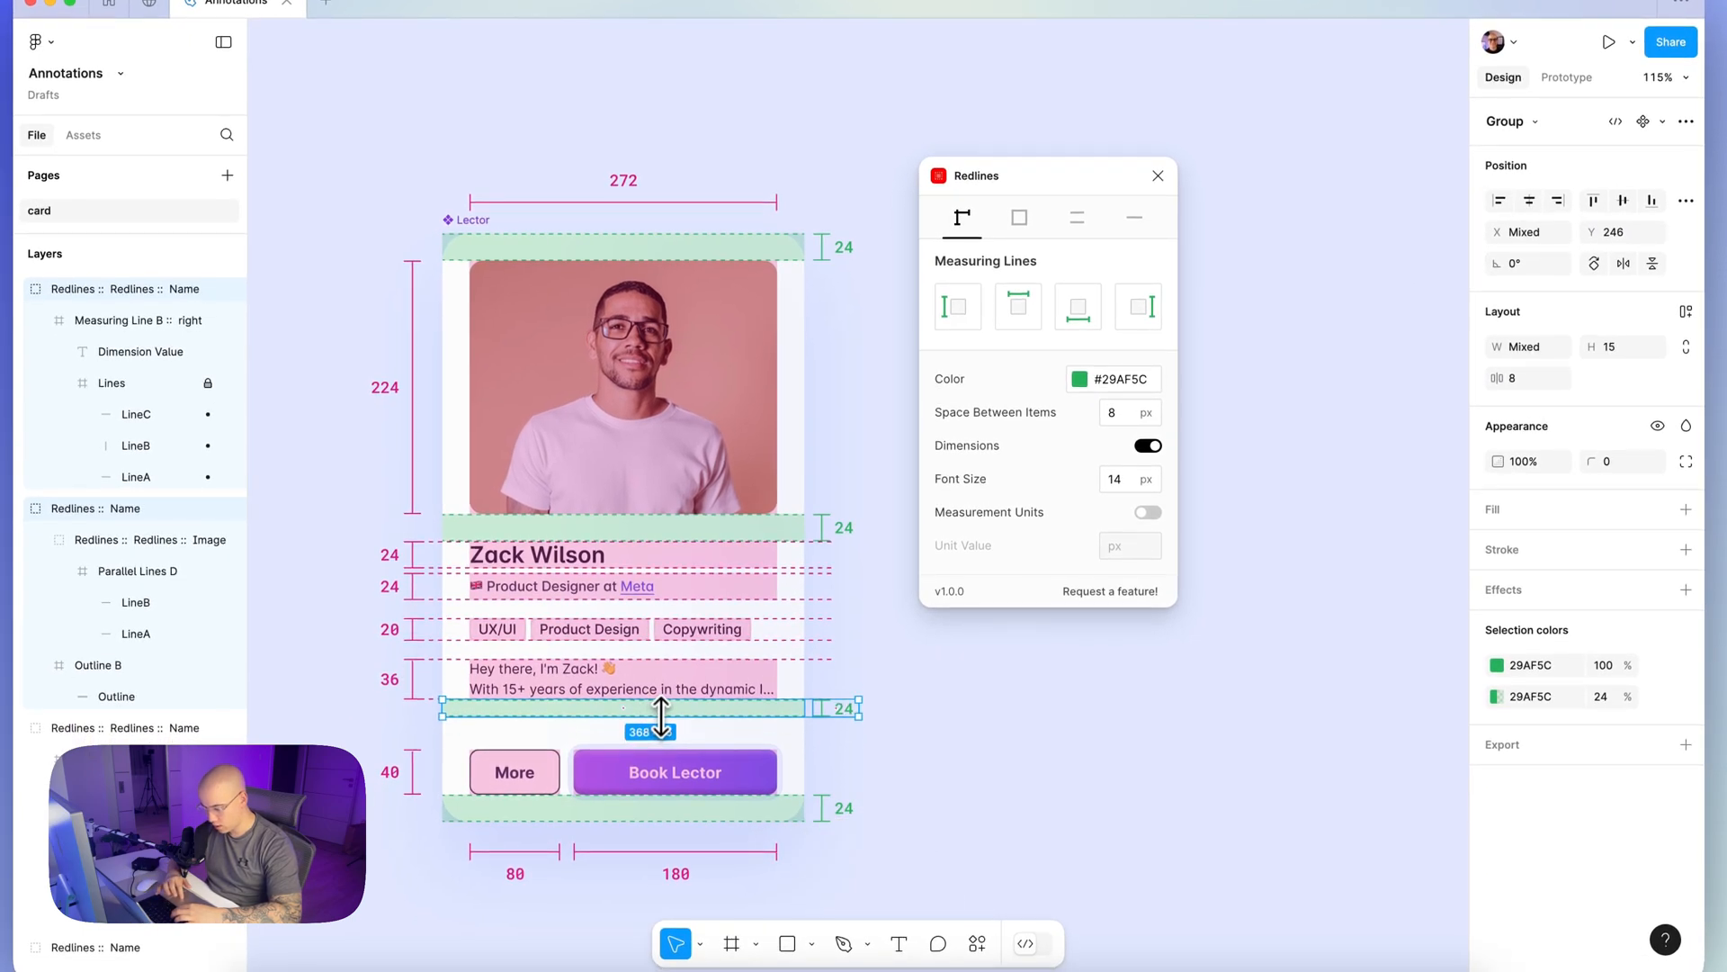
key("cmd+v")
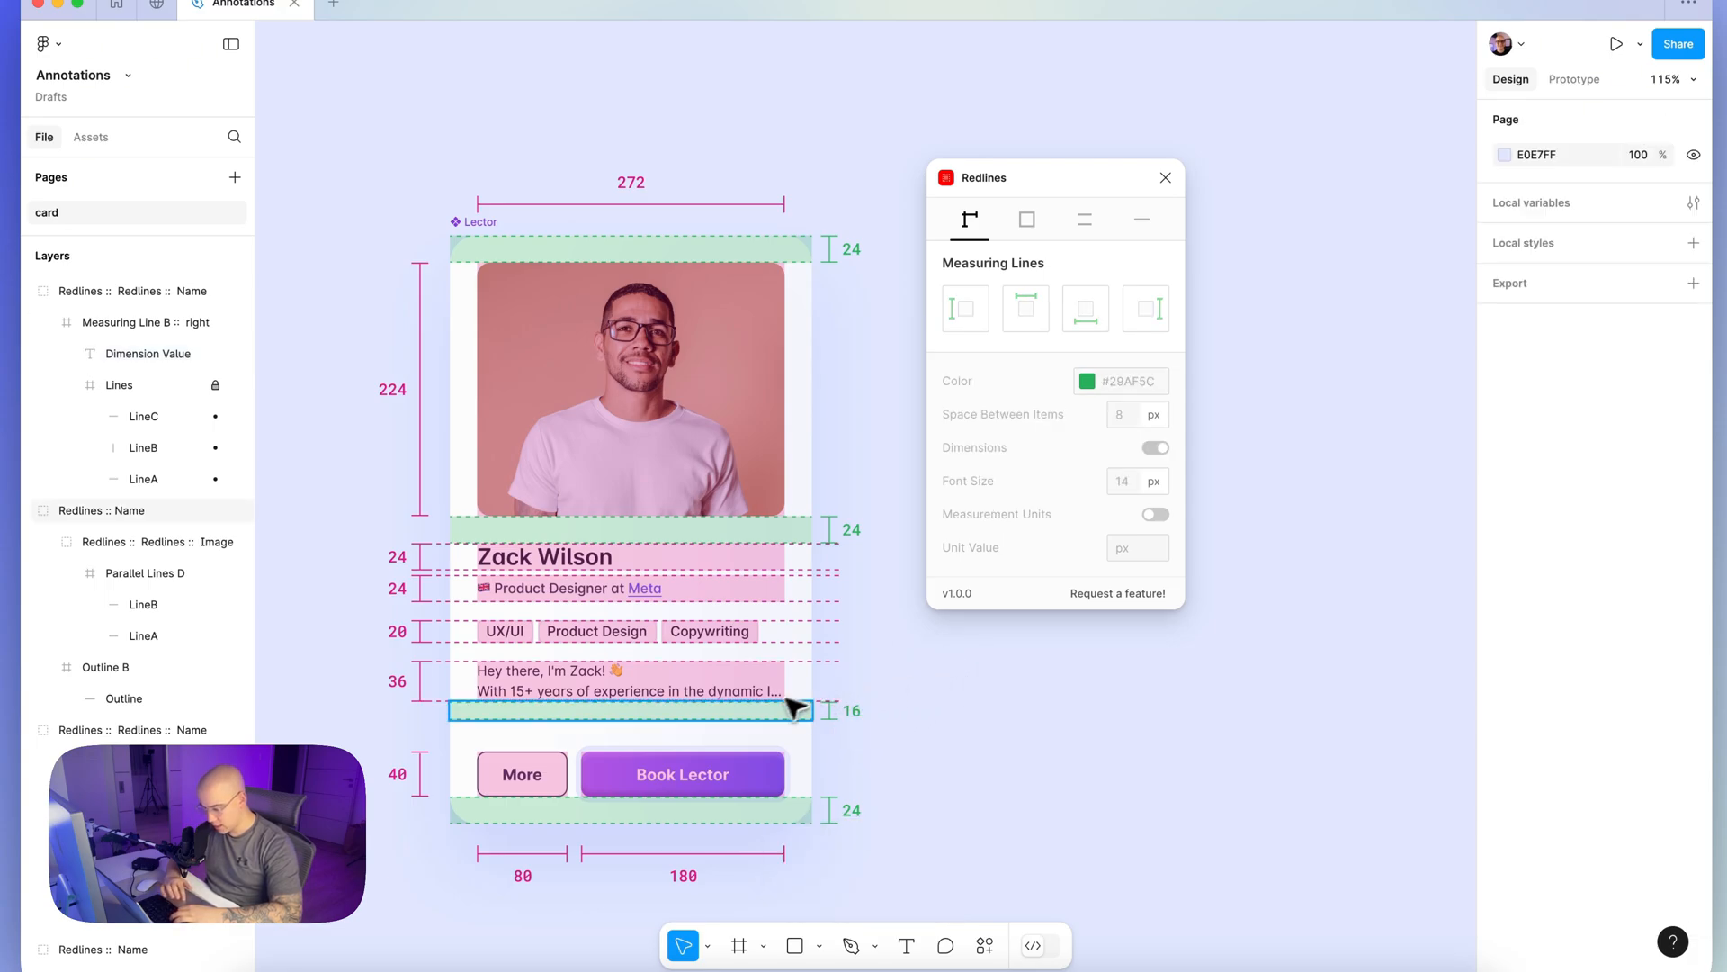
left_click(630, 711)
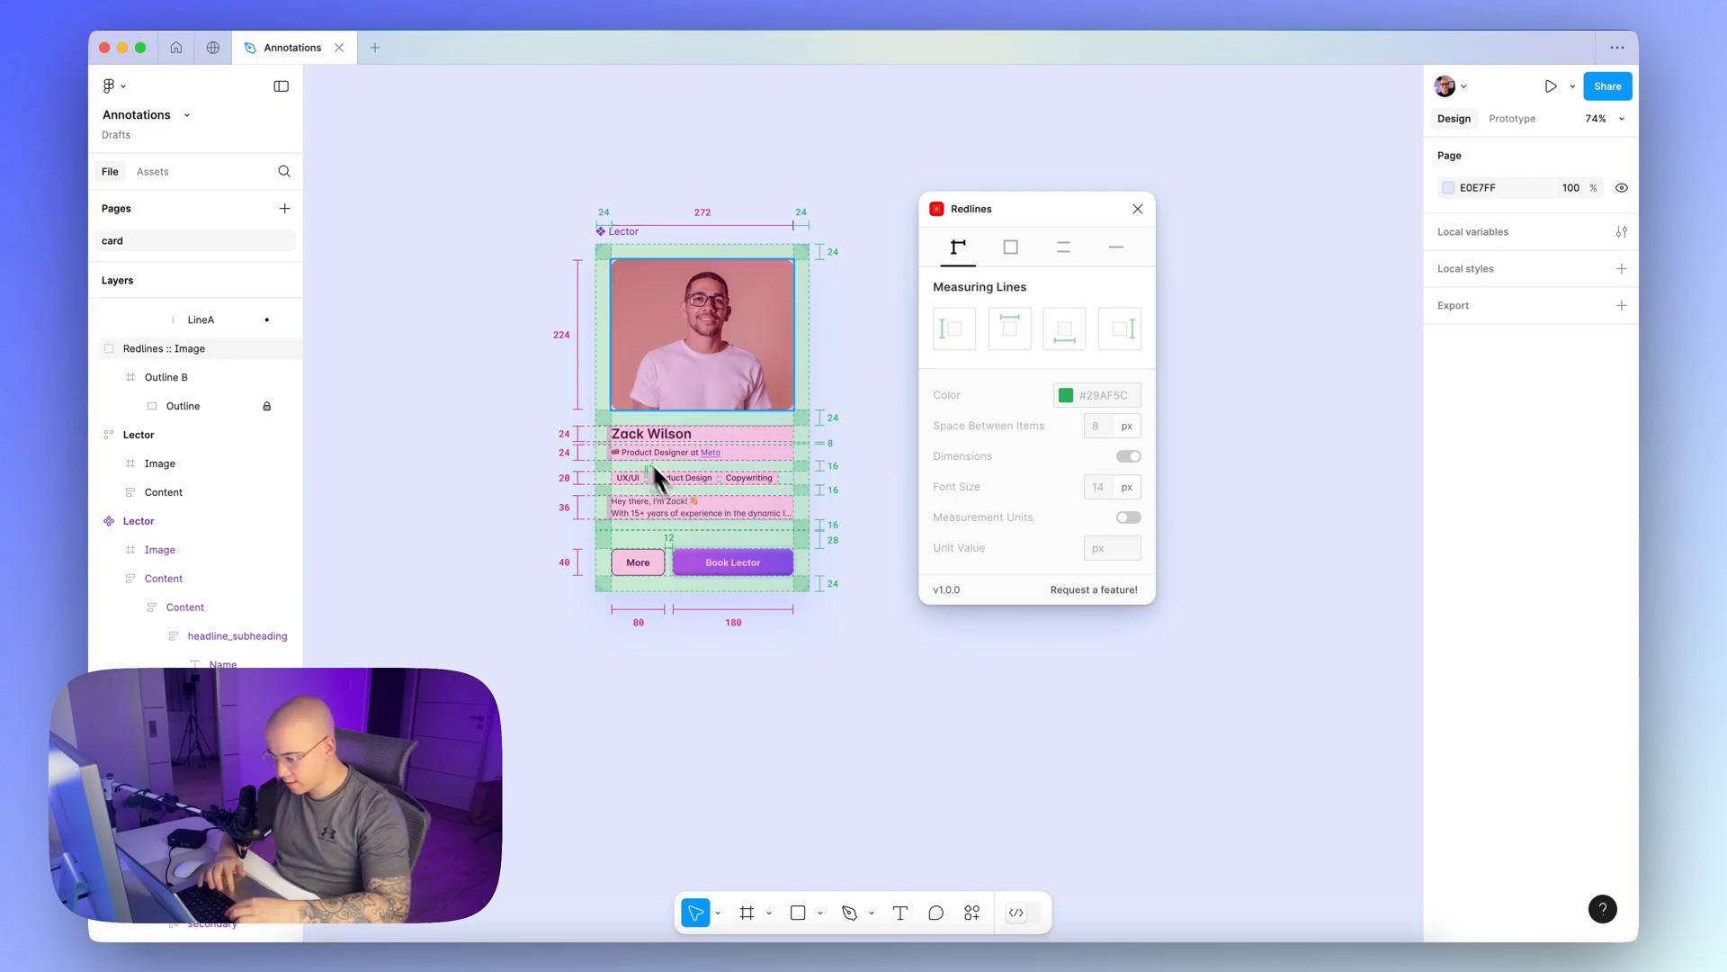
mouse_move(711, 421)
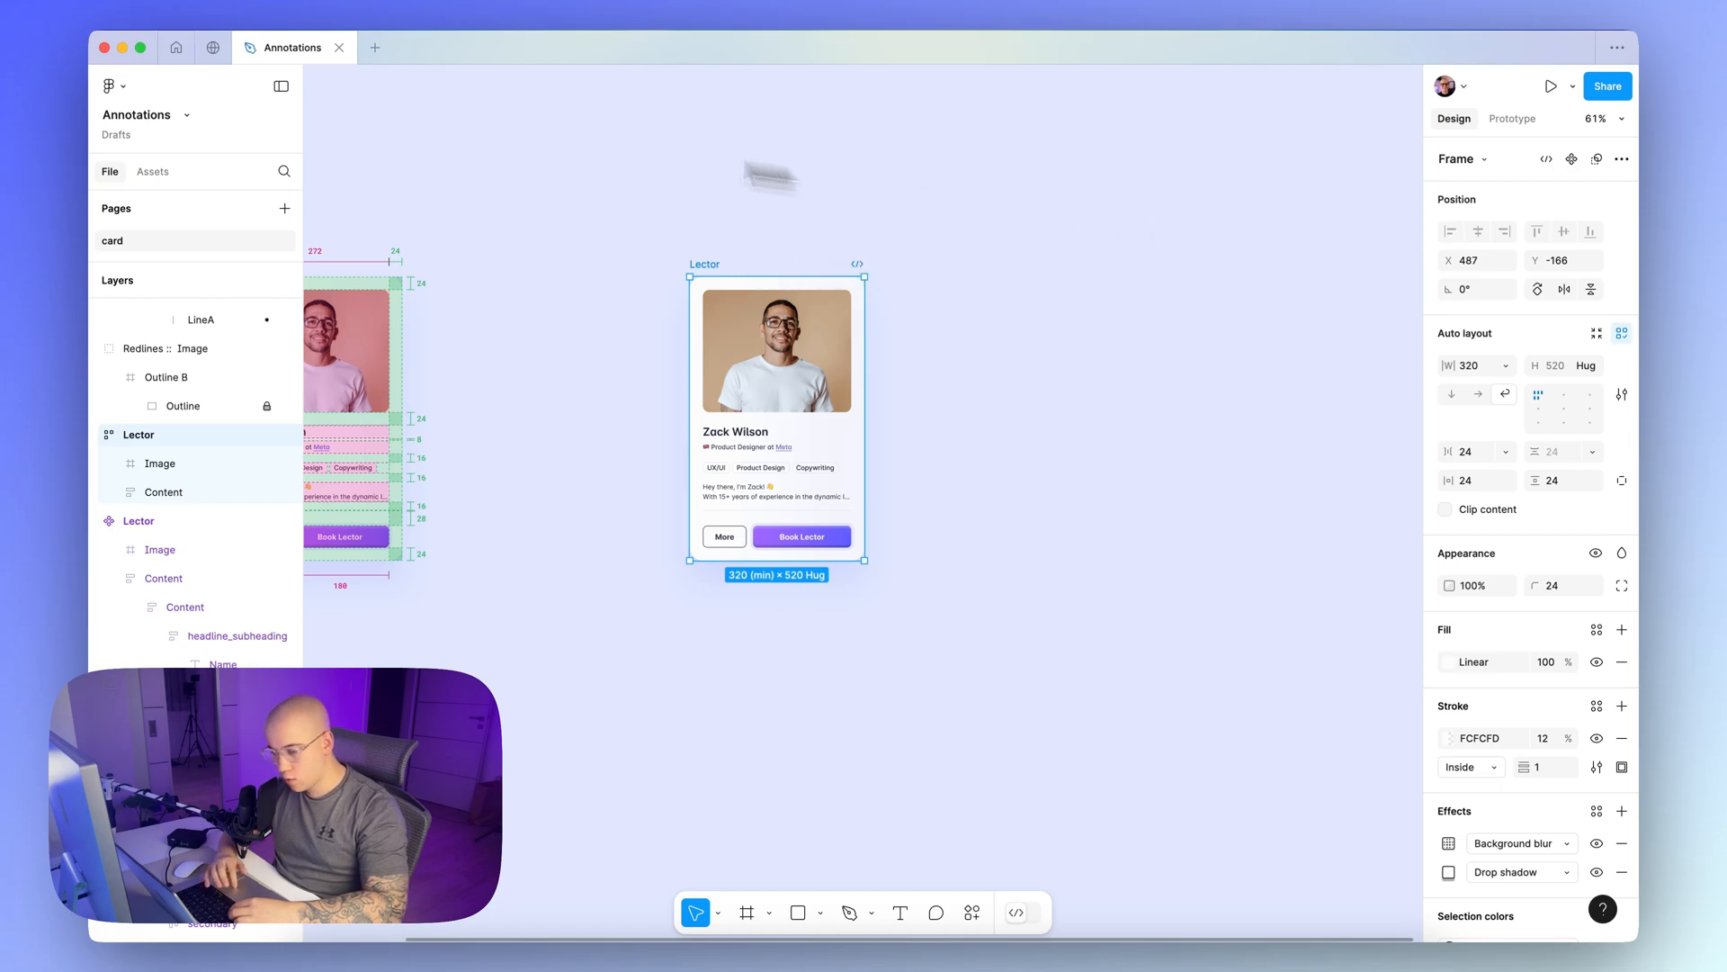
Switch to the browser tab with the Specs plugin's Community page
left_click(212, 47)
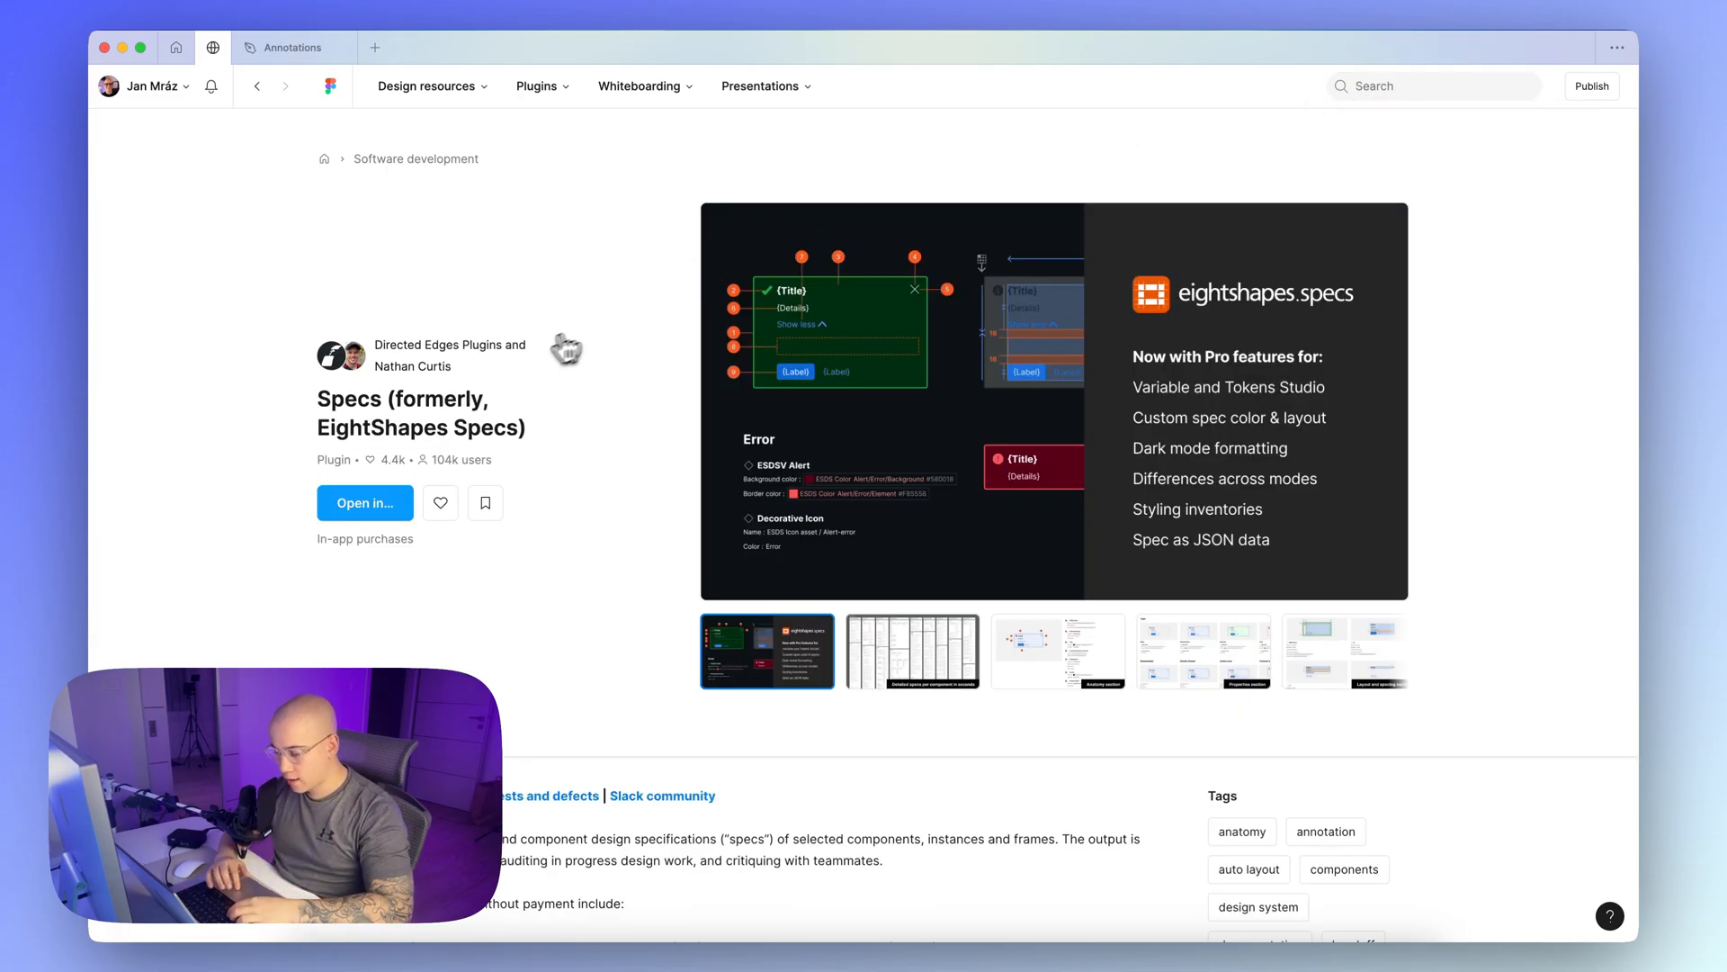
mouse_move(392, 422)
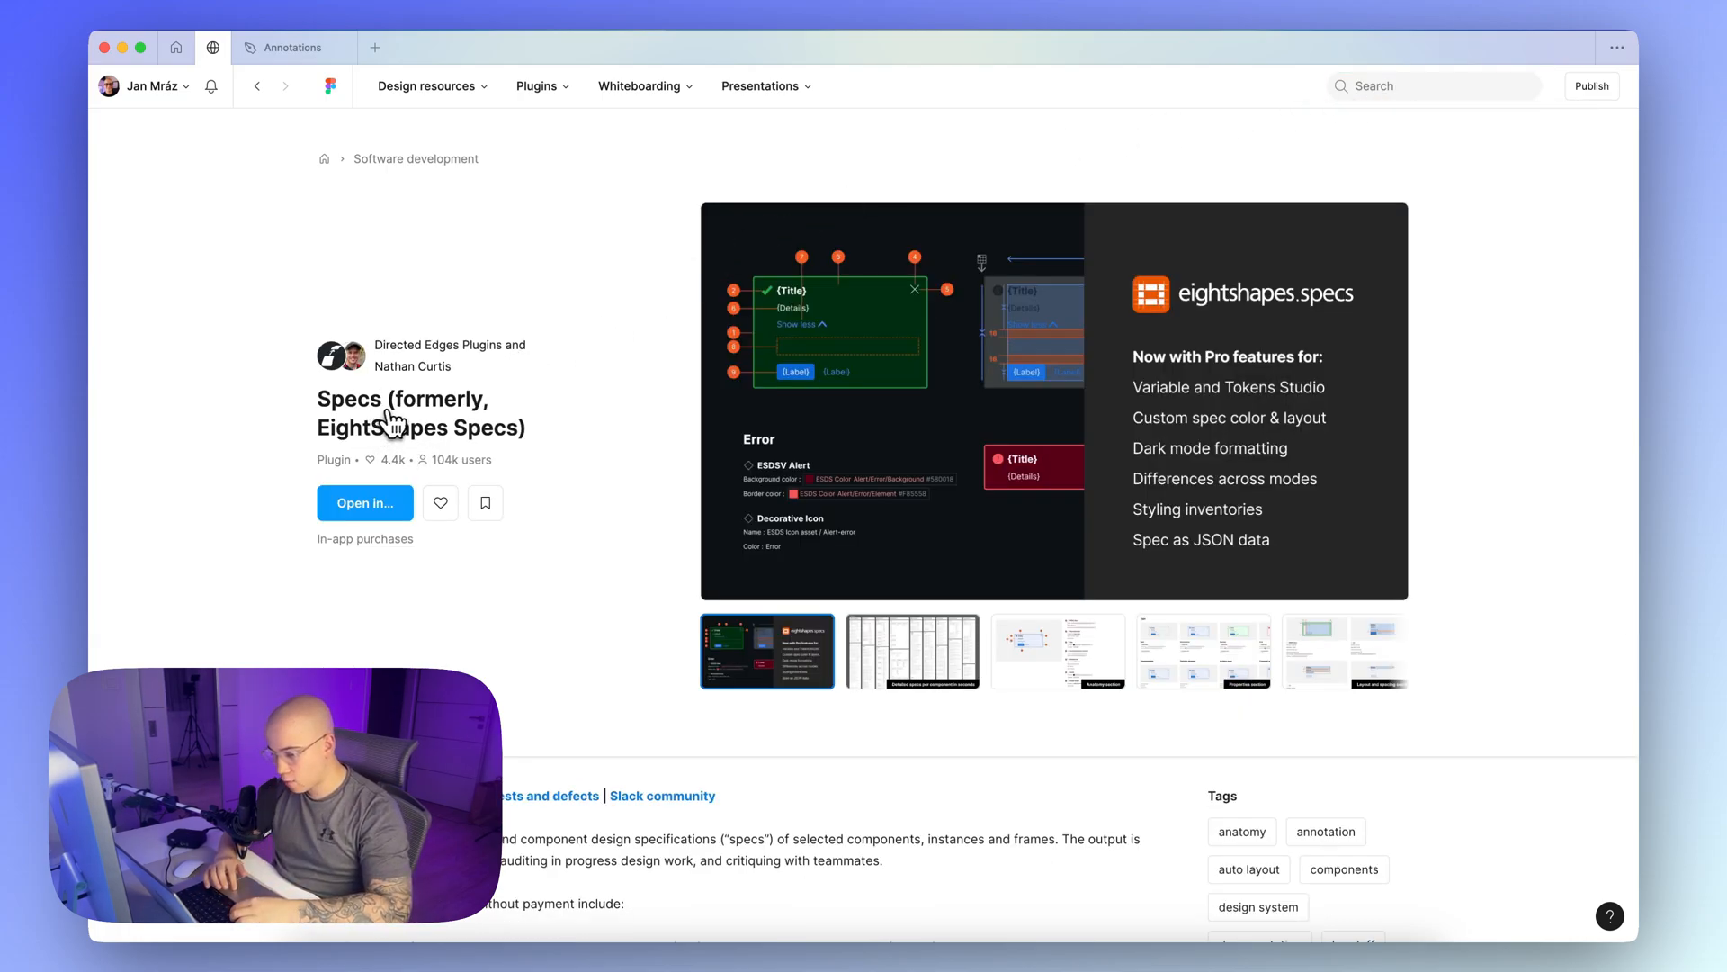
mouse_move(509, 441)
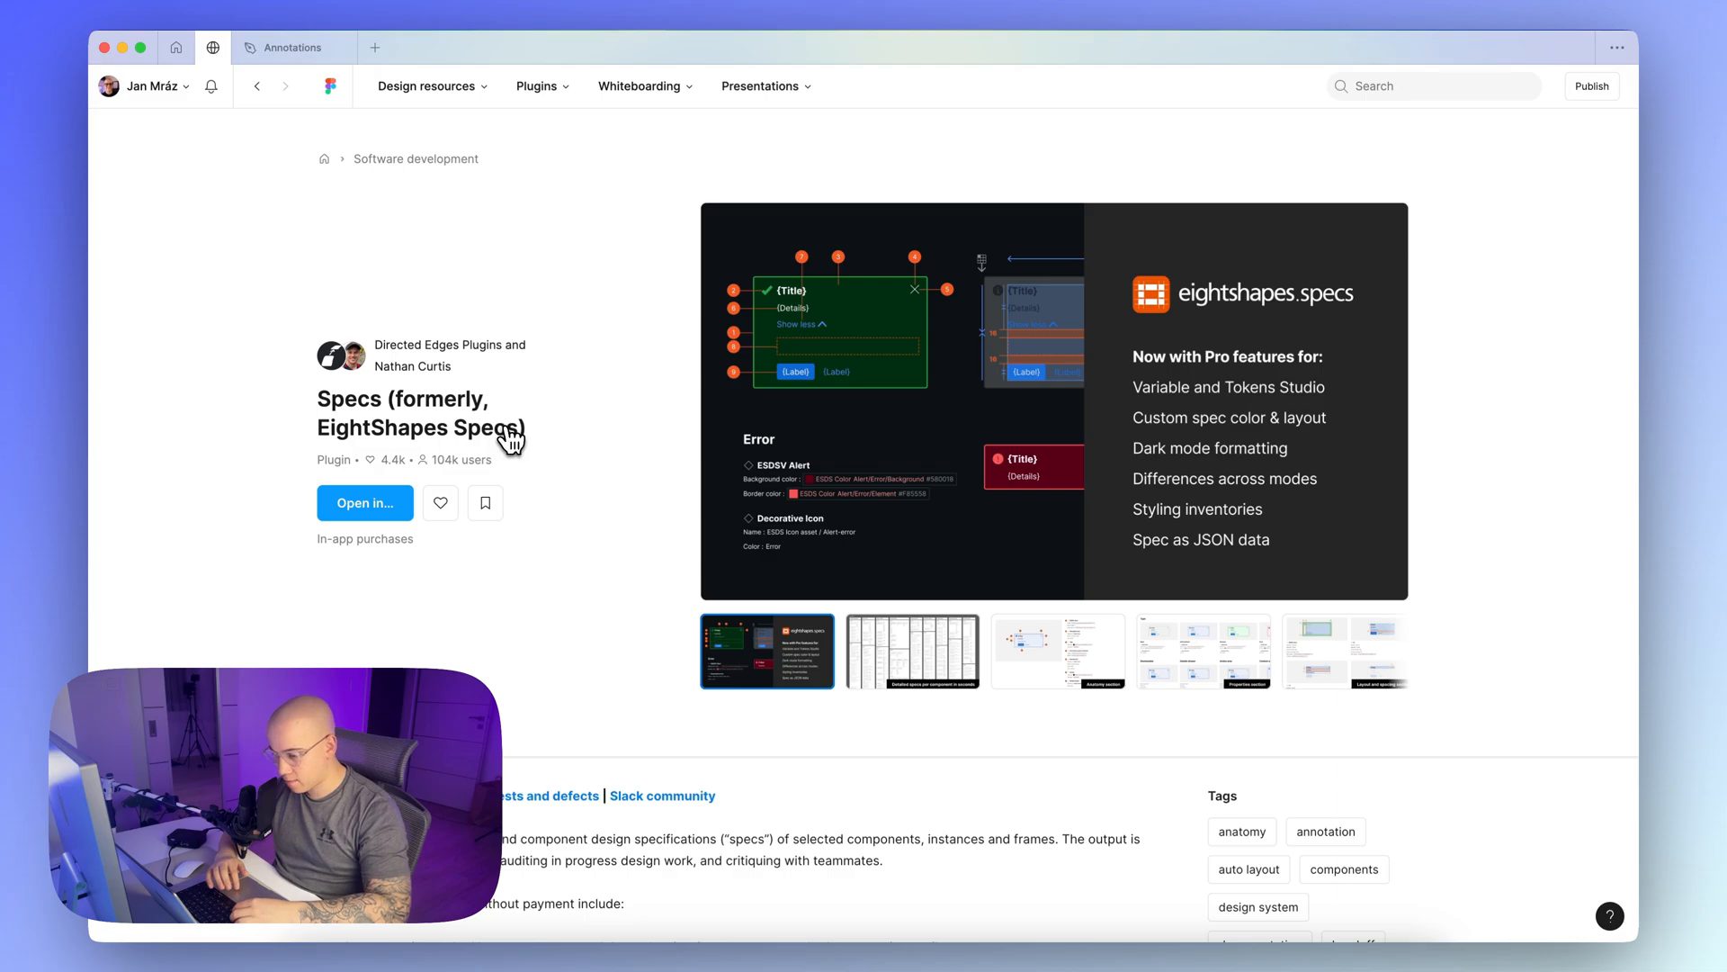
mouse_move(471, 433)
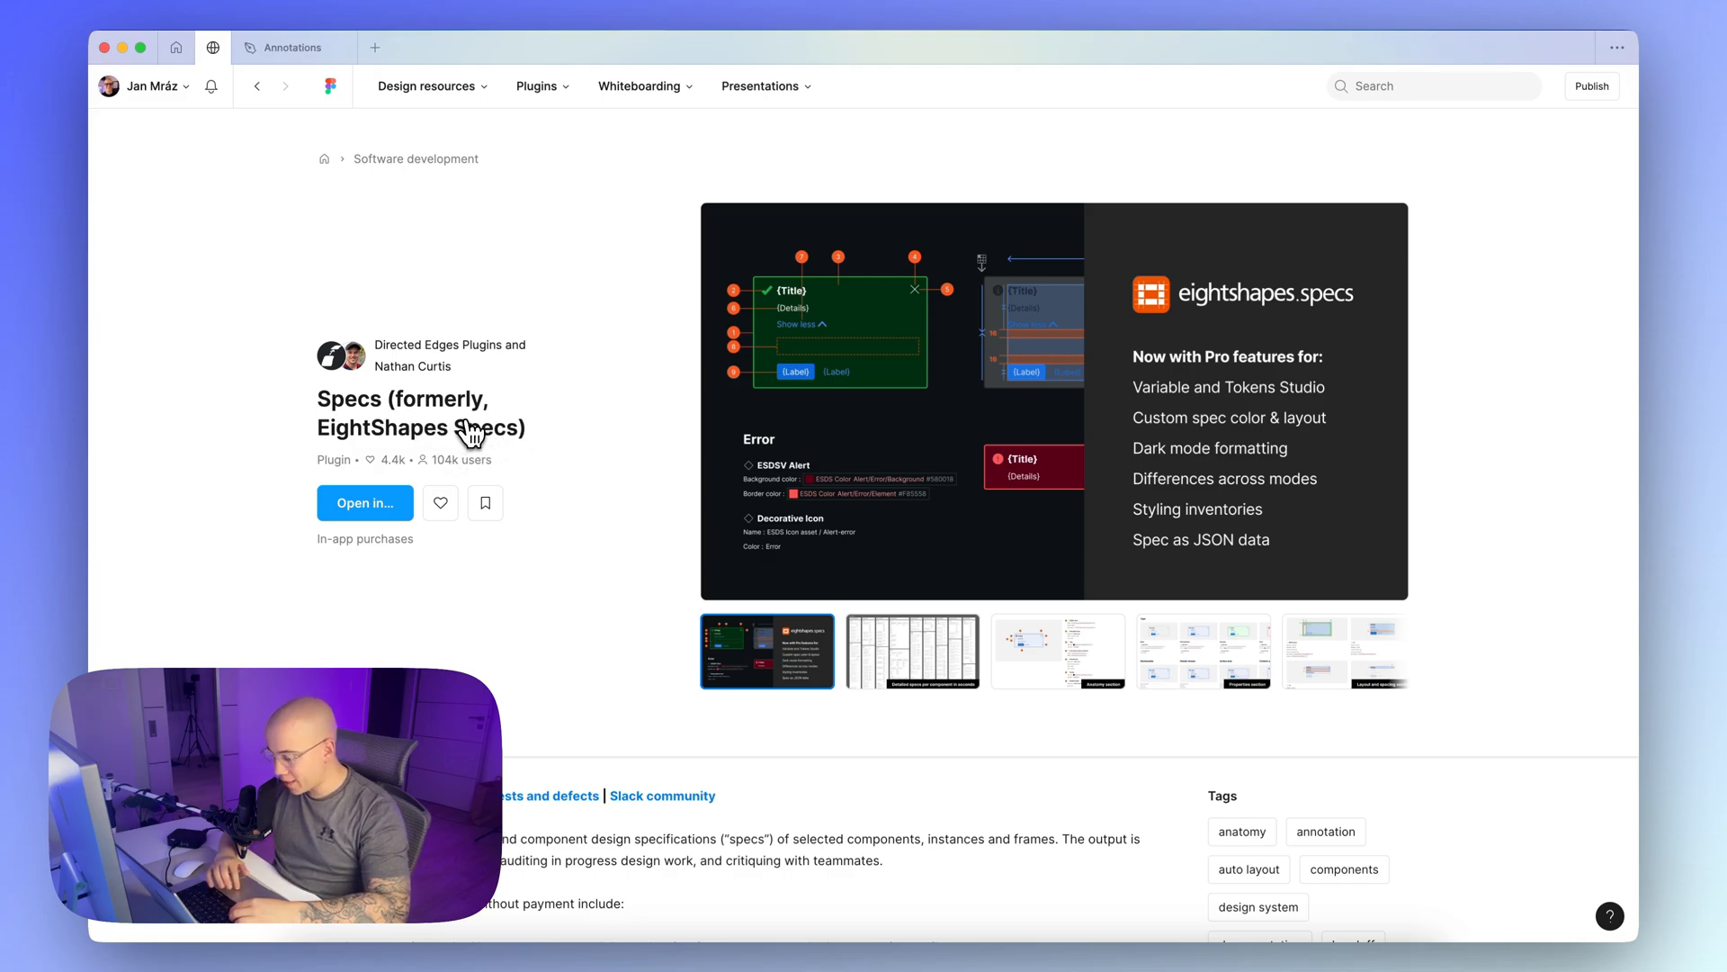
mouse_move(852, 391)
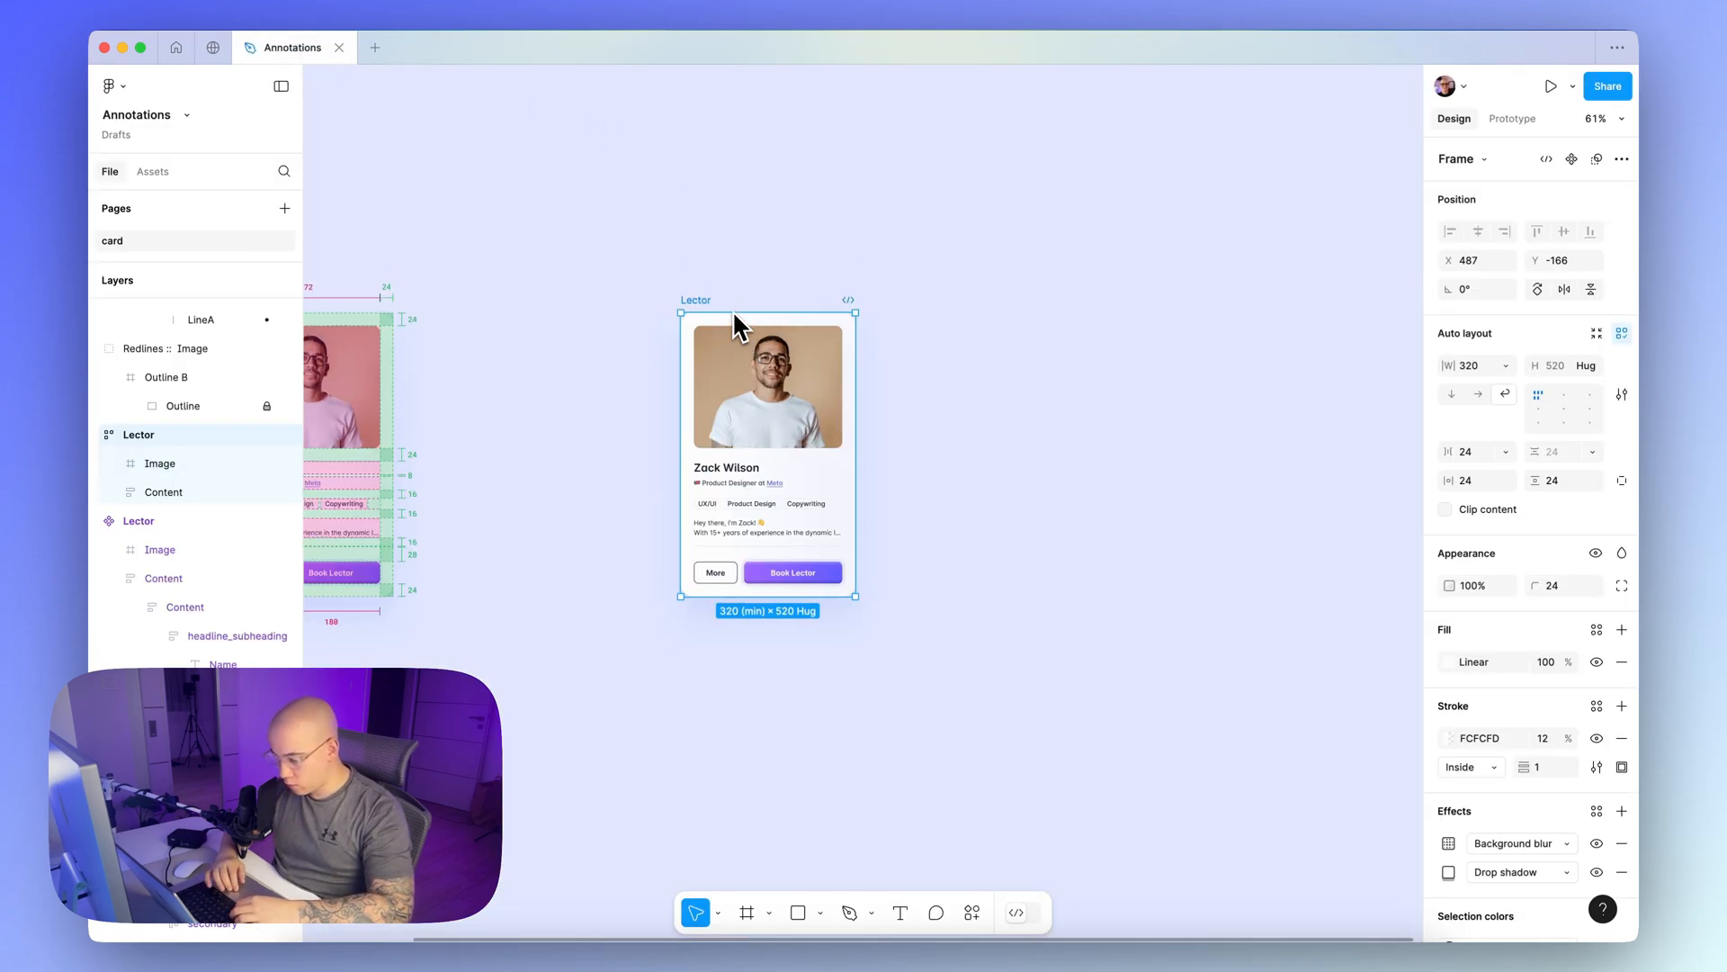
Launch Specs (formerly EightShapes Specs) and run it on the selected Lector card
scroll("down", 3)
type("spe")
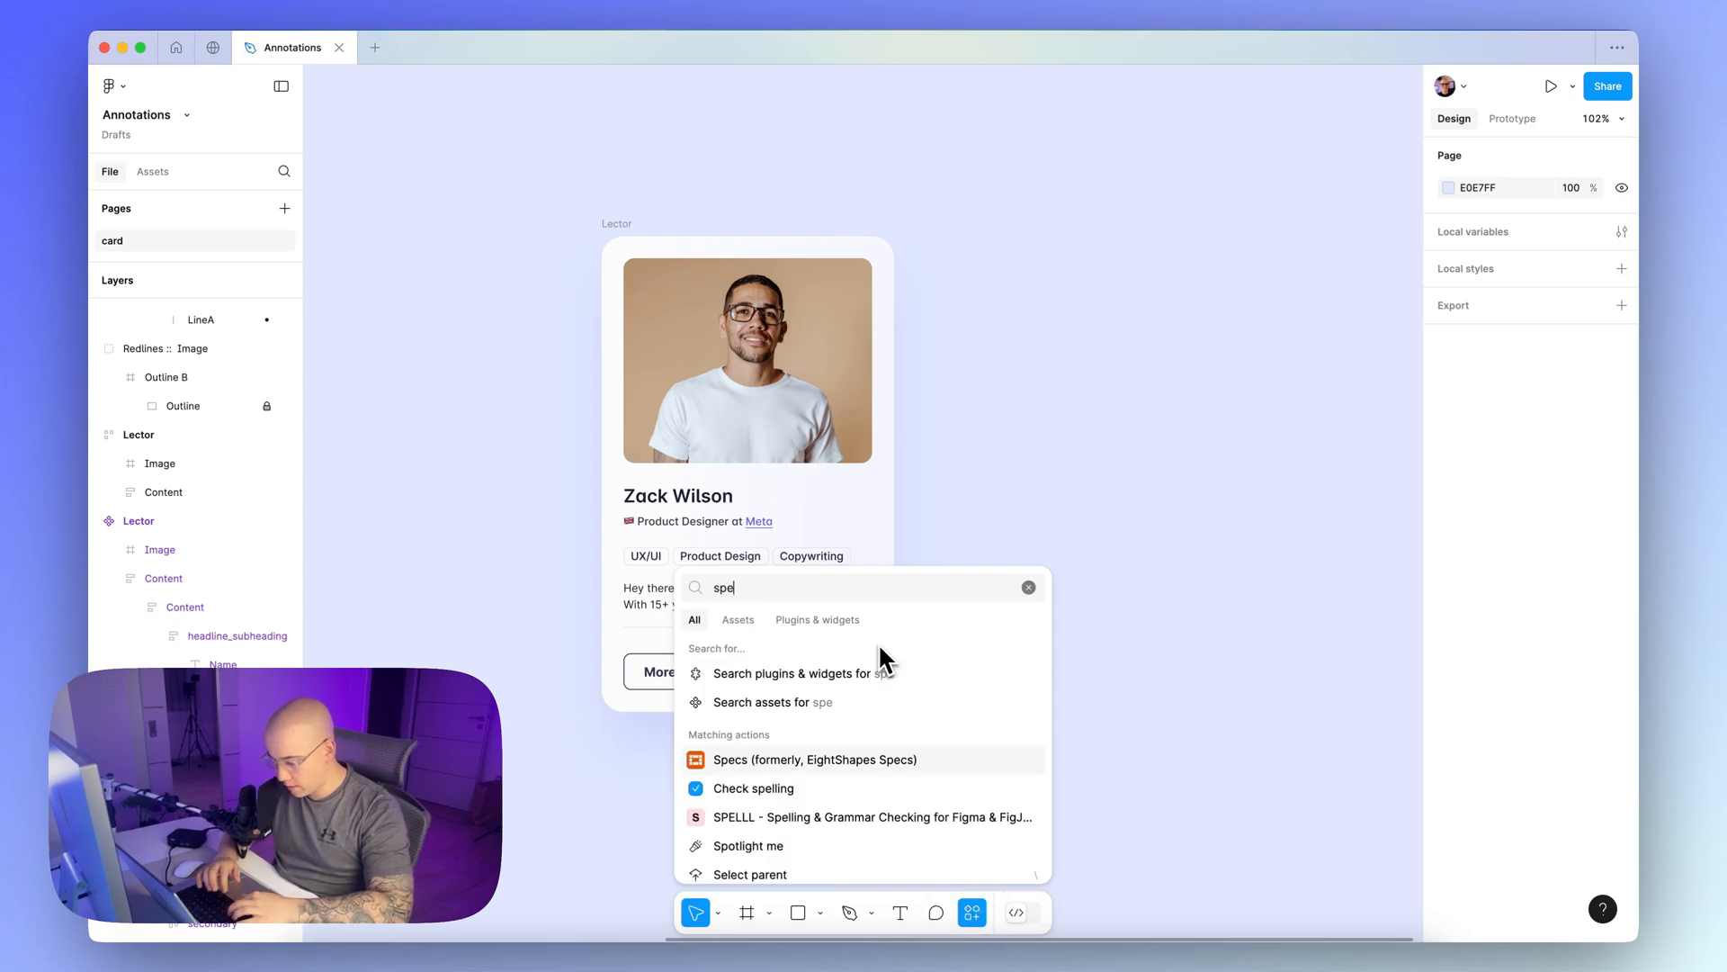
left_click(813, 760)
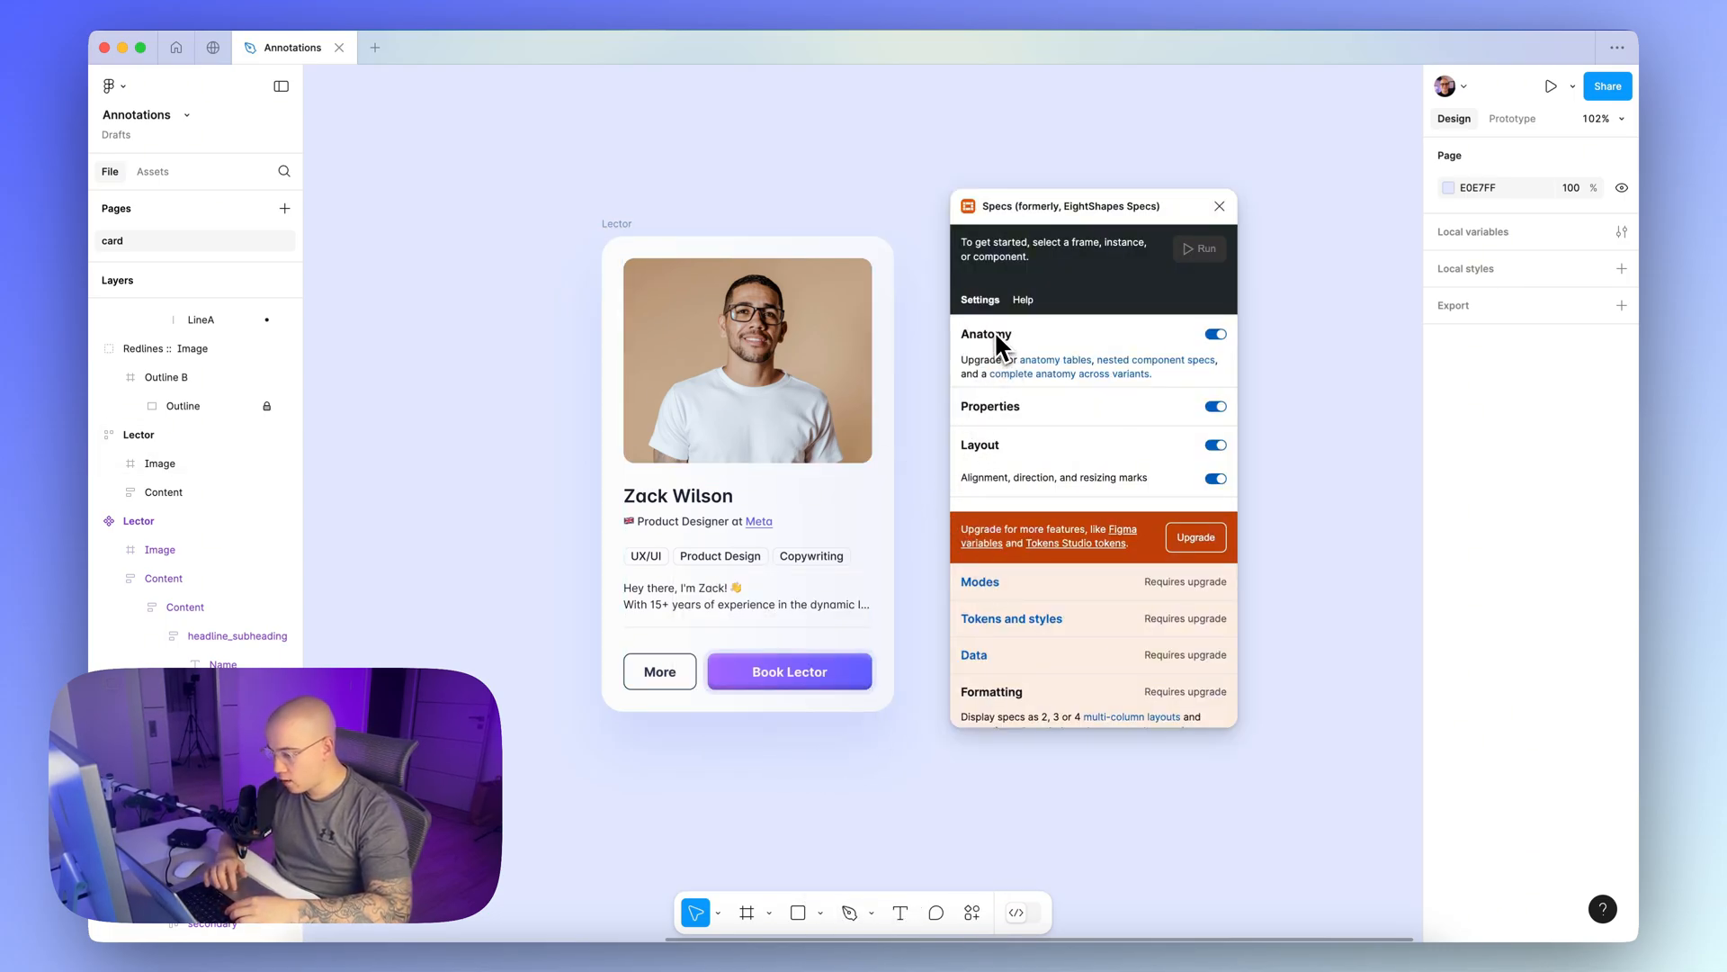
mouse_move(1002, 422)
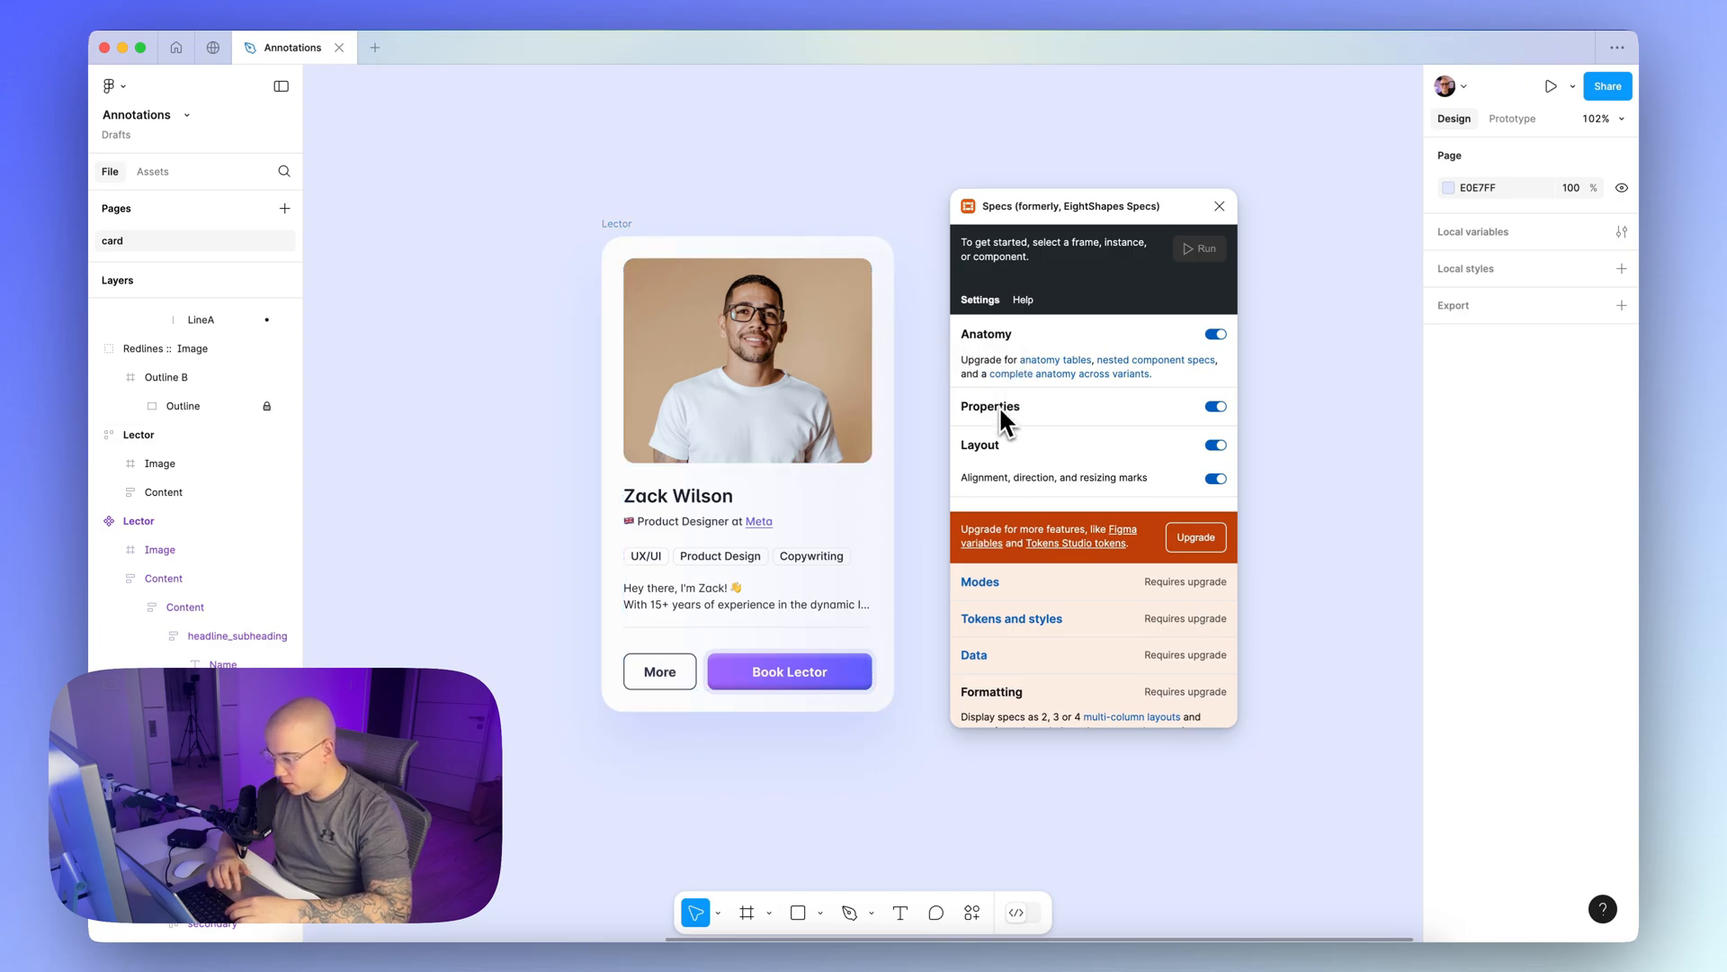
scroll("down", 3)
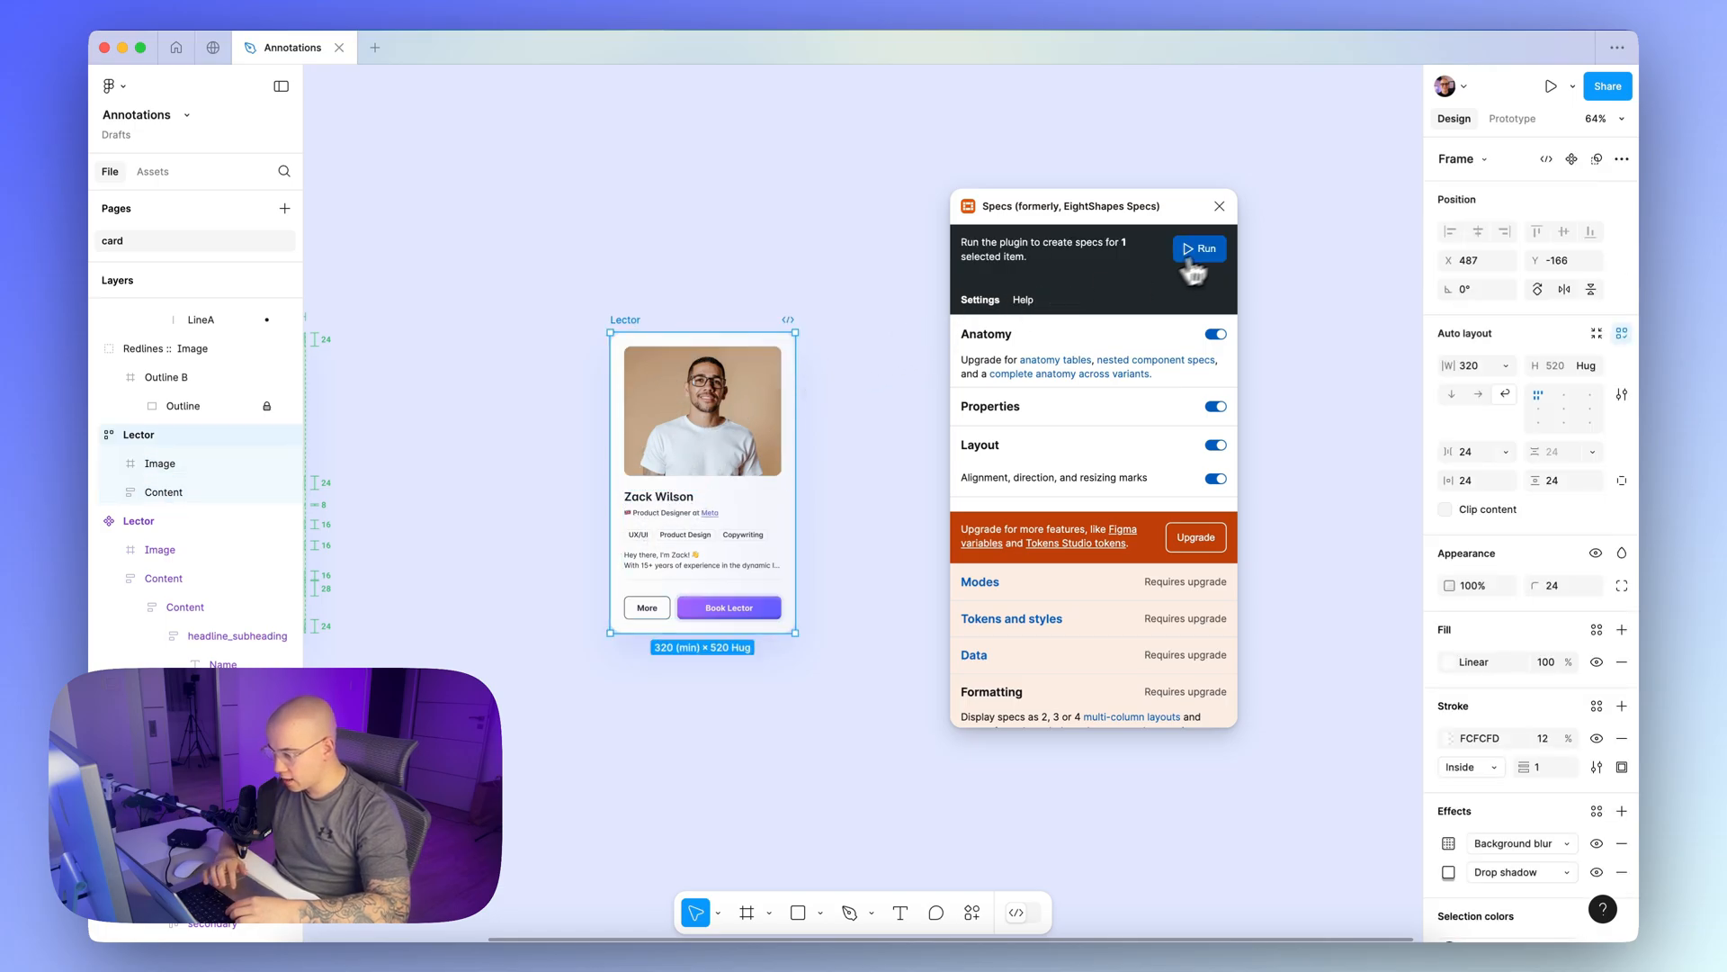
left_click(1198, 248)
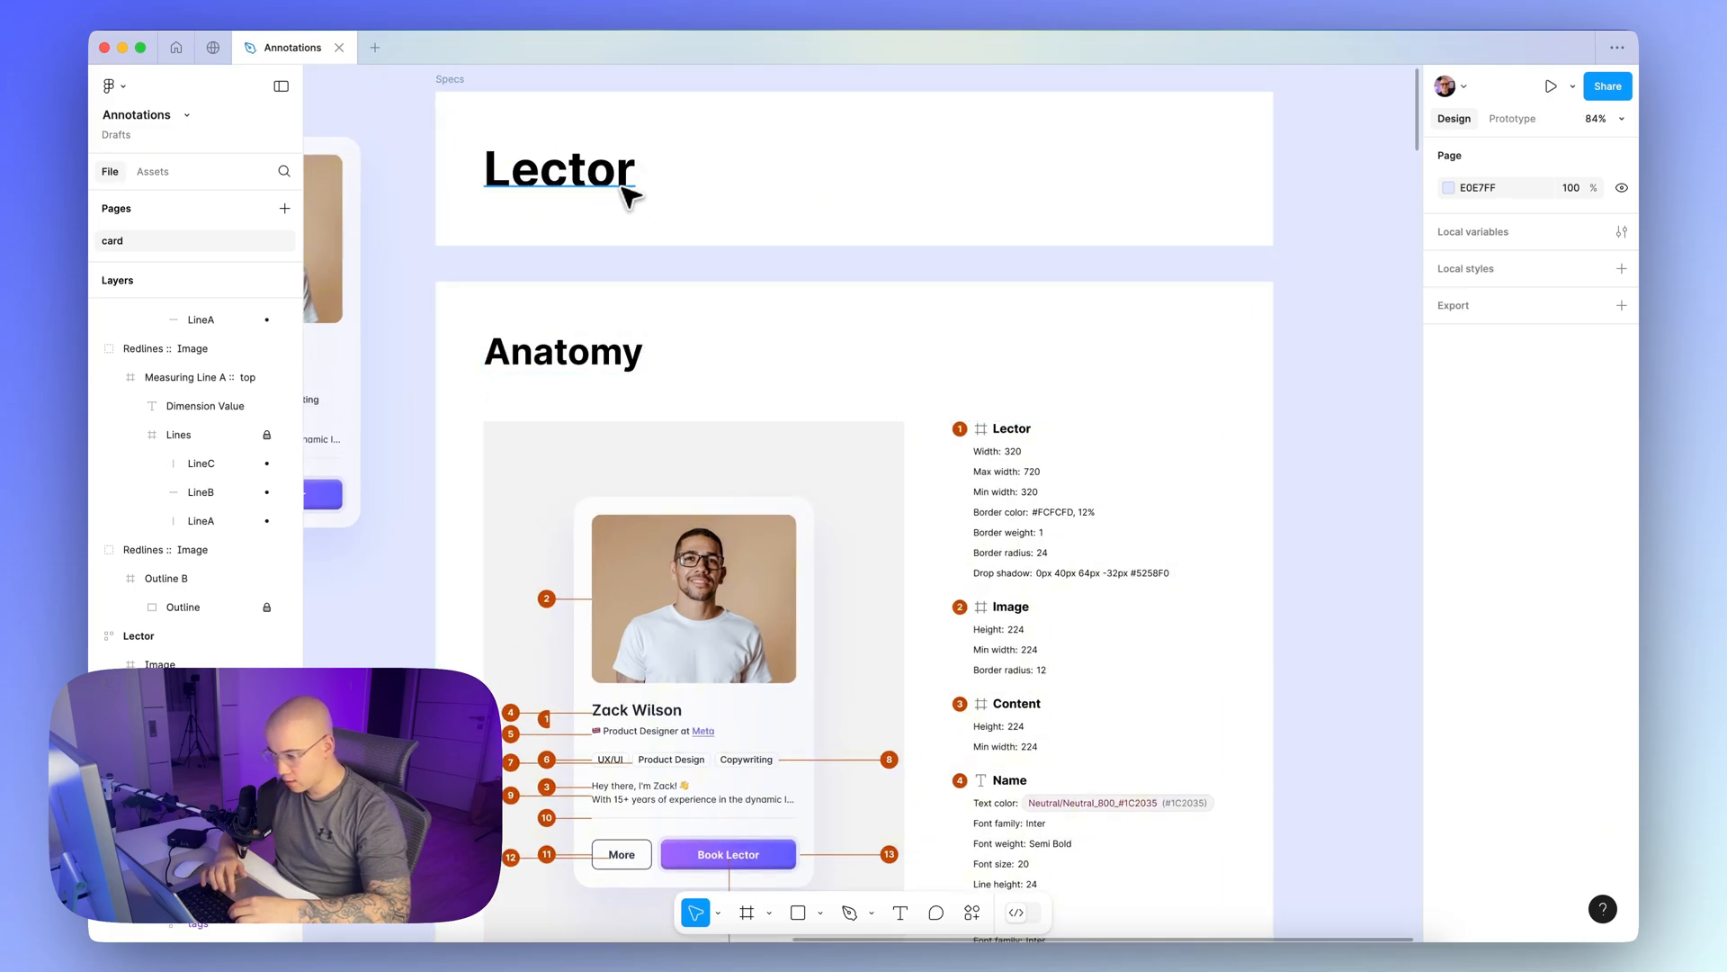
Rename the Specs frame title 'Lector' to 'Lector card' and scroll through the sections
left_click(559, 170)
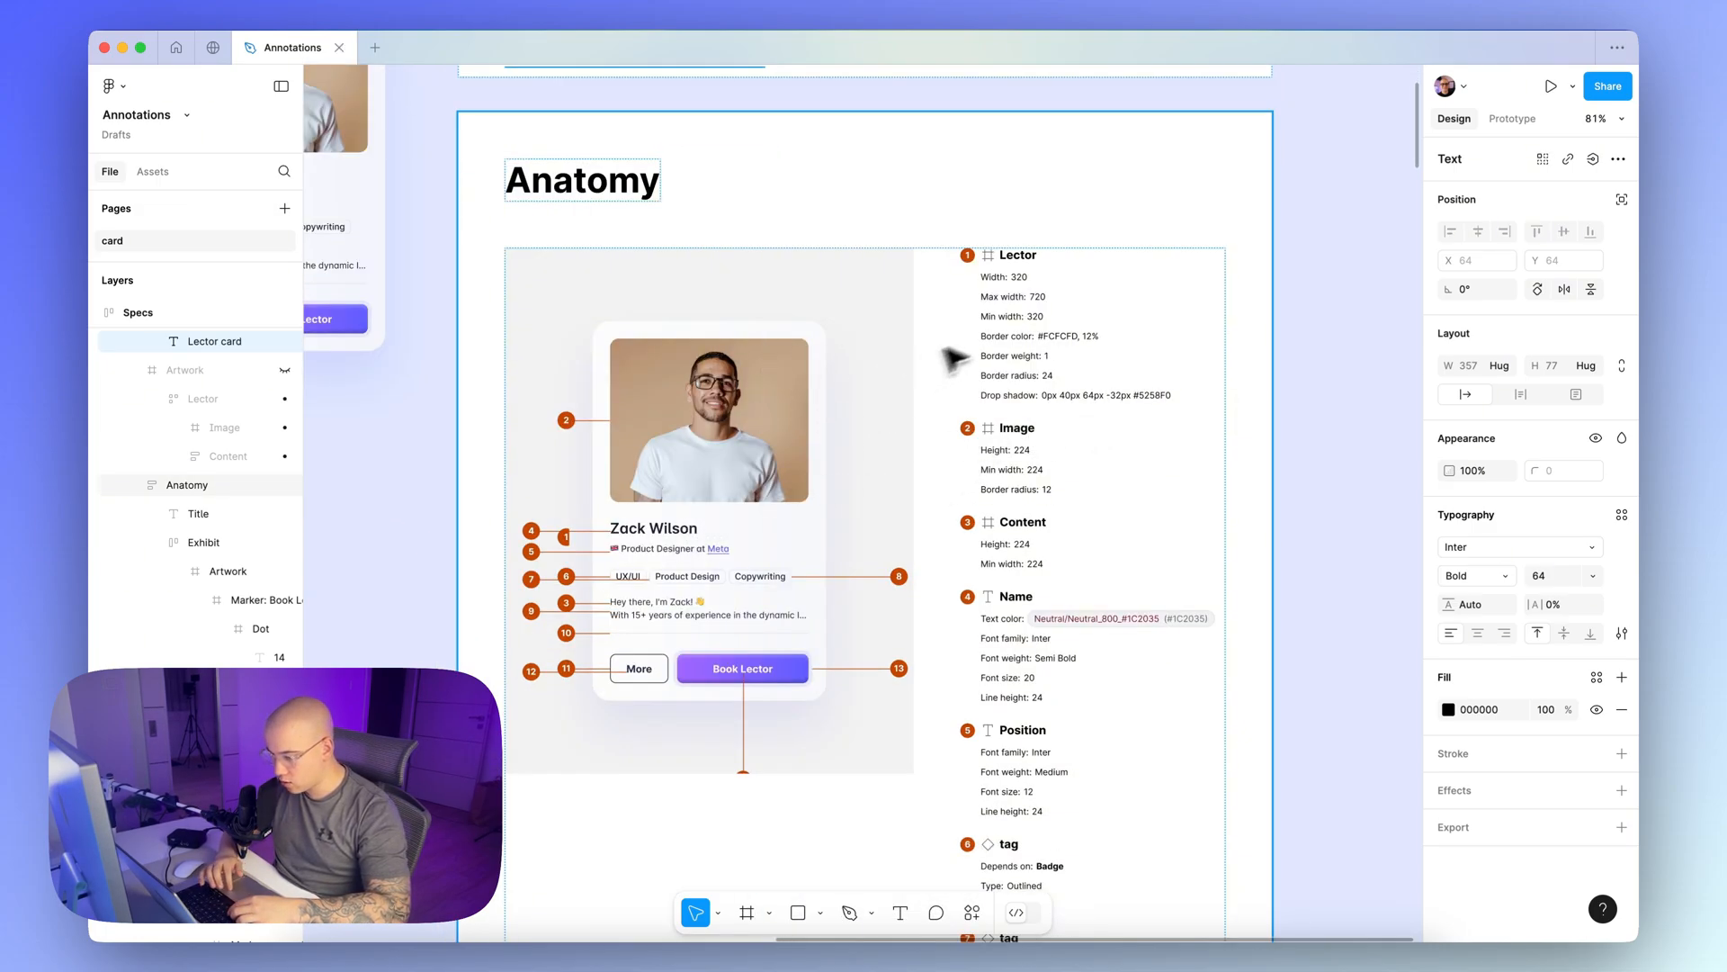
mouse_move(750, 424)
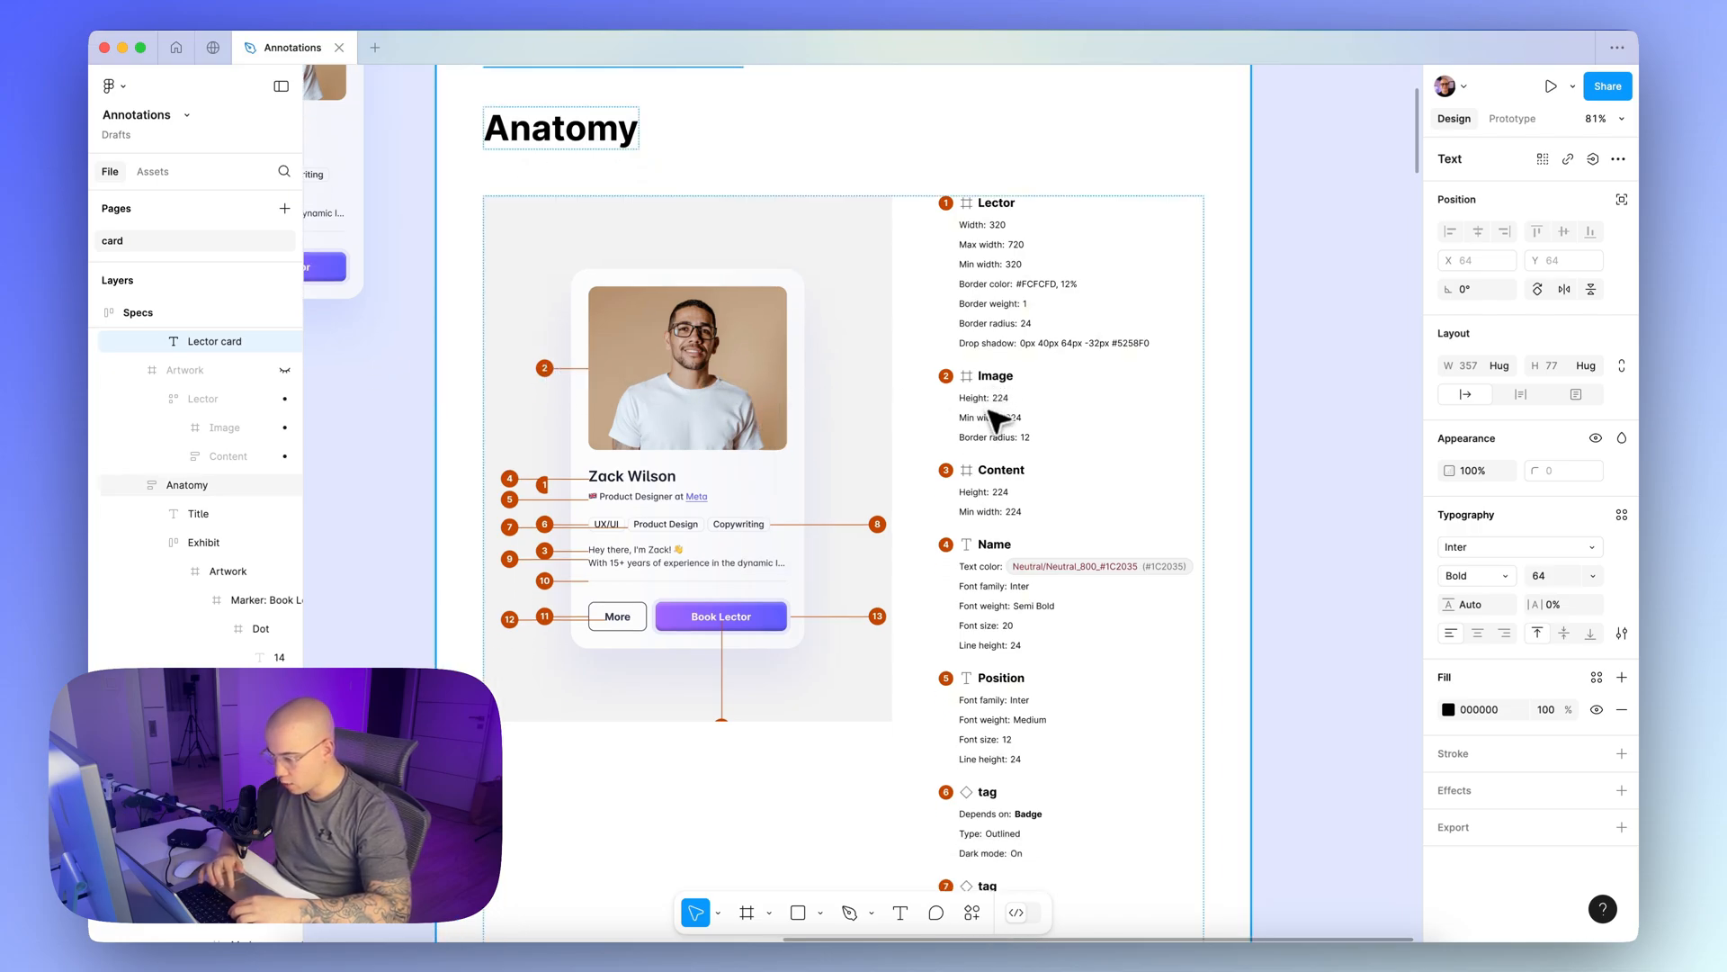
mouse_move(1031, 452)
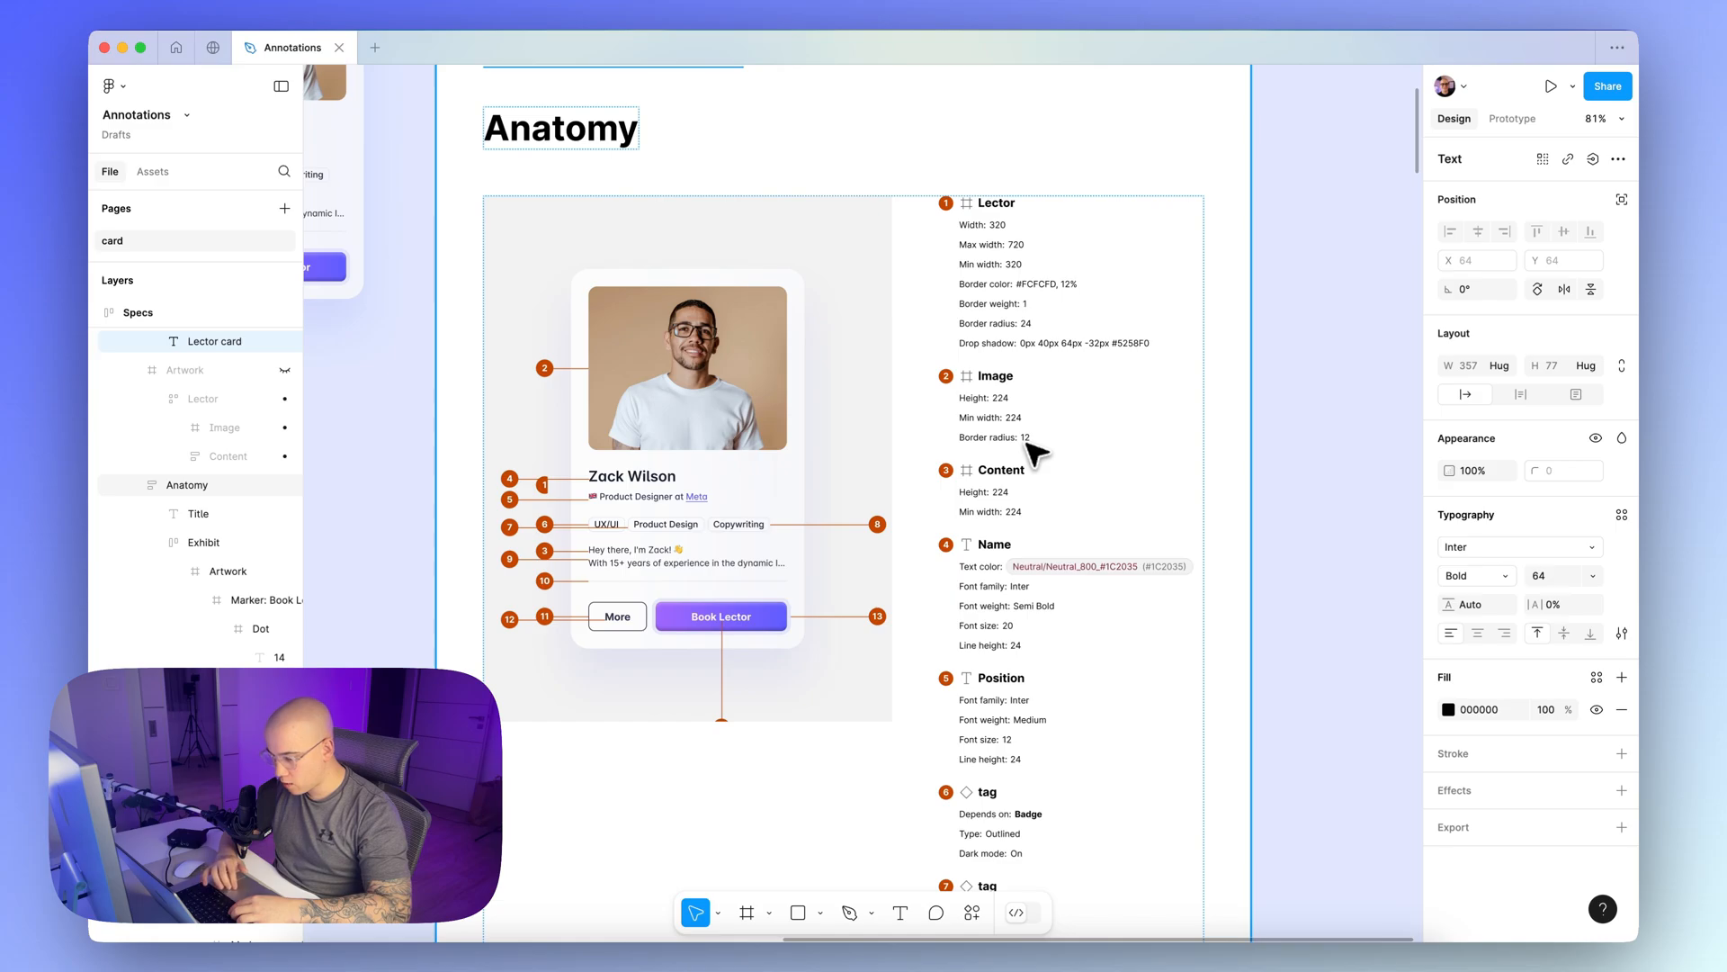
scroll("down", 3)
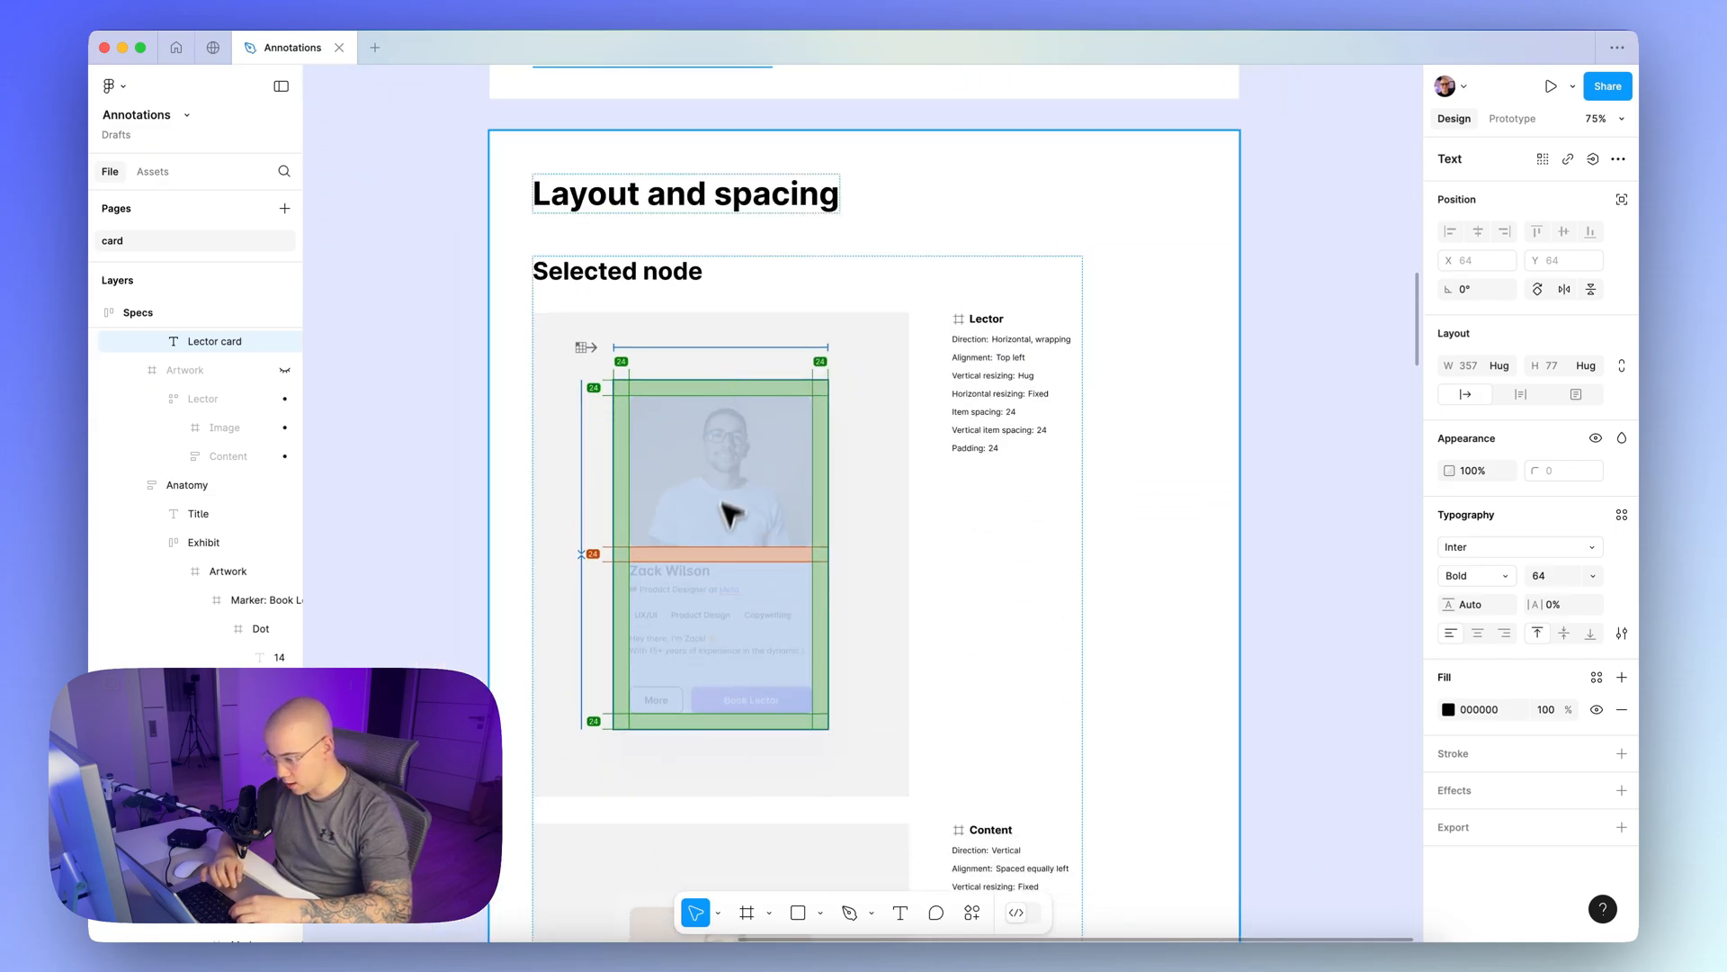
mouse_move(804, 515)
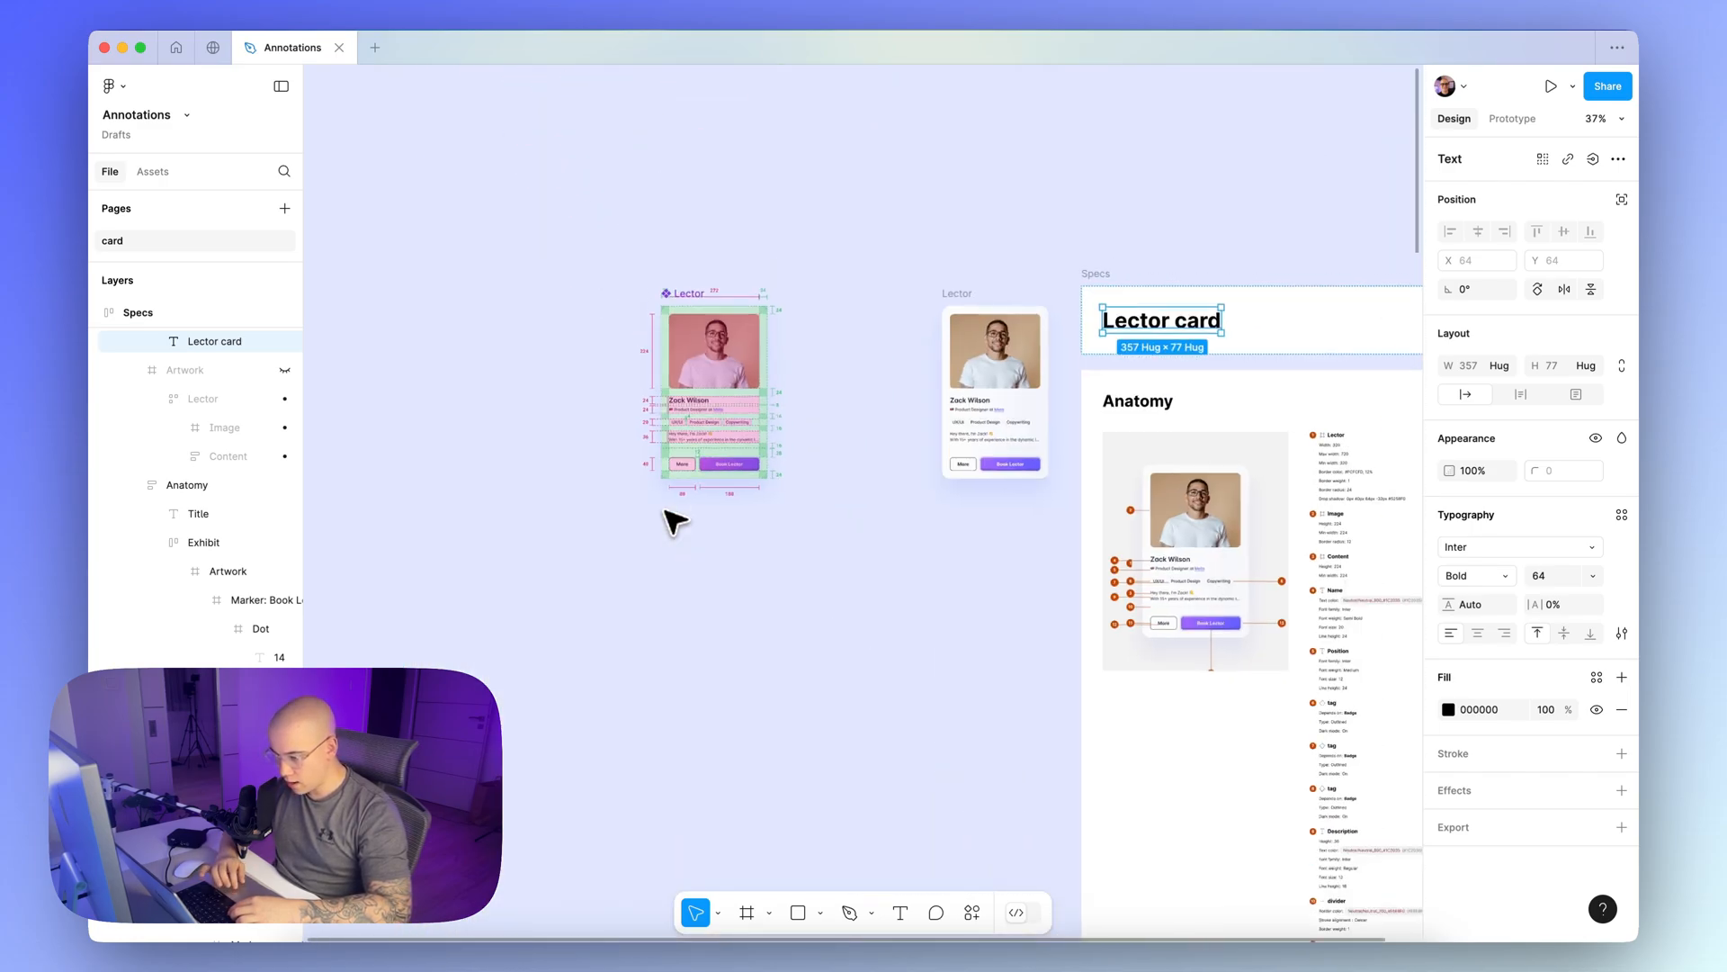
scroll("down", 3)
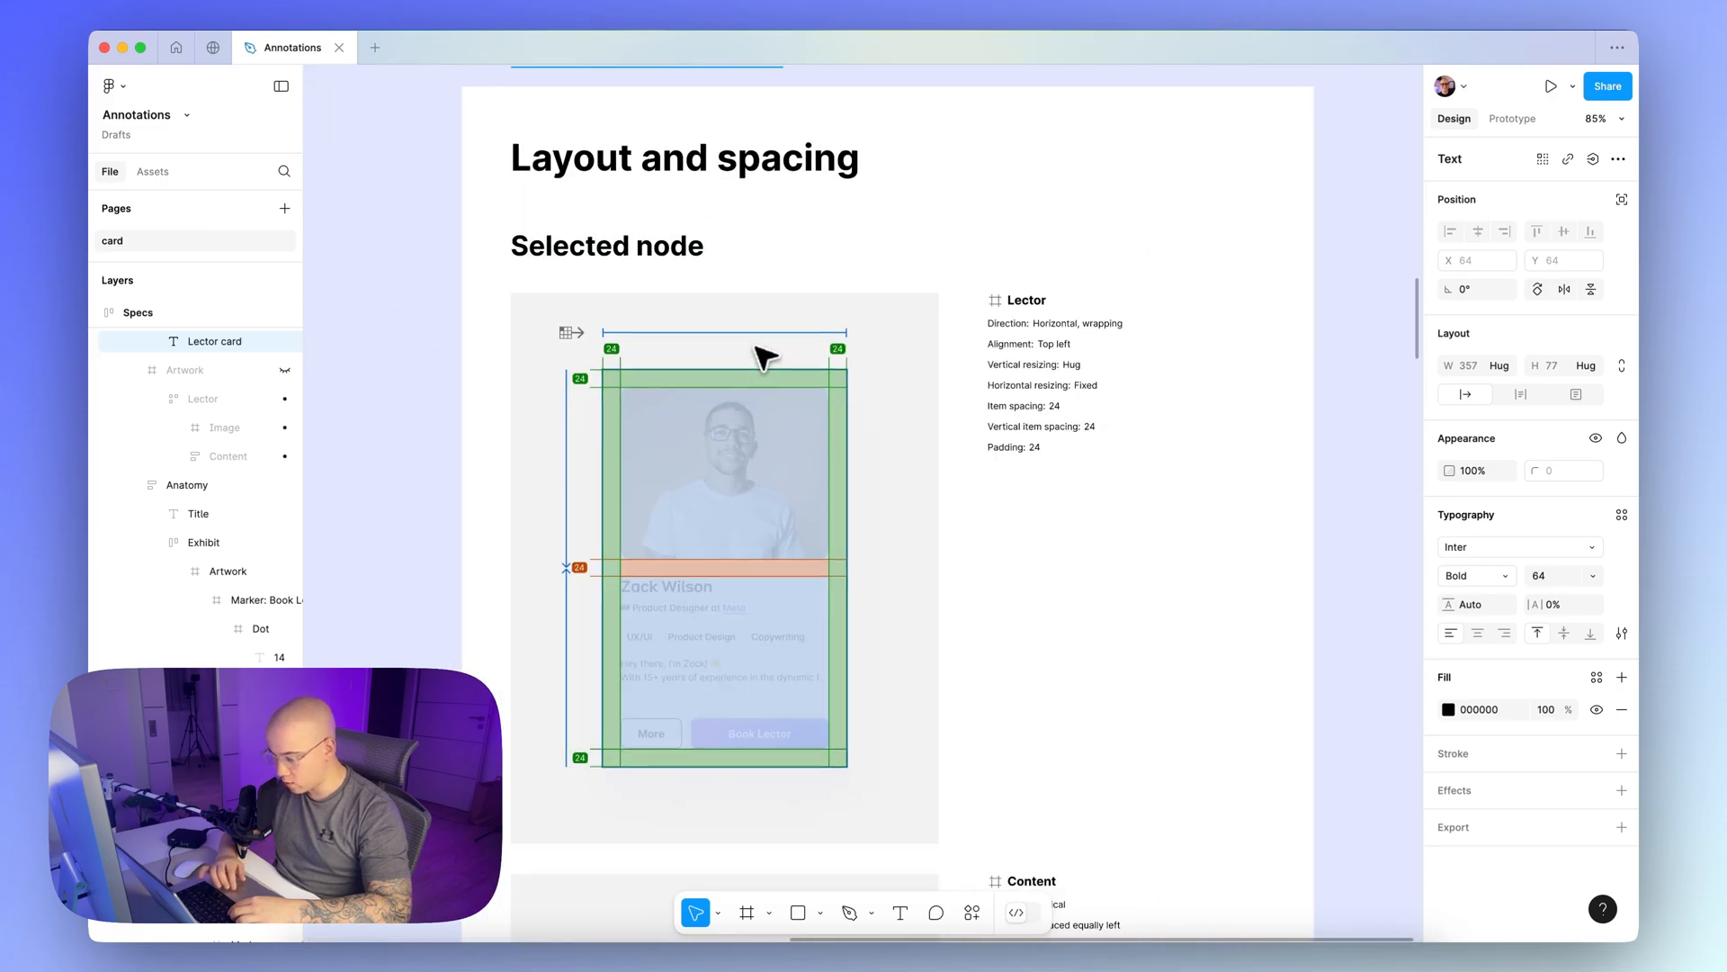
scroll("up", 3)
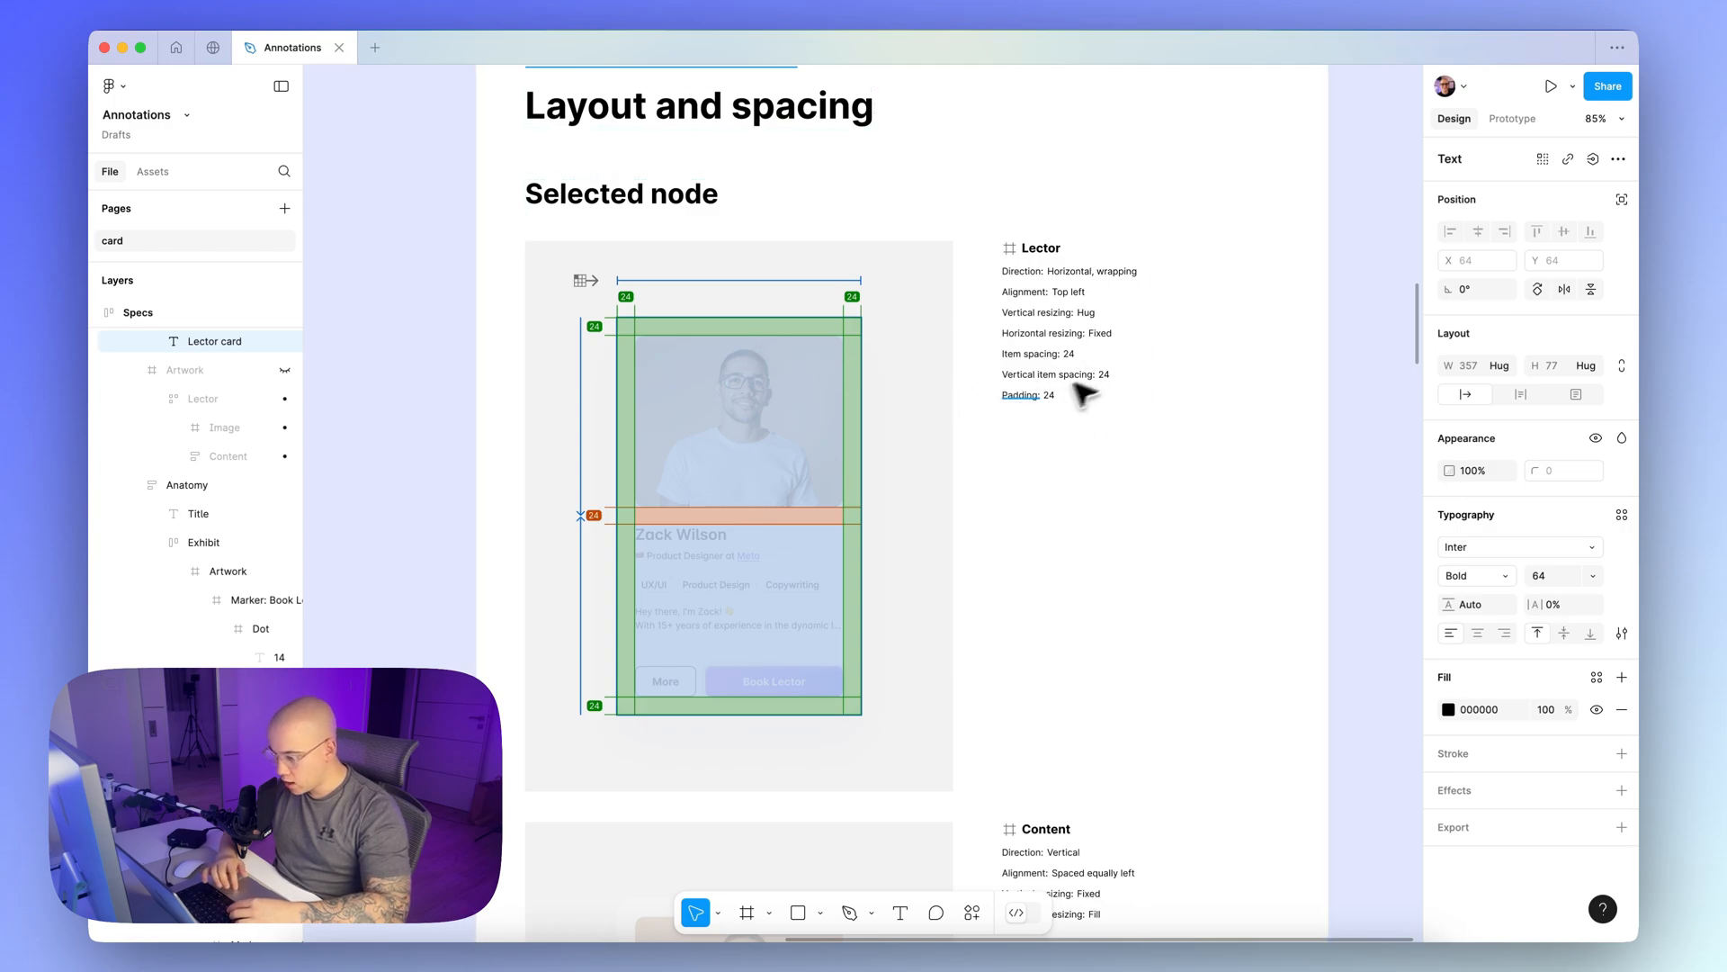
mouse_move(1061, 360)
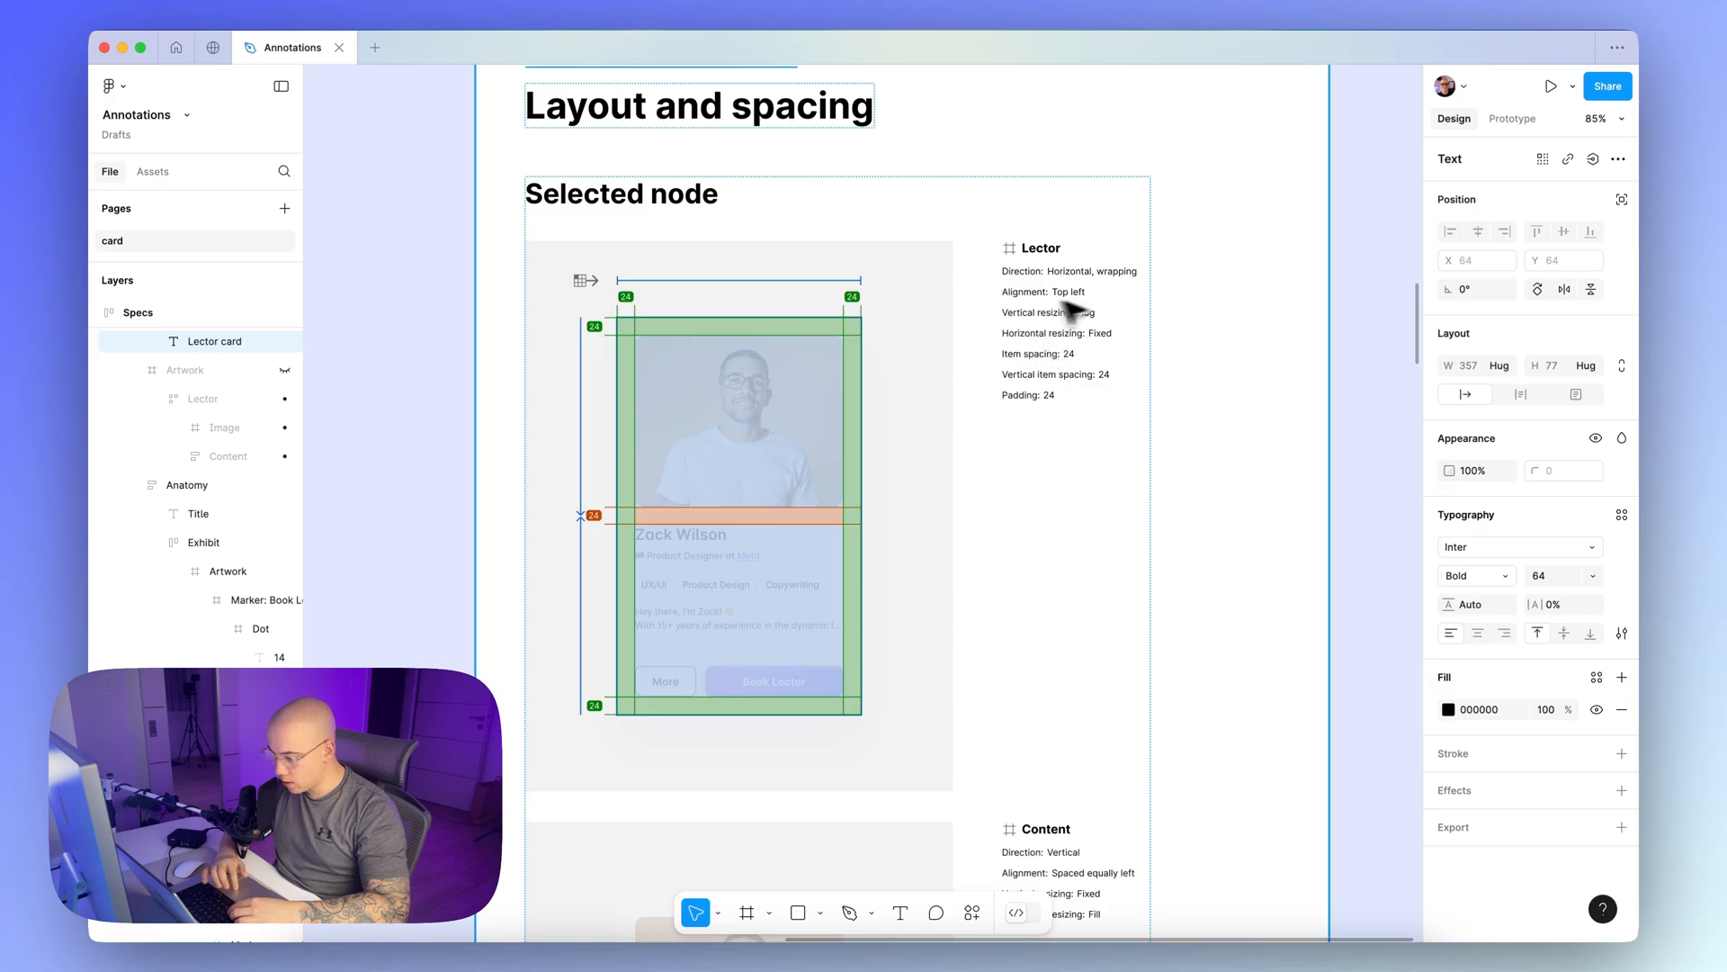
scroll("down", 3)
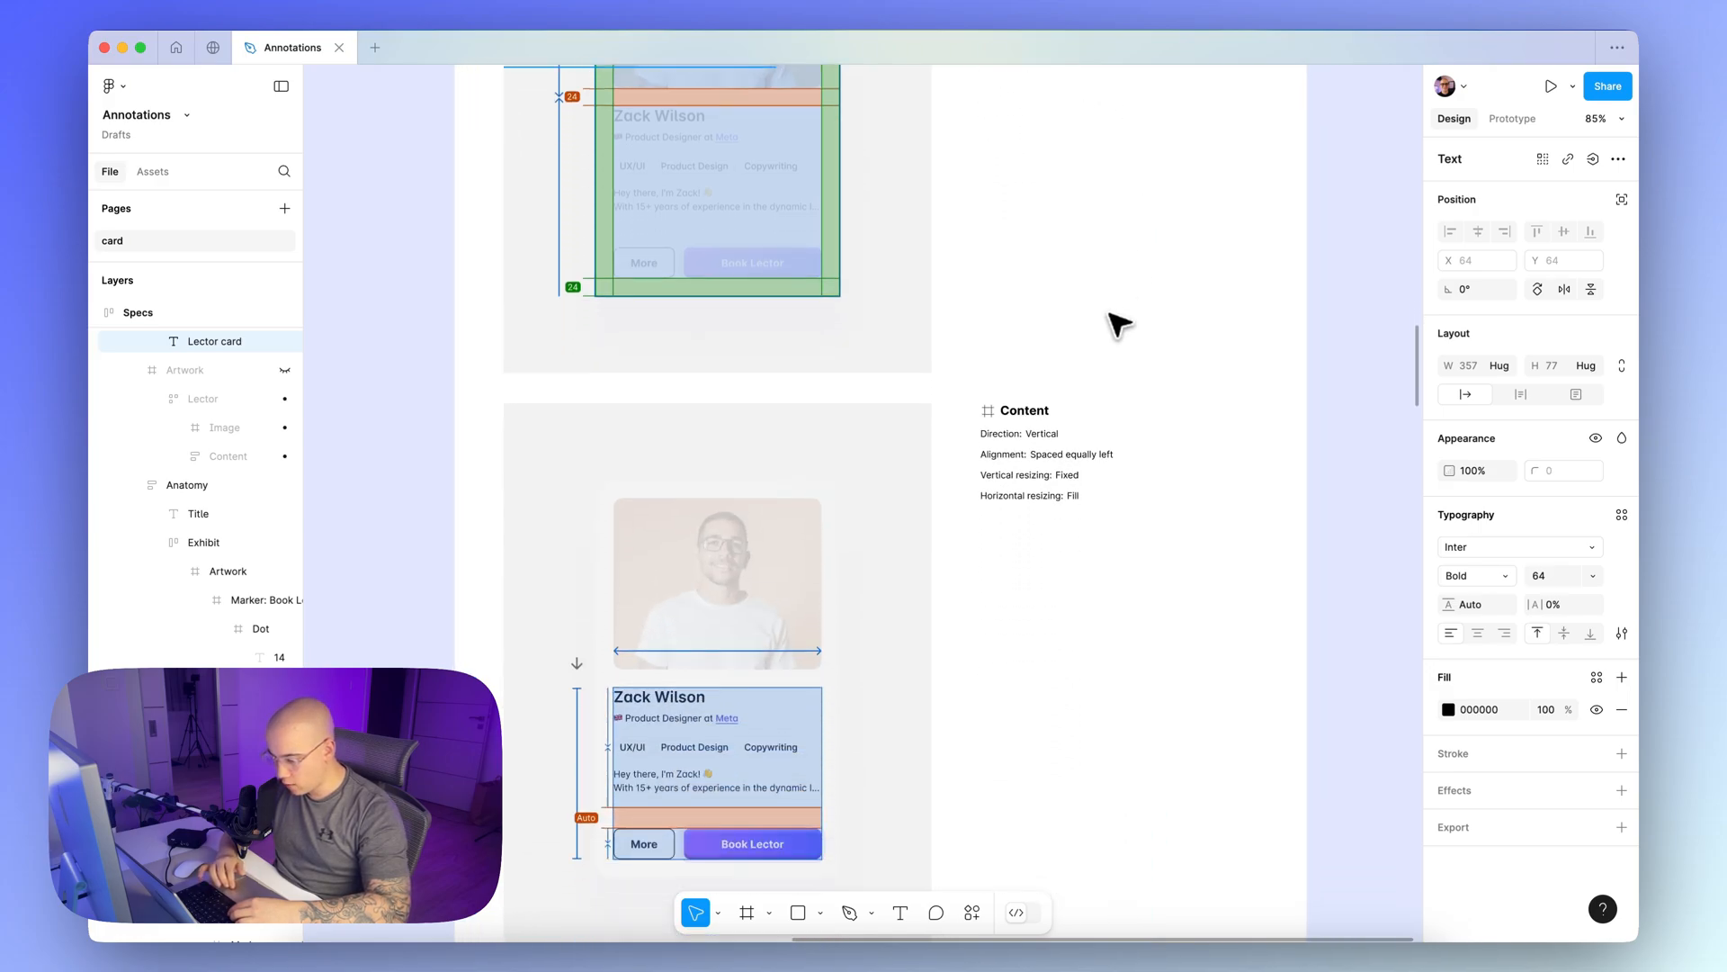
scroll("down", 3)
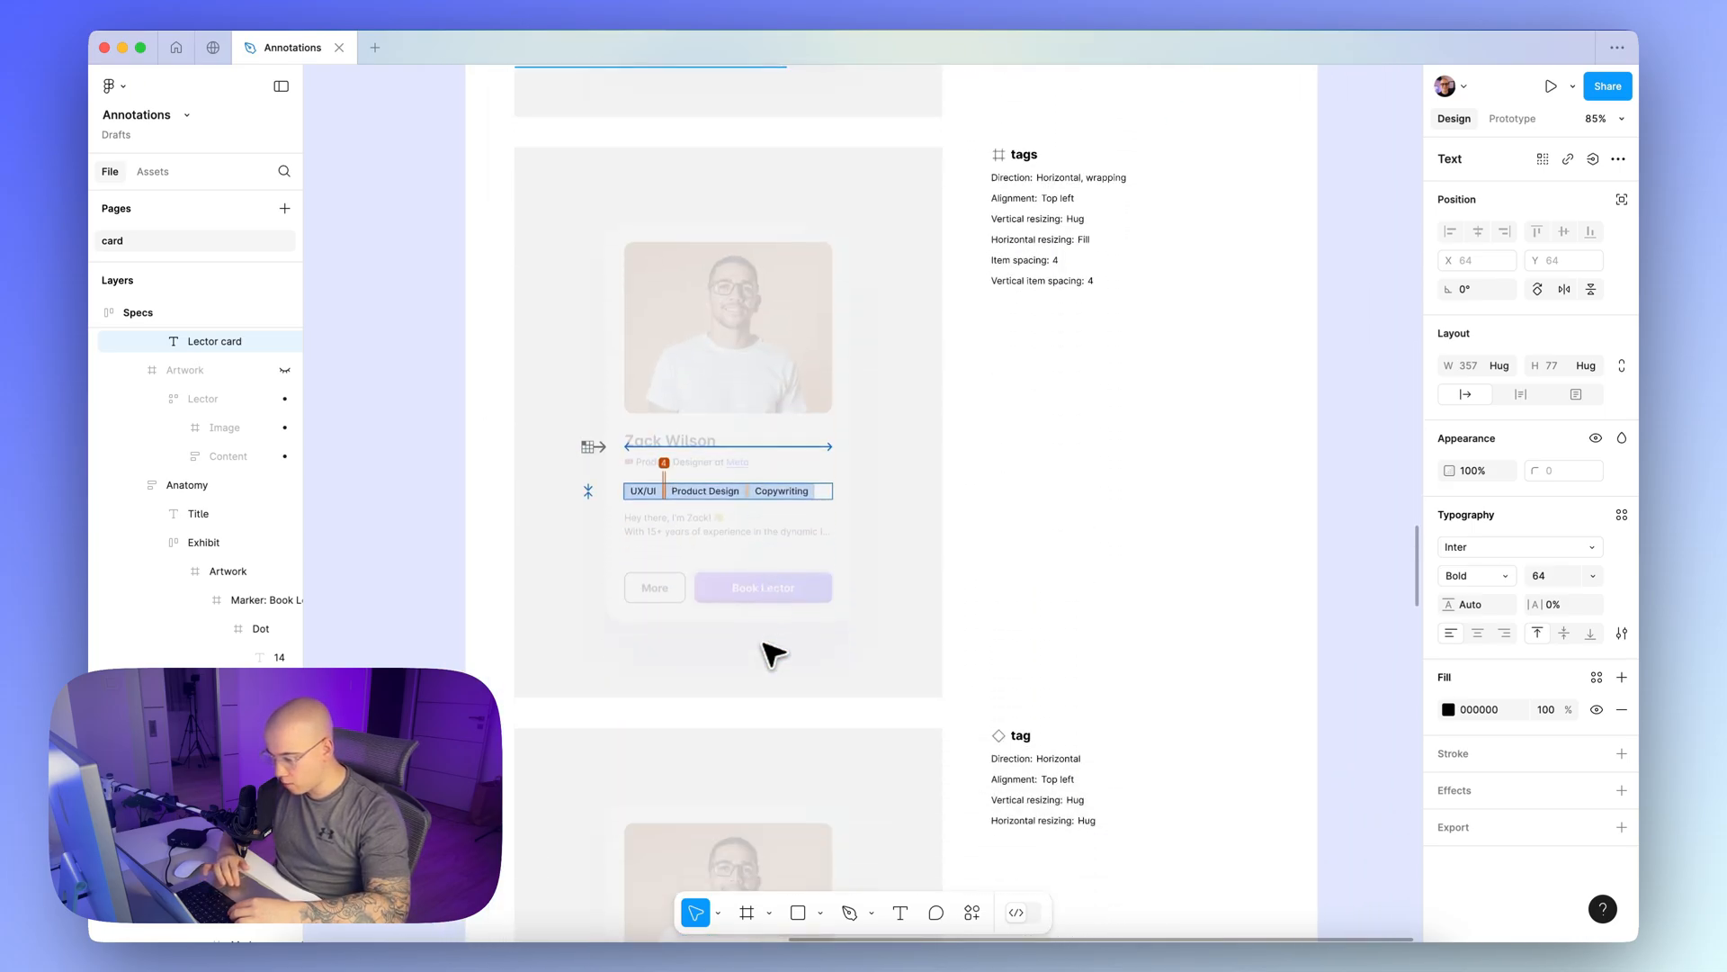
scroll("down", 3)
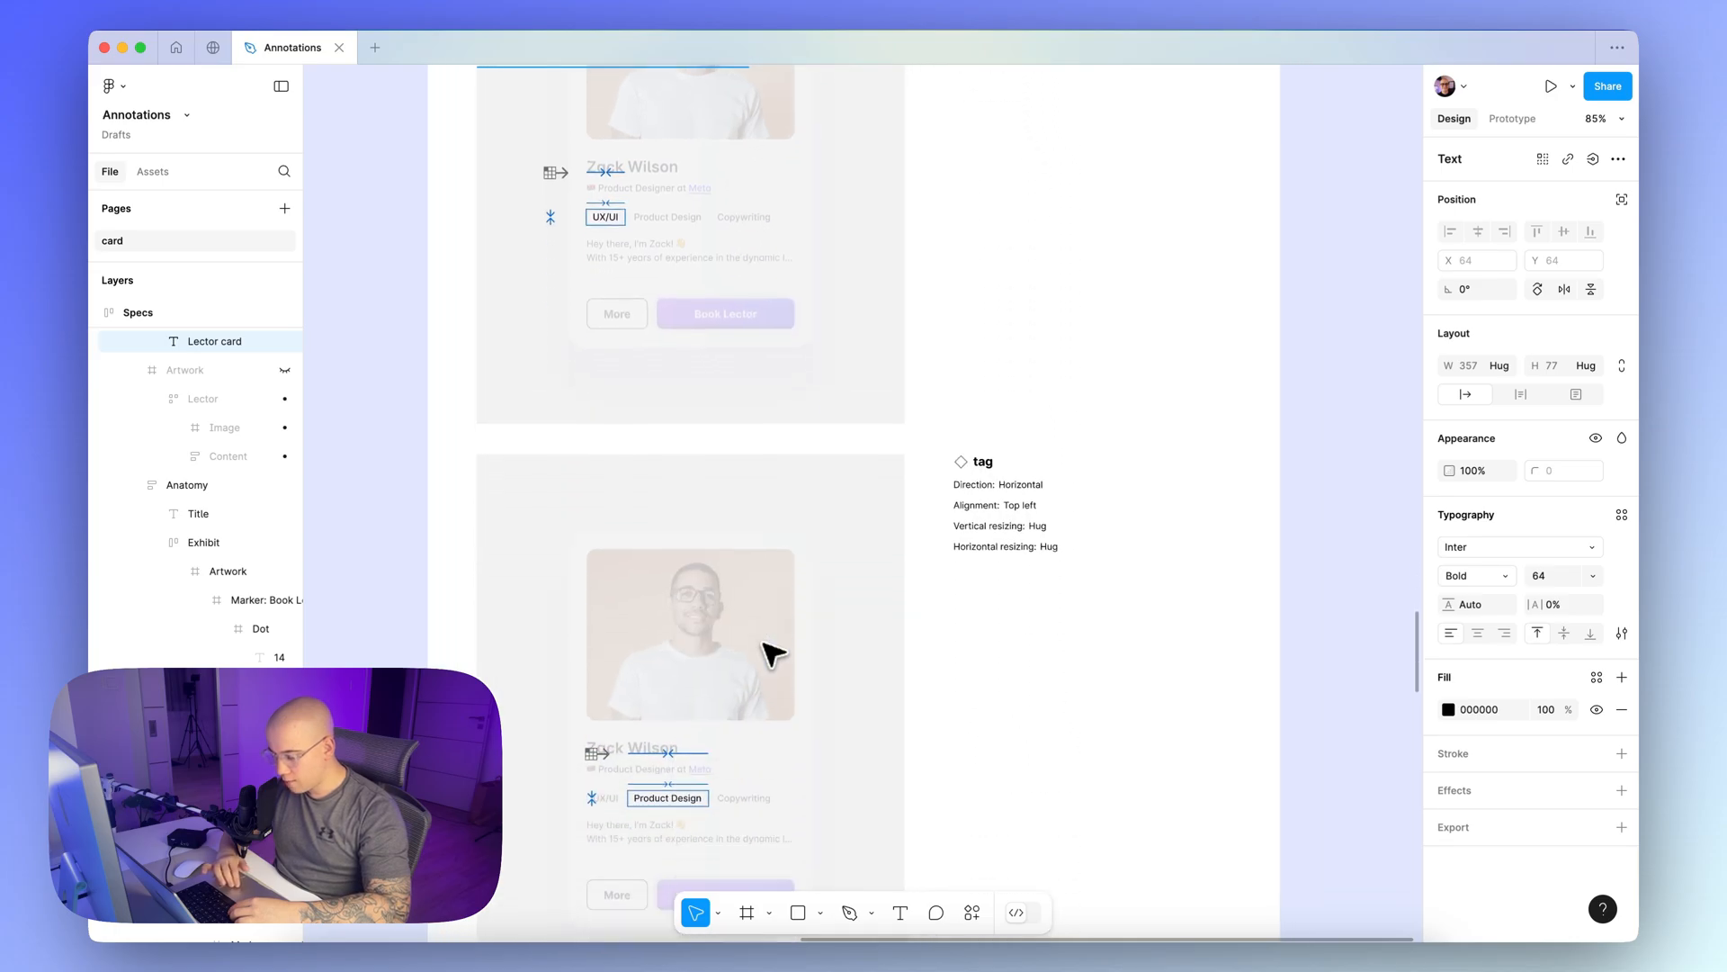